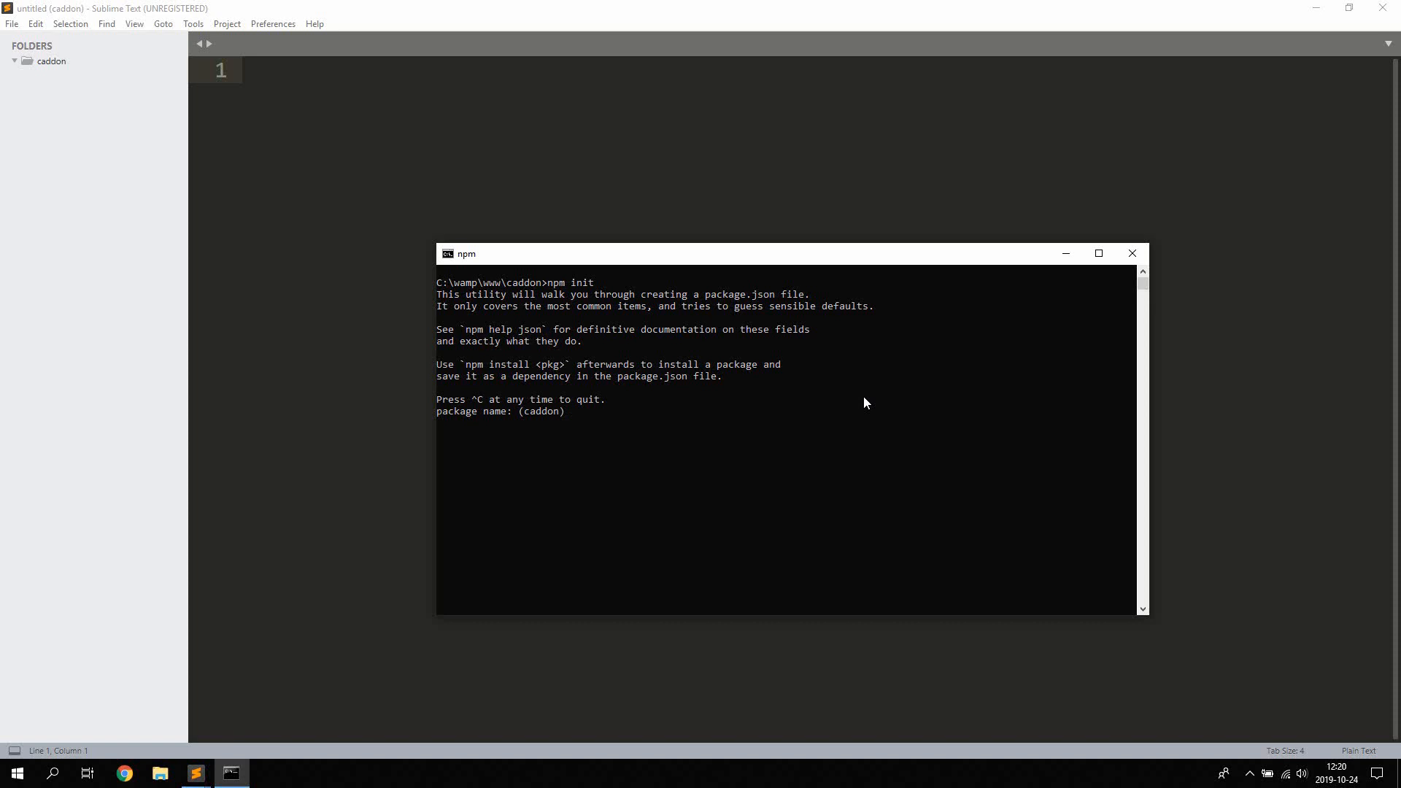
- Accept the default npm init package details so package.json is created in caddon
{"action": "key", "text": "Return"}
{"action": "type", "text": "Main"}
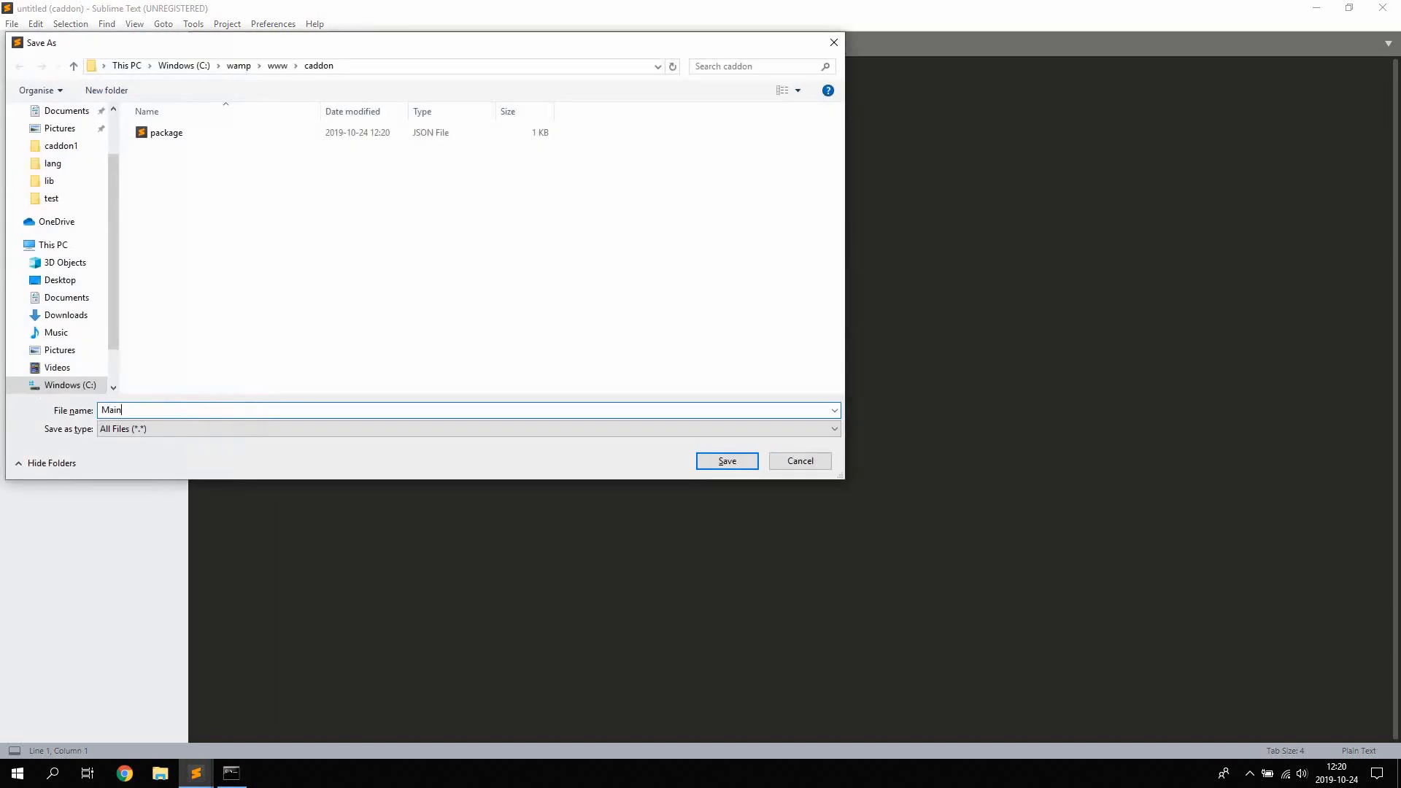
- Save the new empty file as Main.js in the caddon folder
{"action": "left_click", "coordinate": [725, 461]}
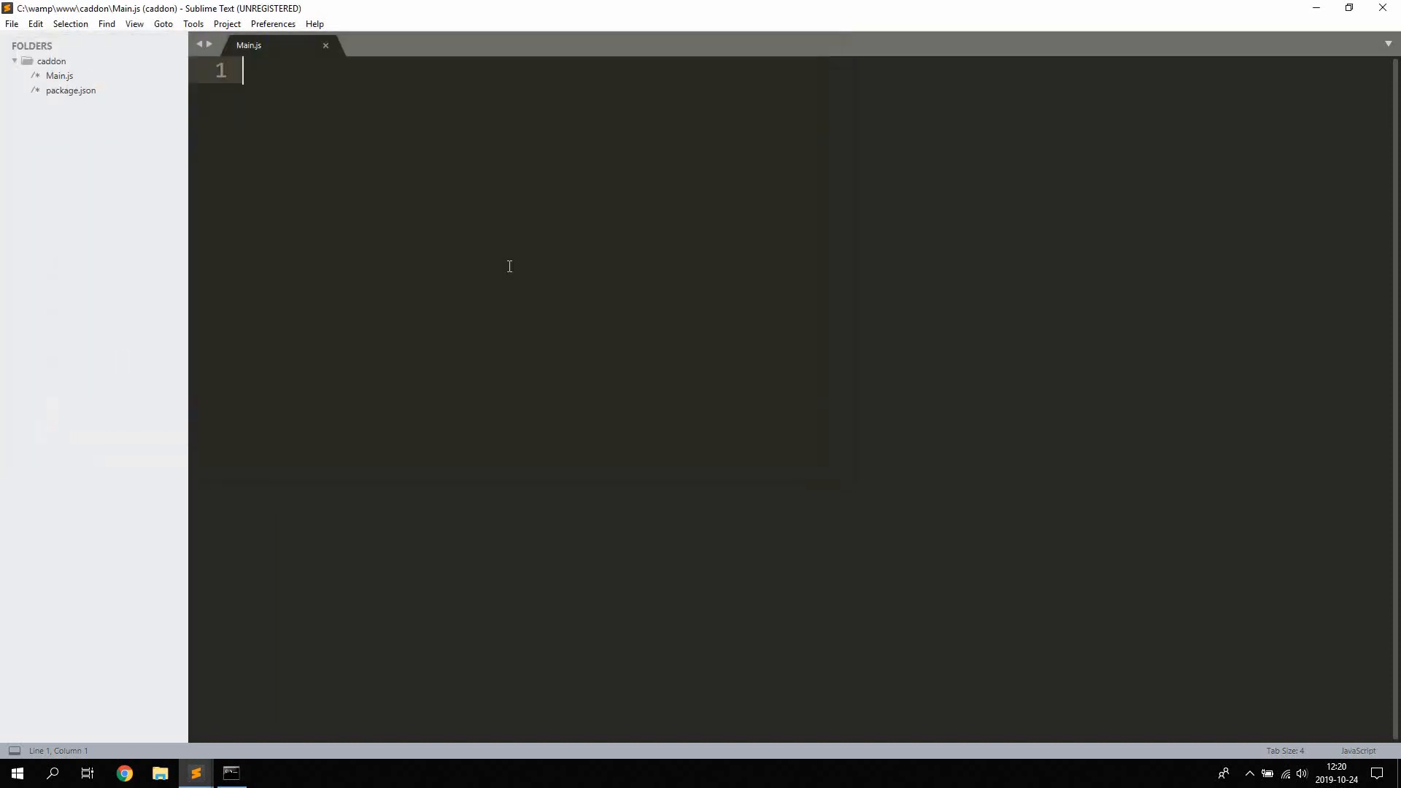
{"action": "key", "text": "ctrl+s"}
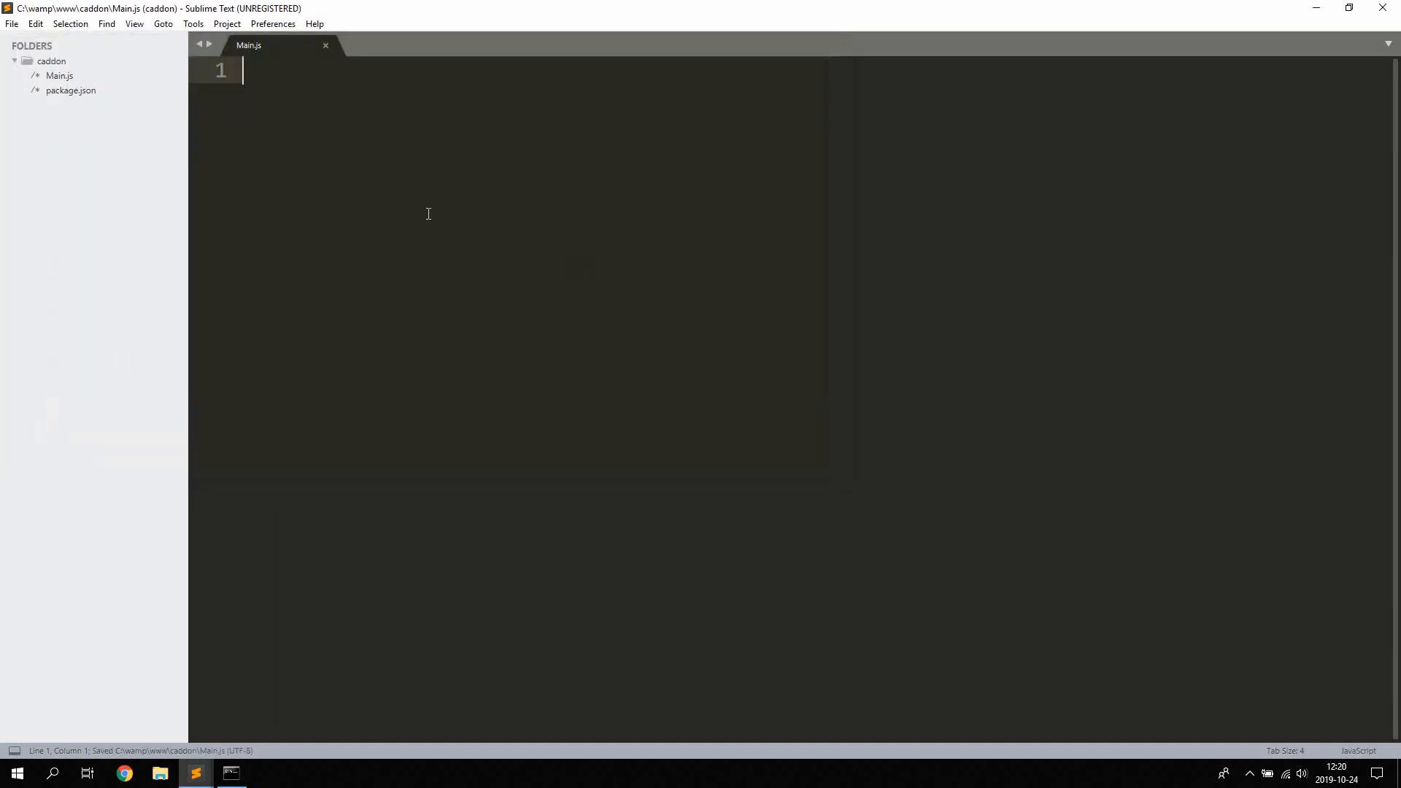
{"action": "left_click", "coordinate": [231, 774]}
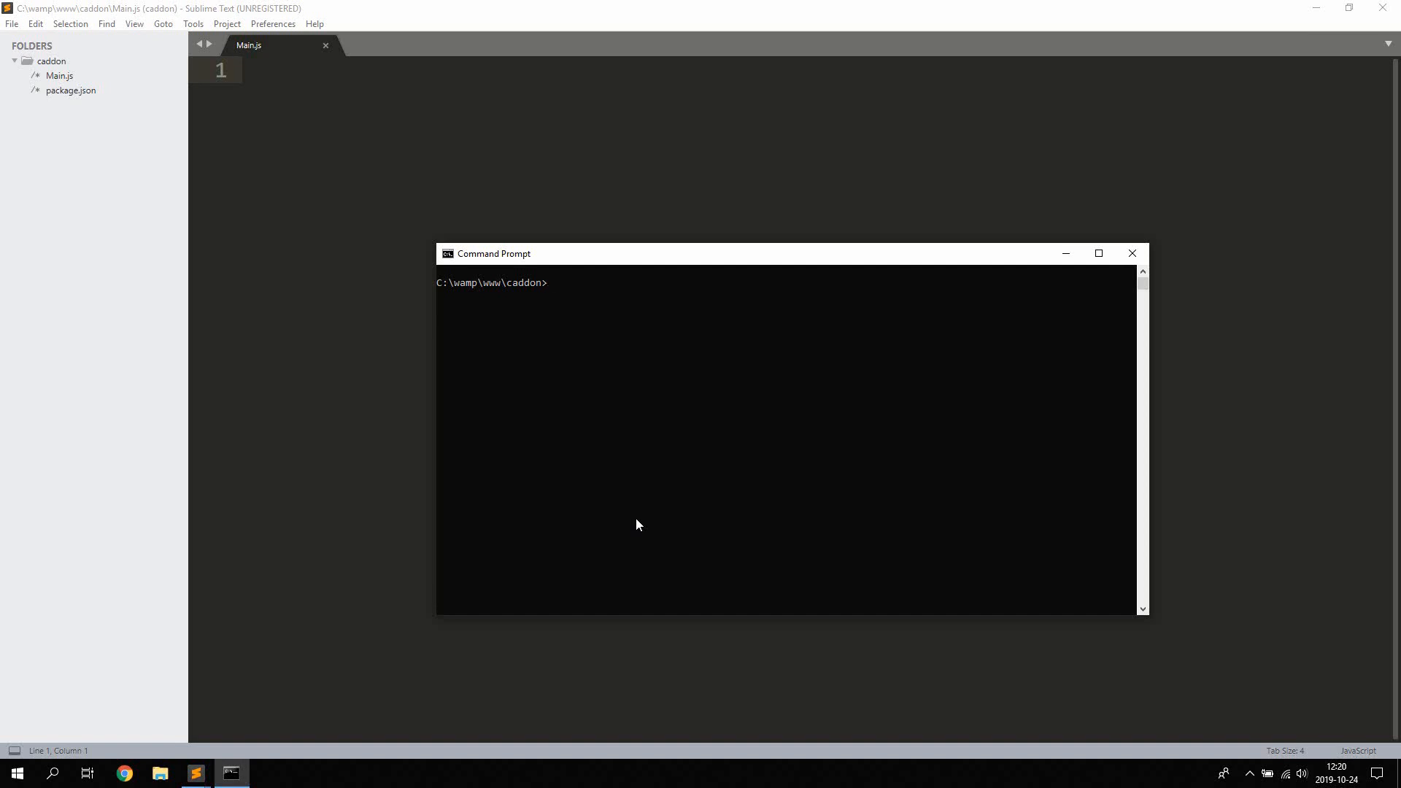
{"action": "type", "text": "npm in"}
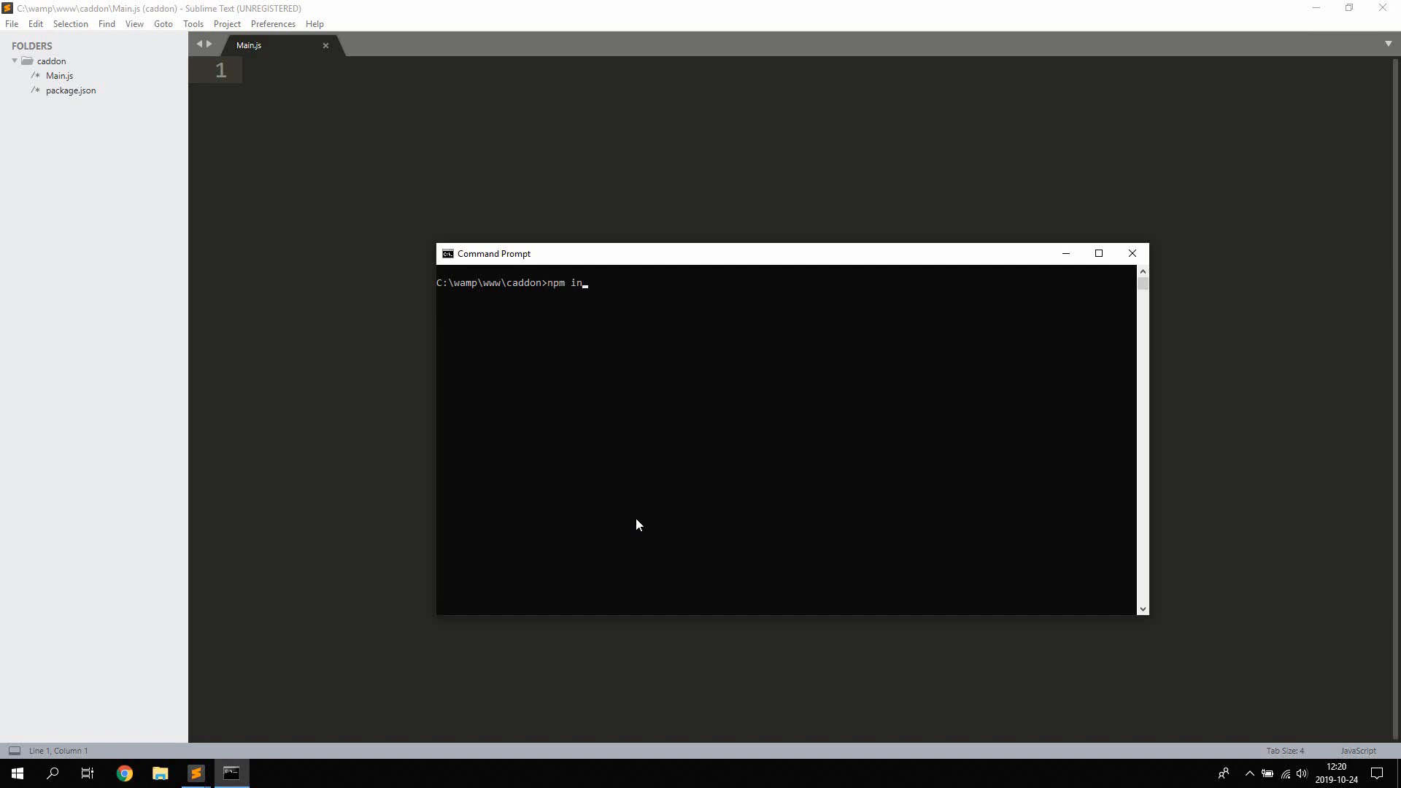
{"action": "type", "text": "stall -g"}
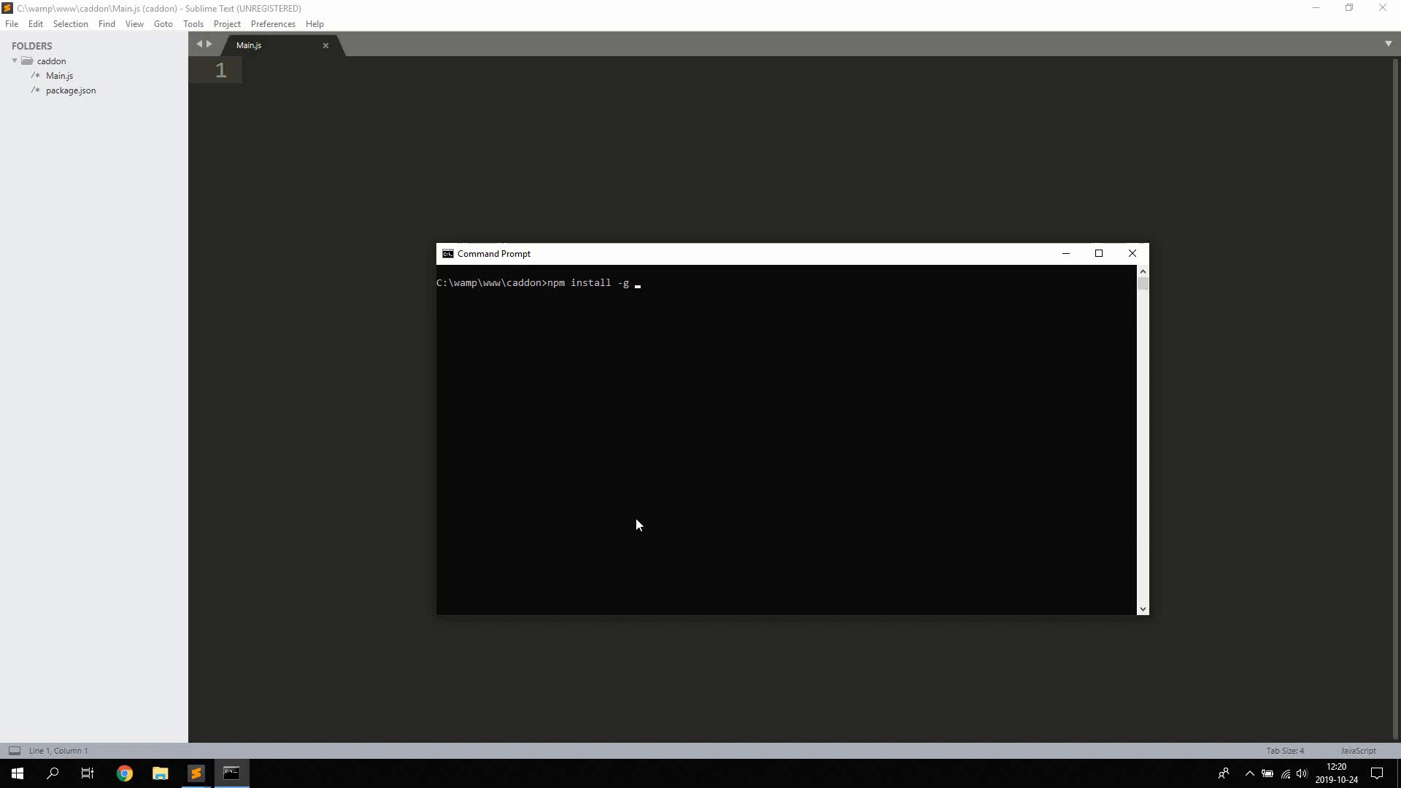
{"action": "type", "text": "g"}
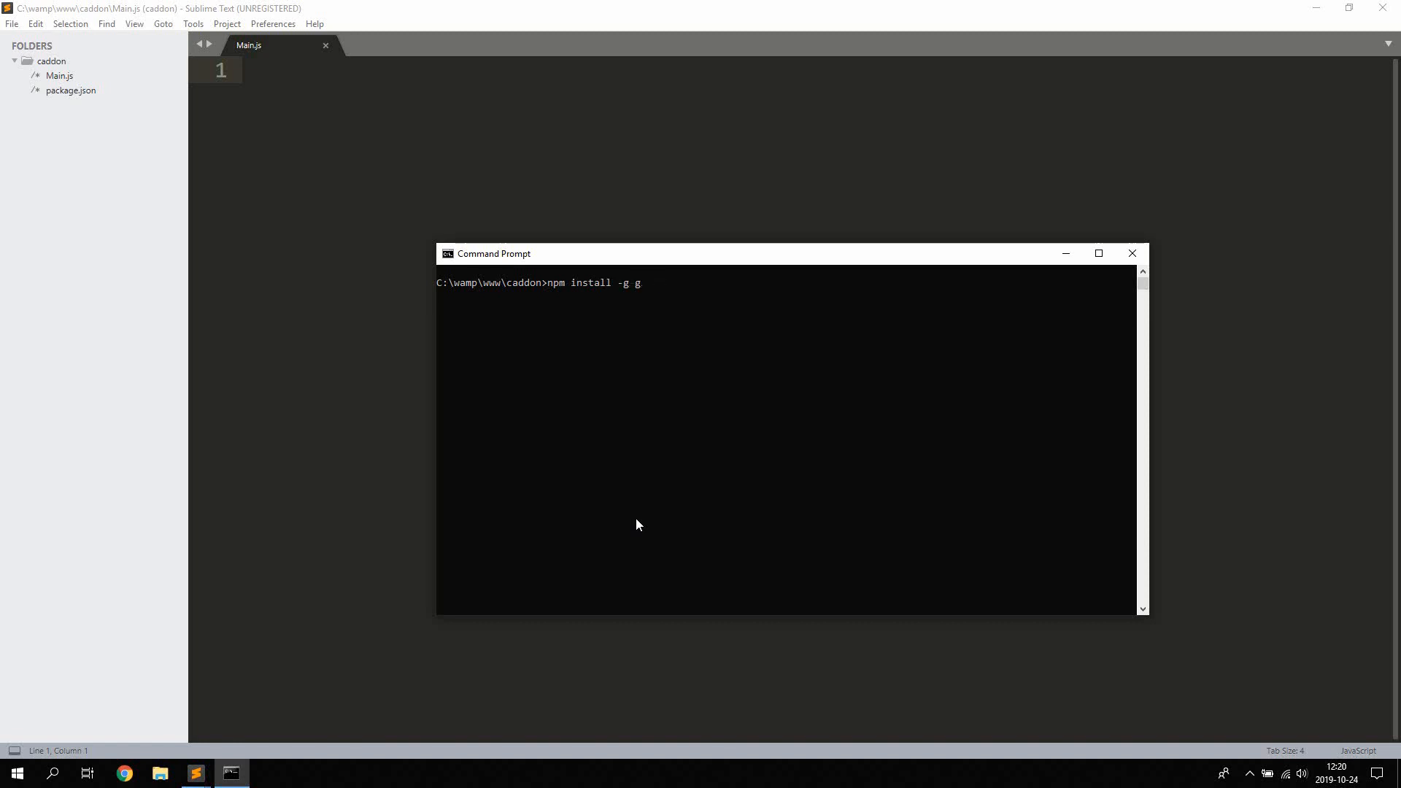
{"action": "type", "text": "ode-gyp"}
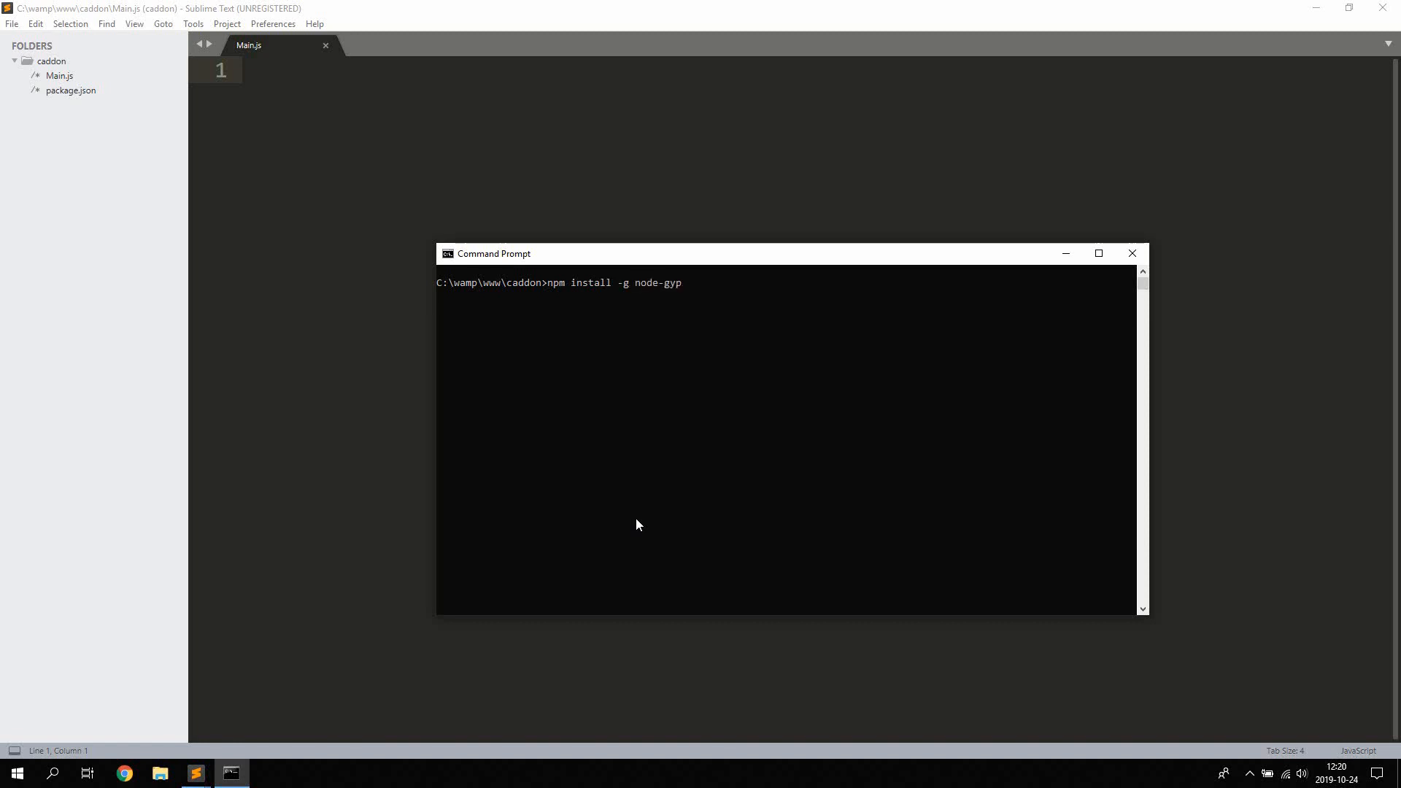
{"action": "mouse_move", "coordinate": [696, 291]}
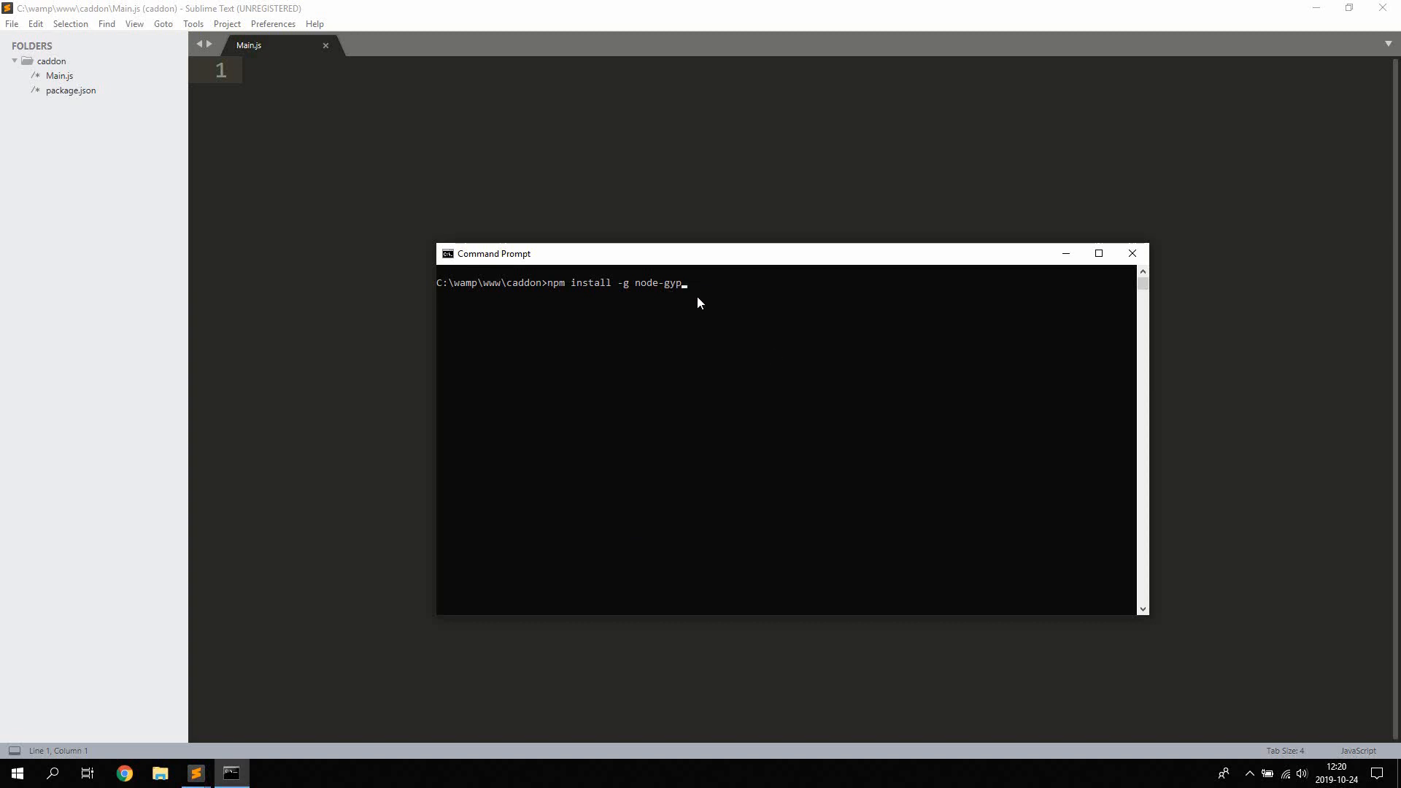
{"action": "mouse_move", "coordinate": [774, 358]}
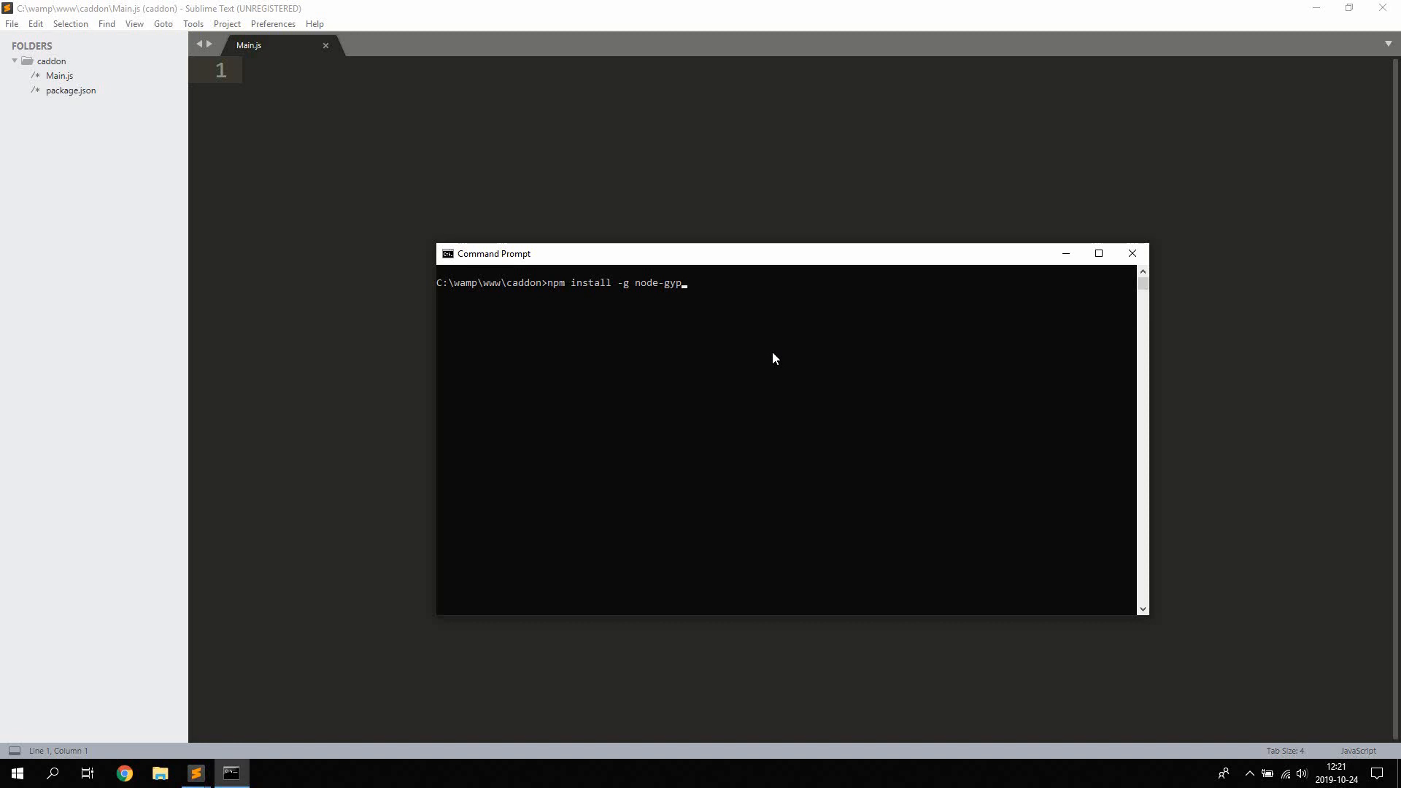
{"action": "key", "text": "Backspace"}
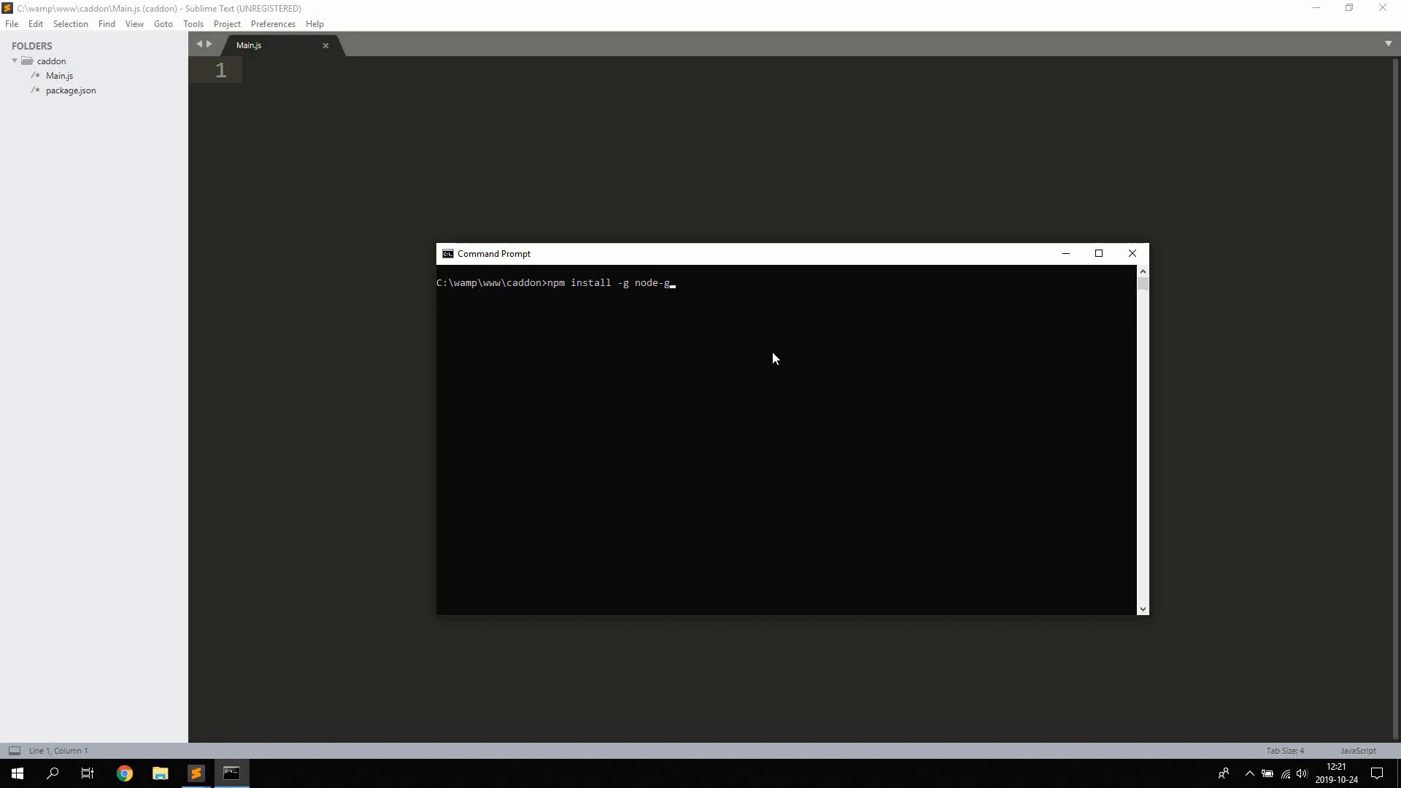
{"action": "key", "text": "Backspace"}
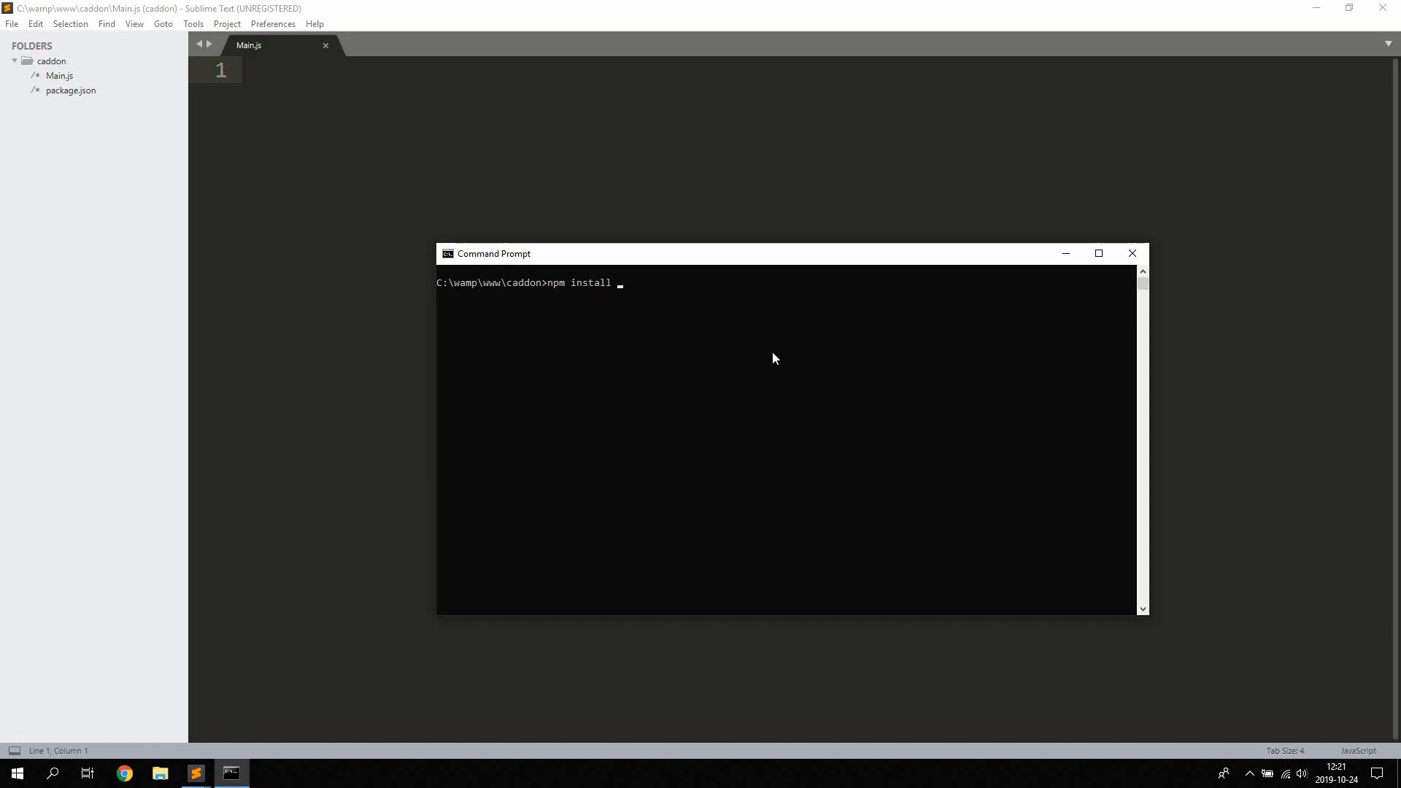
{"action": "type", "text": "--glo"}
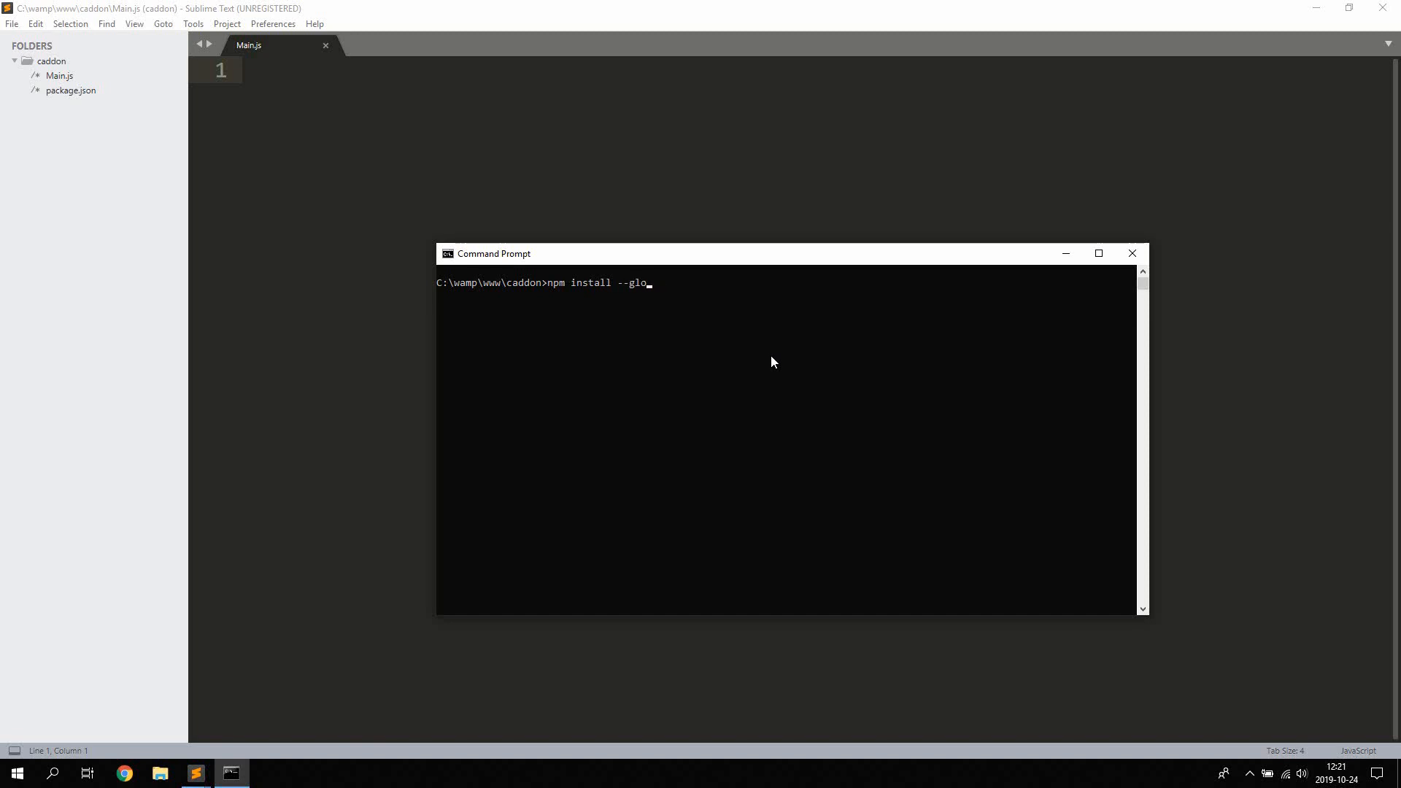
{"action": "type", "text": "bal"}
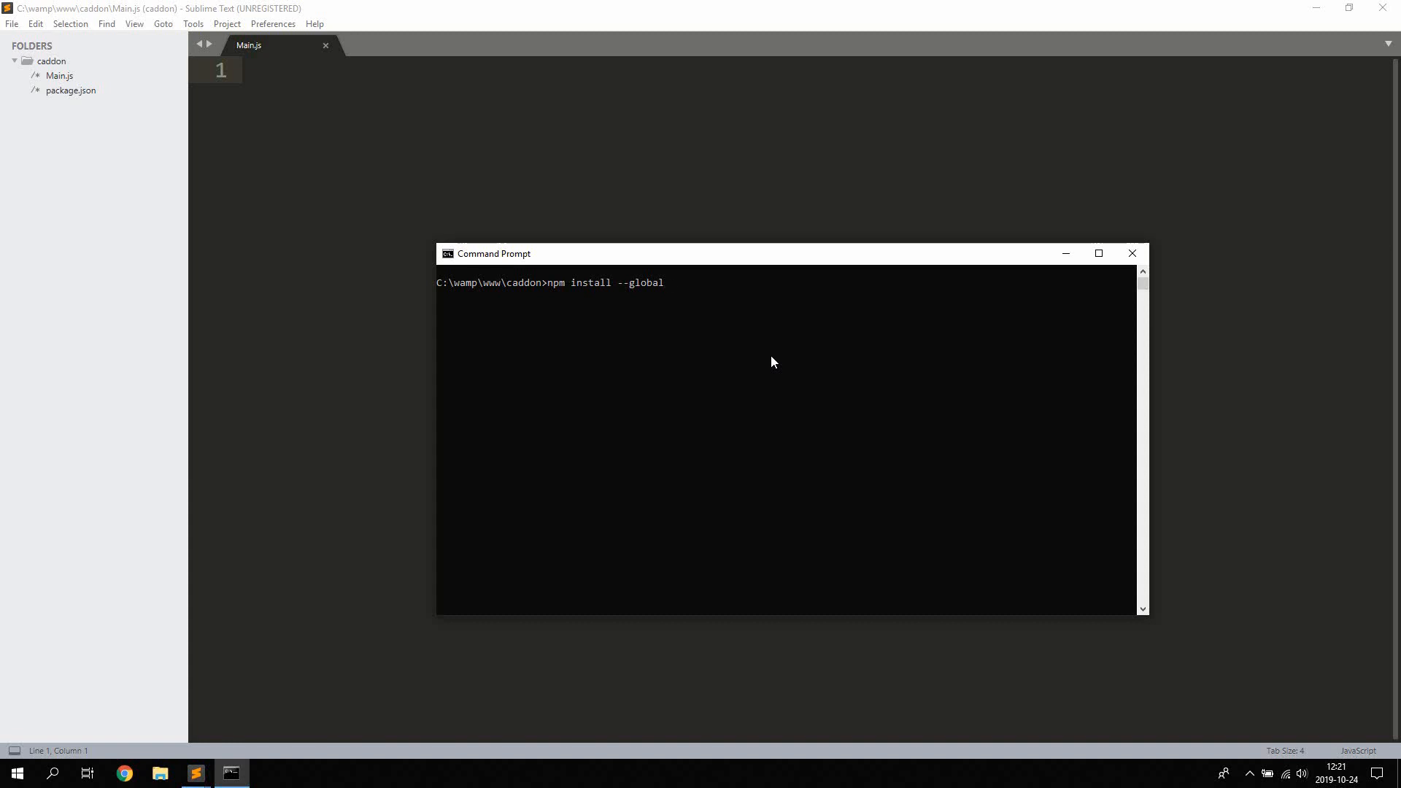
{"action": "key", "text": "BackSpace"}
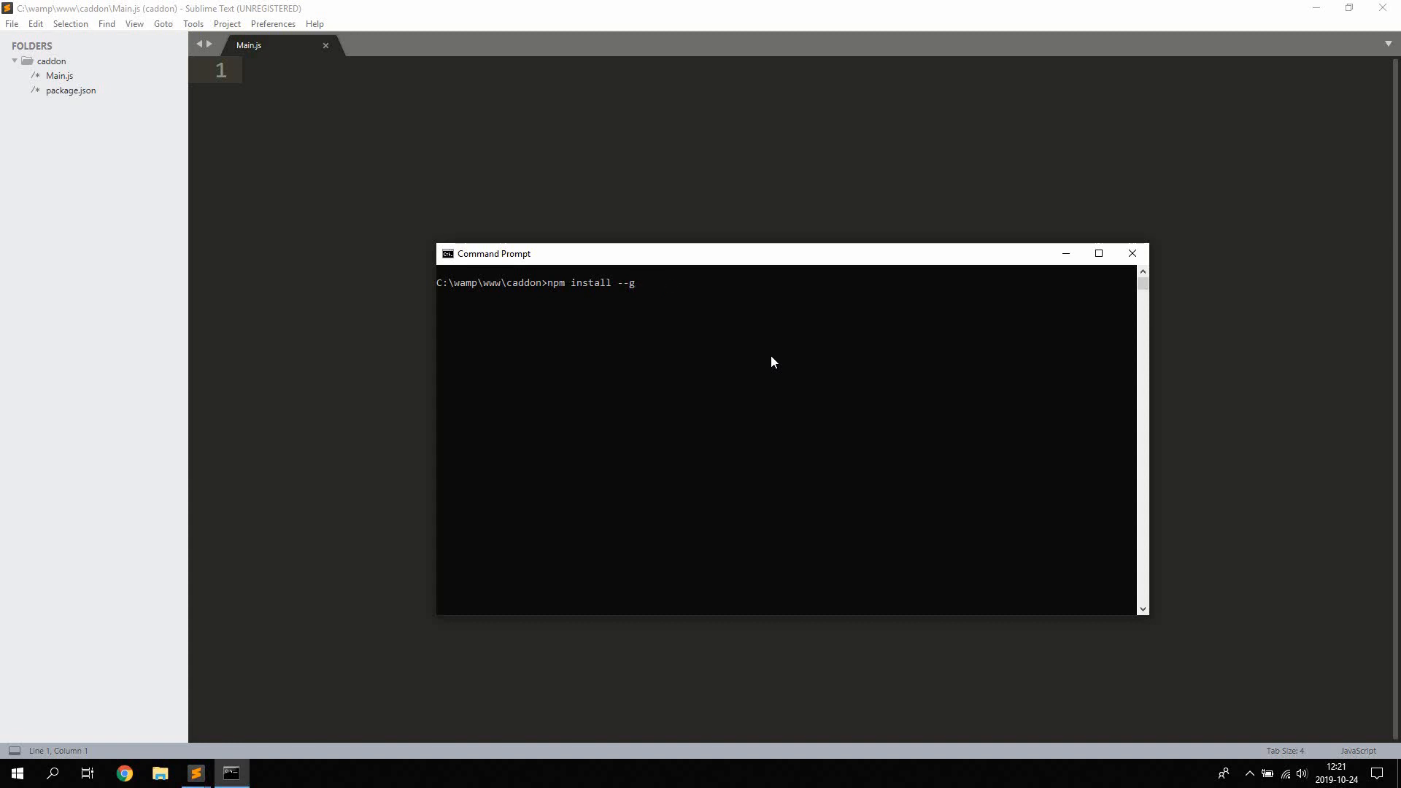
{"action": "type", "text": "--producti"}
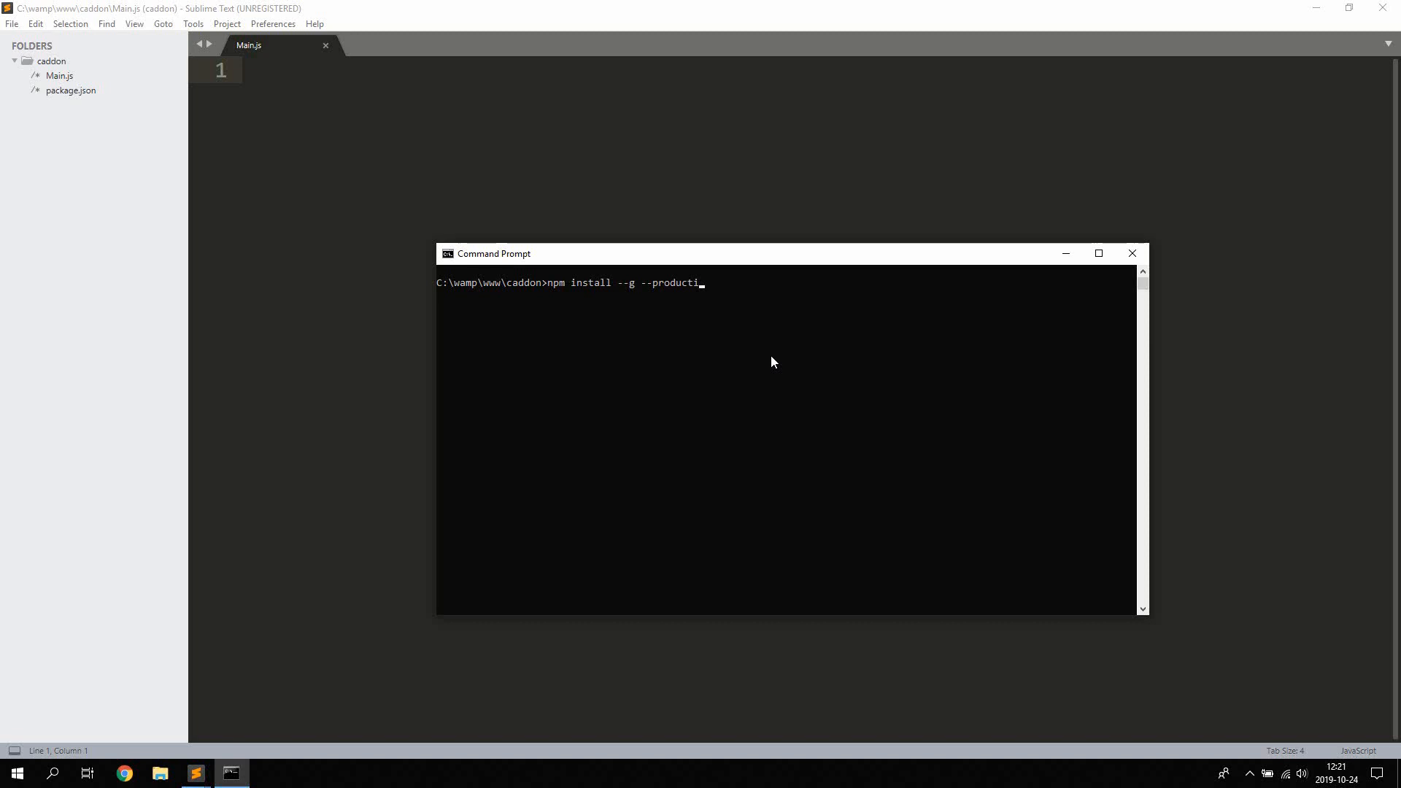
{"action": "type", "text": "on"}
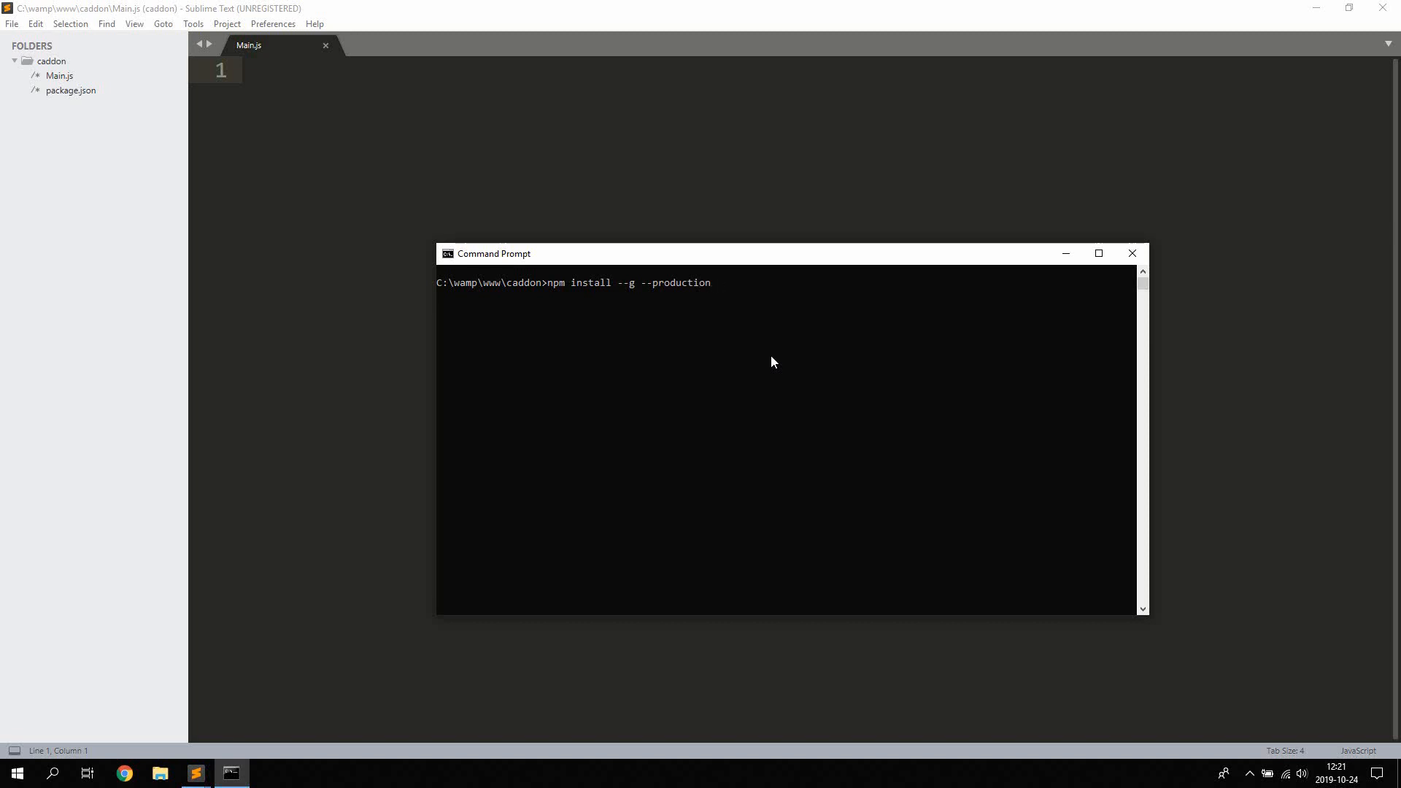
{"action": "type", "text": "windows-"}
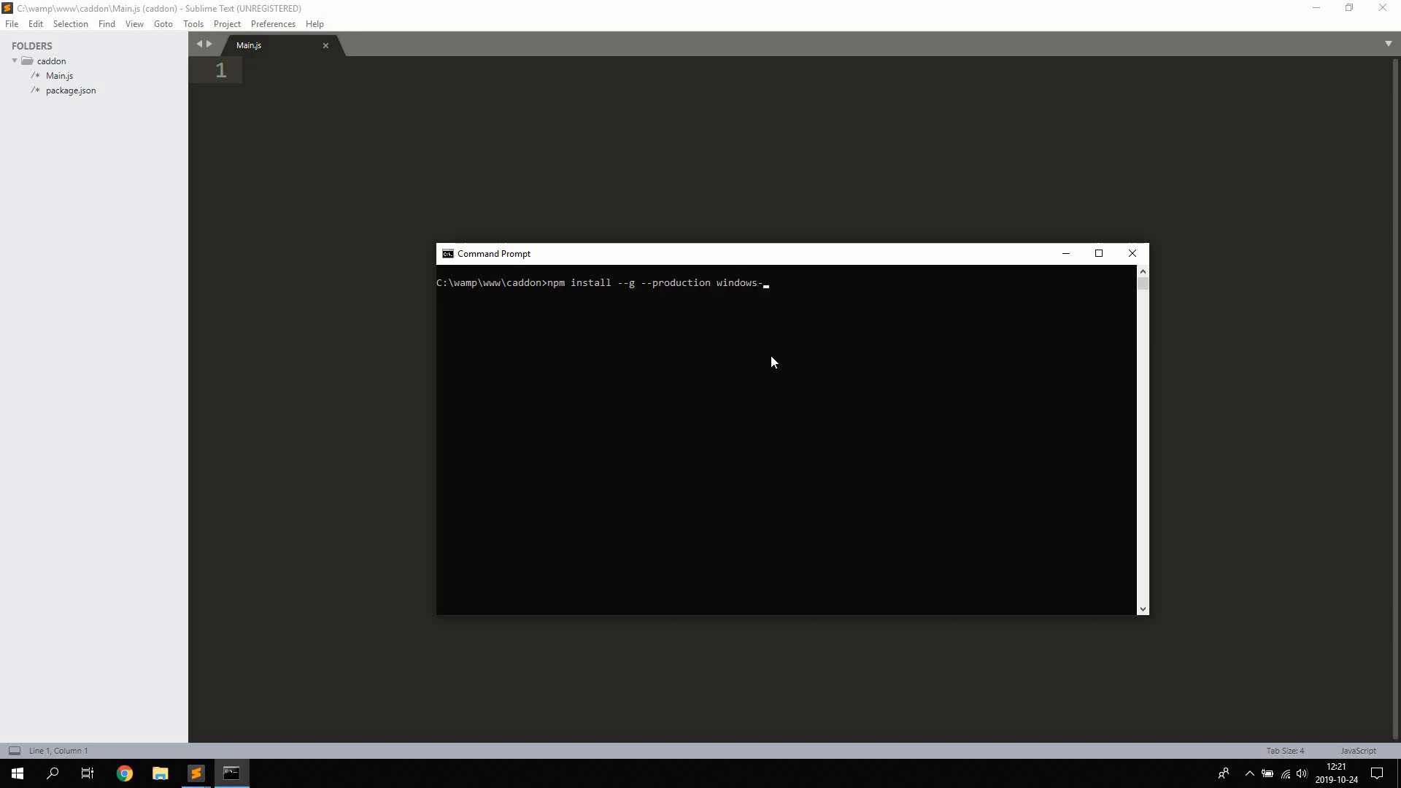
{"action": "type", "text": "build-tools"}
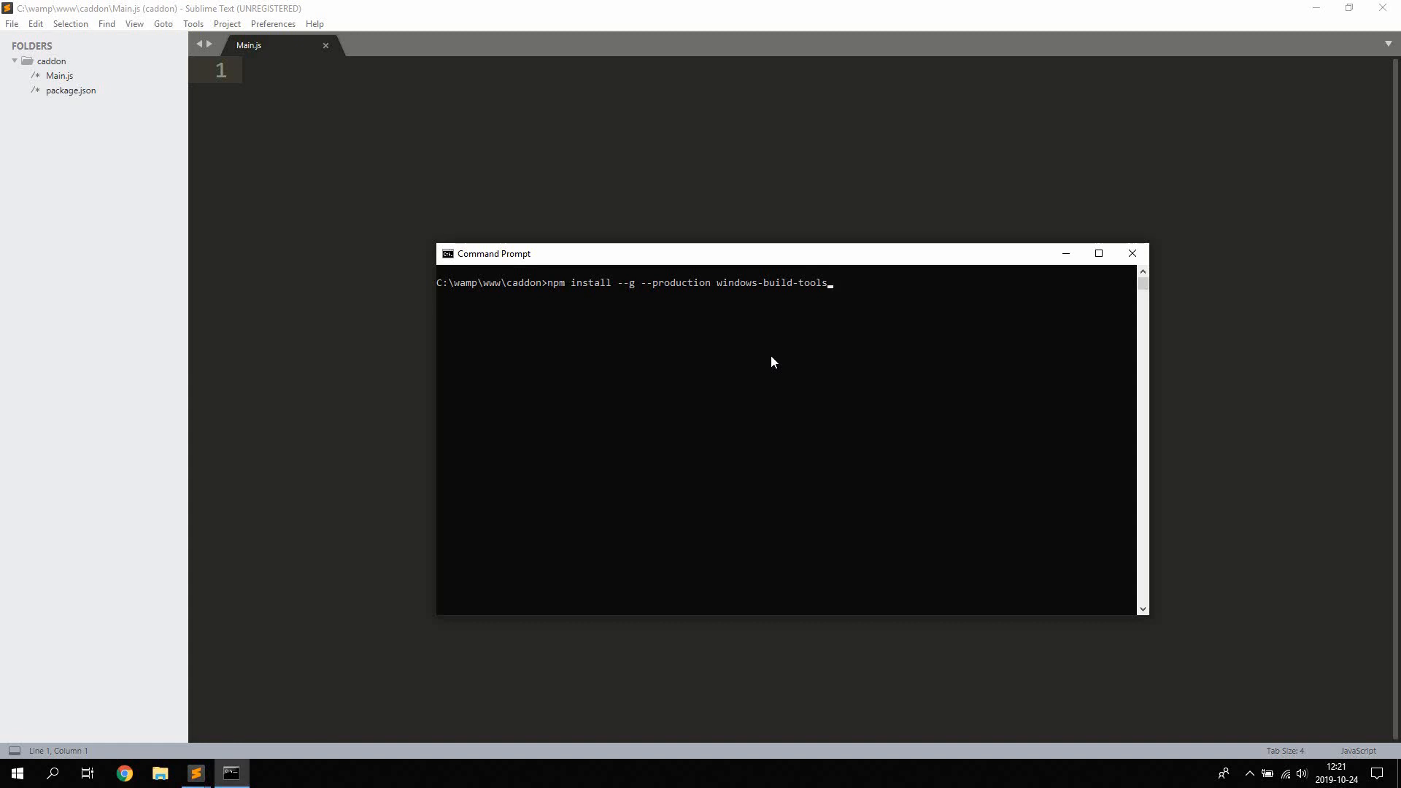
{"action": "key", "text": "Backspace"}
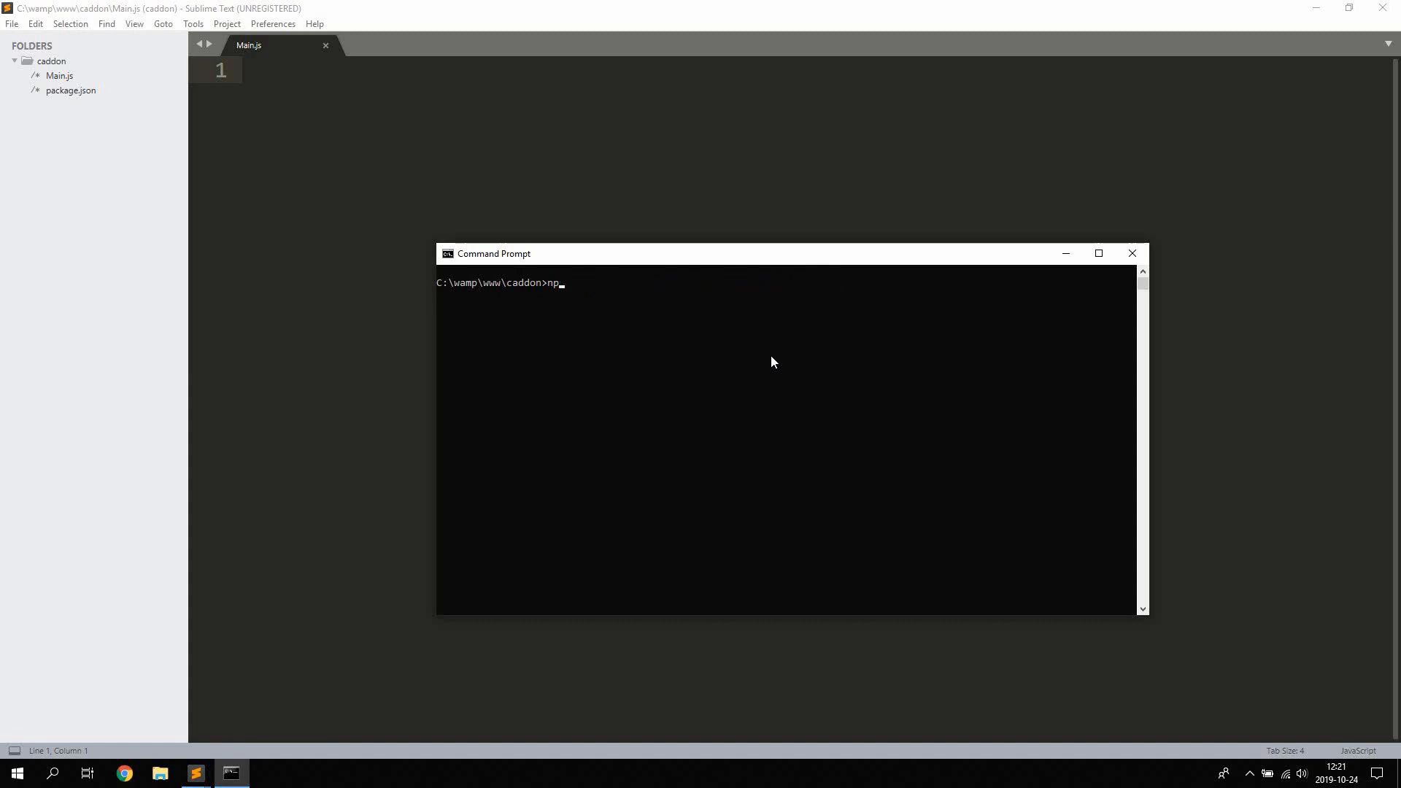
{"action": "key", "text": "Backspace"}
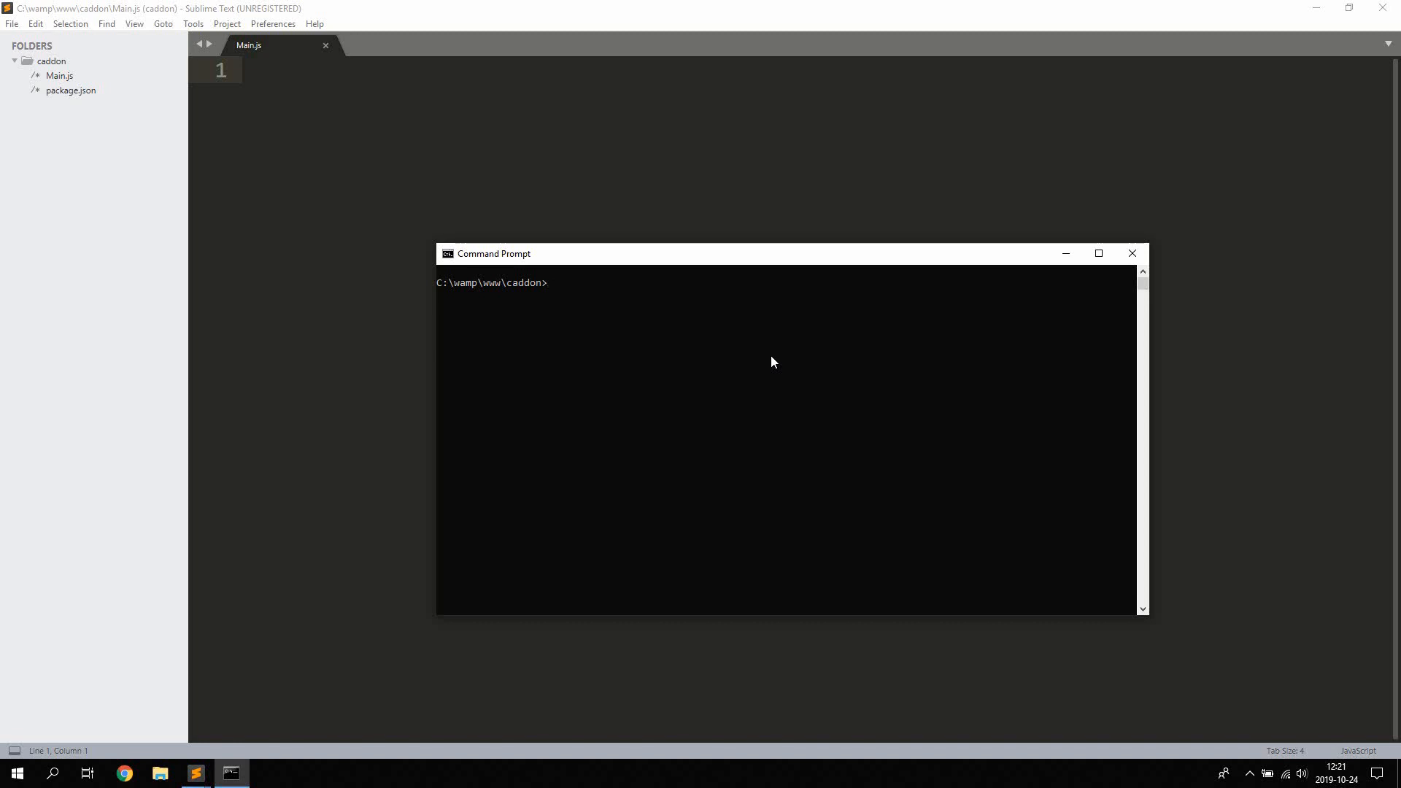
{"action": "mouse_move", "coordinate": [512, 240]}
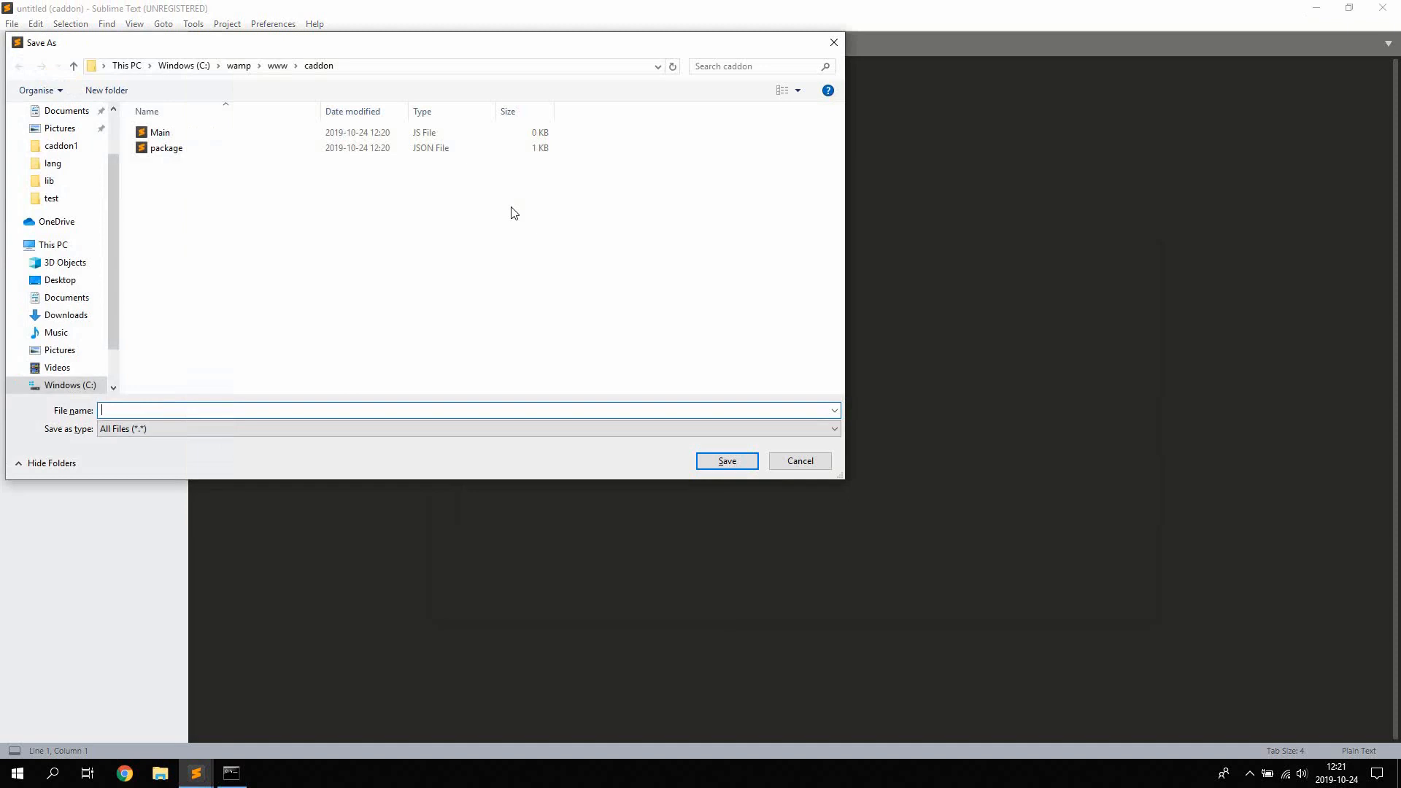
- Save binding.gyp with a targets entry named calculate, sourced from calculate.cc
{"action": "type", "text": "binin"}
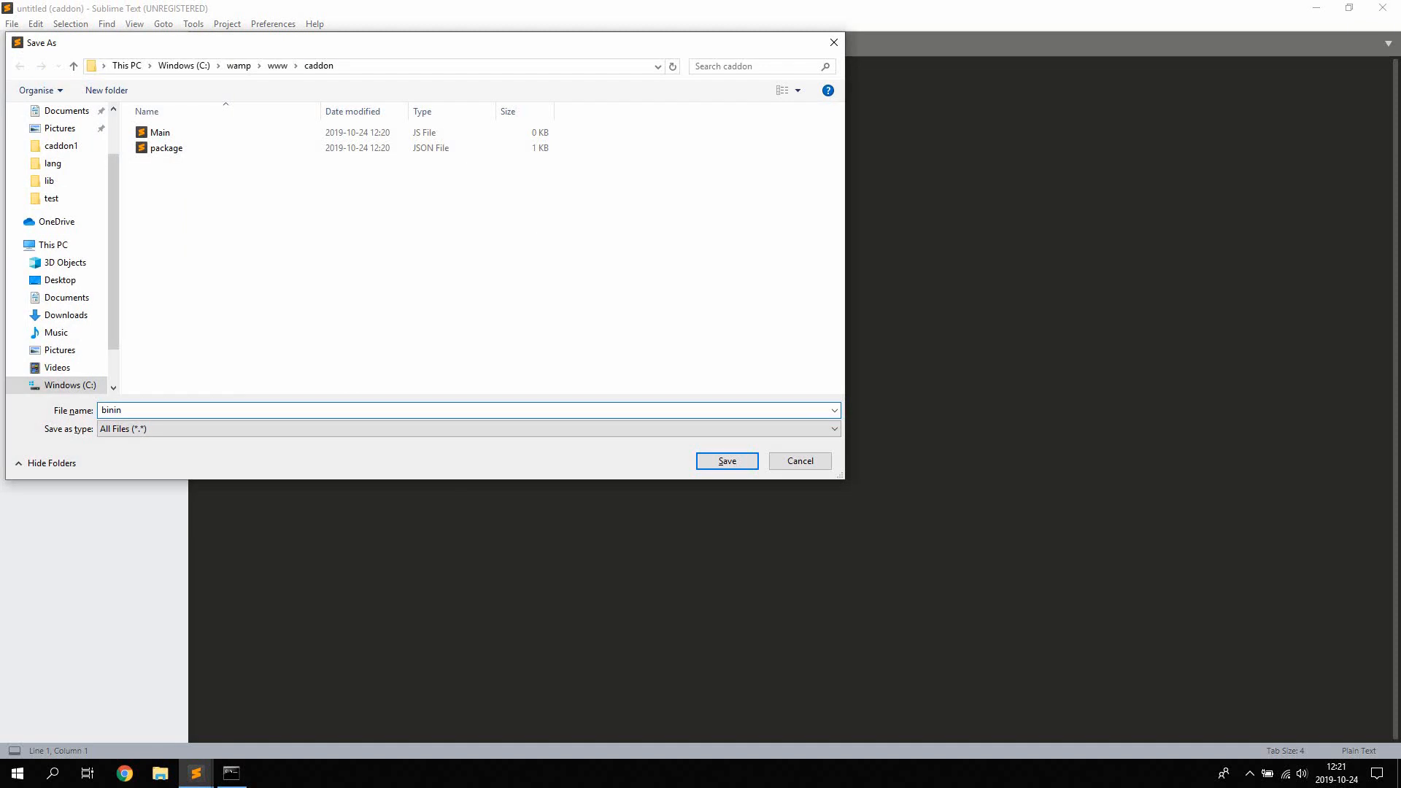
{"action": "type", "text": "ding."}
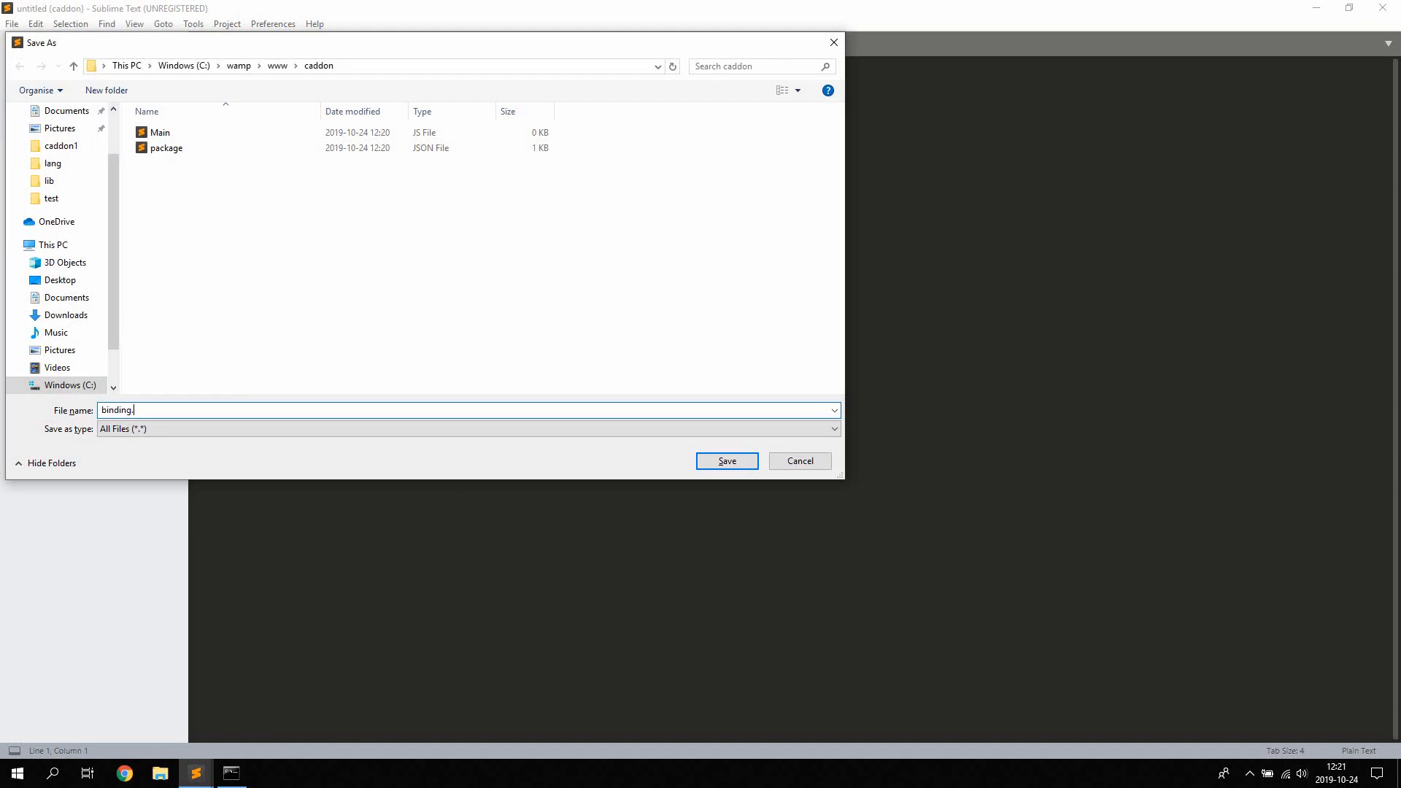
{"action": "left_click", "coordinate": [725, 461]}
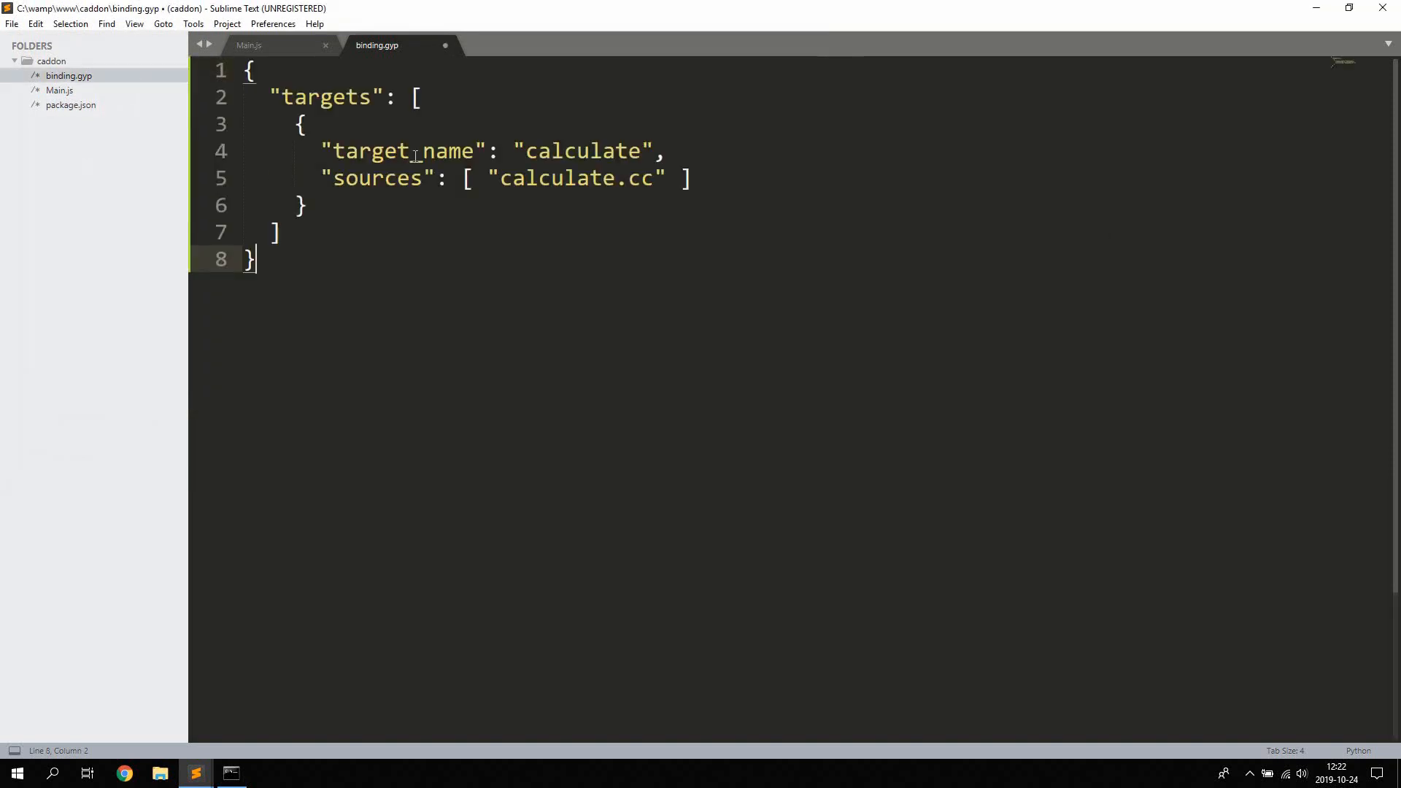
{"action": "key", "text": "ctrl+s"}
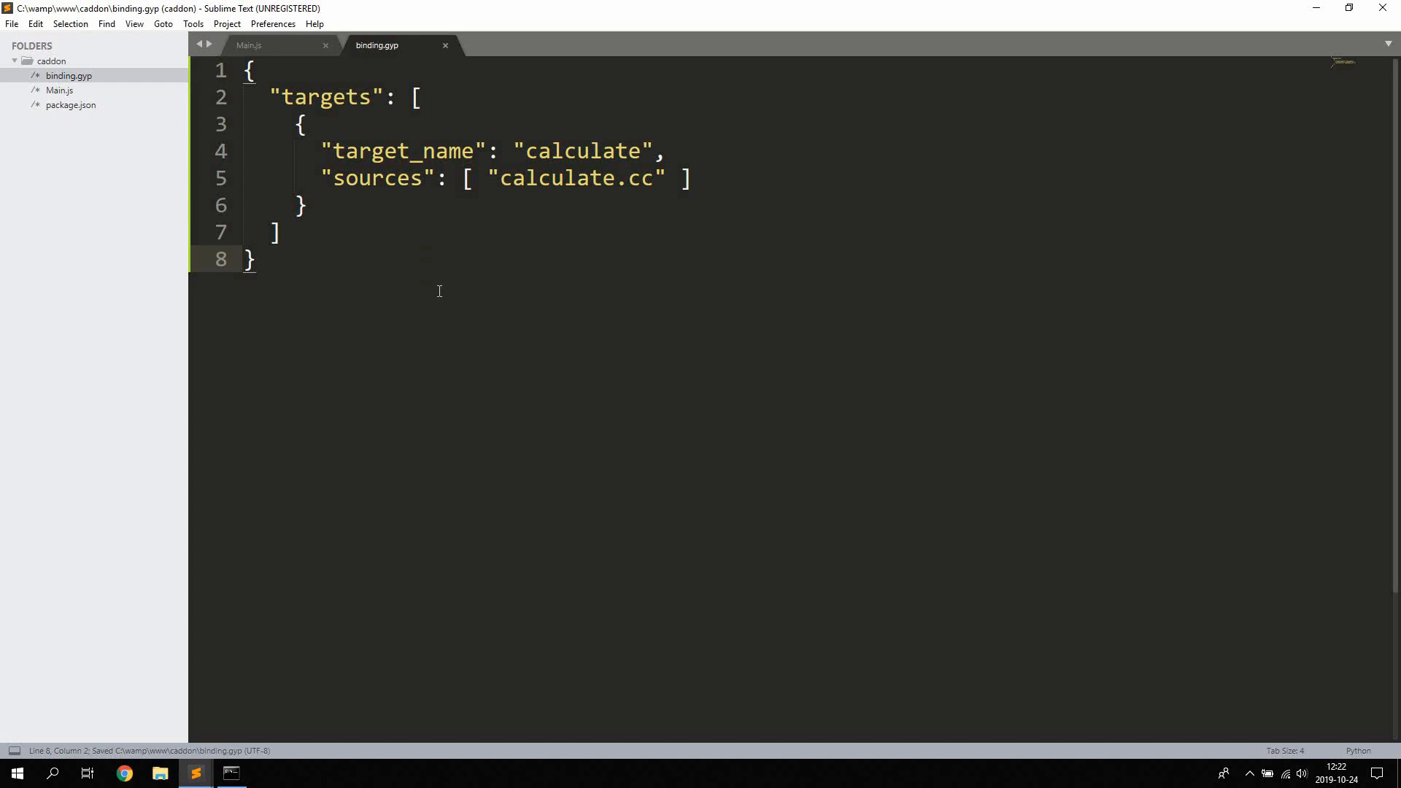
{"action": "mouse_move", "coordinate": [368, 89]}
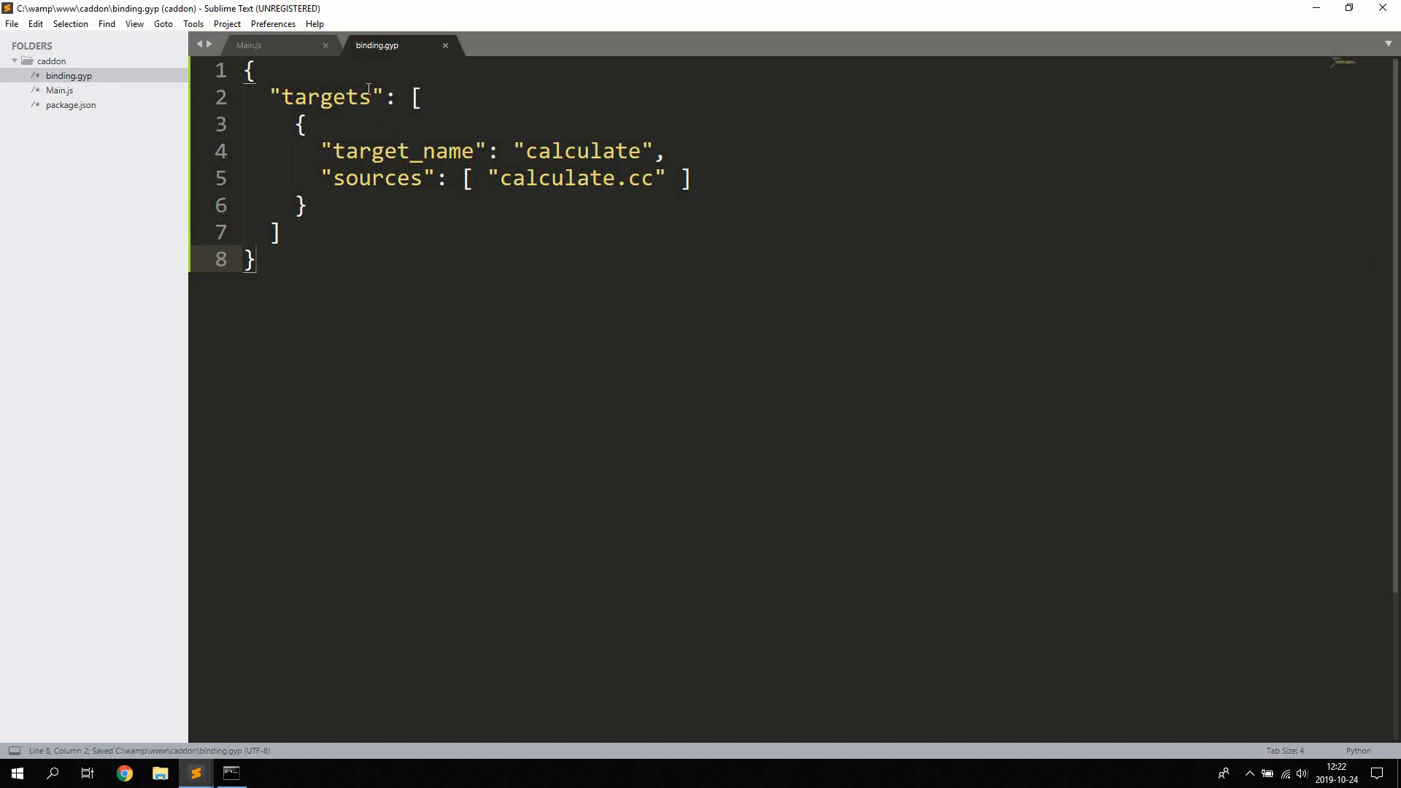
{"action": "double_click", "coordinate": [325, 97]}
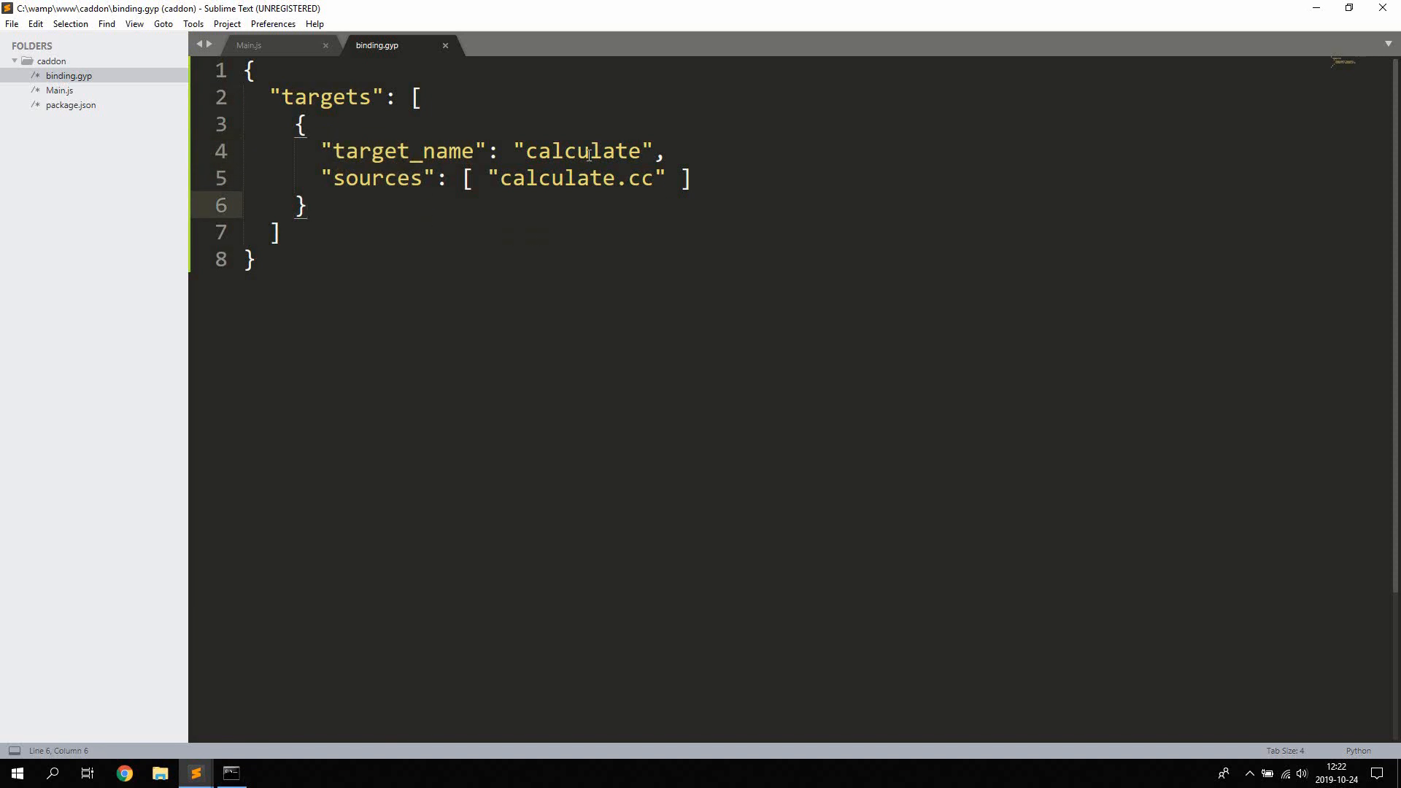
{"action": "double_click", "coordinate": [555, 178]}
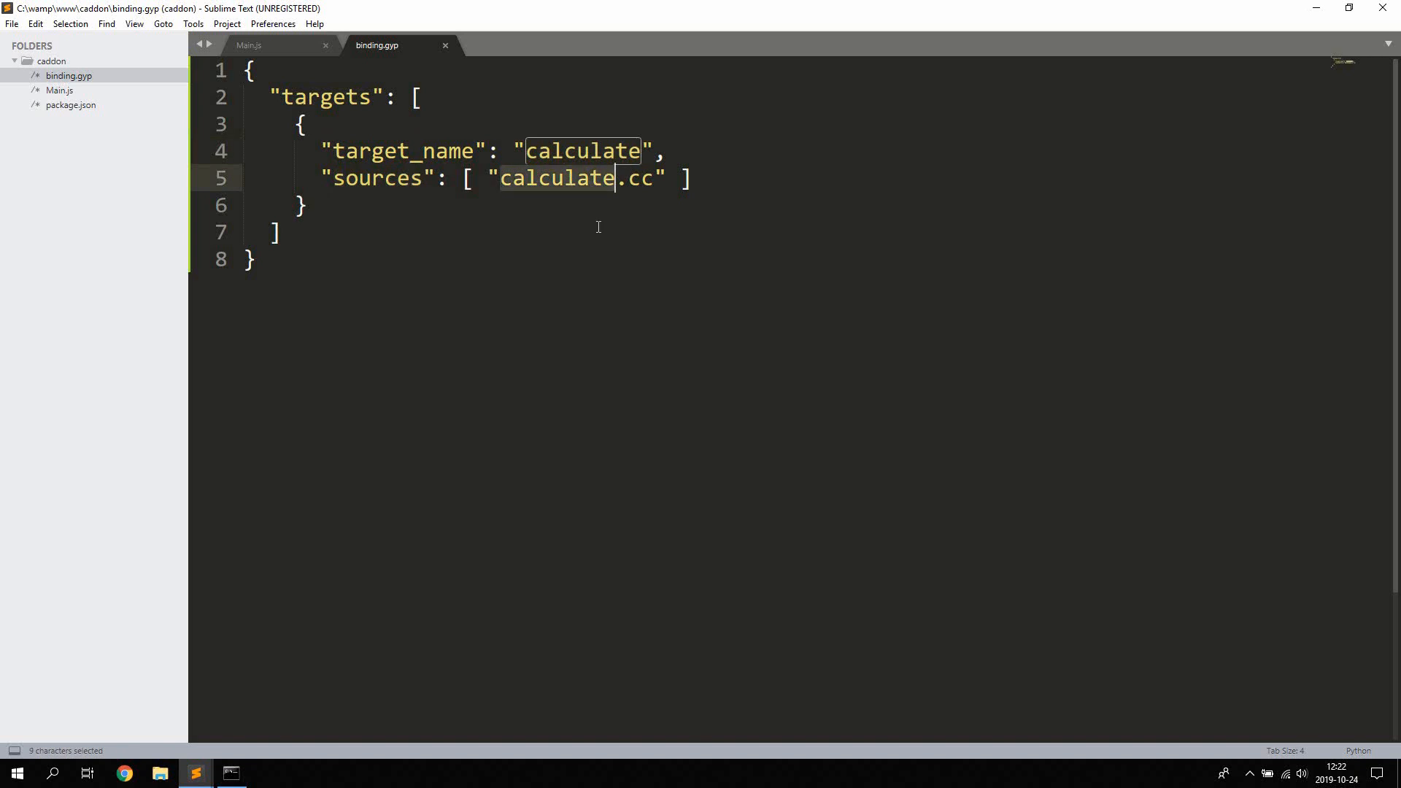
{"action": "mouse_move", "coordinate": [576, 184]}
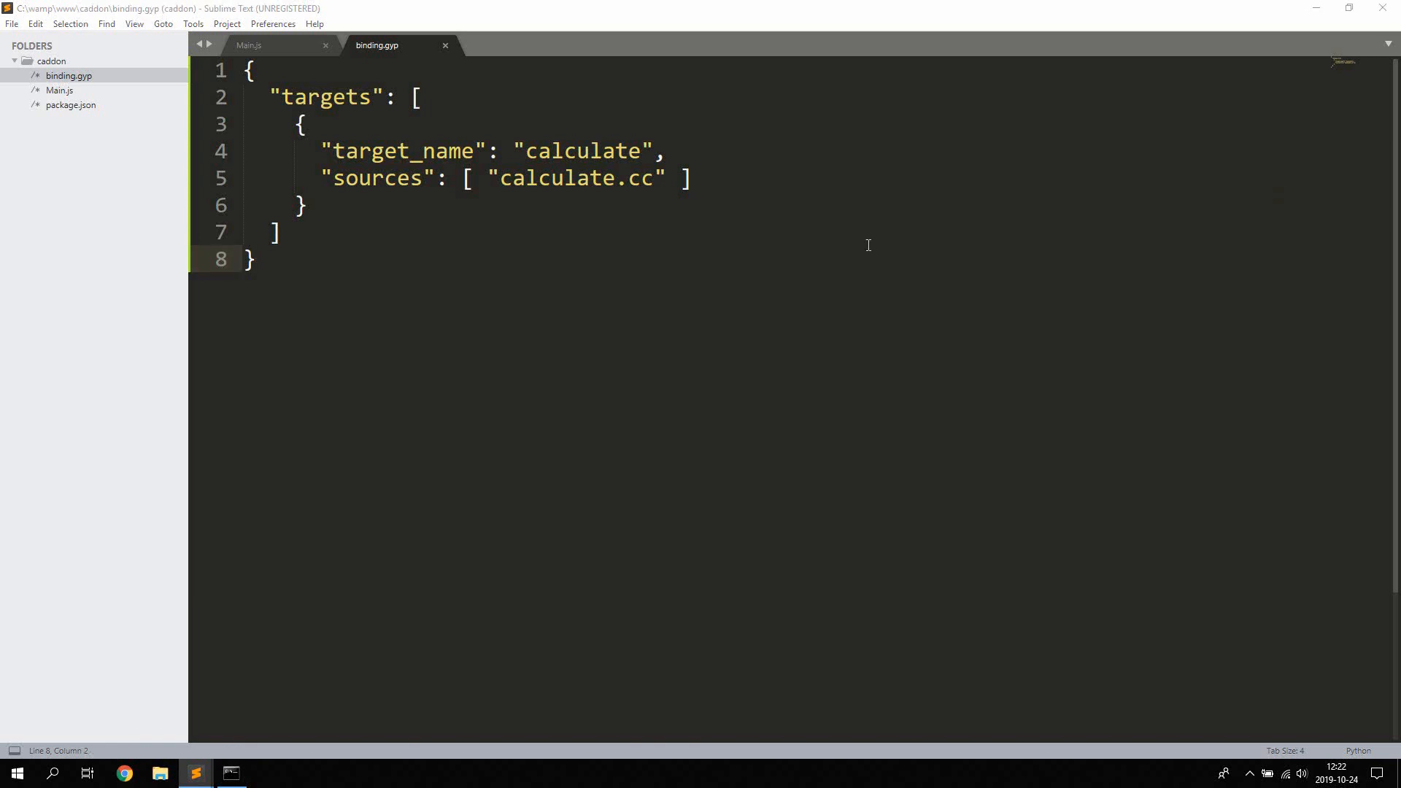
{"action": "left_click", "coordinate": [248, 45]}
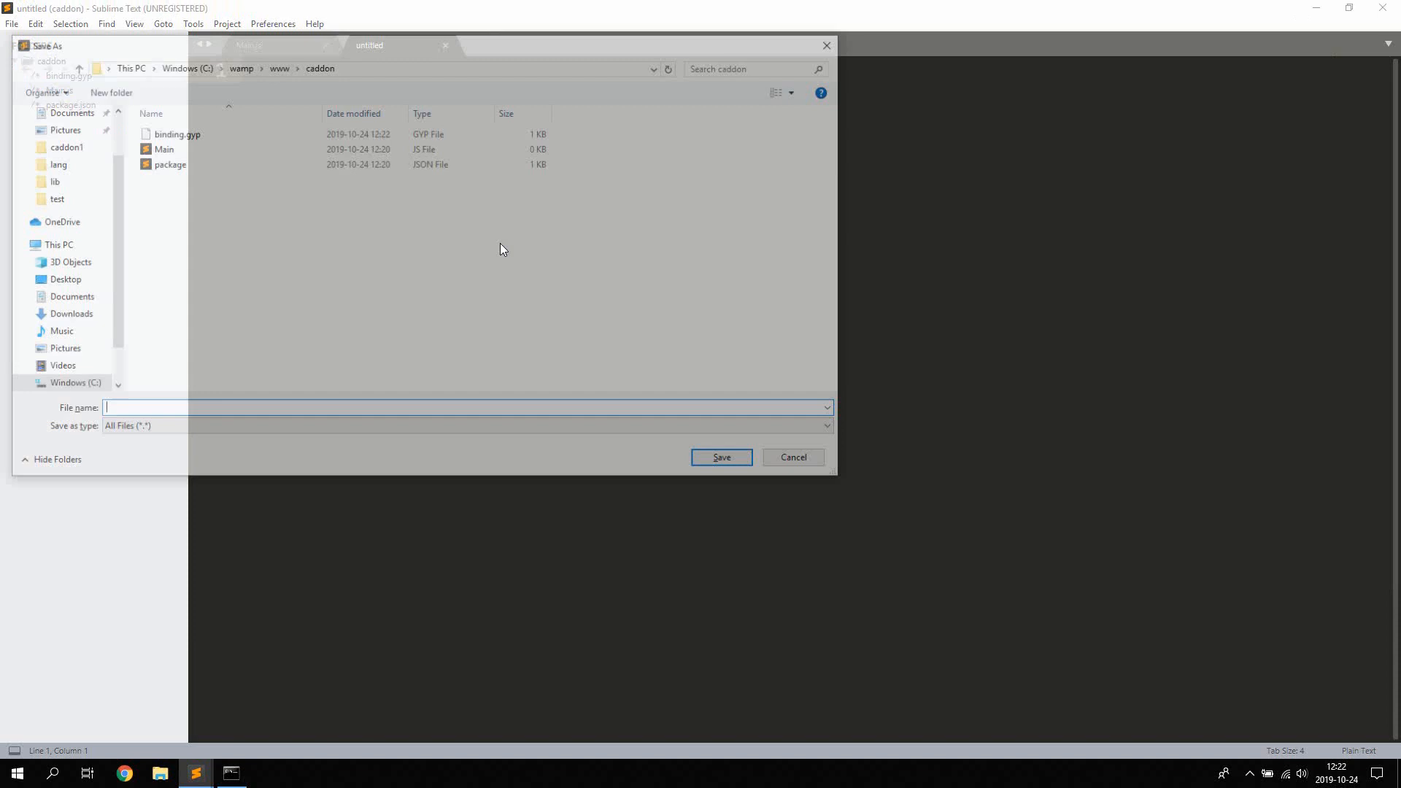
- Save calculate.cc with a comment, #include <node.h>, and a calculate namespace
{"action": "type", "text": "calculate."}
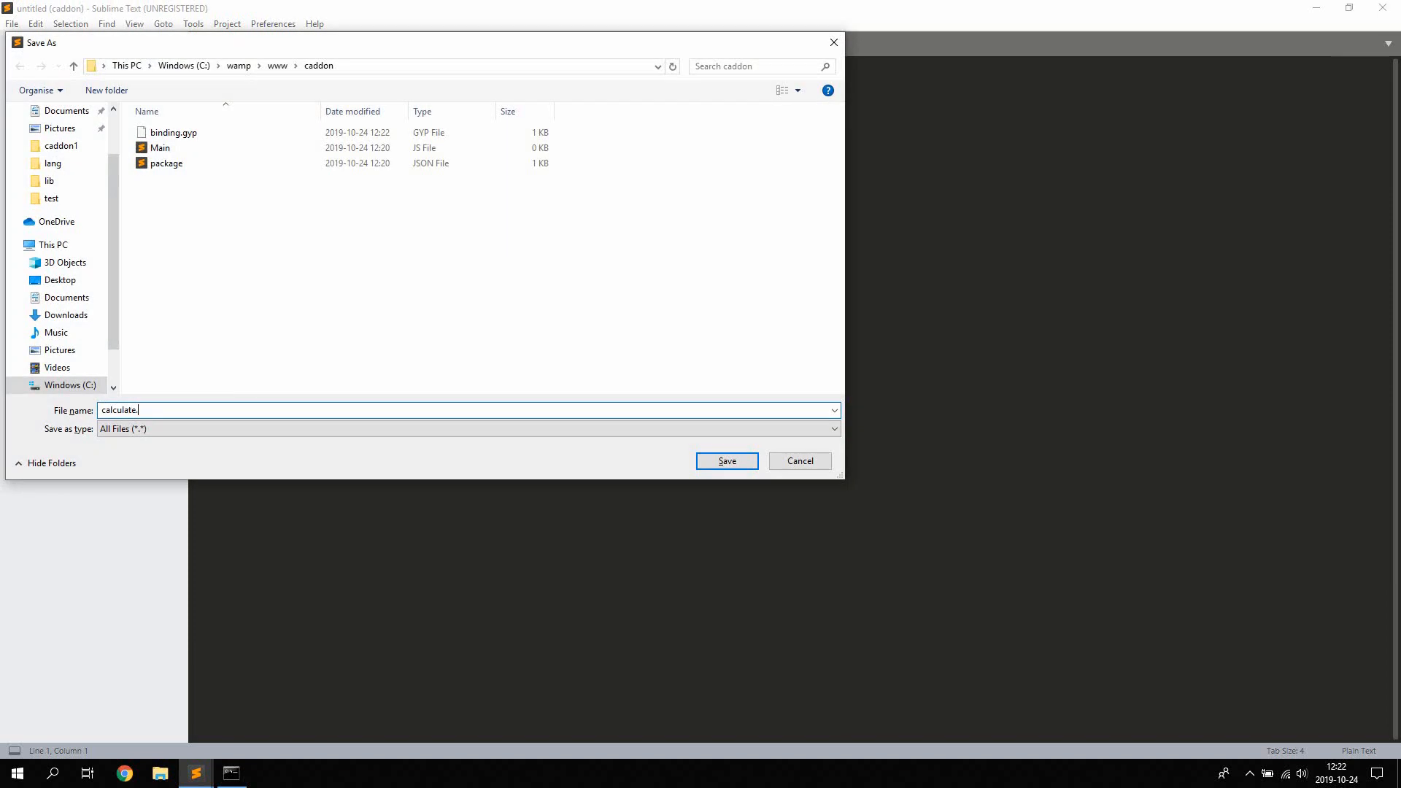
{"action": "left_click", "coordinate": [726, 460]}
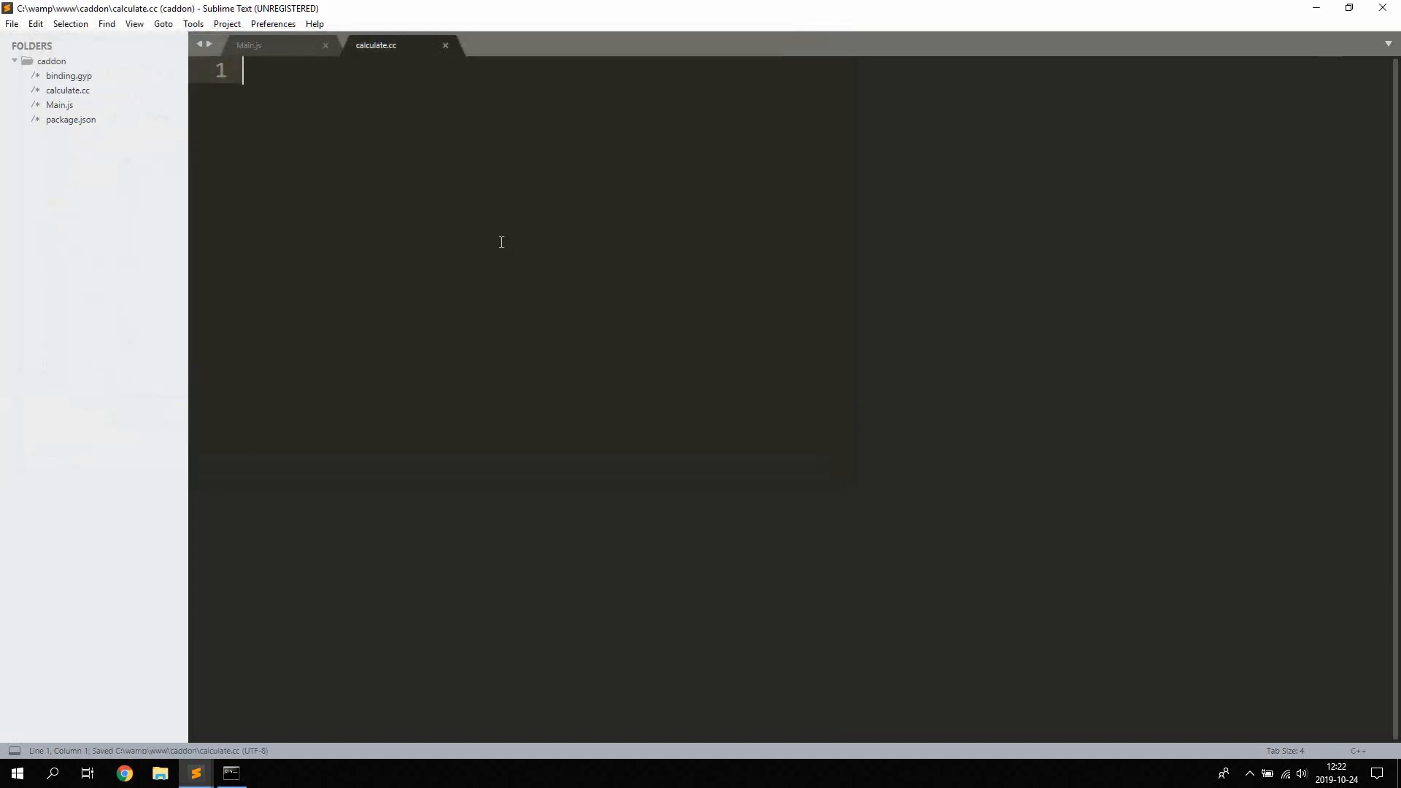
{"action": "type", "text": "// ca"}
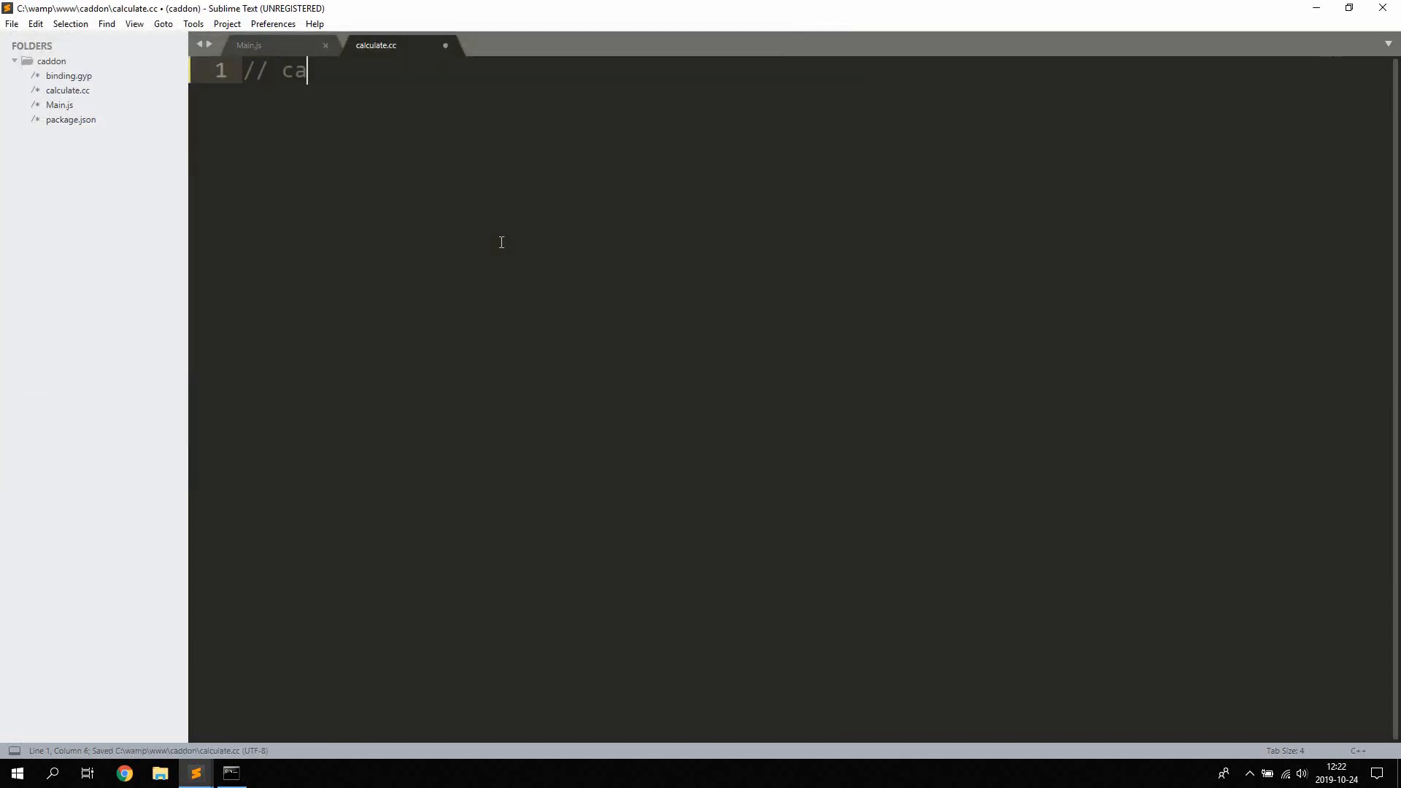
{"action": "key", "text": "Enter"}
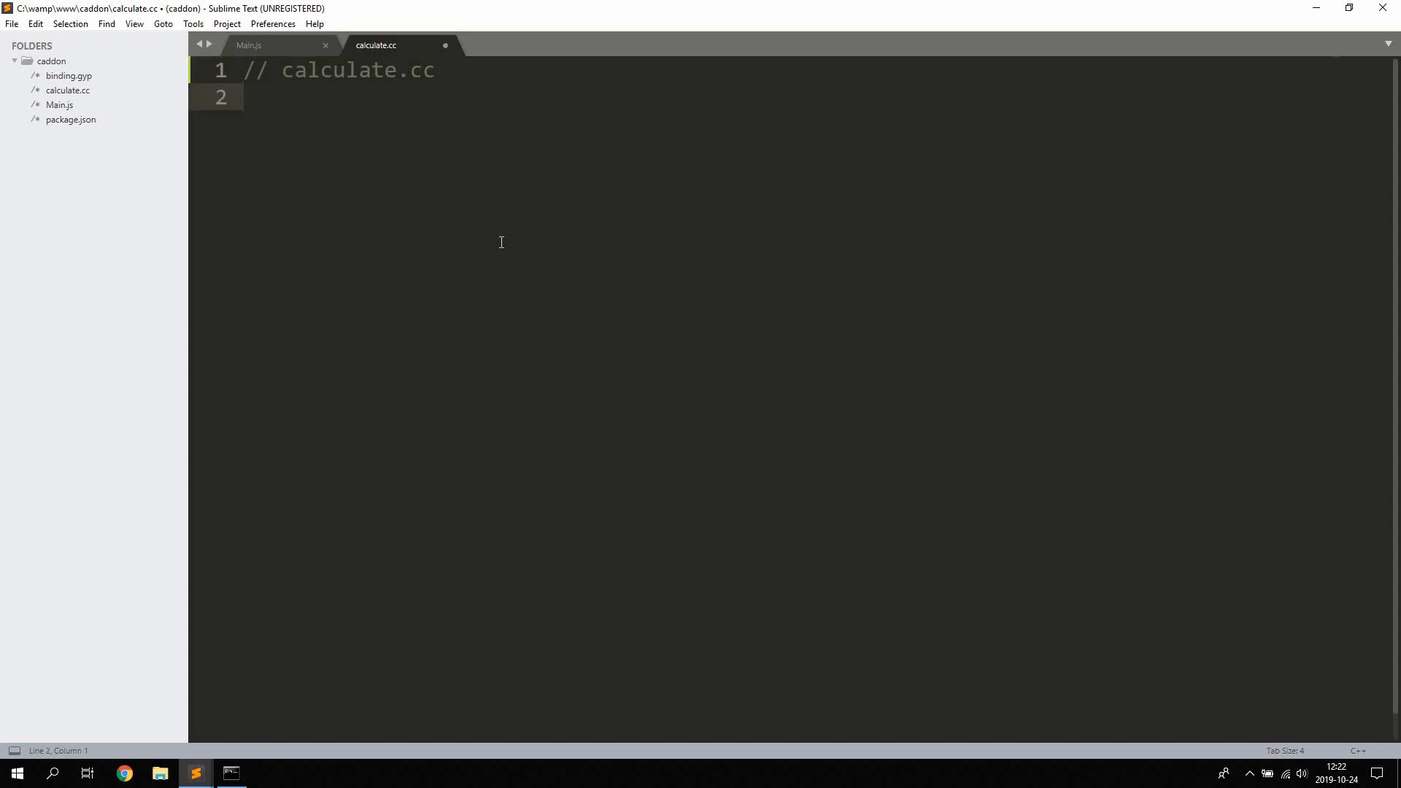
{"action": "type", "text": "#include"}
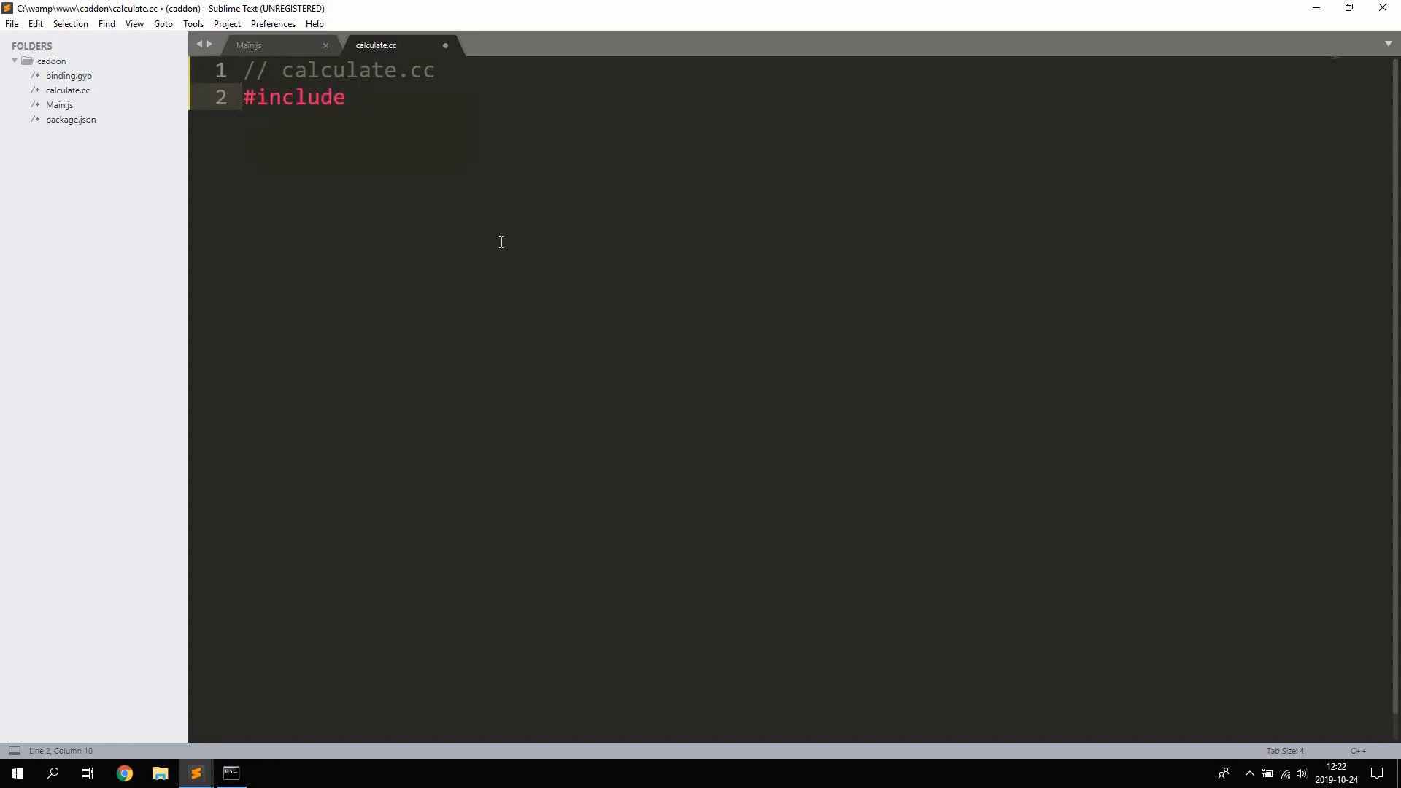
{"action": "type", "text": "<node.h>"}
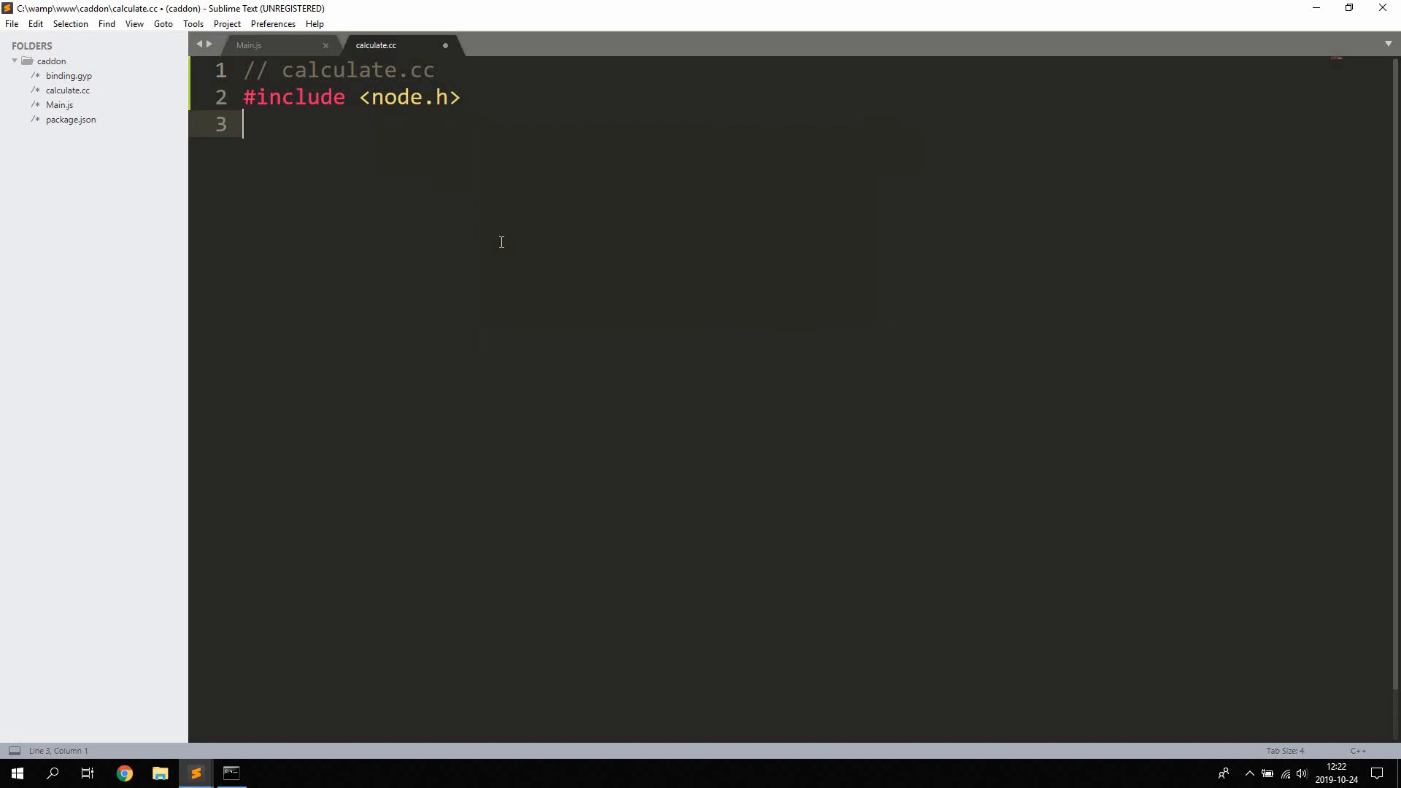
{"action": "type", "text": "namespac"}
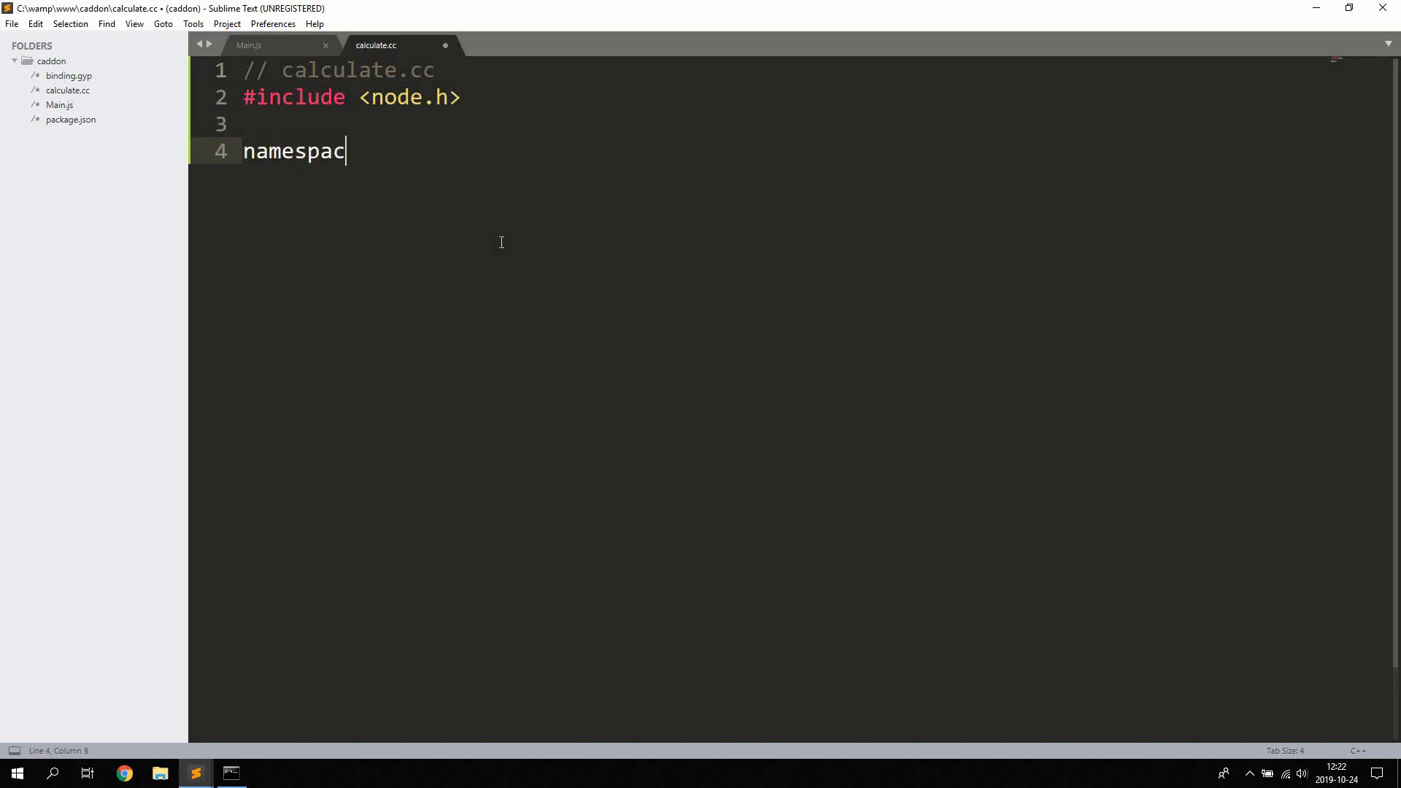
{"action": "type", "text": "e calculate {"}
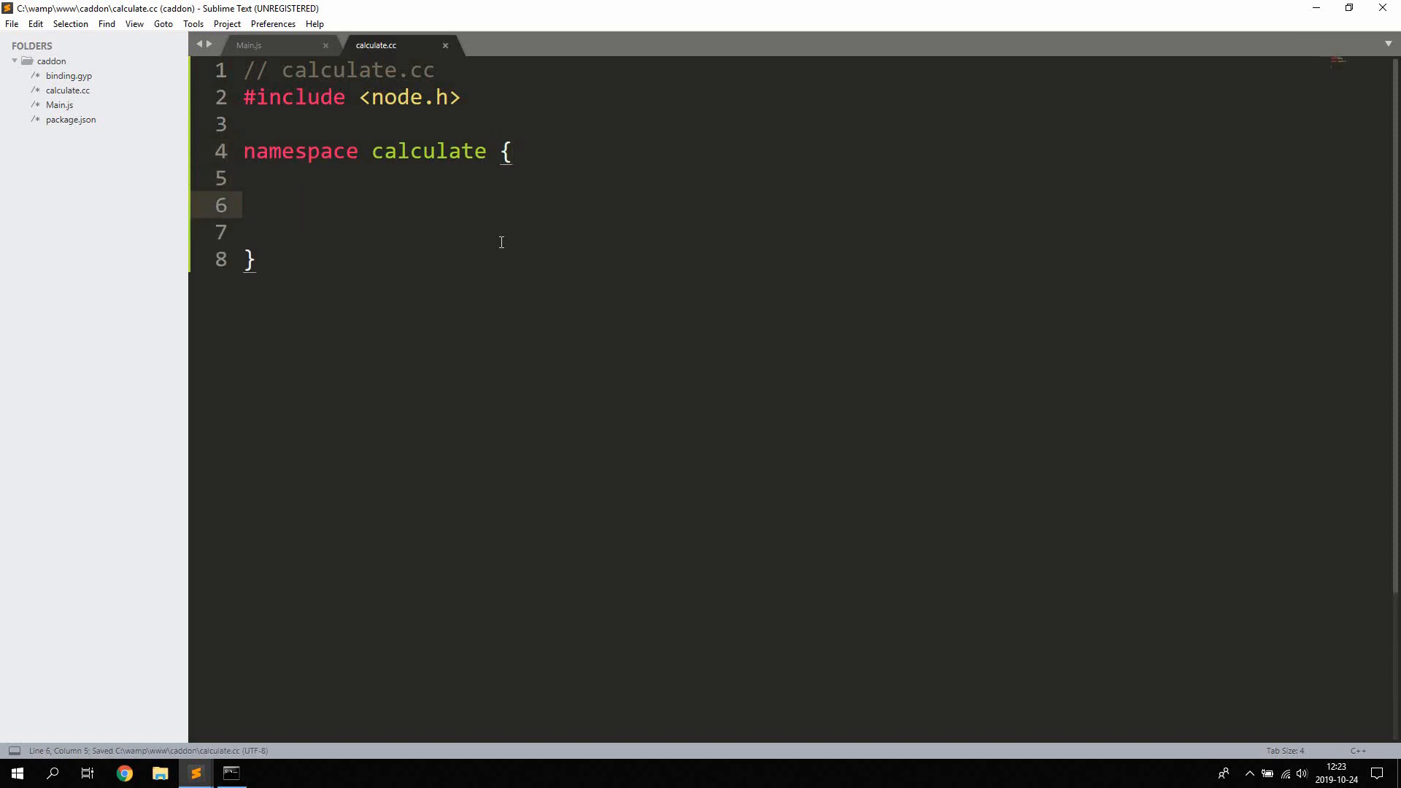
- Add using declarations for v8::FunctionCallbackInfo and v8::Isolate
{"action": "type", "text": "using v8"}
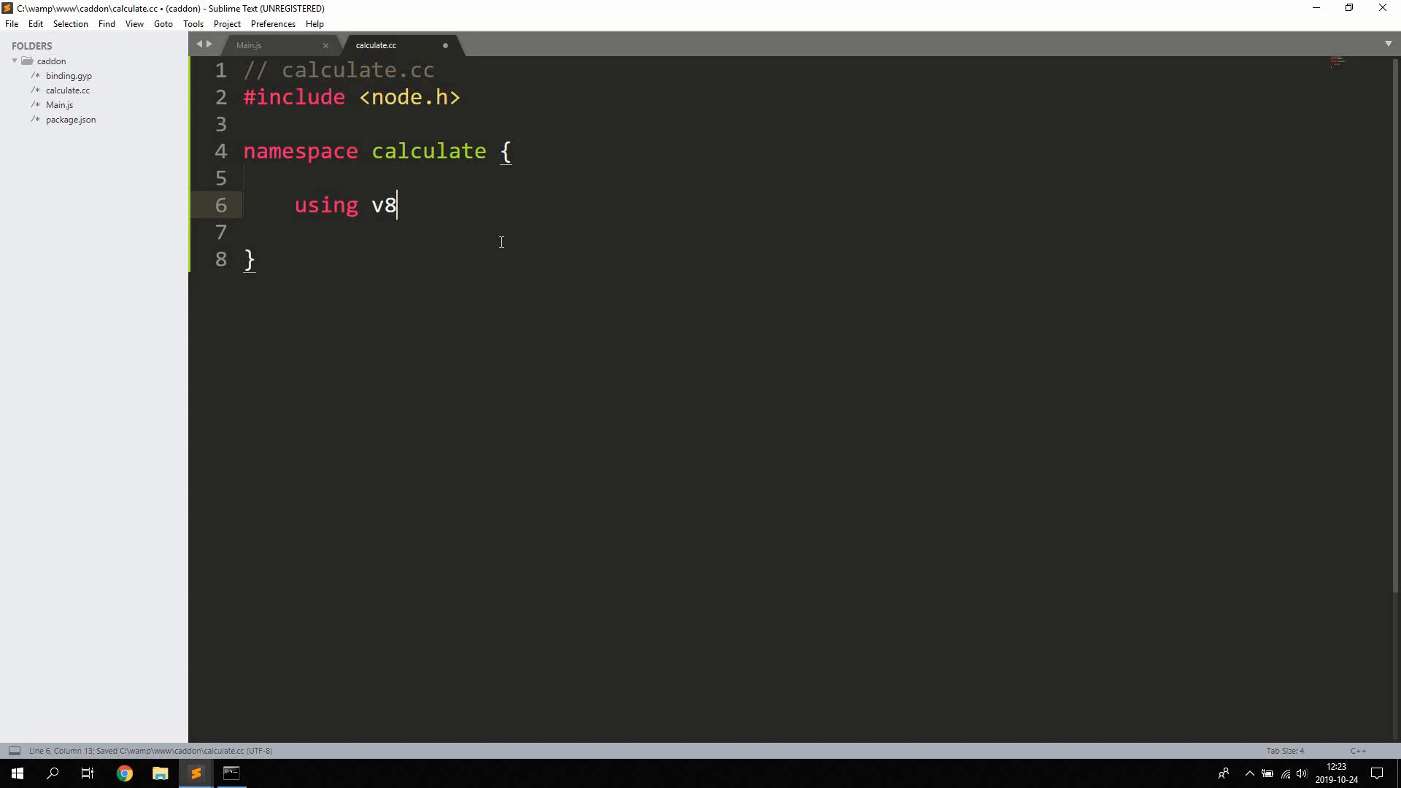
{"action": "type", "text": "::"}
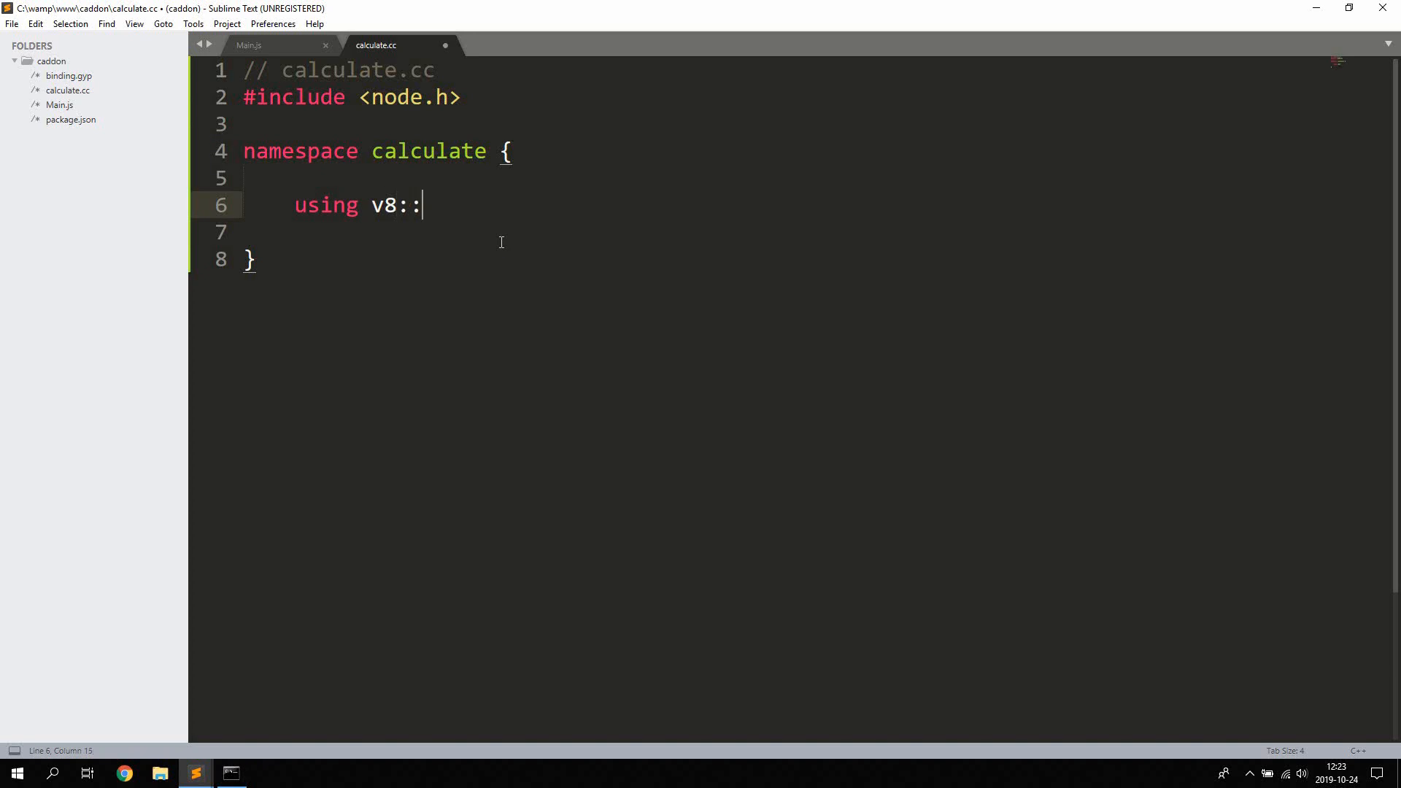
{"action": "type", "text": "Function"}
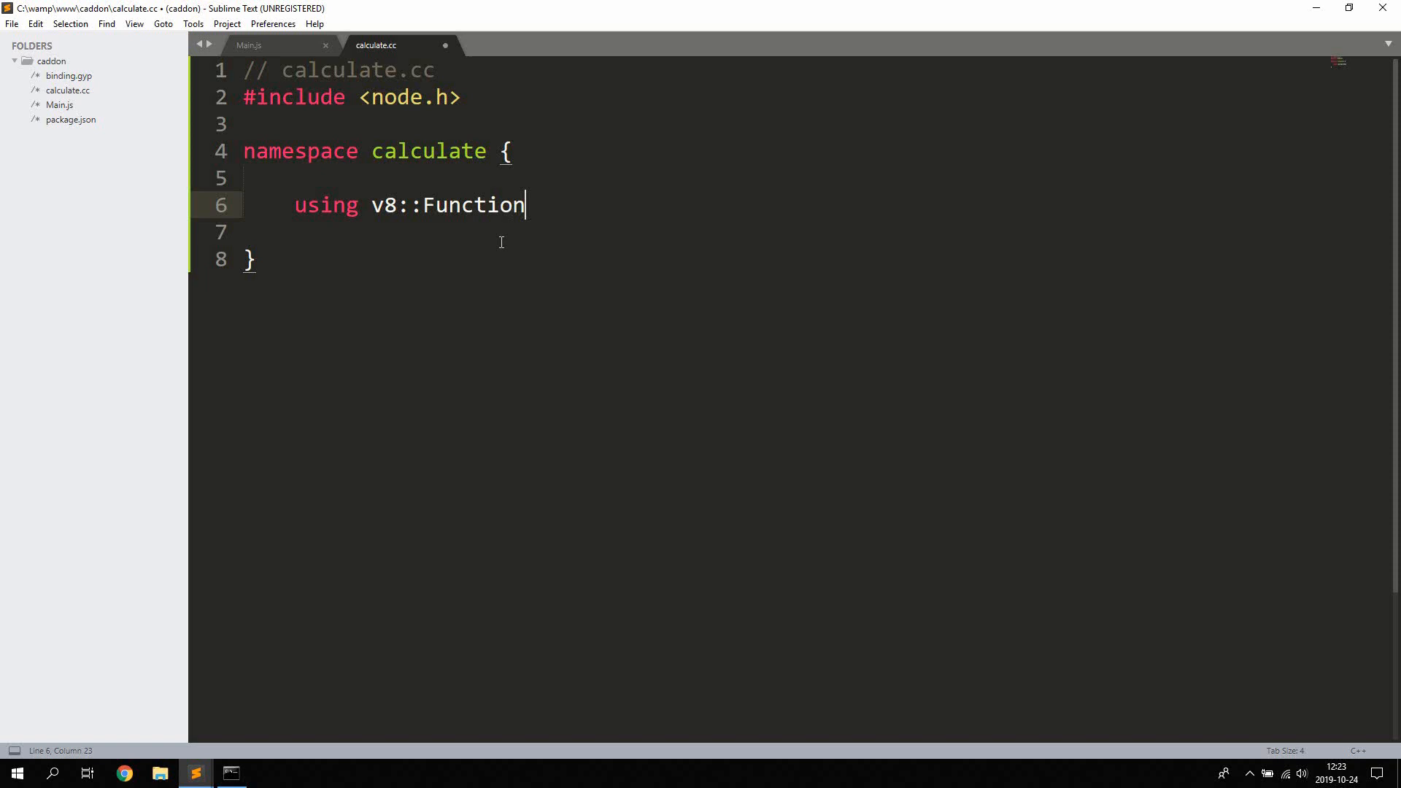
{"action": "type", "text": "CallbackInfo;"}
{"action": "type", "text": "u"}
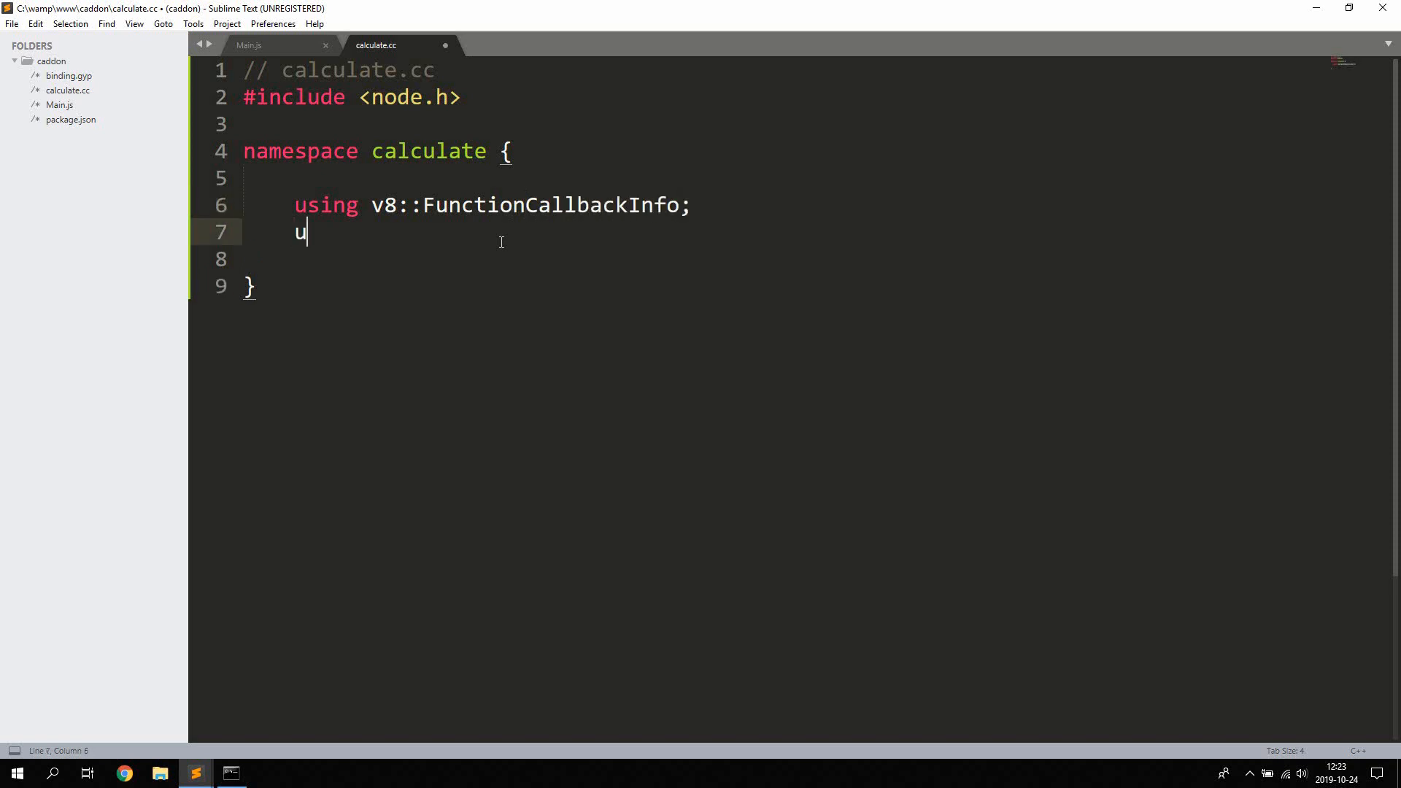
{"action": "type", "text": "sing"}
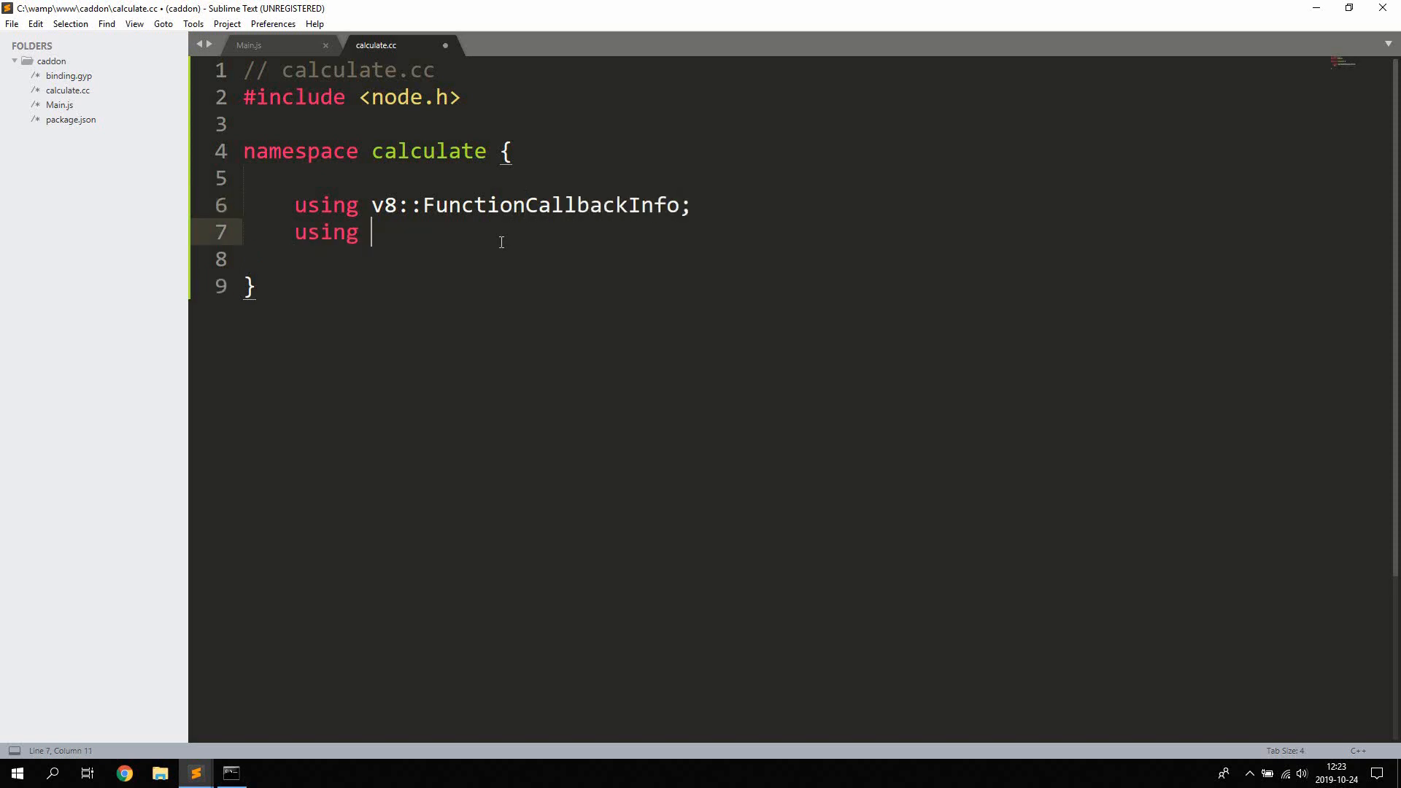
{"action": "type", "text": "v8::"}
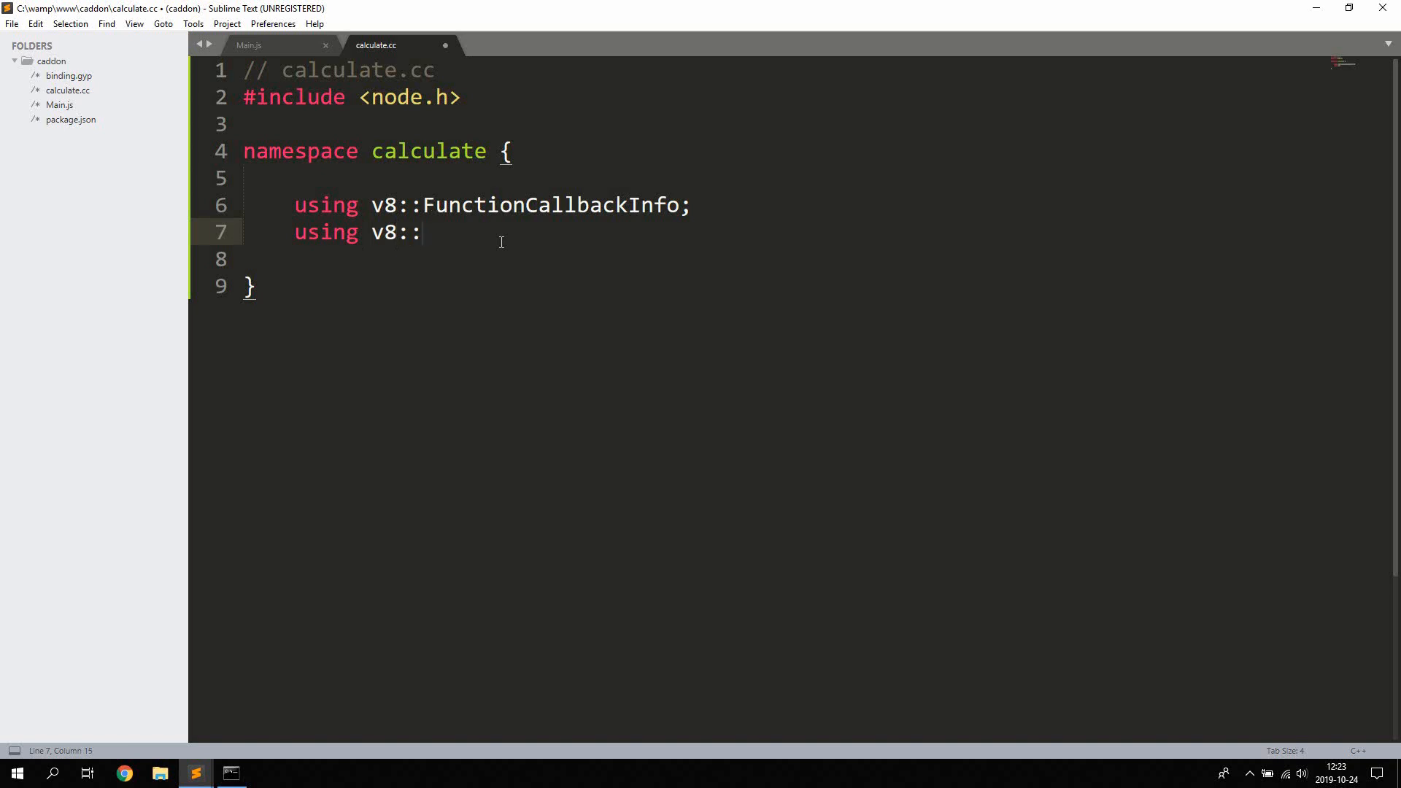
{"action": "type", "text": "Isolate;"}
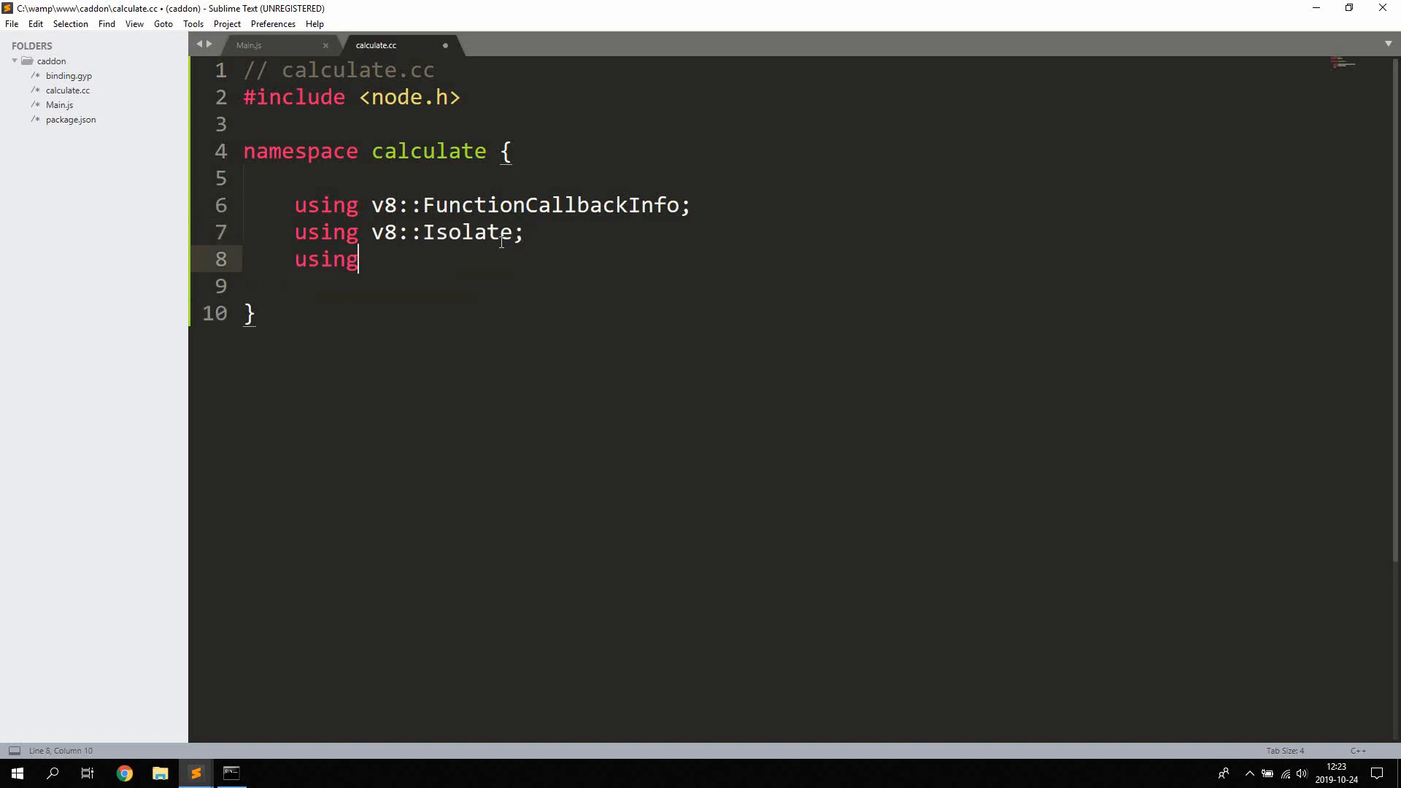
- Add using declarations for v8 Local, Object, Number and Value
{"action": "type", "text": "v8::"}
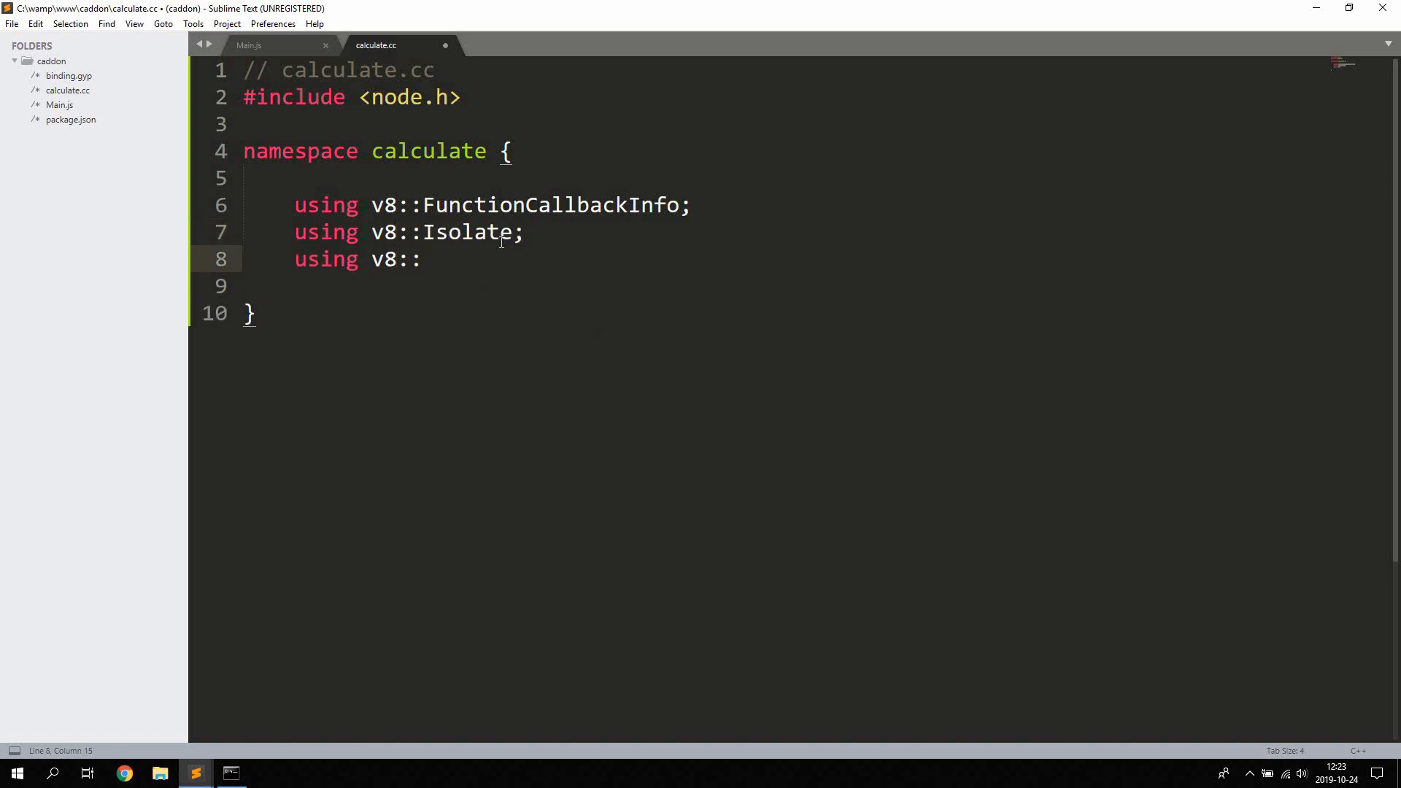
{"action": "type", "text": "Local;"}
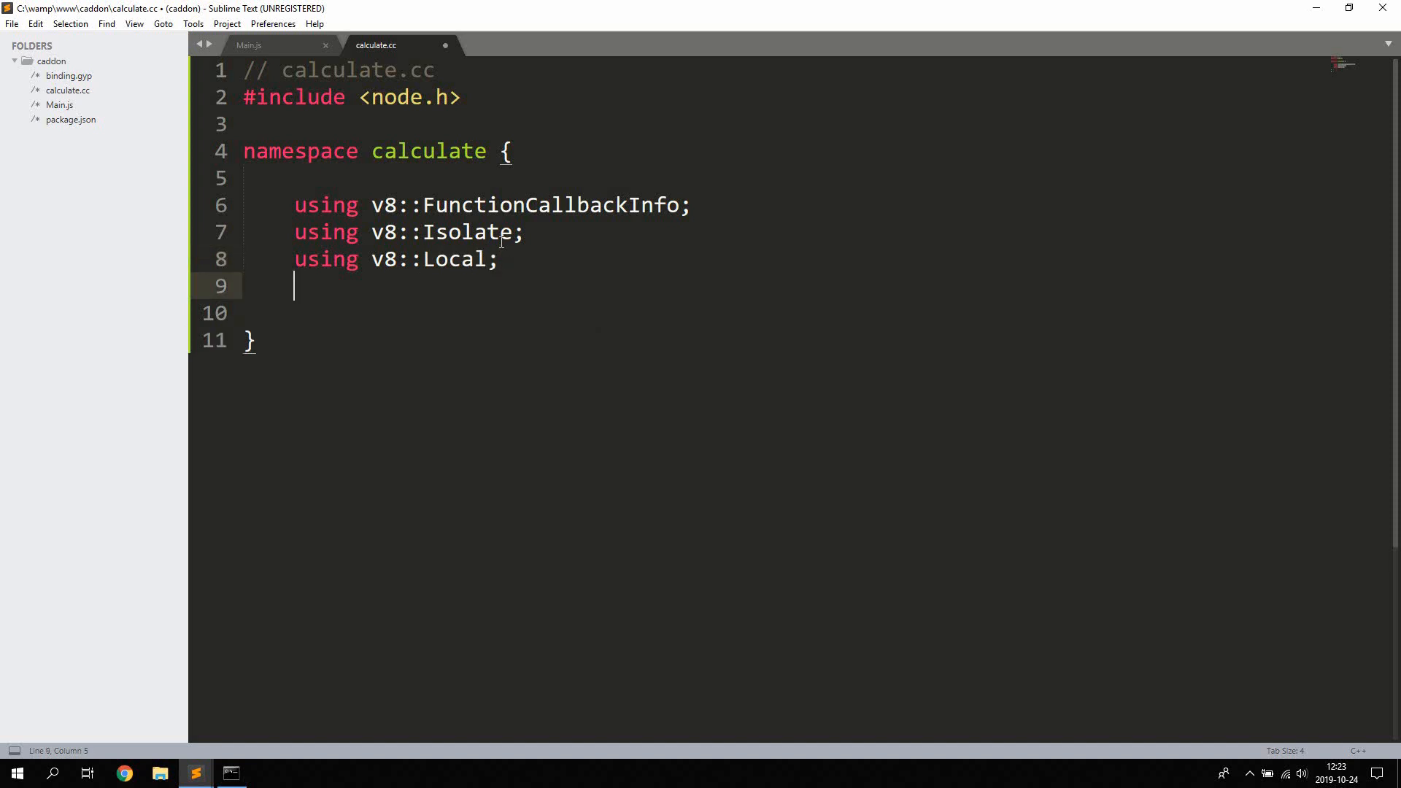
{"action": "type", "text": "using v8::"}
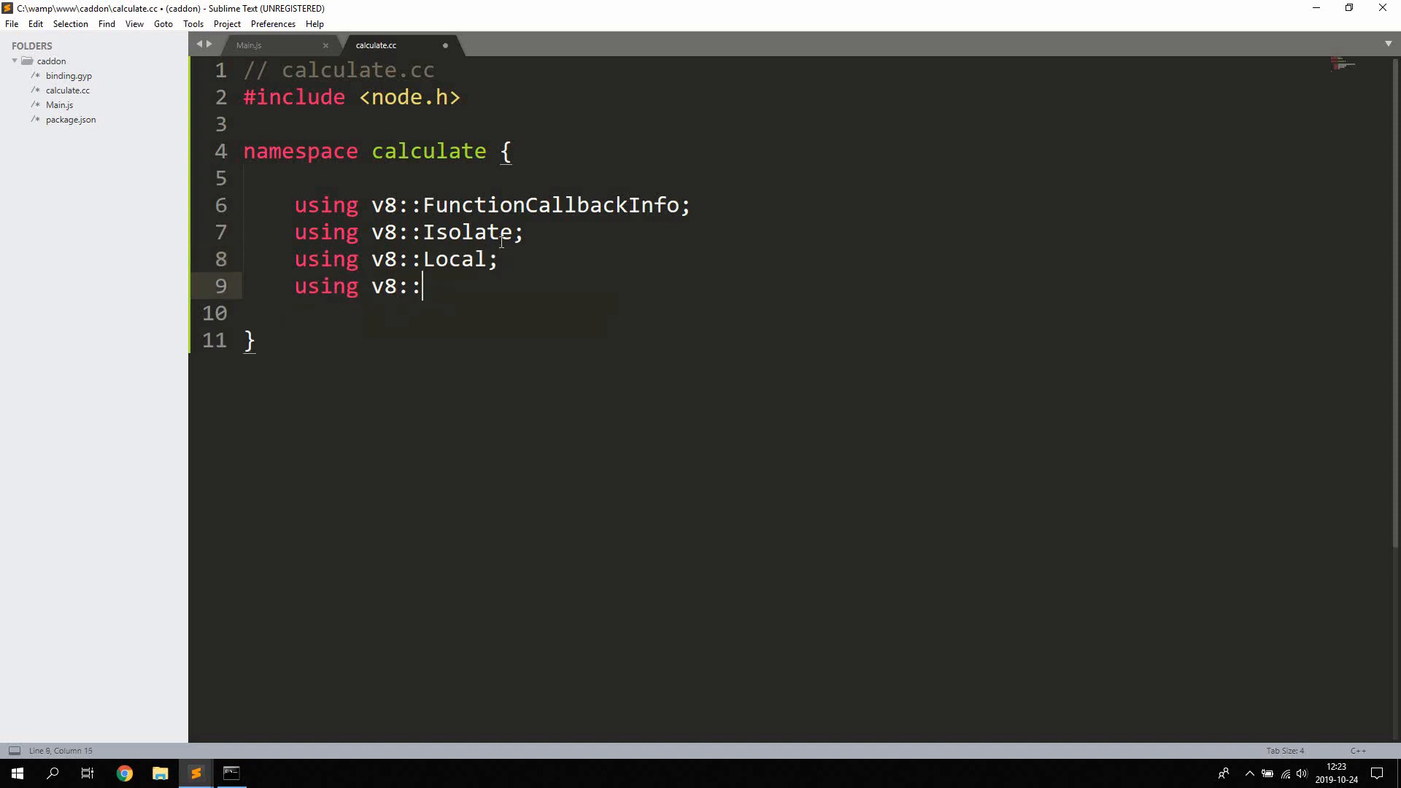
{"action": "type", "text": "O"}
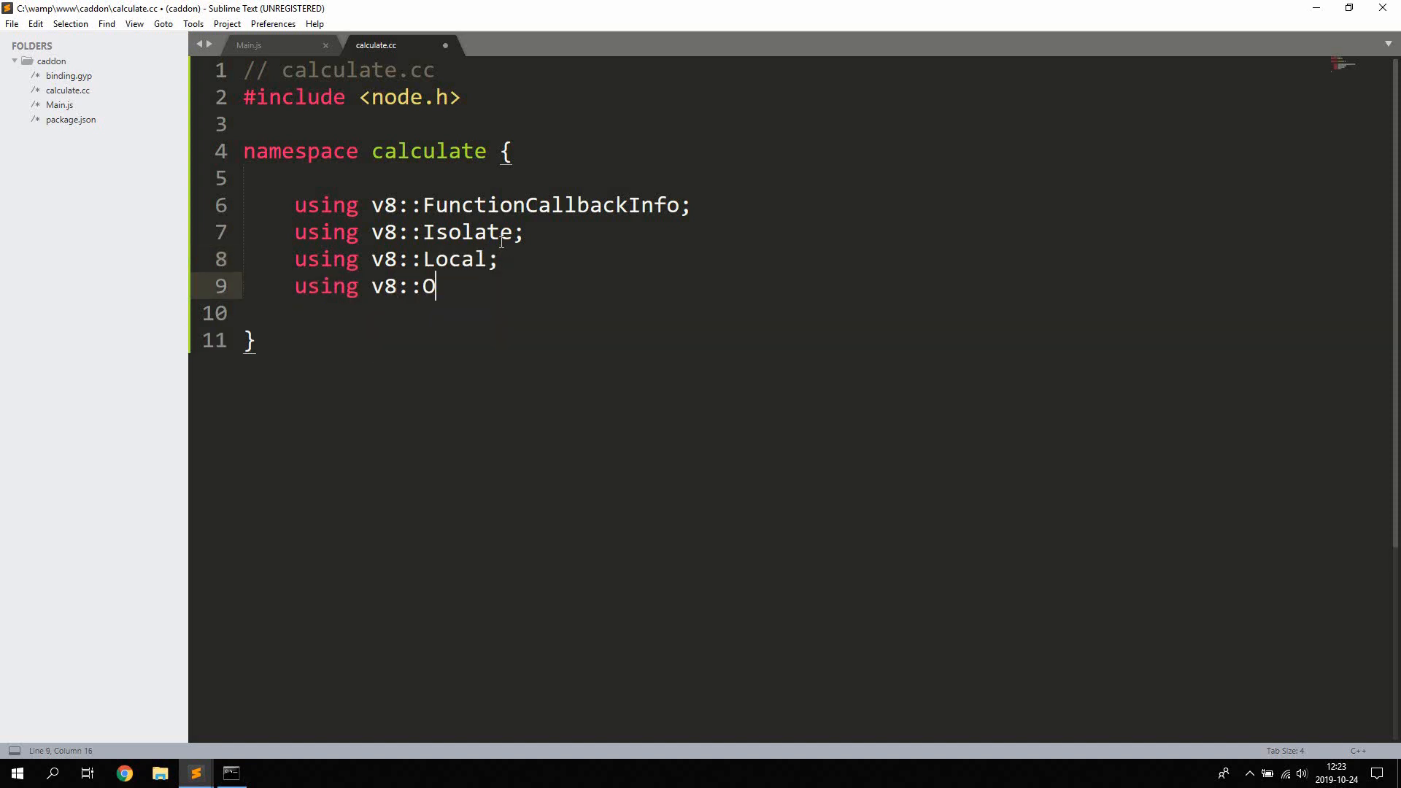
{"action": "type", "text": "bject;"}
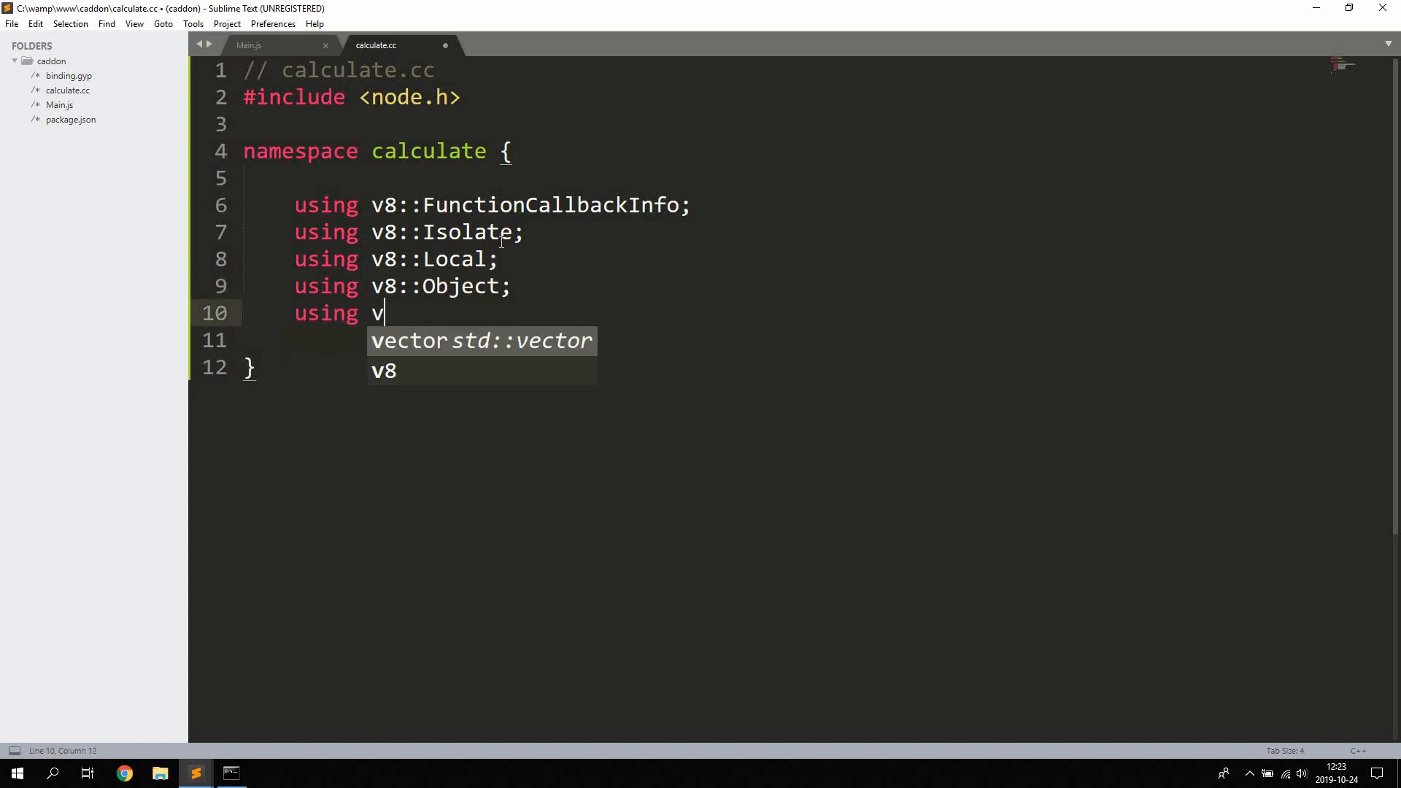
{"action": "type", "text": "8::Num"}
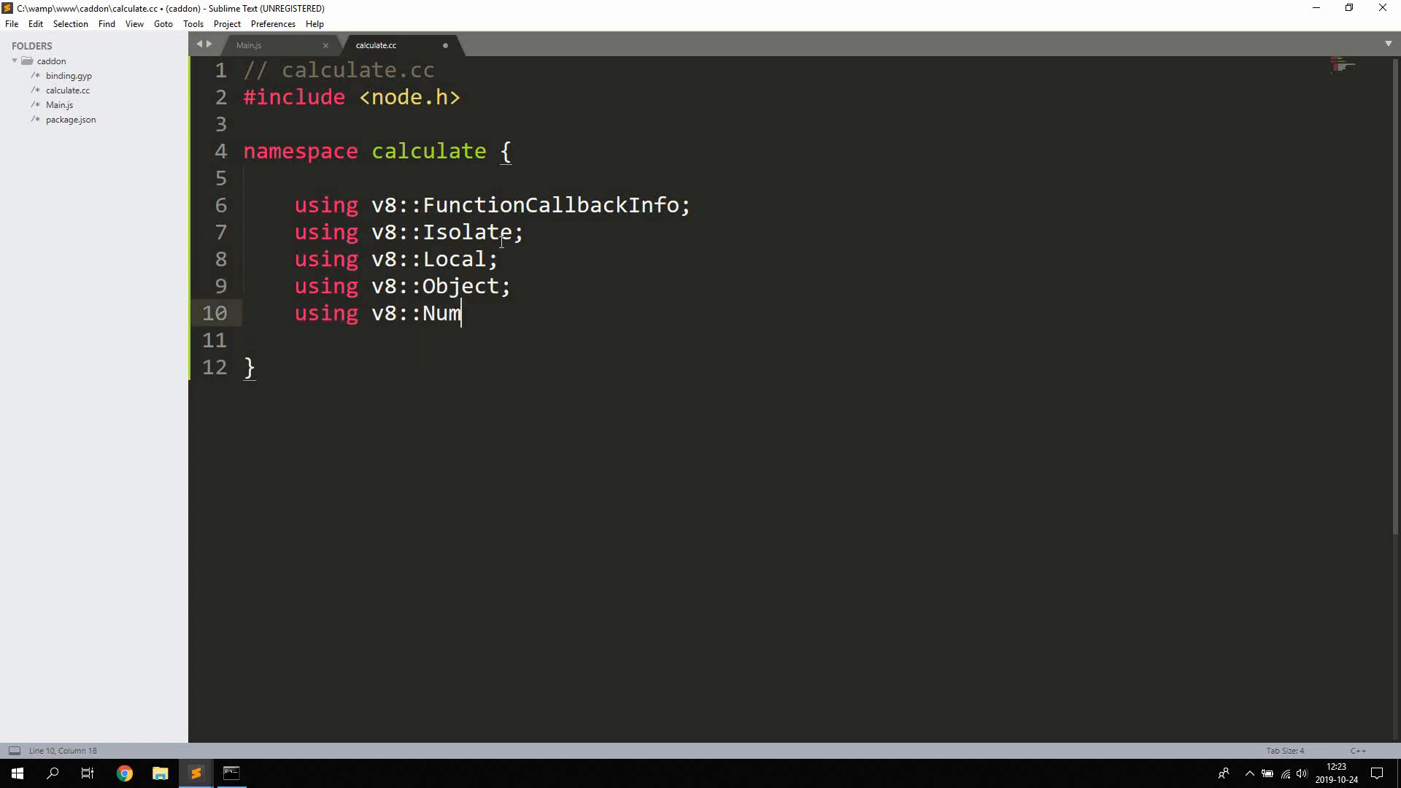
{"action": "type", "text": "ber;"}
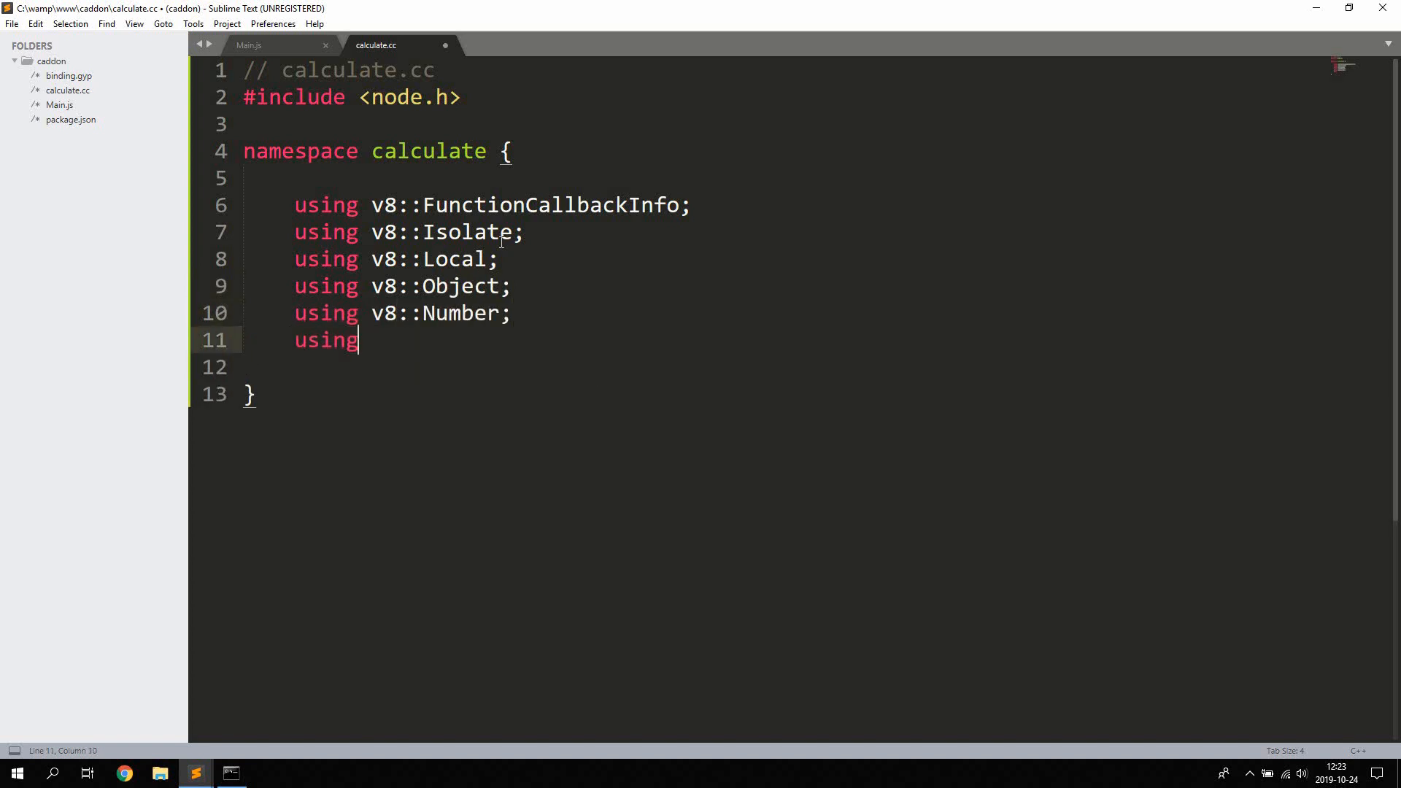
{"action": "type", "text": "v8::"}
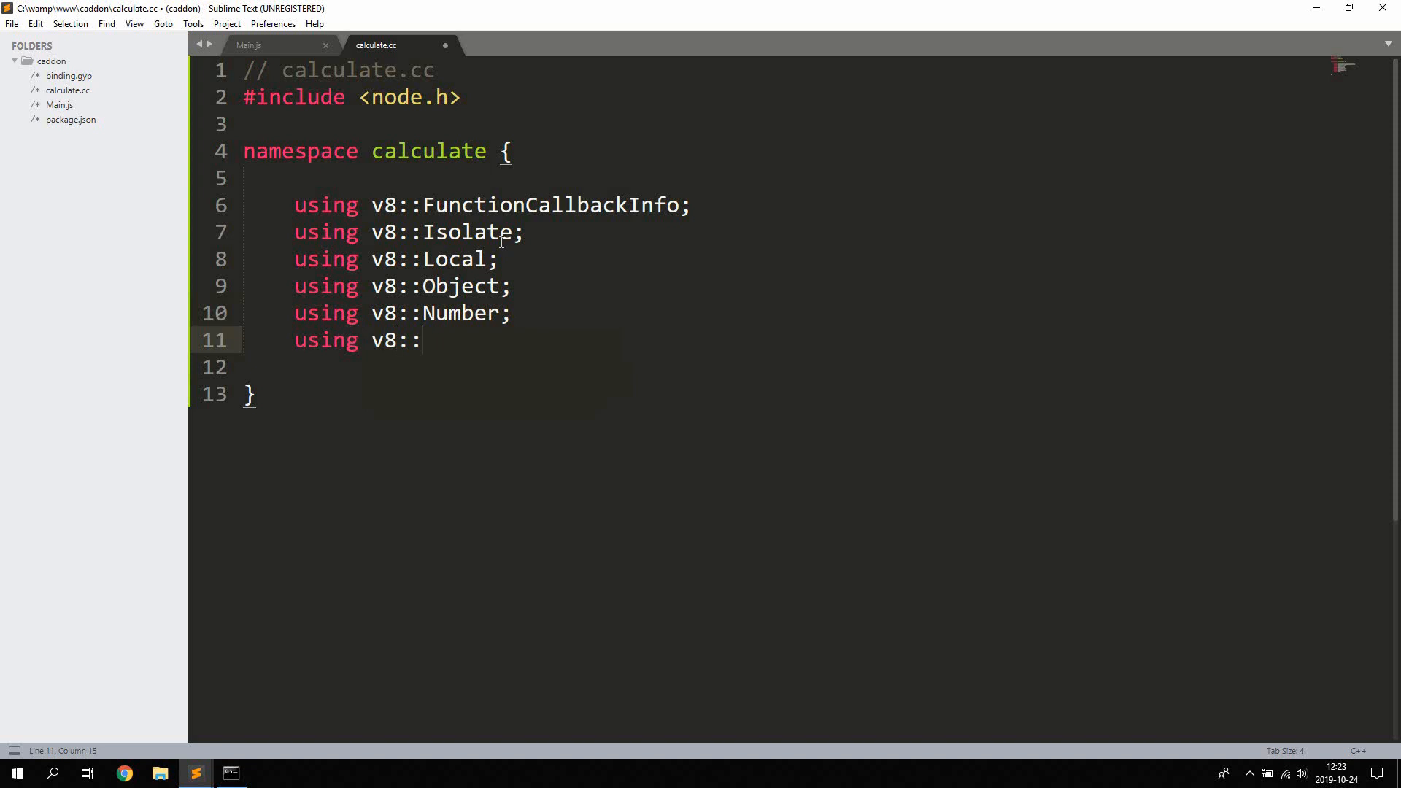
{"action": "type", "text": "value;"}
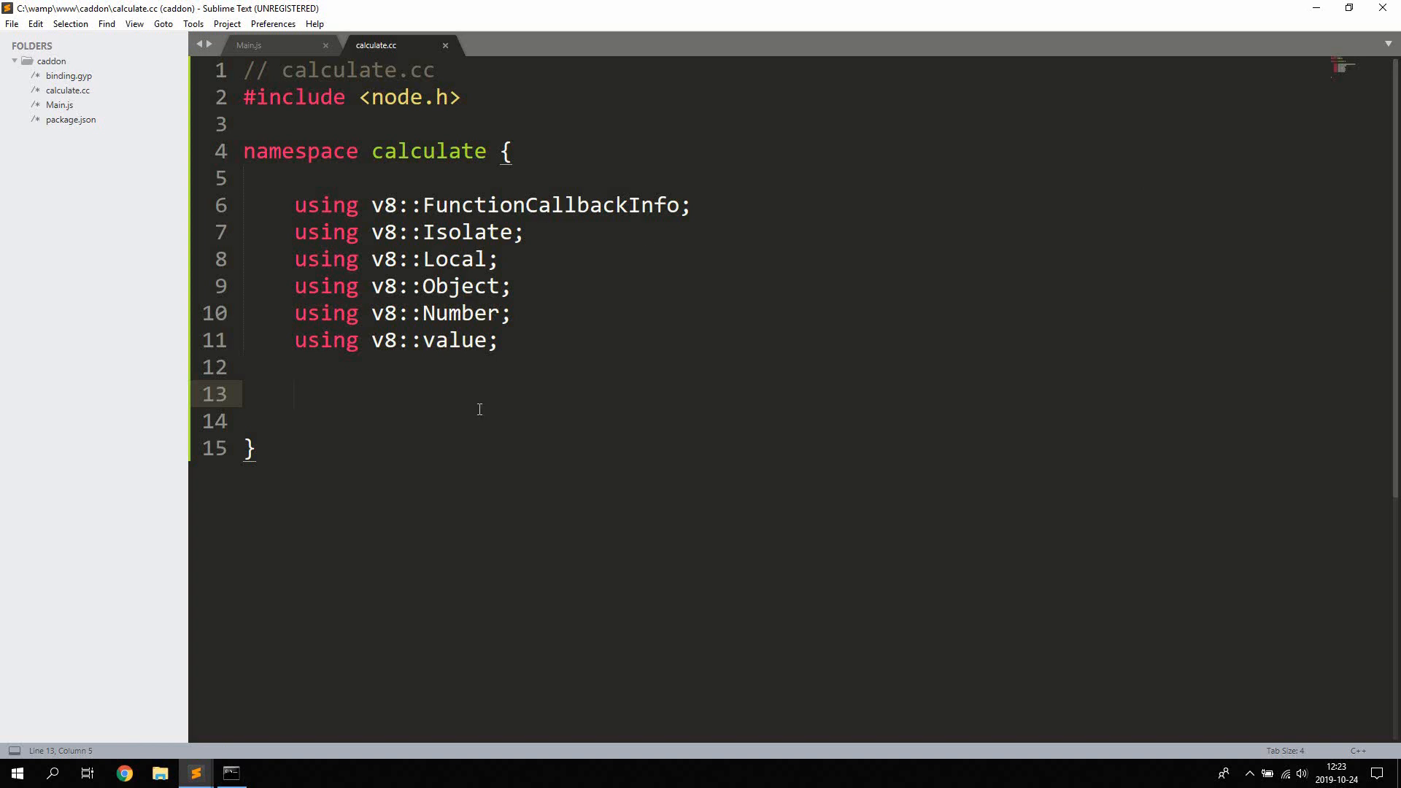
- Add an empty void Method(const FunctionCallbackInfo<Value>& args) function
{"action": "key", "text": "ctrl+s"}
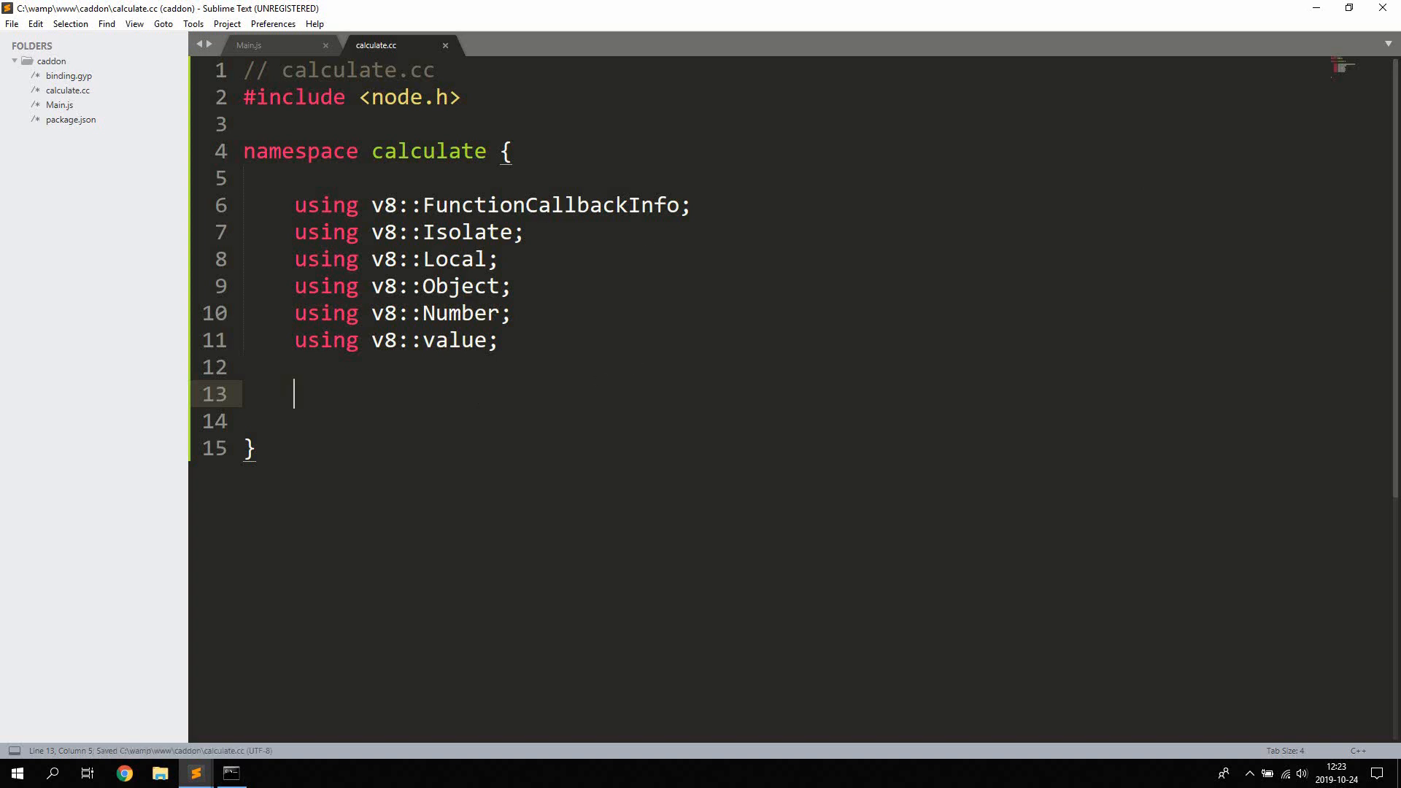
{"action": "mouse_move", "coordinate": [1122, 572]}
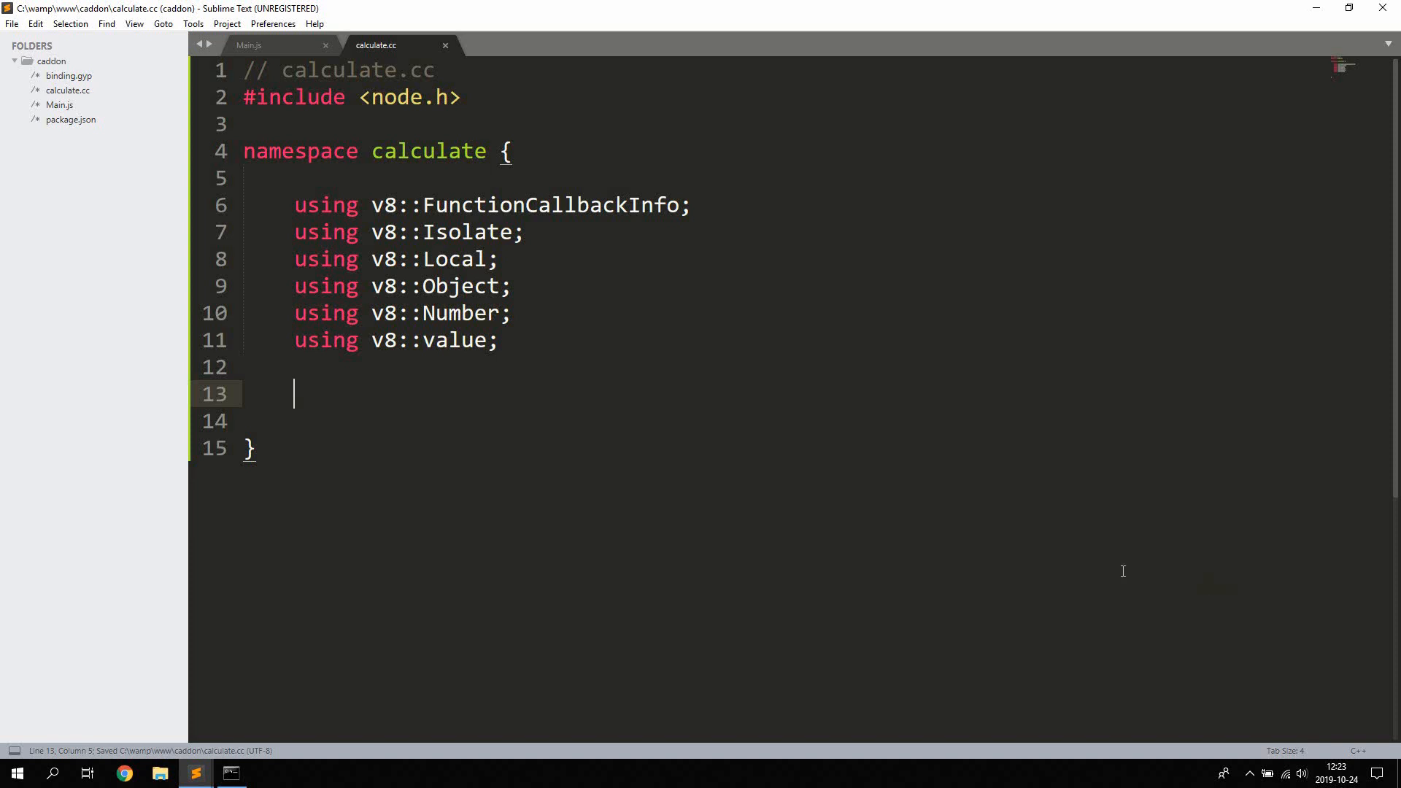
{"action": "mouse_move", "coordinate": [1026, 525]}
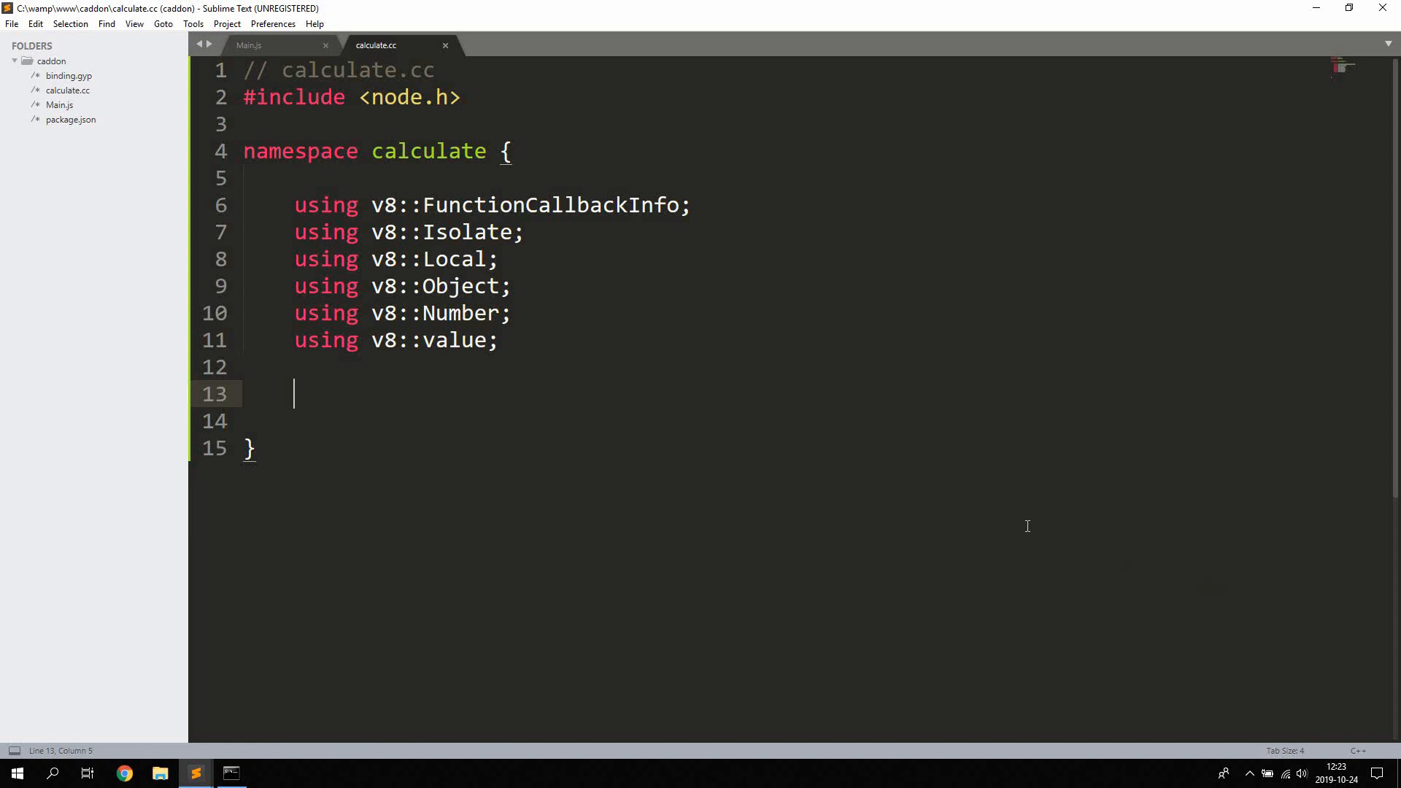
{"action": "type", "text": "void Me"}
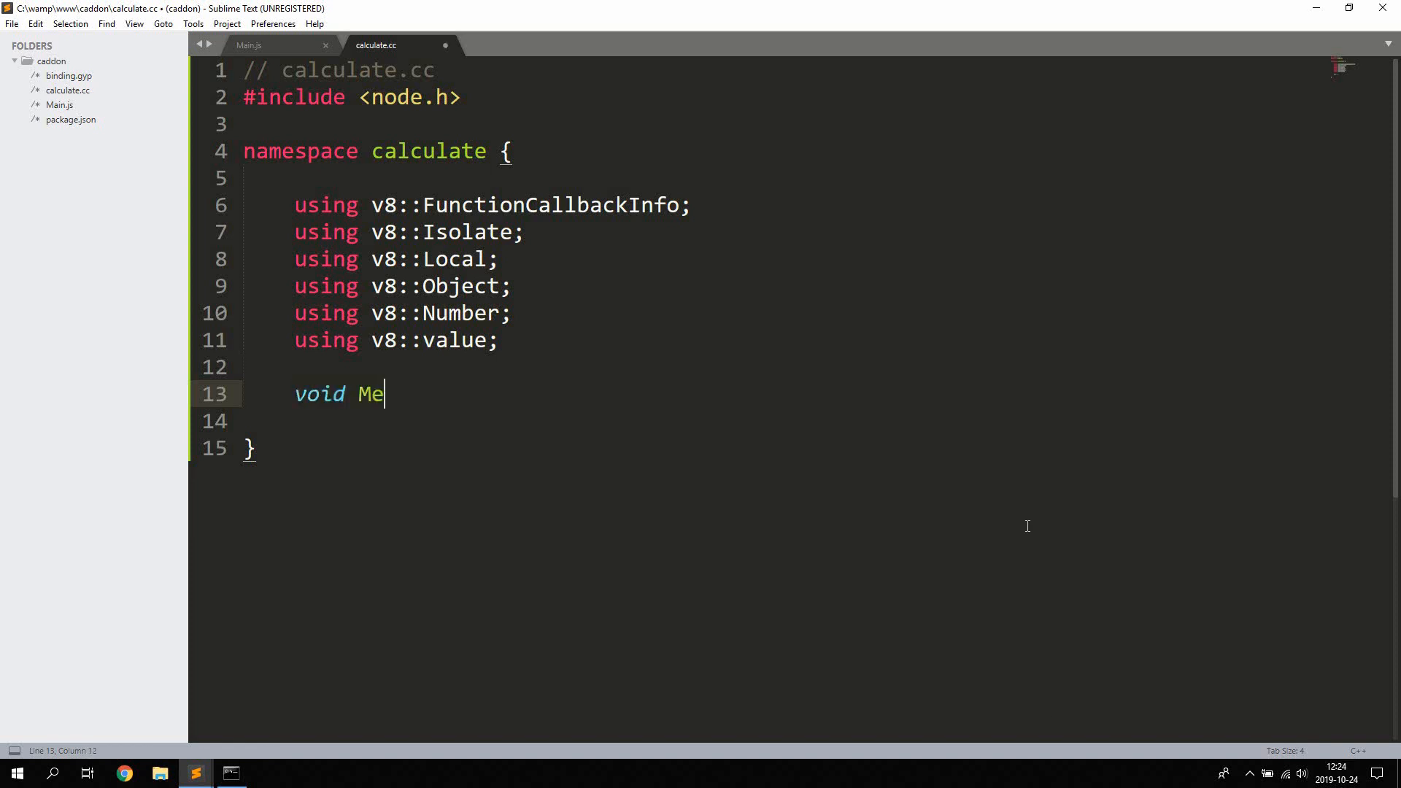
{"action": "type", "text": "thod()"}
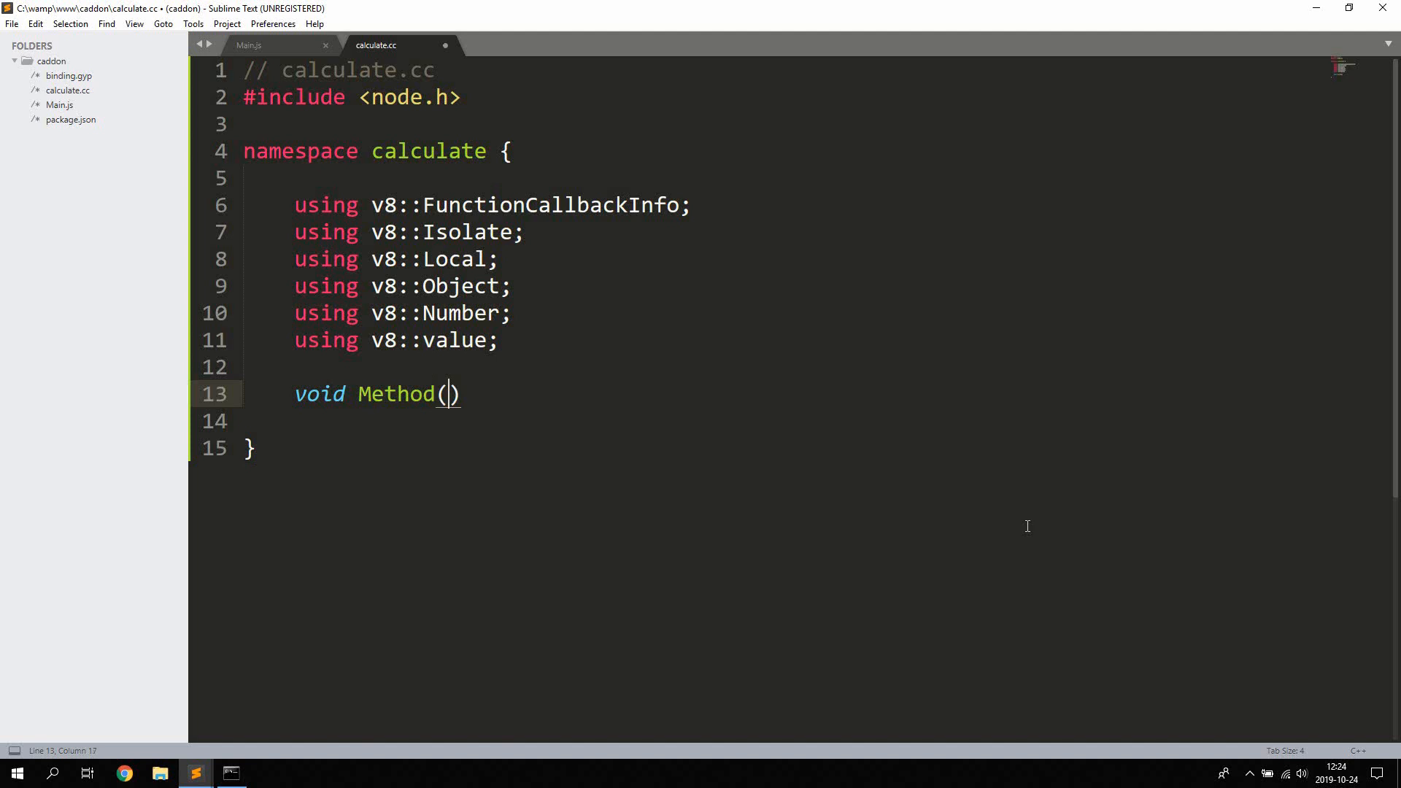
{"action": "type", "text": "const F"}
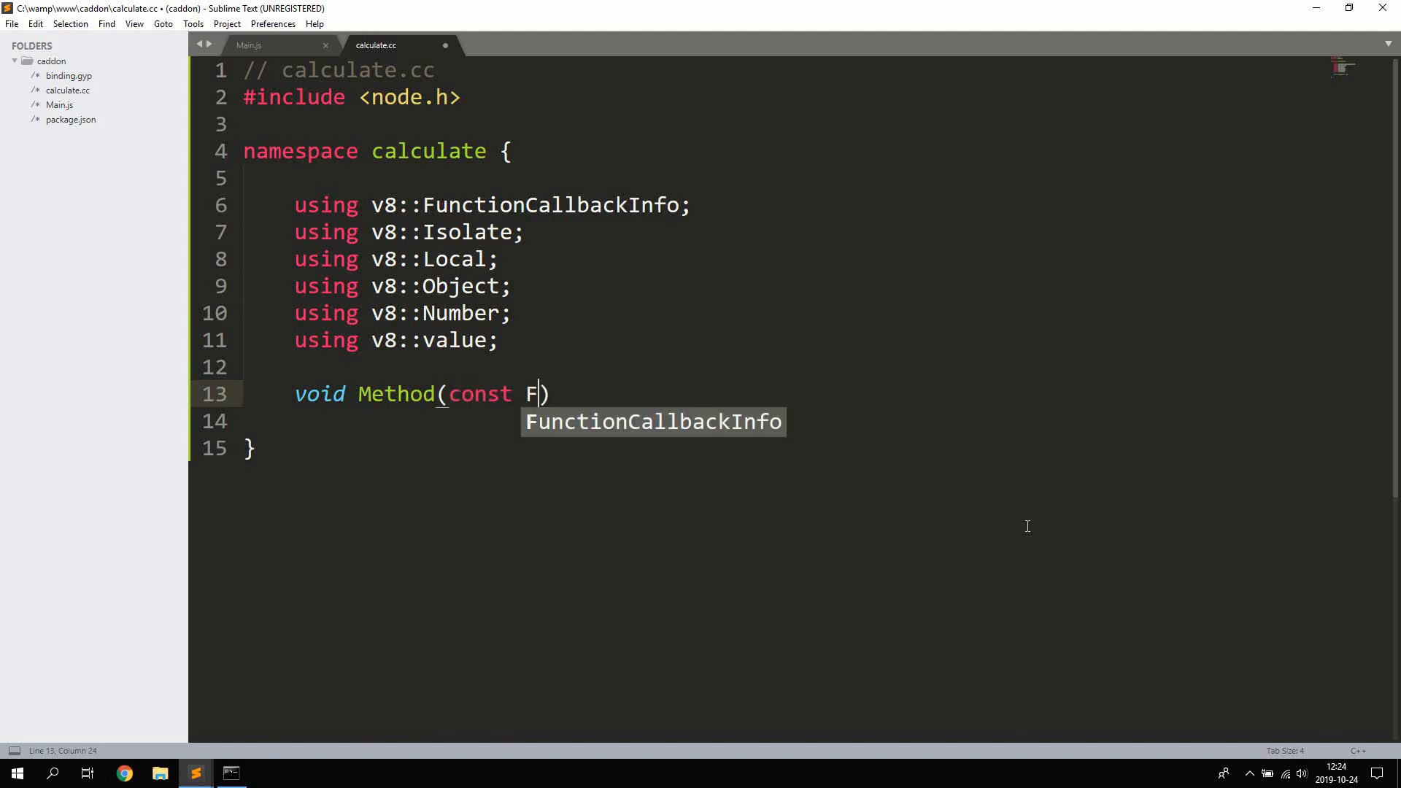
{"action": "type", "text": "unctionCallbackInfo<Value>&ar"}
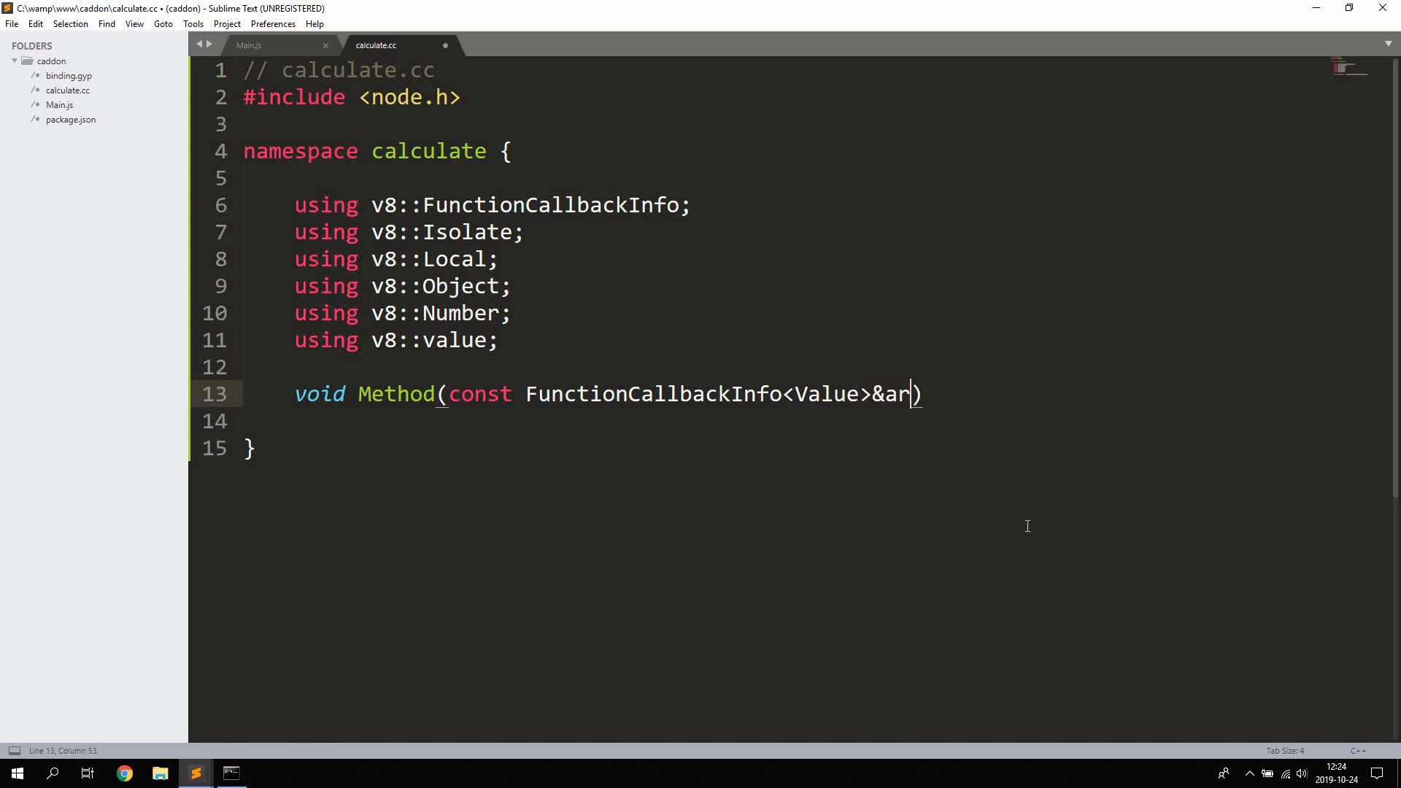
{"action": "type", "text": "gs) {"}
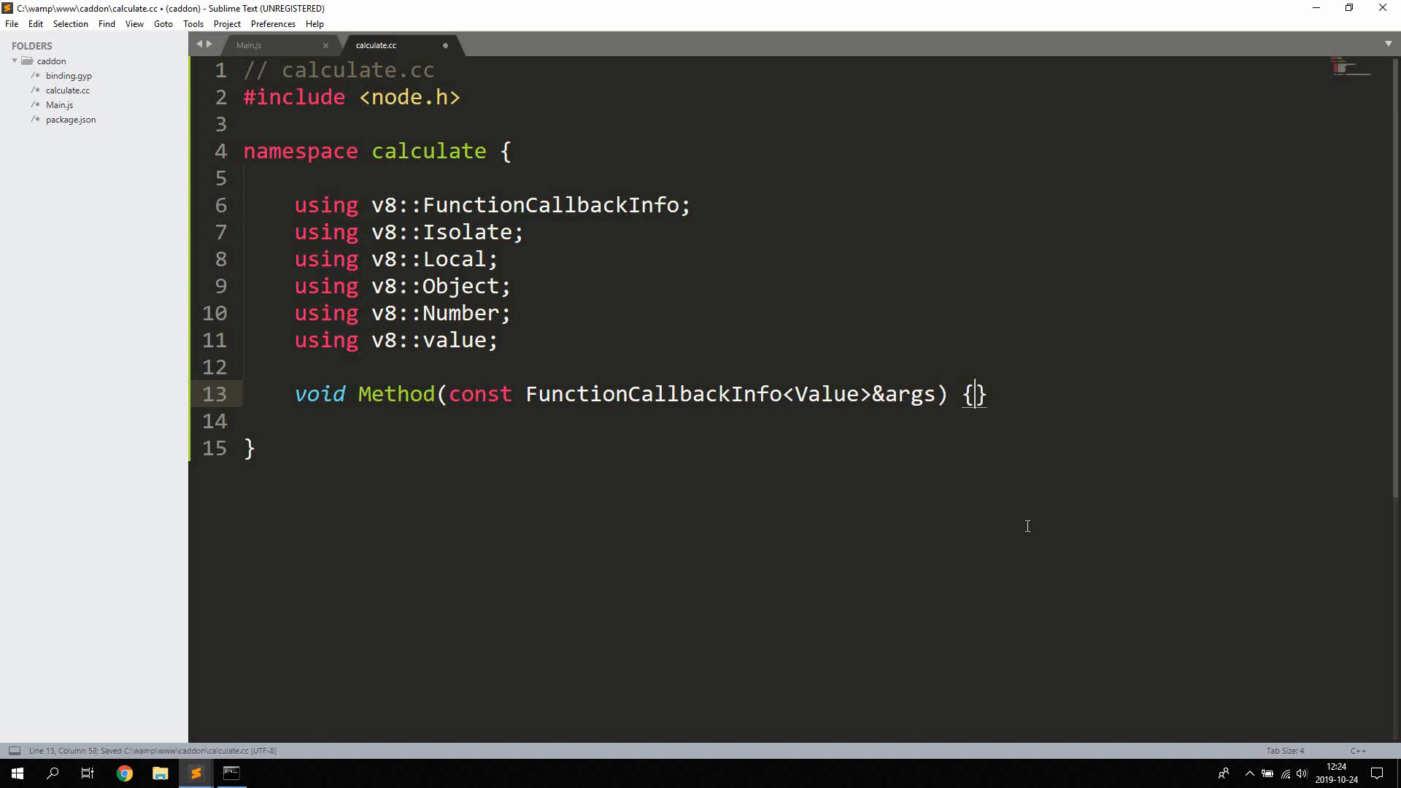
{"action": "key", "text": "enter"}
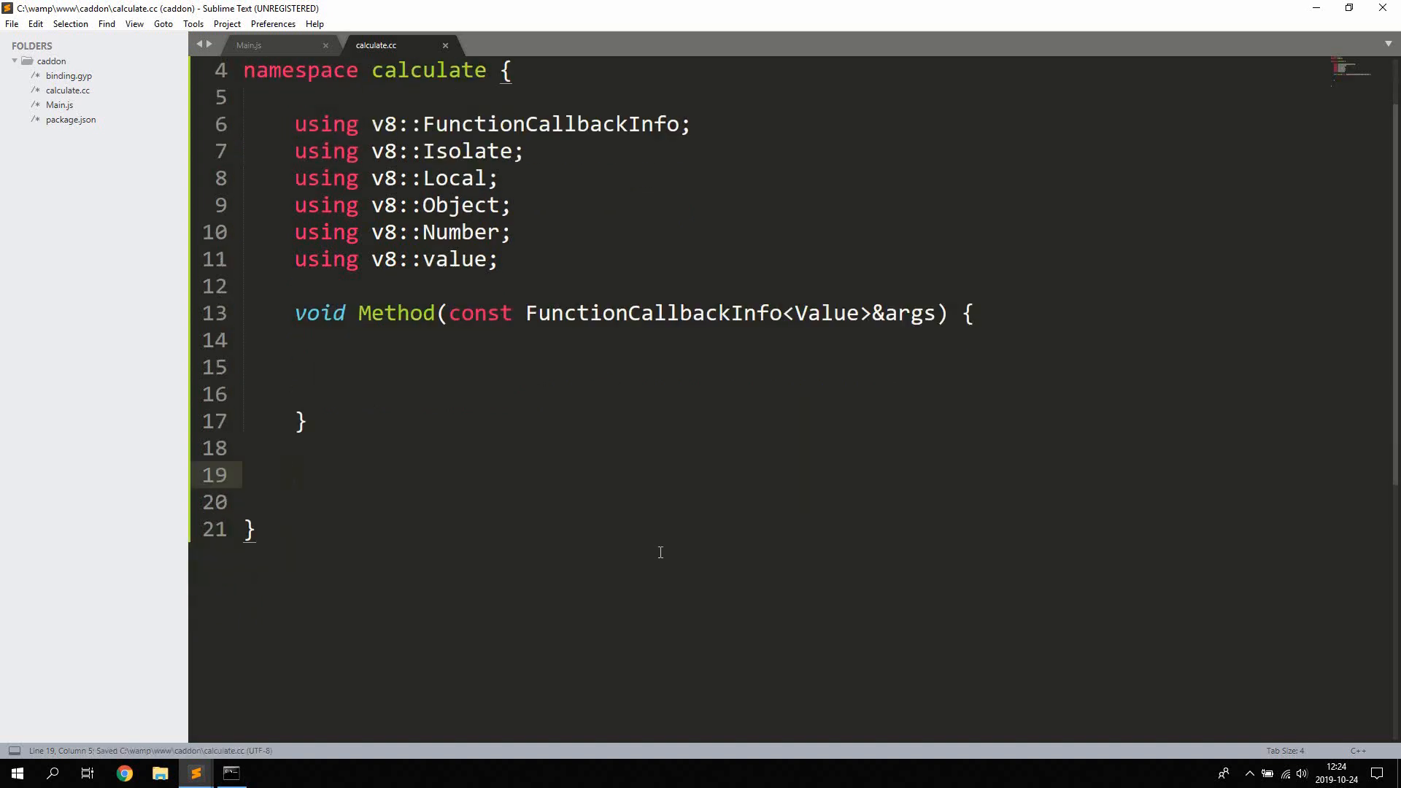
- Write void Initialize(Local<Object> exports) calling NODE_SET_METHOD(exports, "calc", Method)
{"action": "type", "text": "void i"}
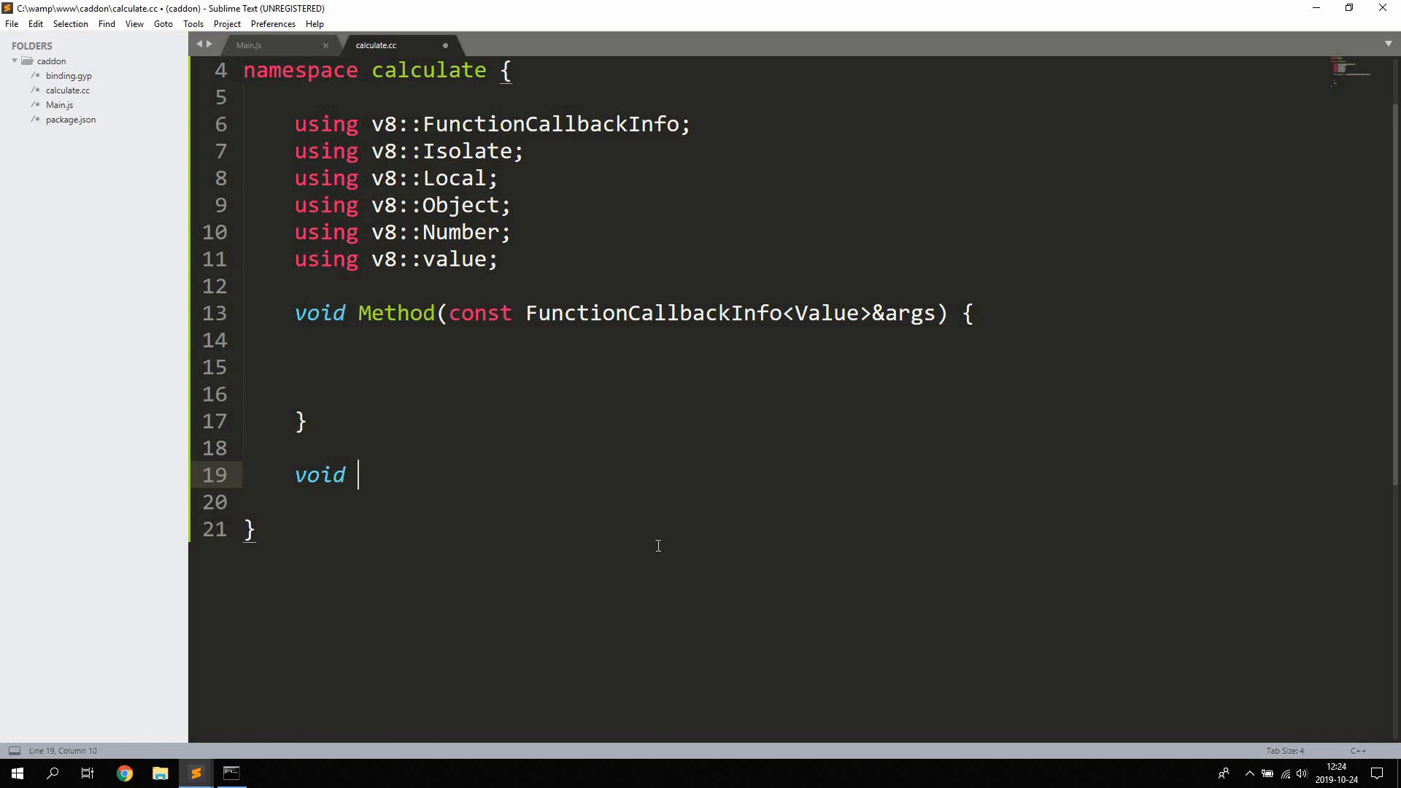
{"action": "type", "text": "Inti"}
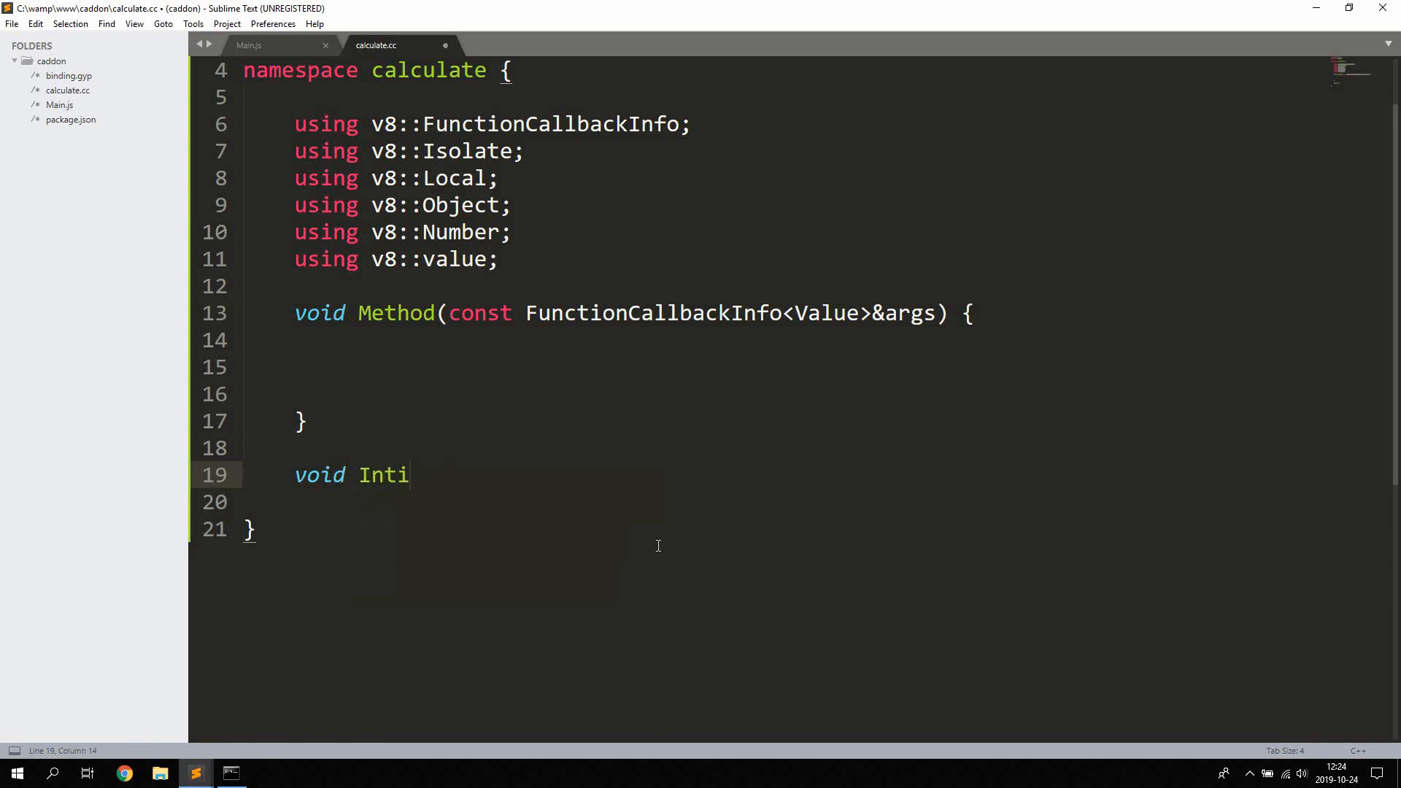
{"action": "key", "text": "backspace"}
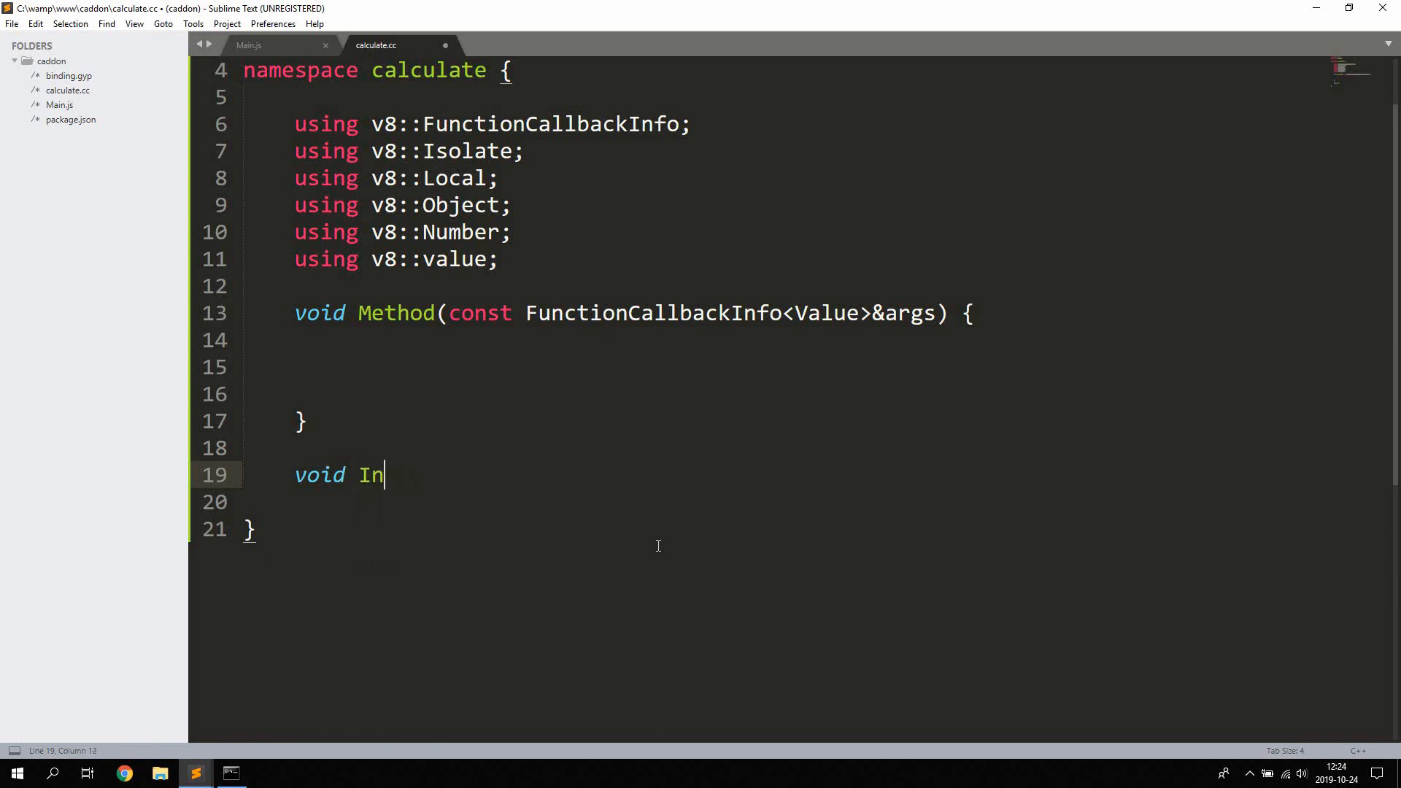
{"action": "type", "text": "itialize()"}
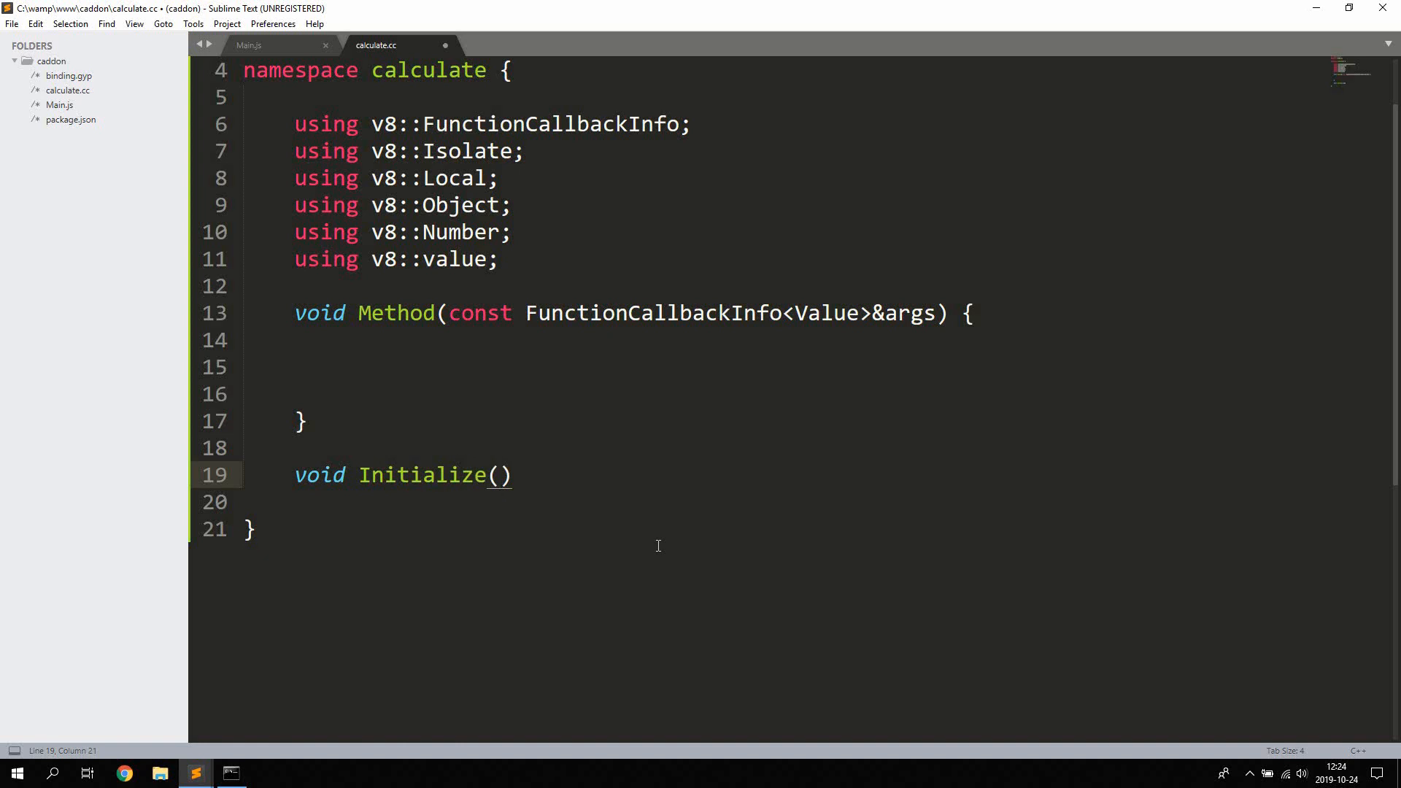
{"action": "type", "text": "Local"}
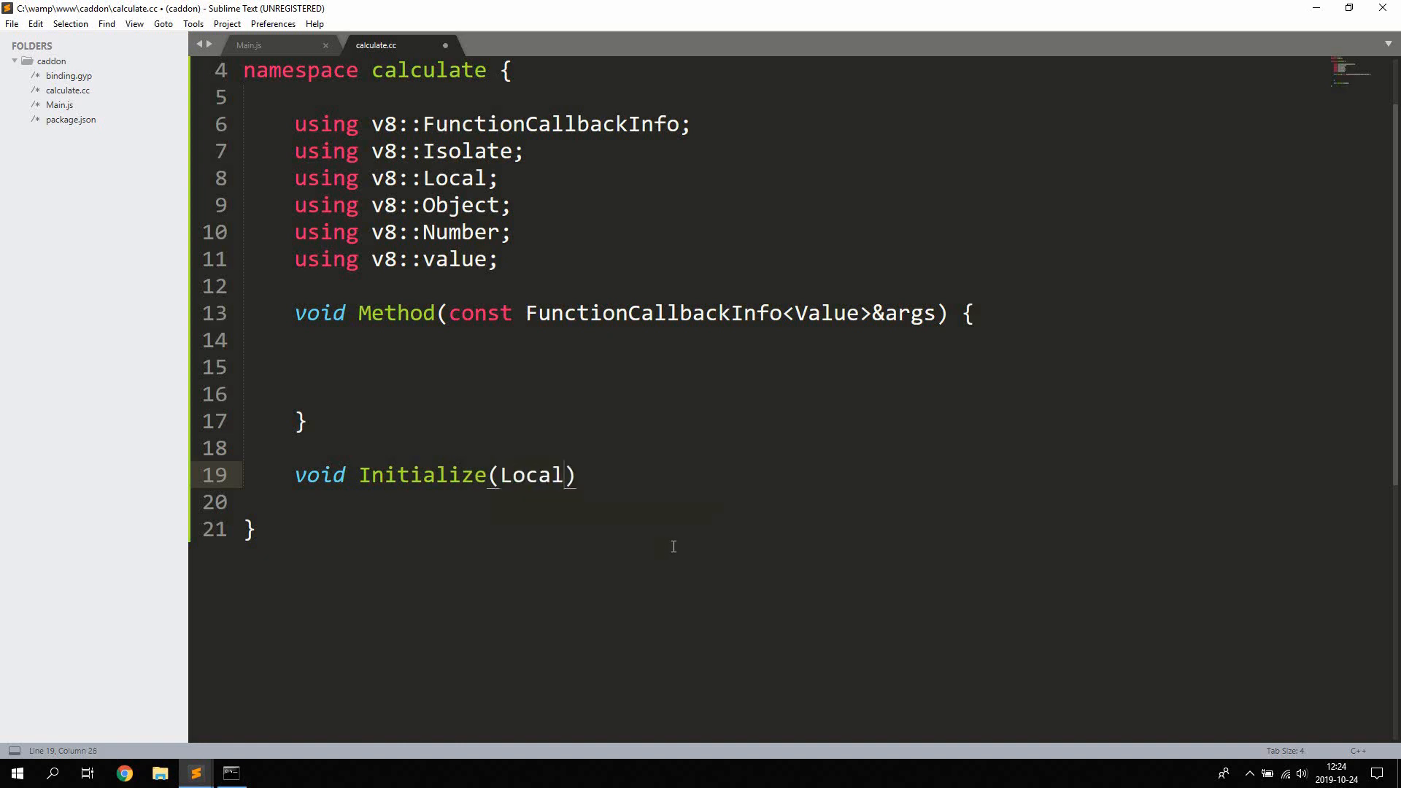
{"action": "type", "text": "<Object>"}
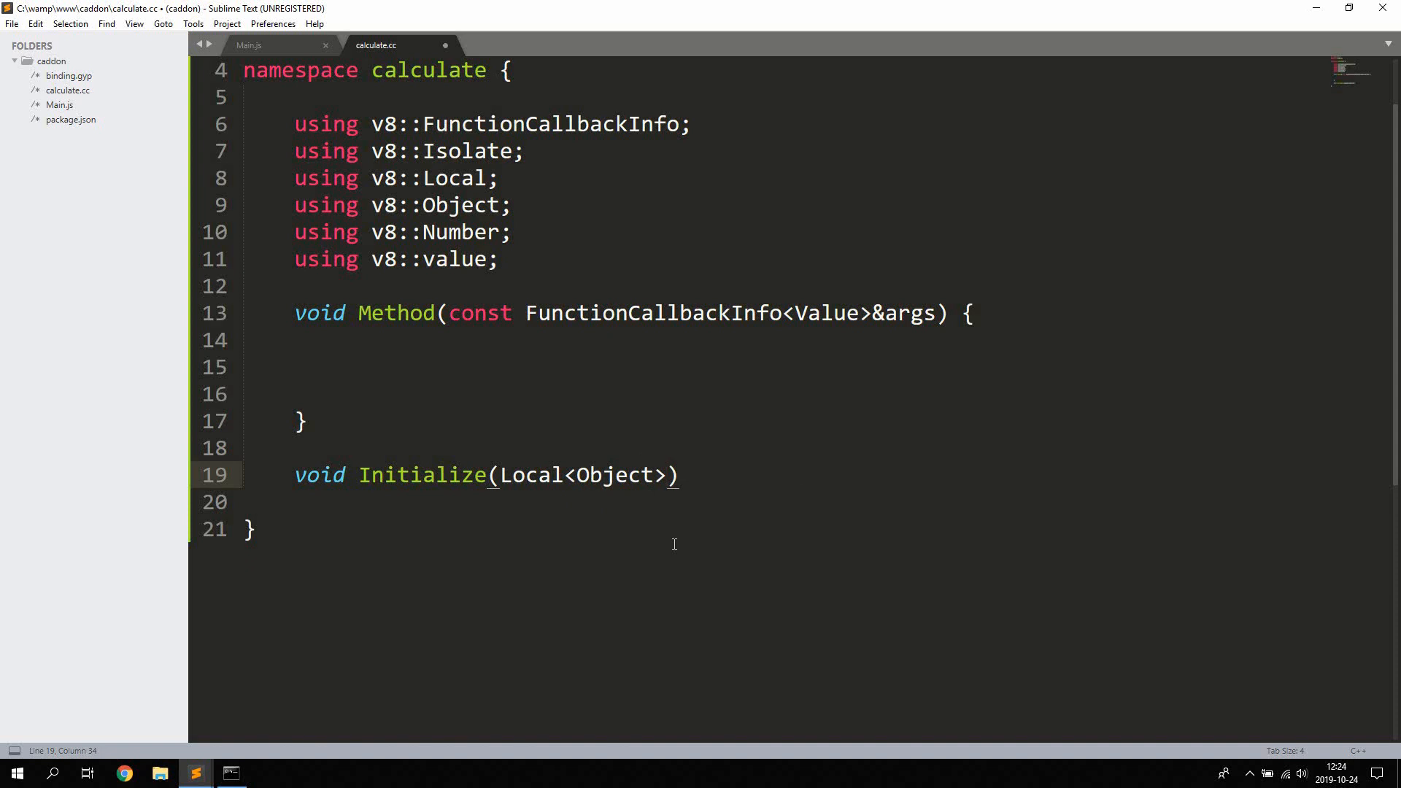
{"action": "type", "text": "exports"}
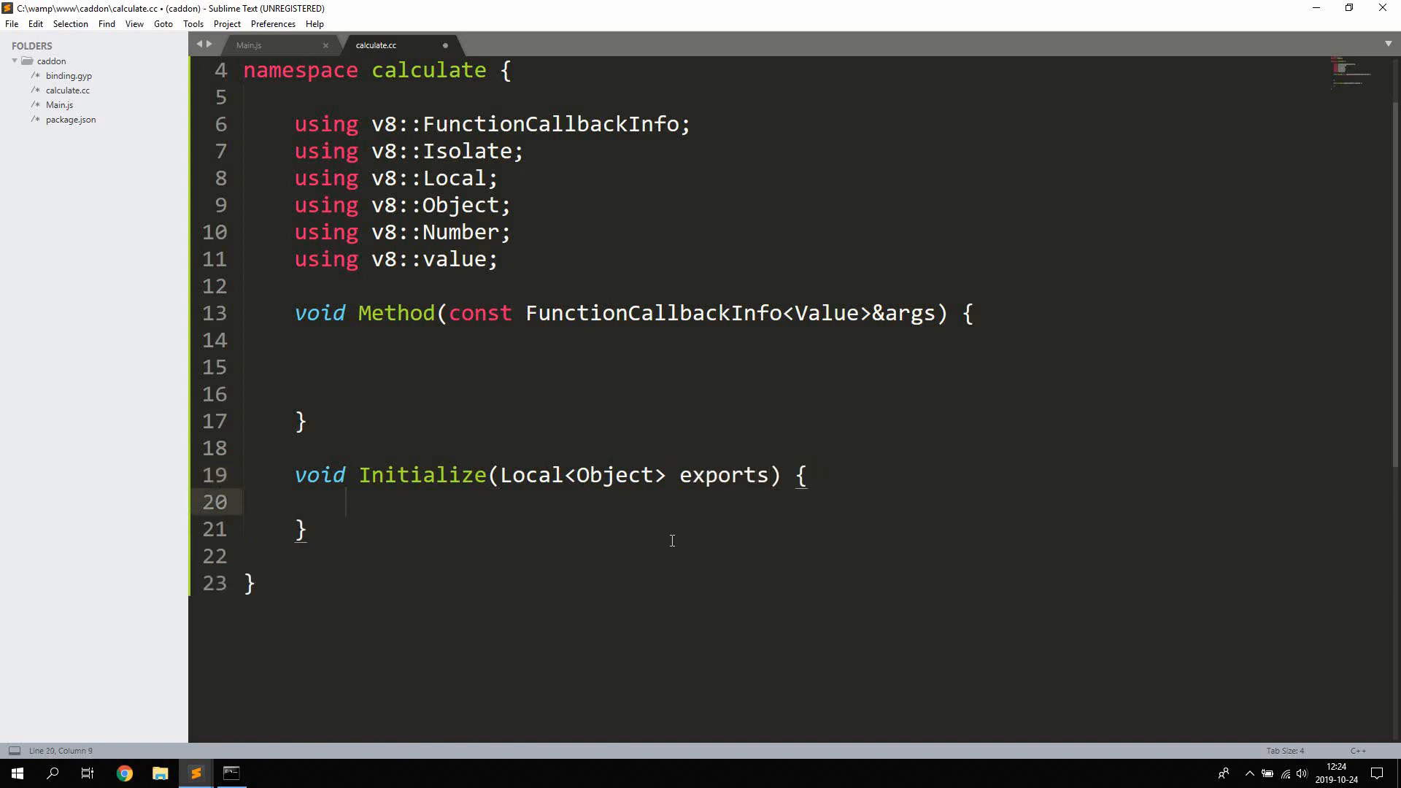
{"action": "type", "text": "NODE_SET_"}
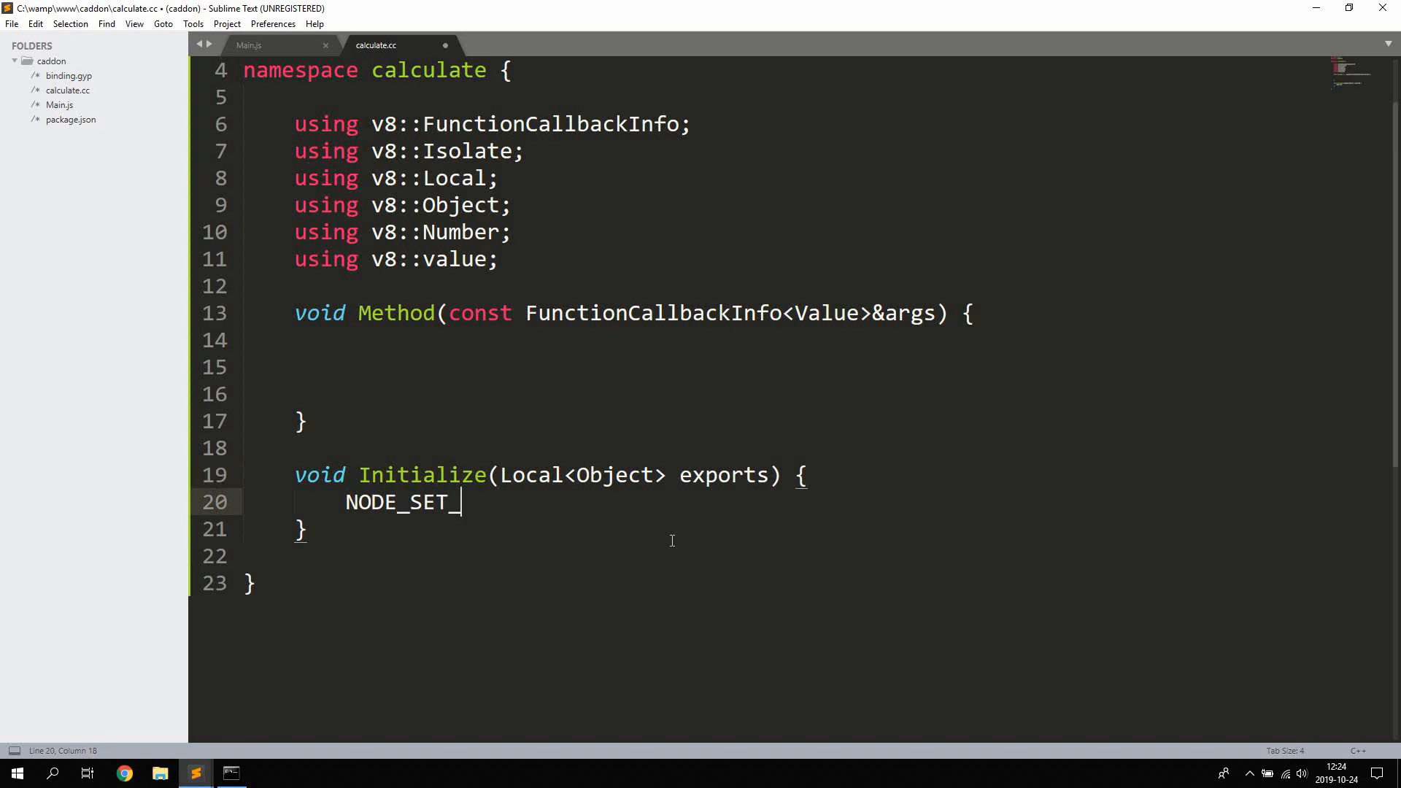
{"action": "type", "text": "METHOD("}
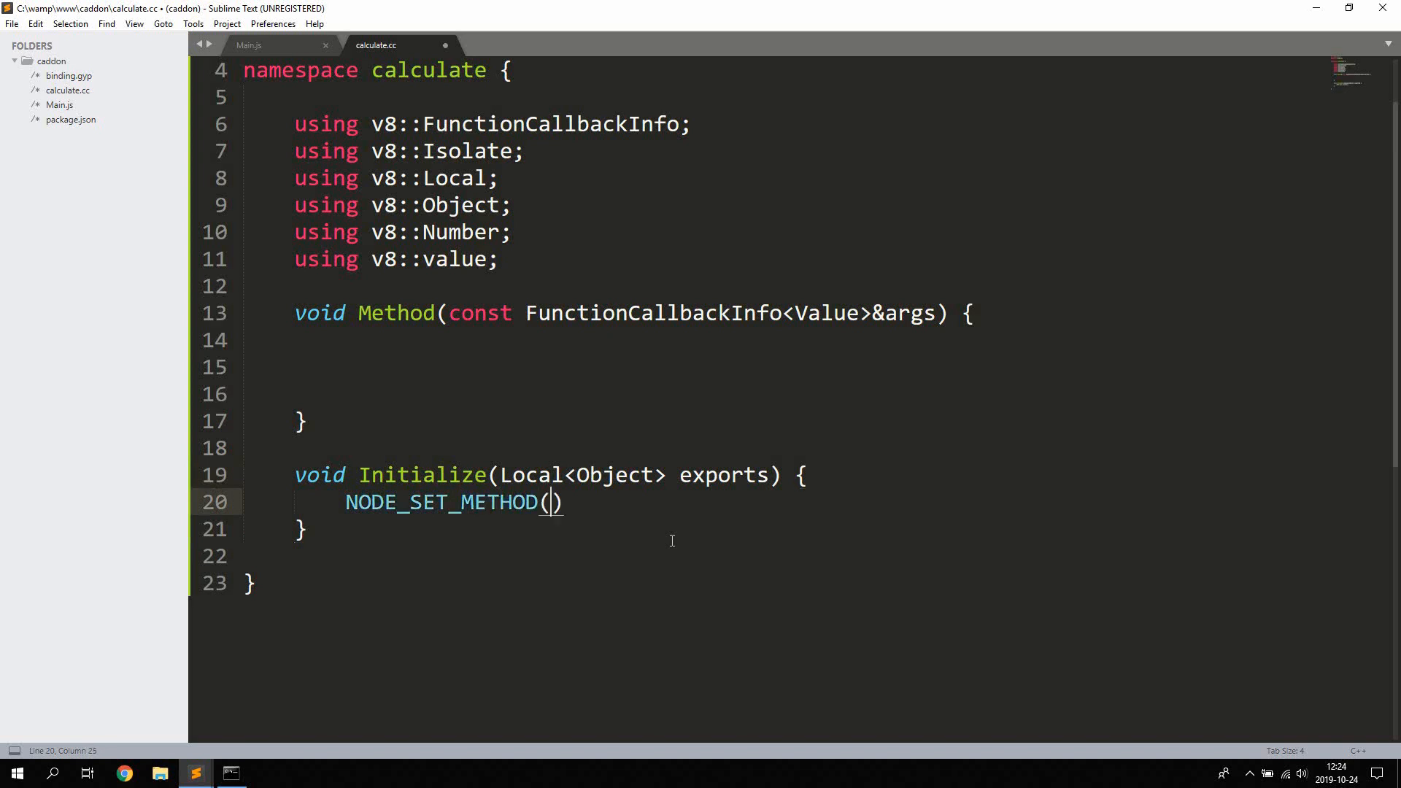
{"action": "type", "text": "exports,"}
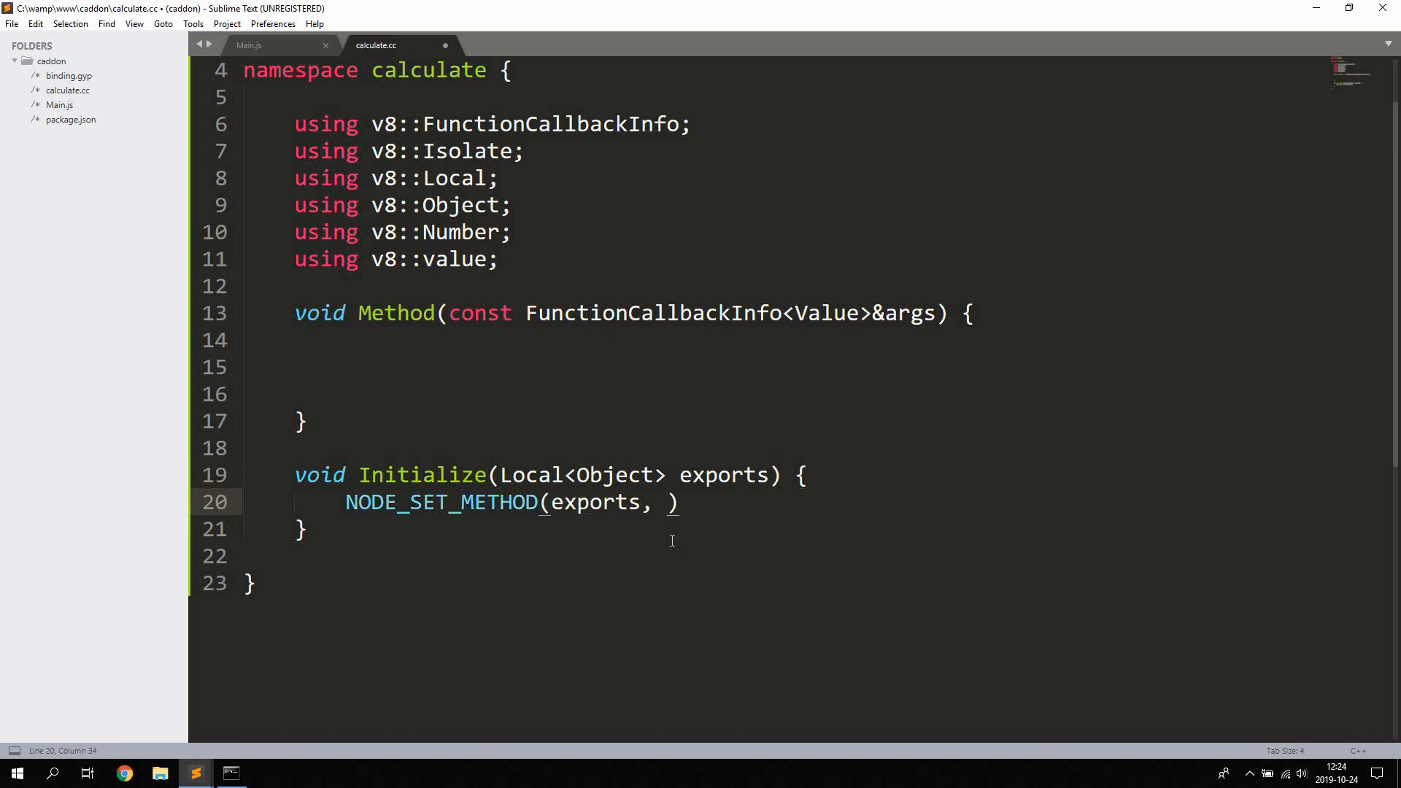
{"action": "type", "text": "\"calc\","}
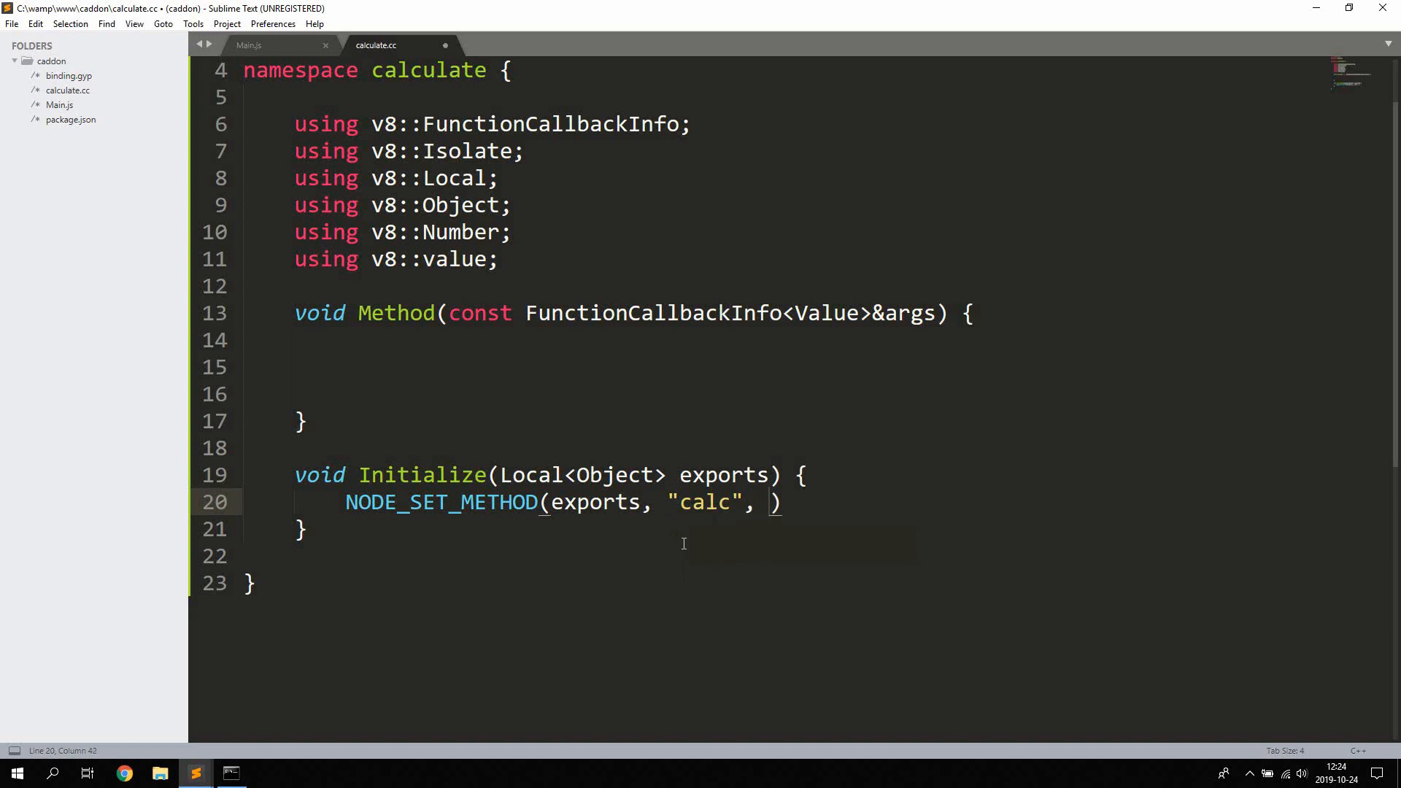
{"action": "type", "text": "Method"}
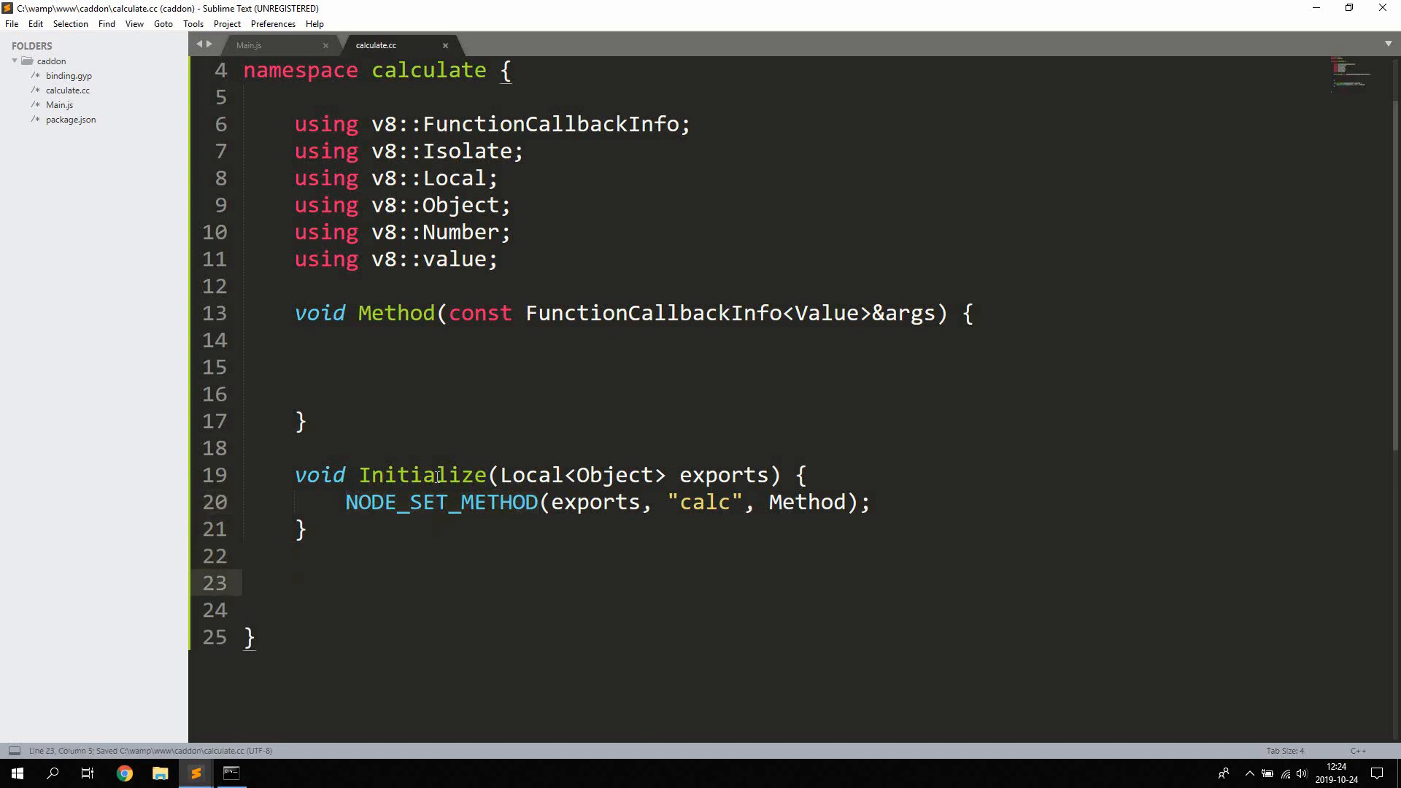
{"action": "mouse_move", "coordinate": [568, 617]}
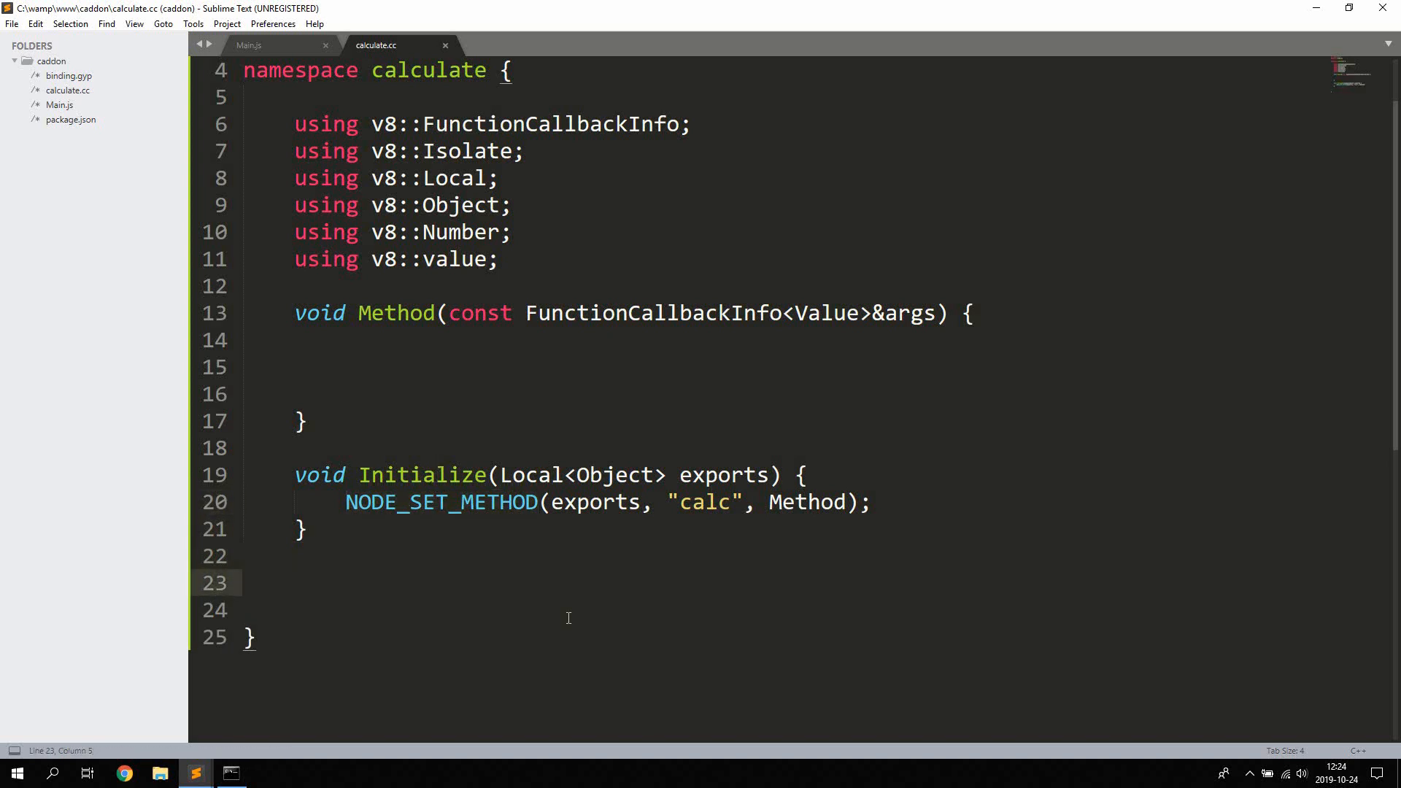
- Append NODE_MODULE(NODE_GYP_MODULE_NAME, Initialize); and save calculate.cc
{"action": "type", "text": "NODE_MODULE("}
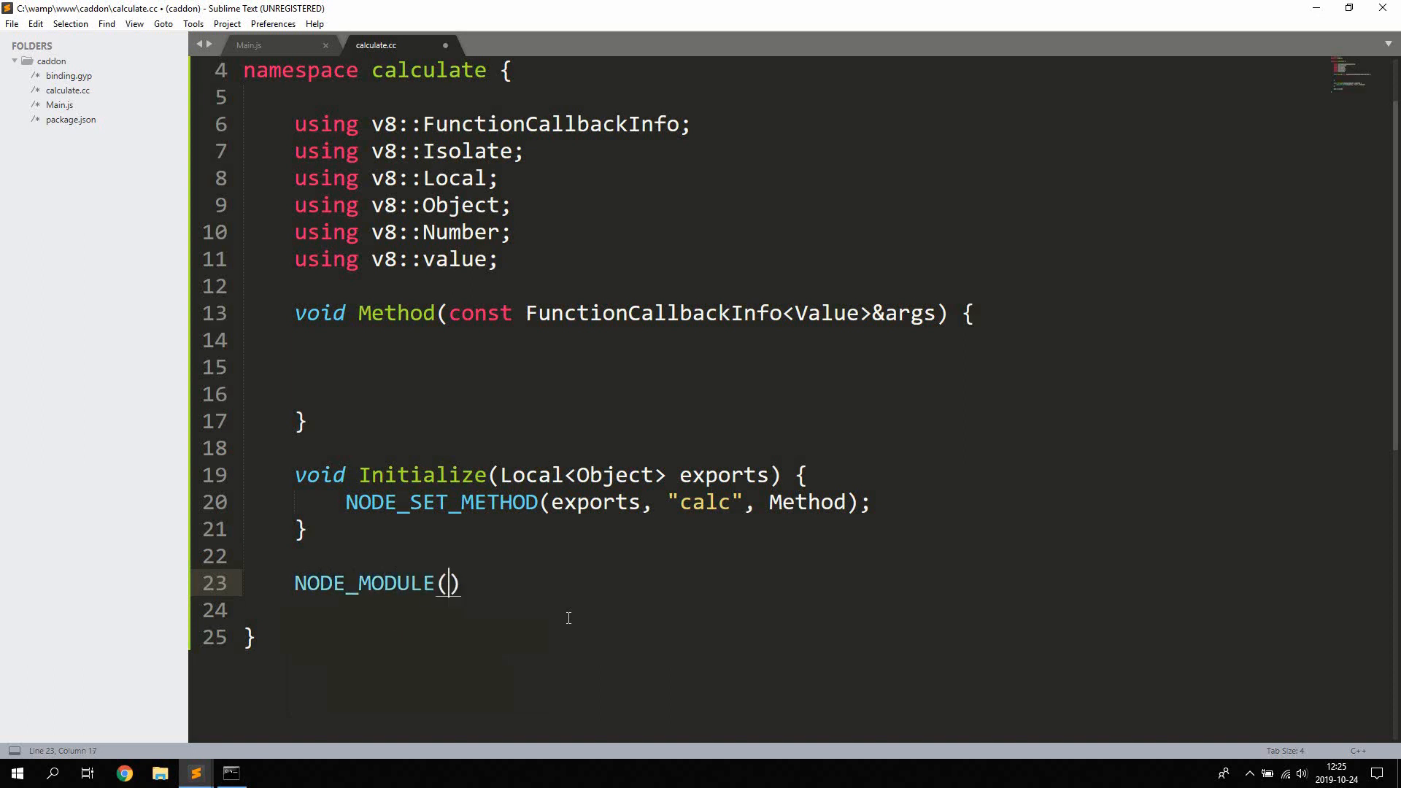
{"action": "type", "text": "NODE_GYP_"}
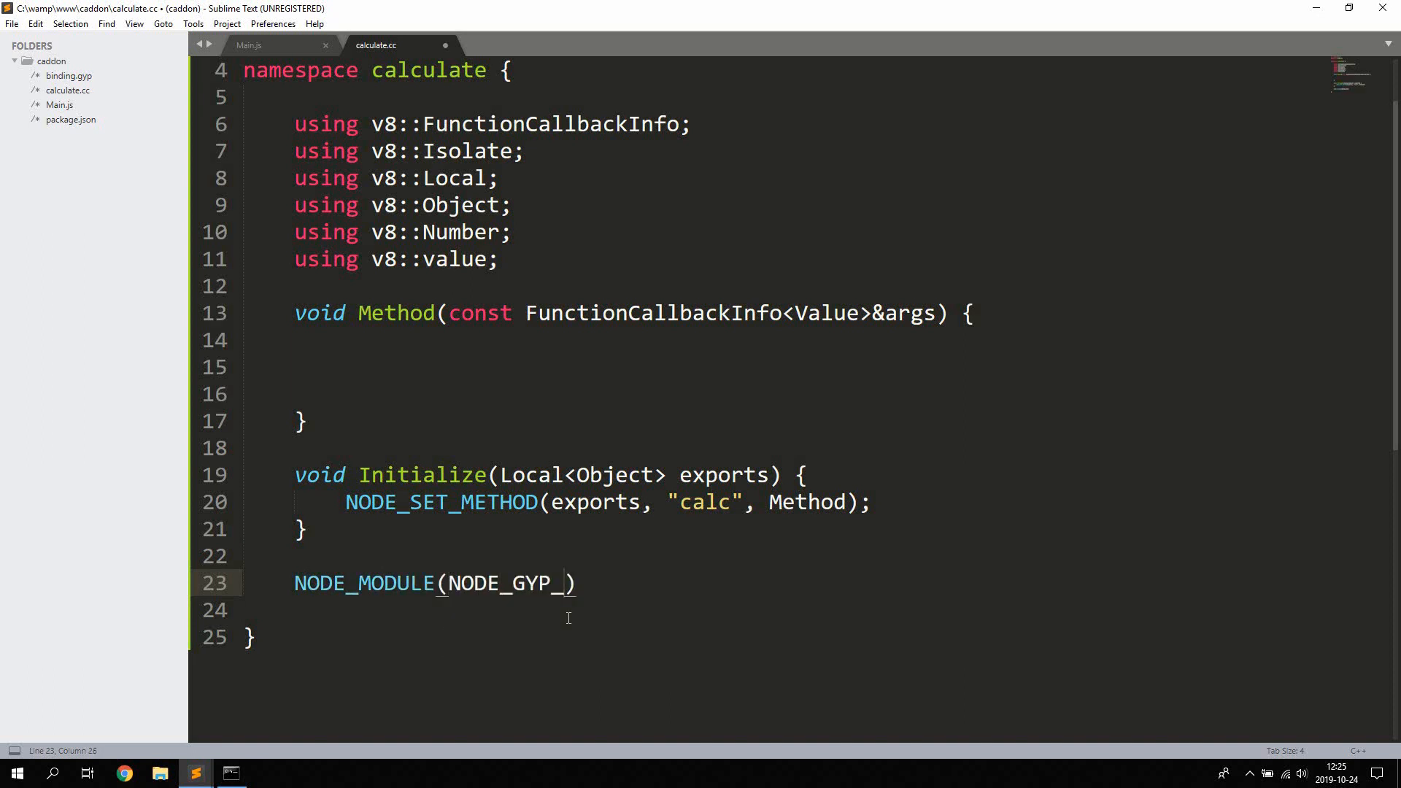
{"action": "type", "text": "MODU"}
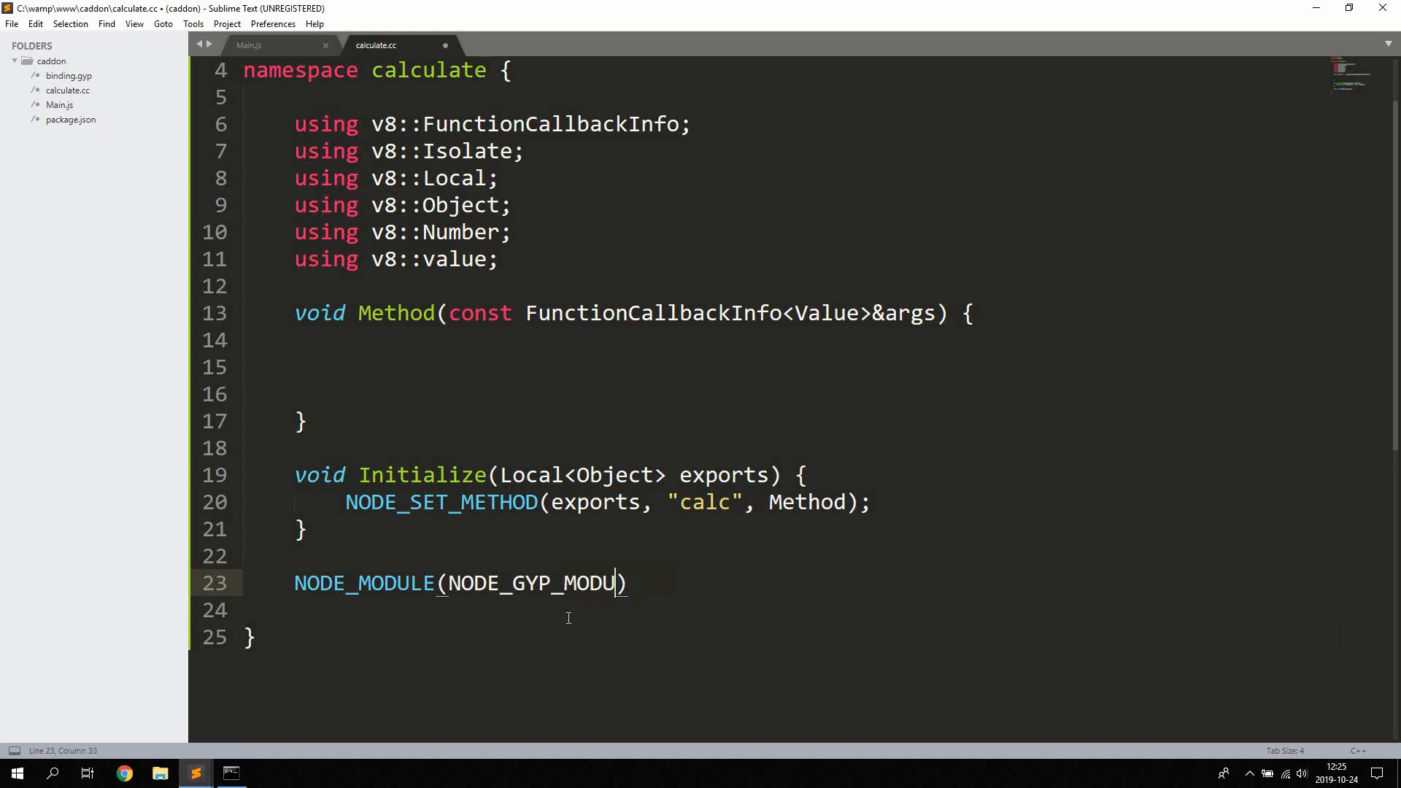
{"action": "type", "text": "LE_NAME,"}
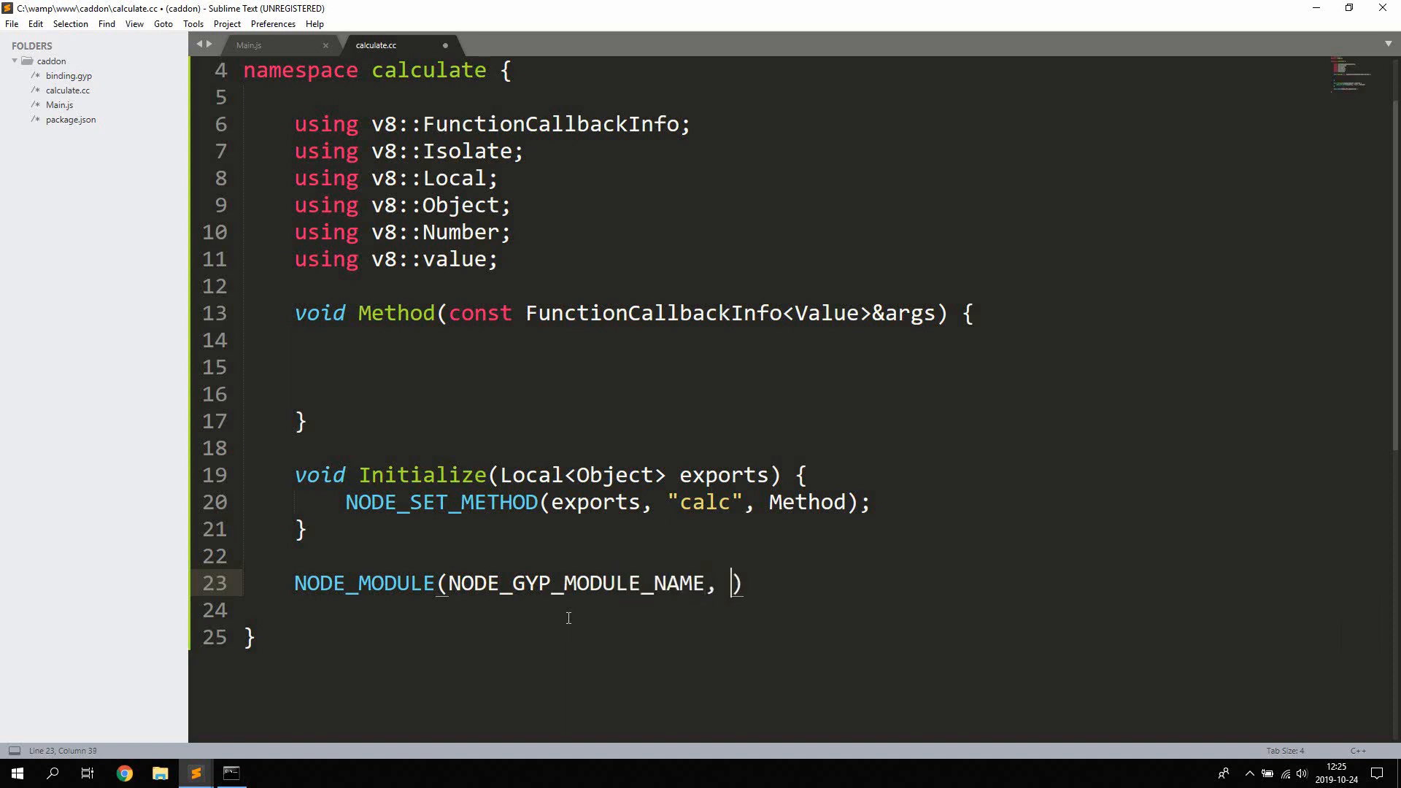
{"action": "type", "text": "Initialize);"}
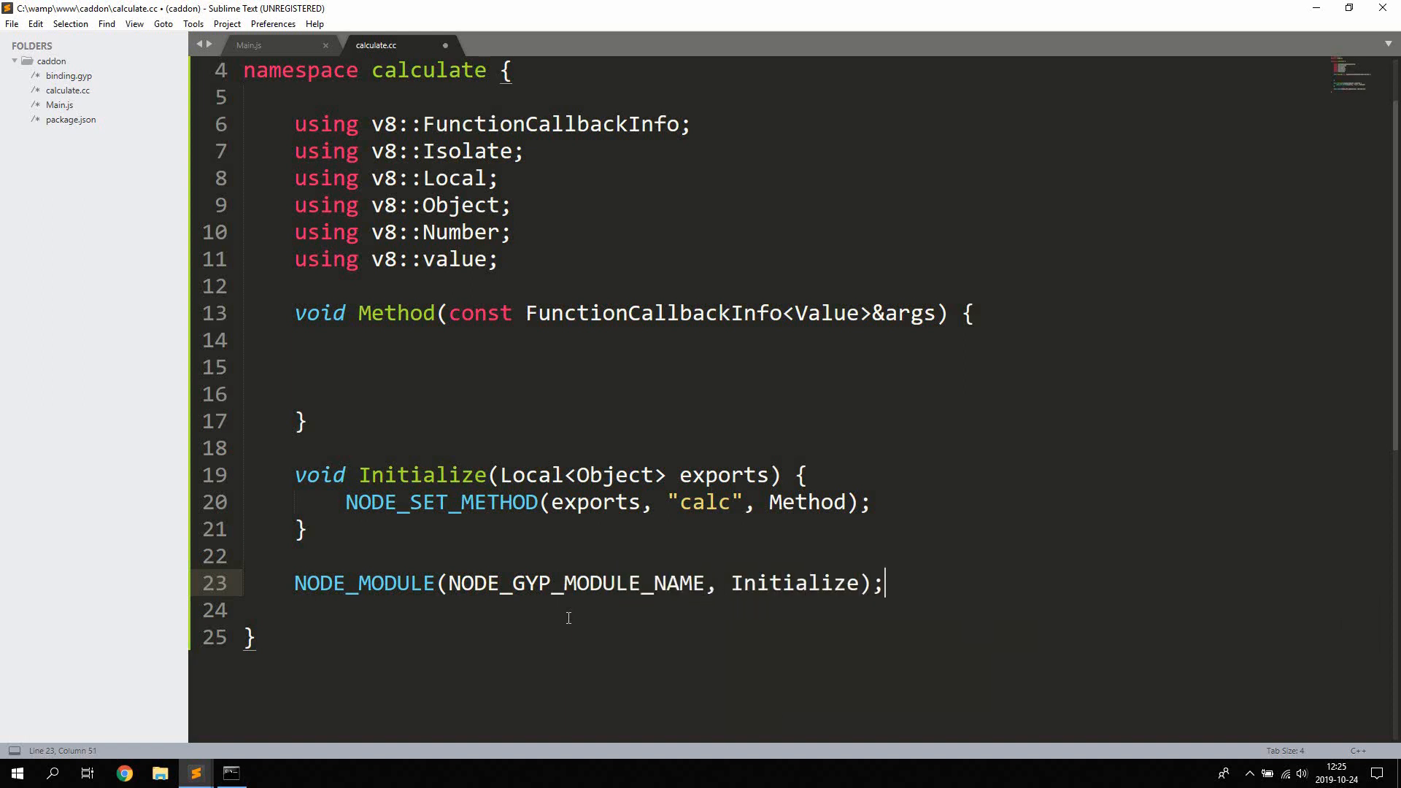
{"action": "key", "text": "ctrl+s"}
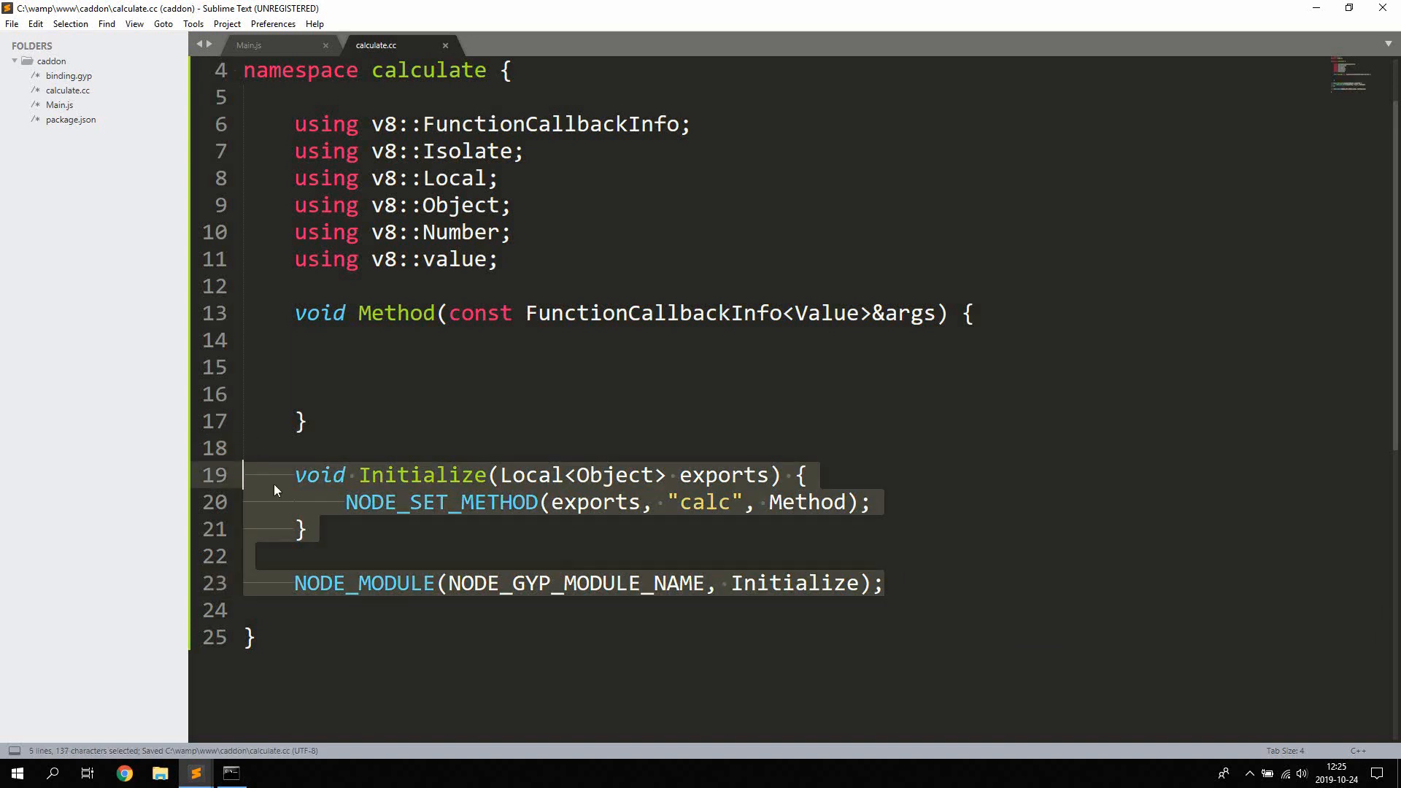
{"action": "left_click", "coordinate": [526, 407]}
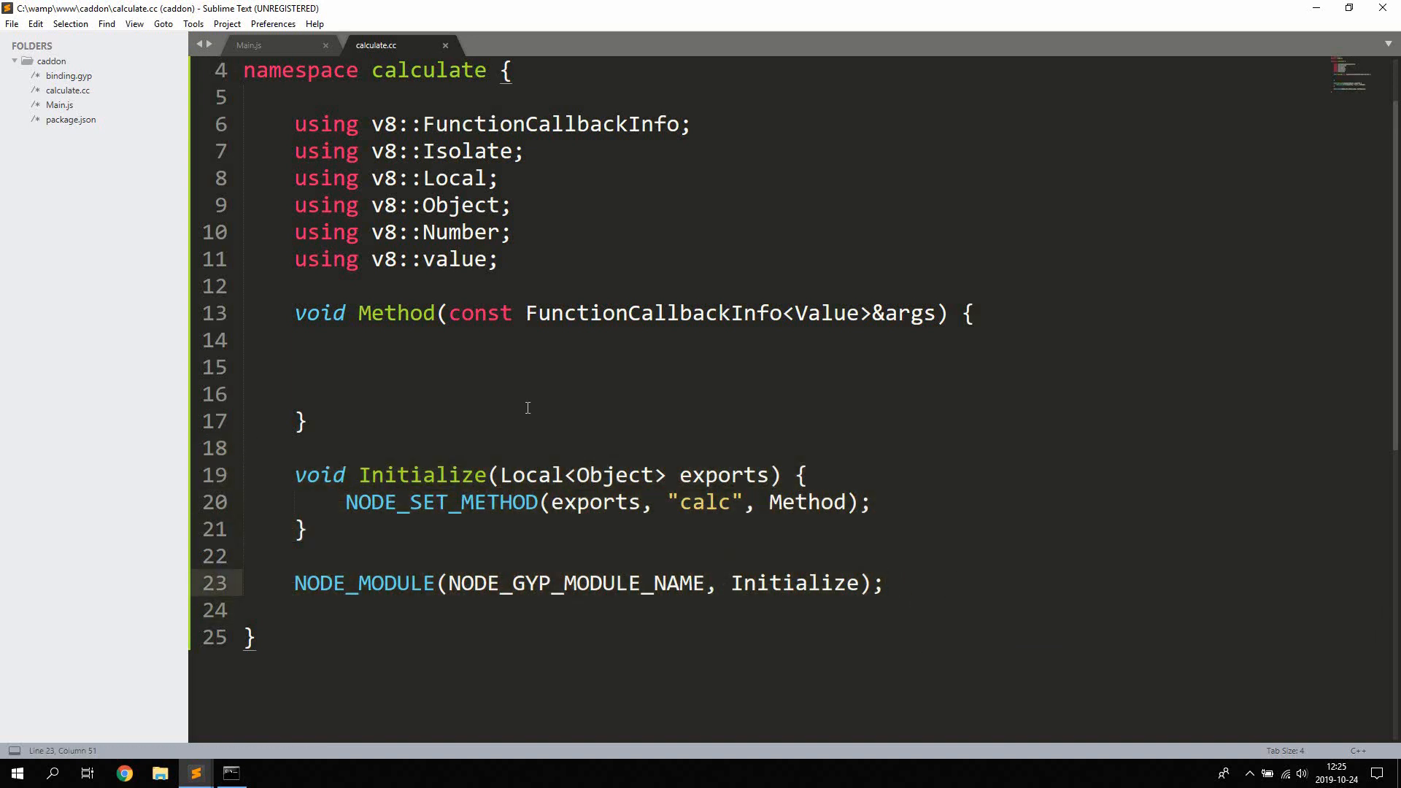
{"action": "left_click", "coordinate": [544, 366]}
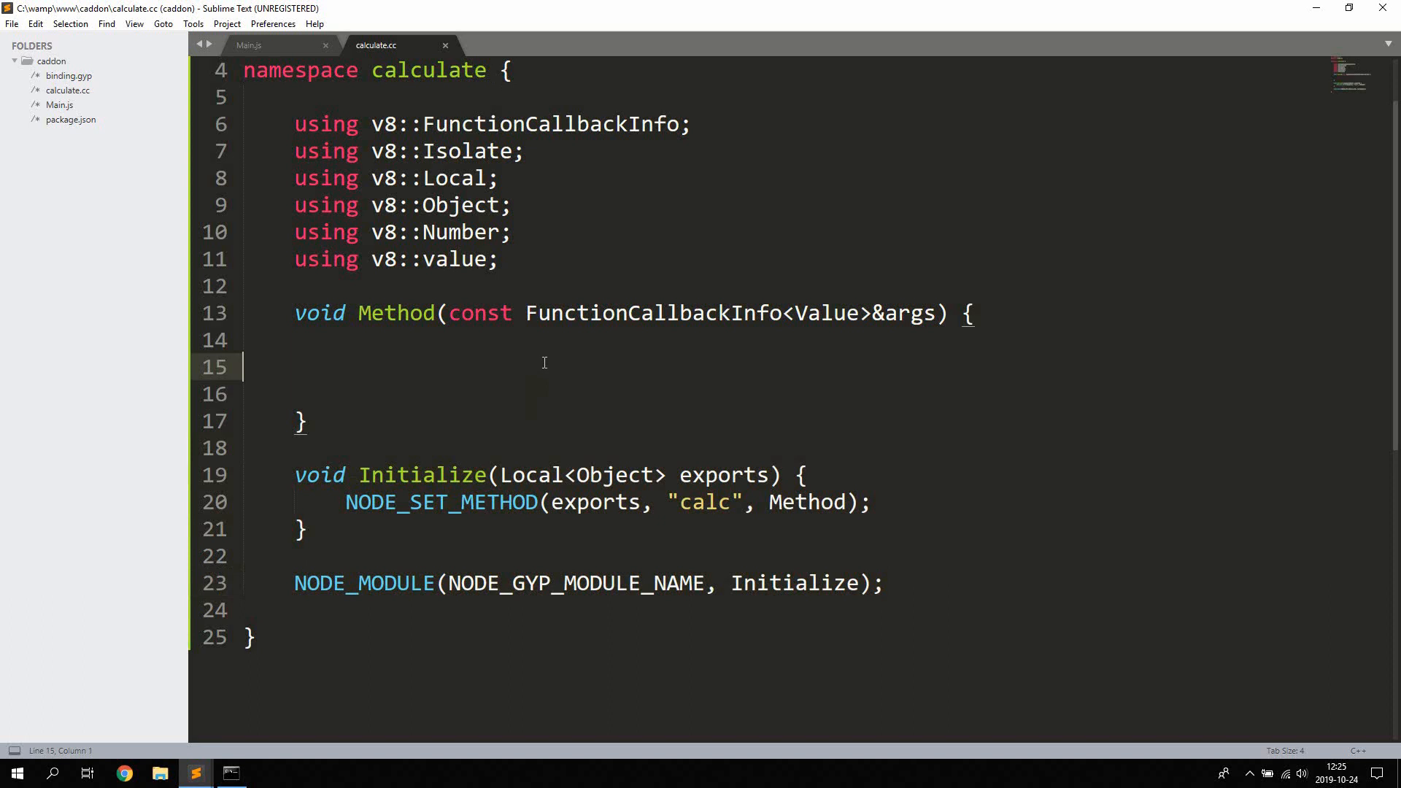
- Get the isolate with args.GetIsolate() inside Method's body
{"action": "key", "text": "ctrl+s"}
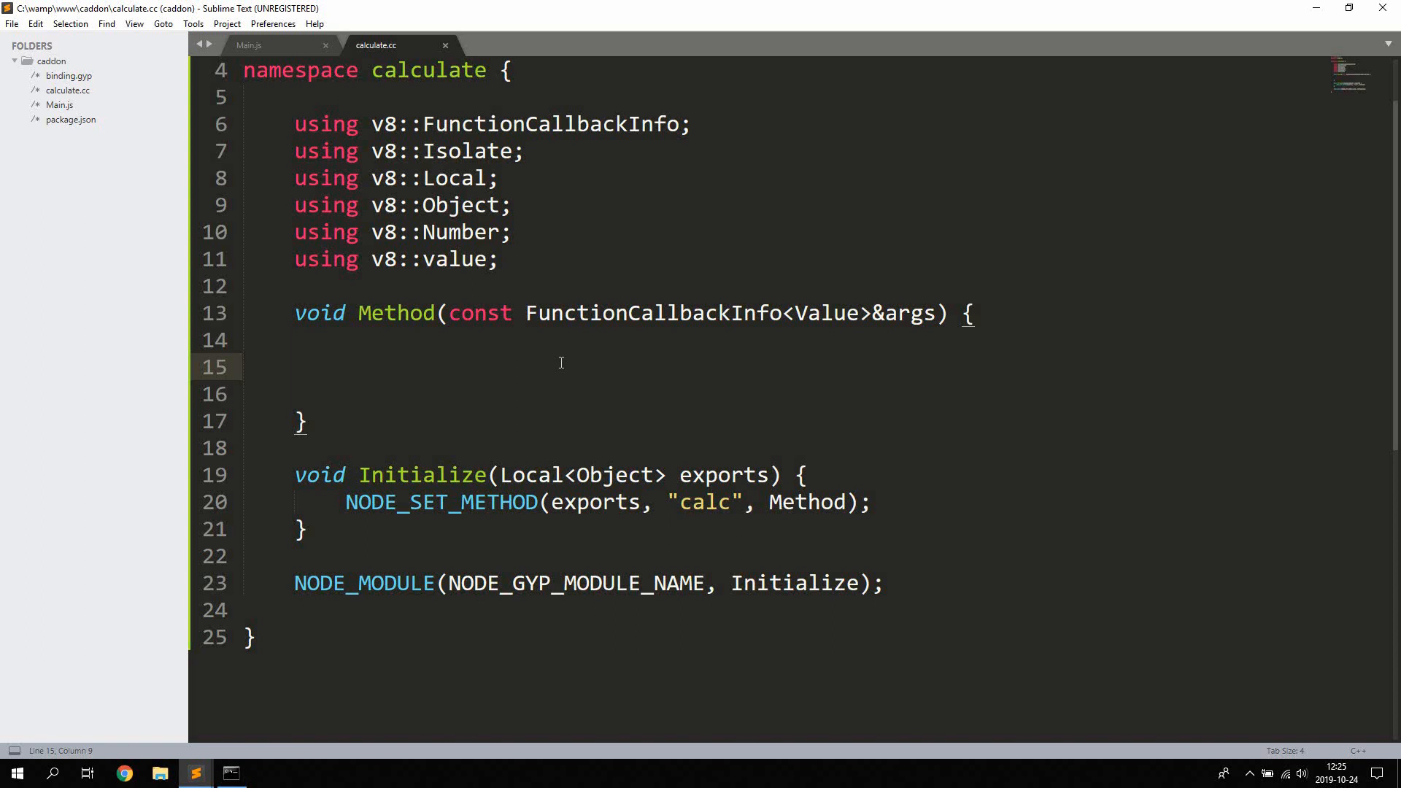
{"action": "type", "text": "Isolate* isolate"}
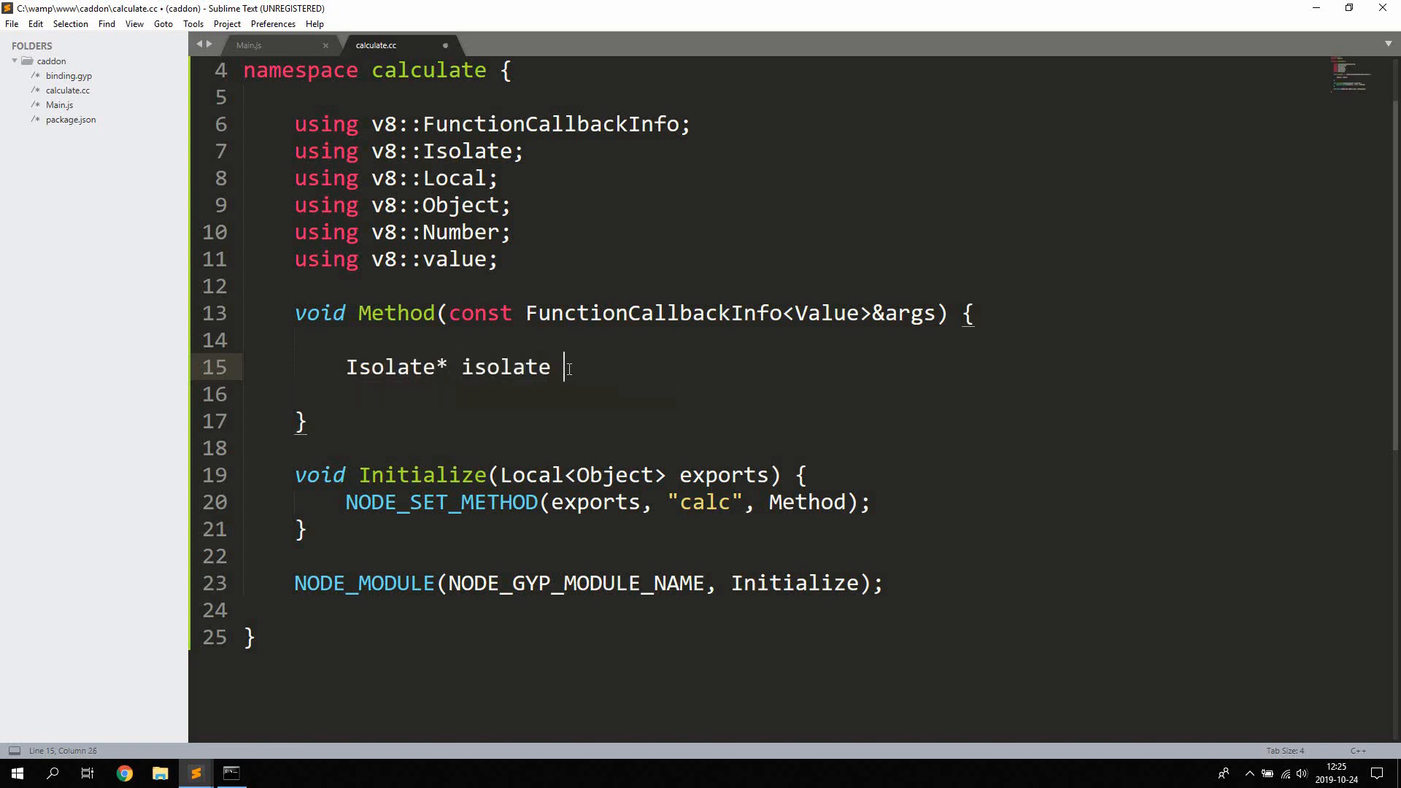
{"action": "type", "text": "= args."}
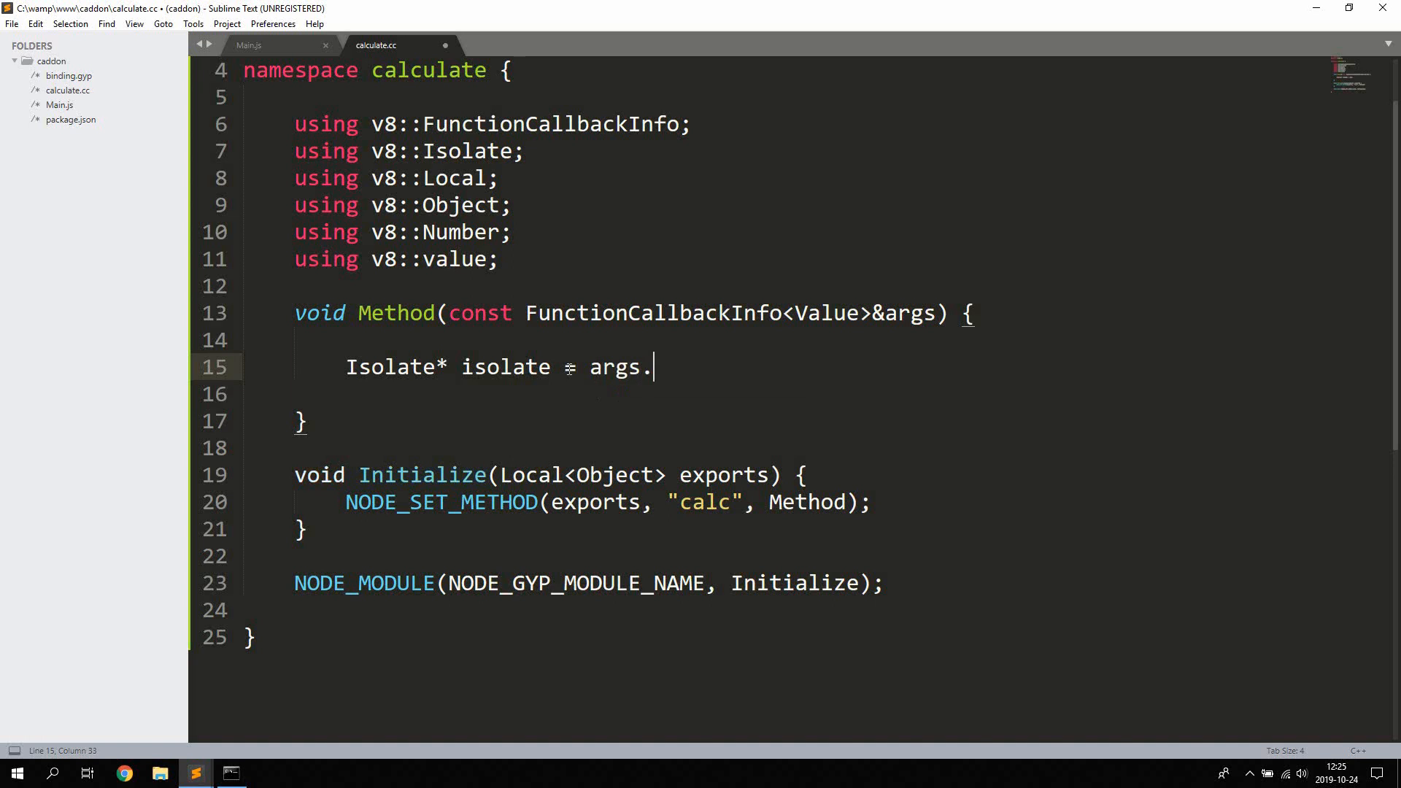
{"action": "type", "text": "GetIsolate();"}
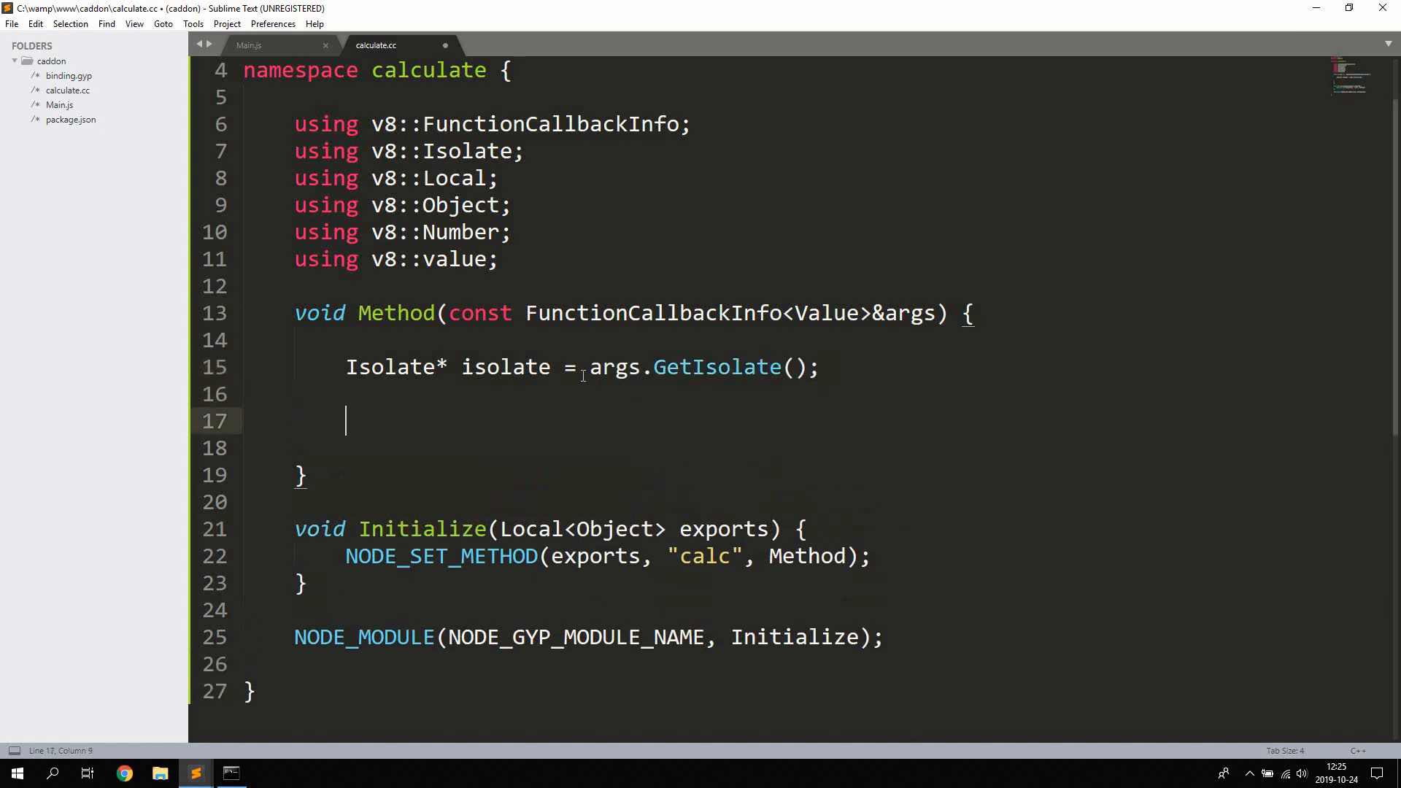
- Declare int i and doubles x = 100.32462344, y = 200.333456533452
{"action": "type", "text": "int i;"}
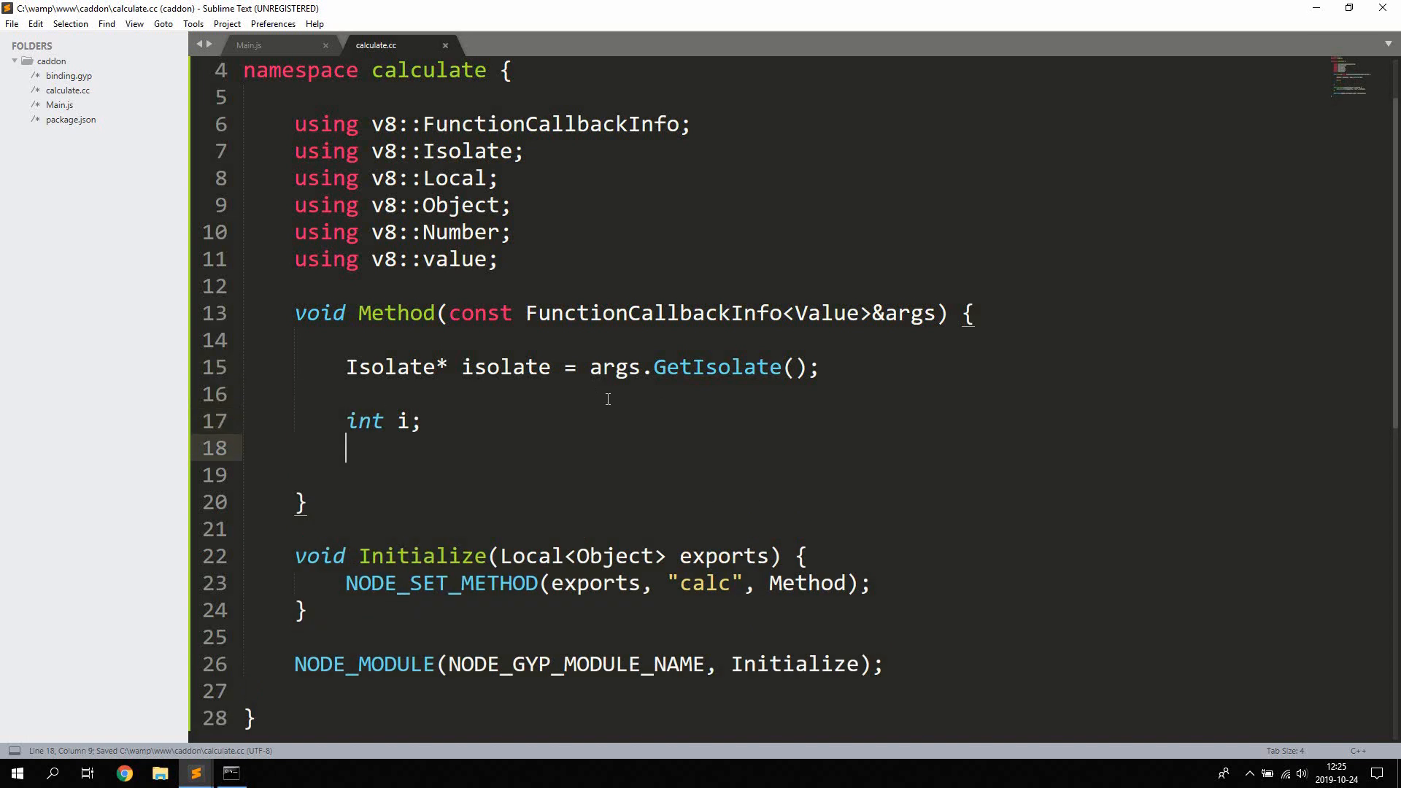
{"action": "type", "text": "double x"}
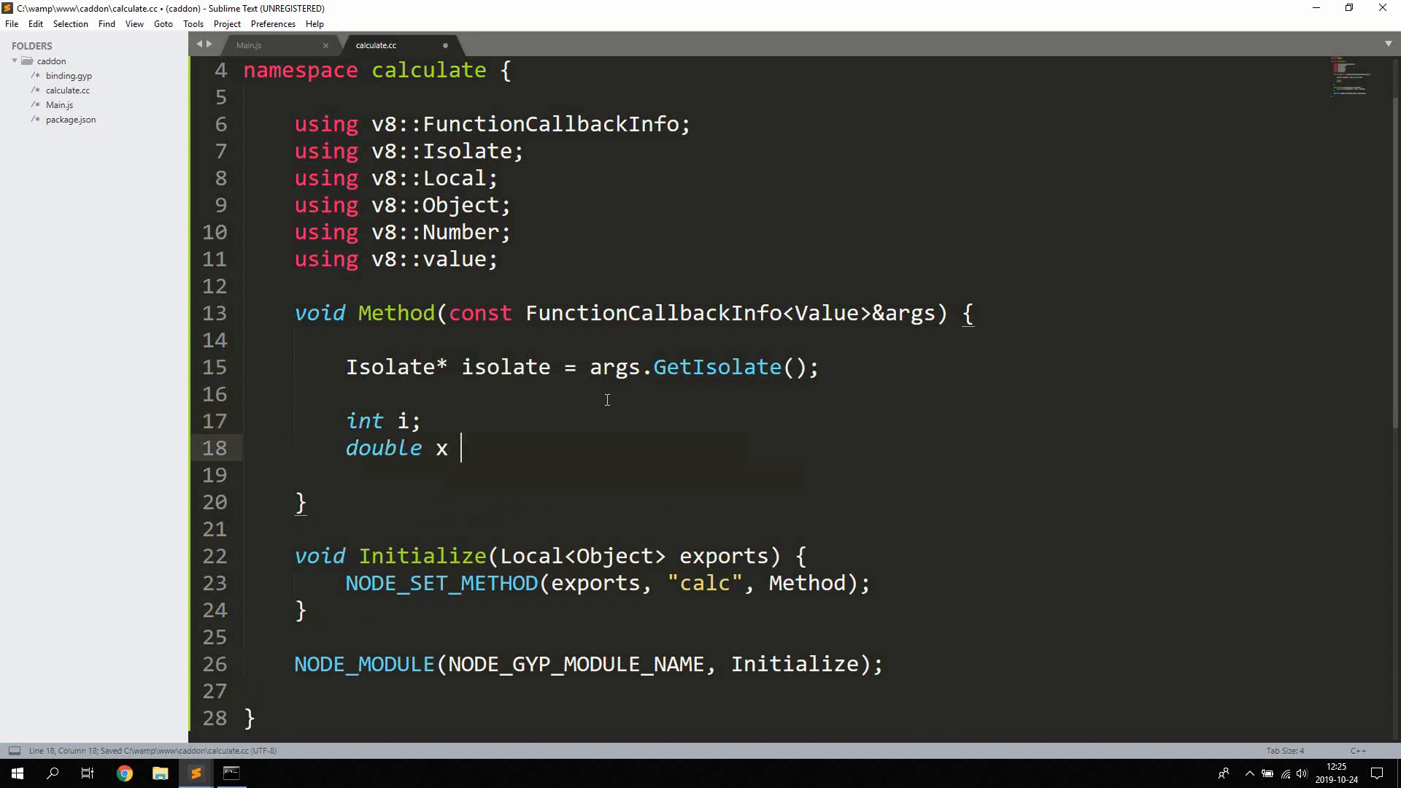
{"action": "type", "text": "= 100"}
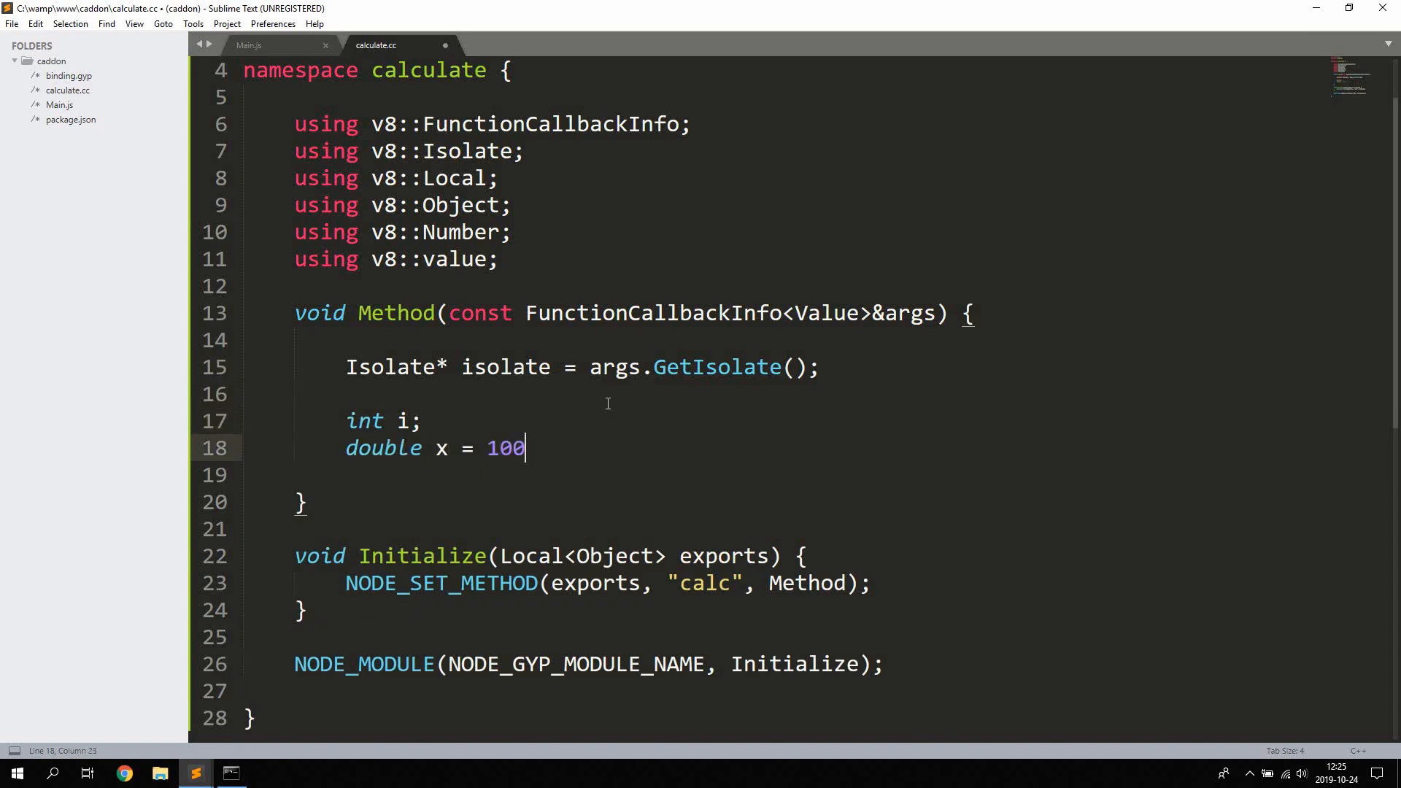
{"action": "type", "text": ".32462344"}
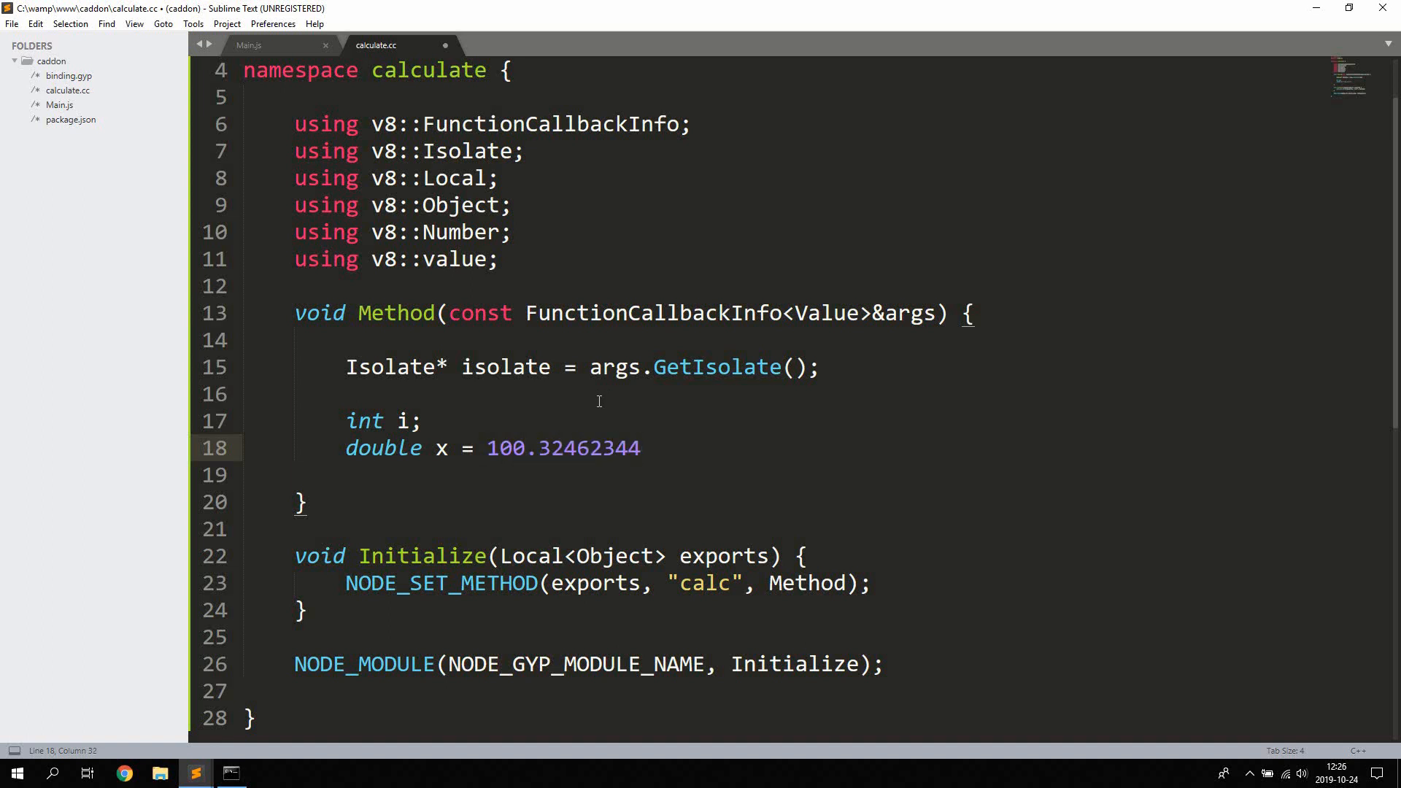
{"action": "type", "text": ", y ="}
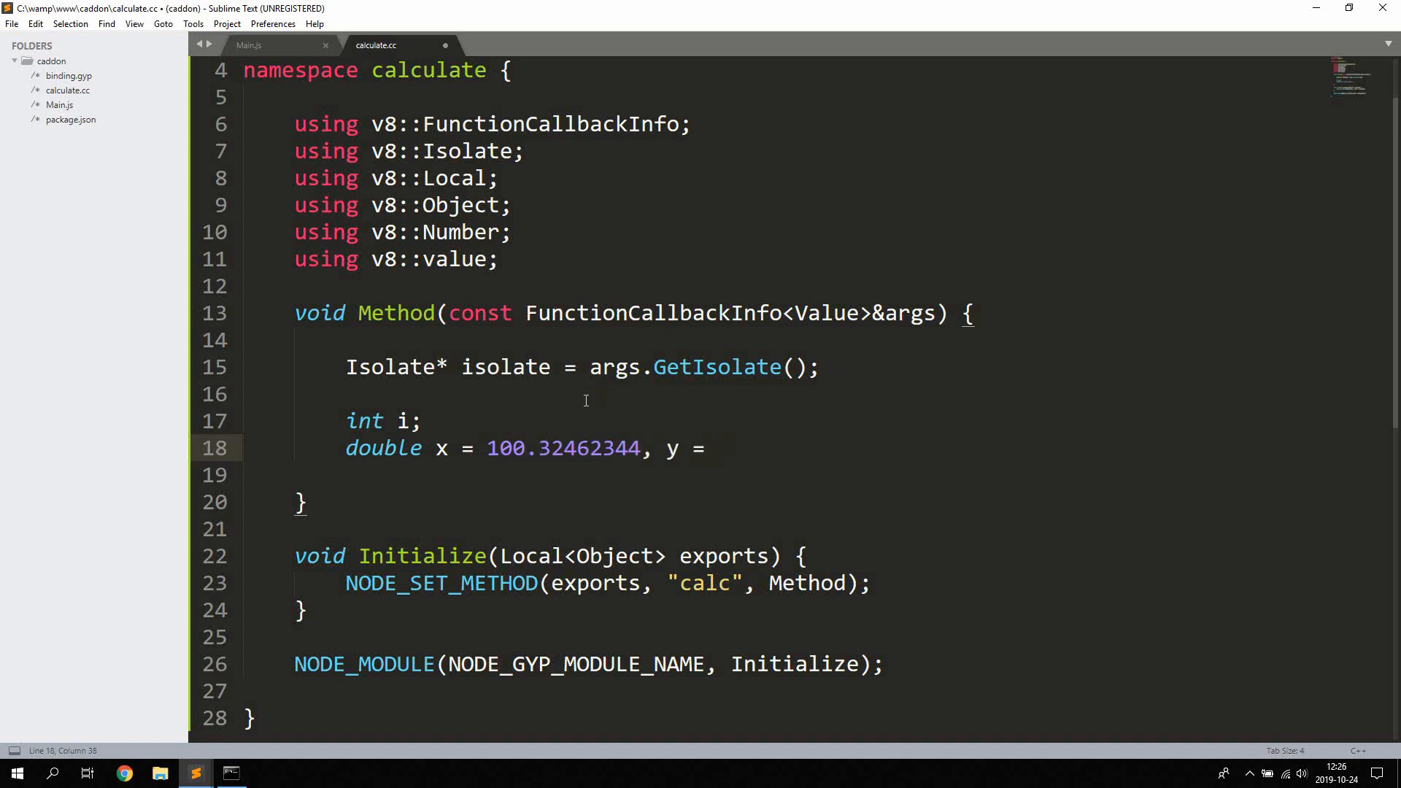
{"action": "type", "text": "20"}
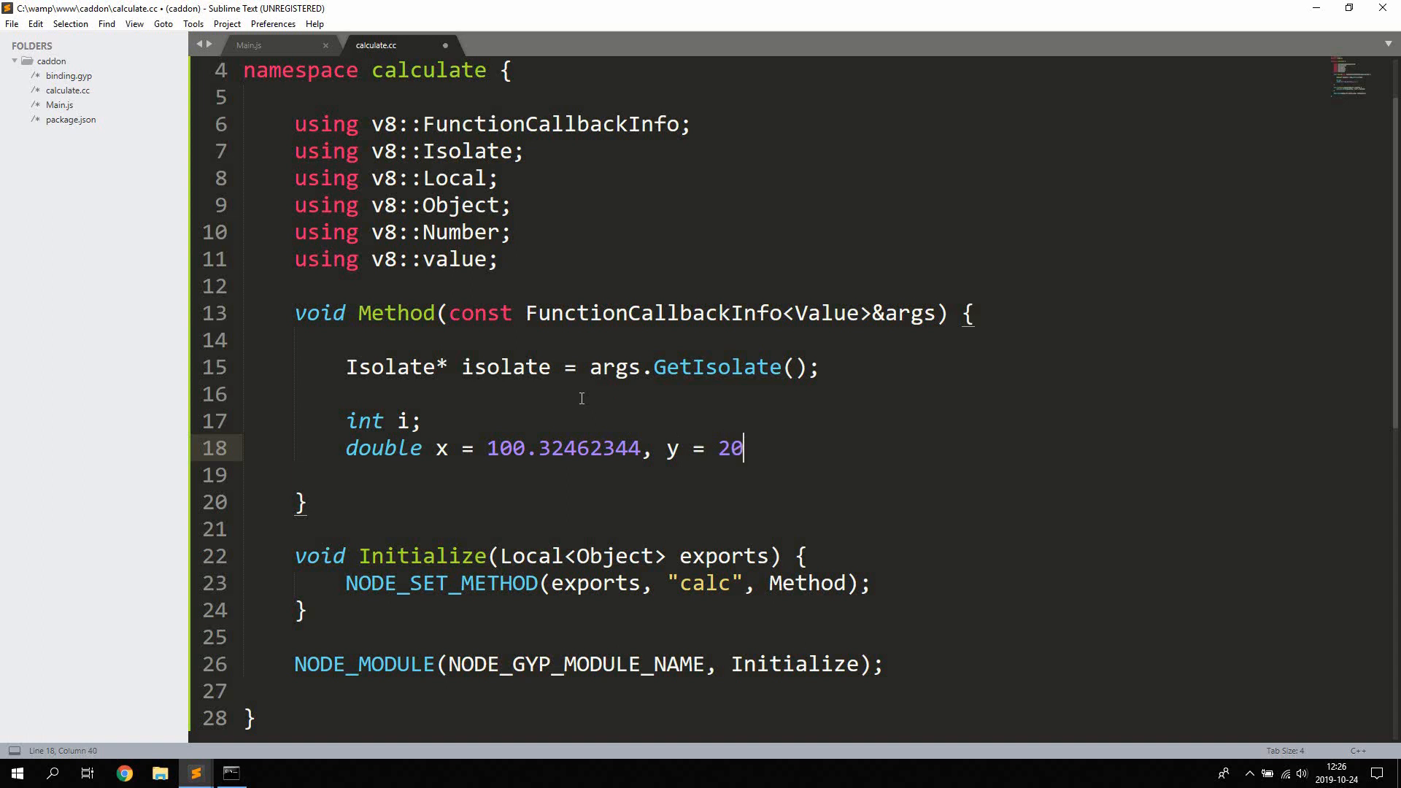
{"action": "type", "text": "0.33345653"}
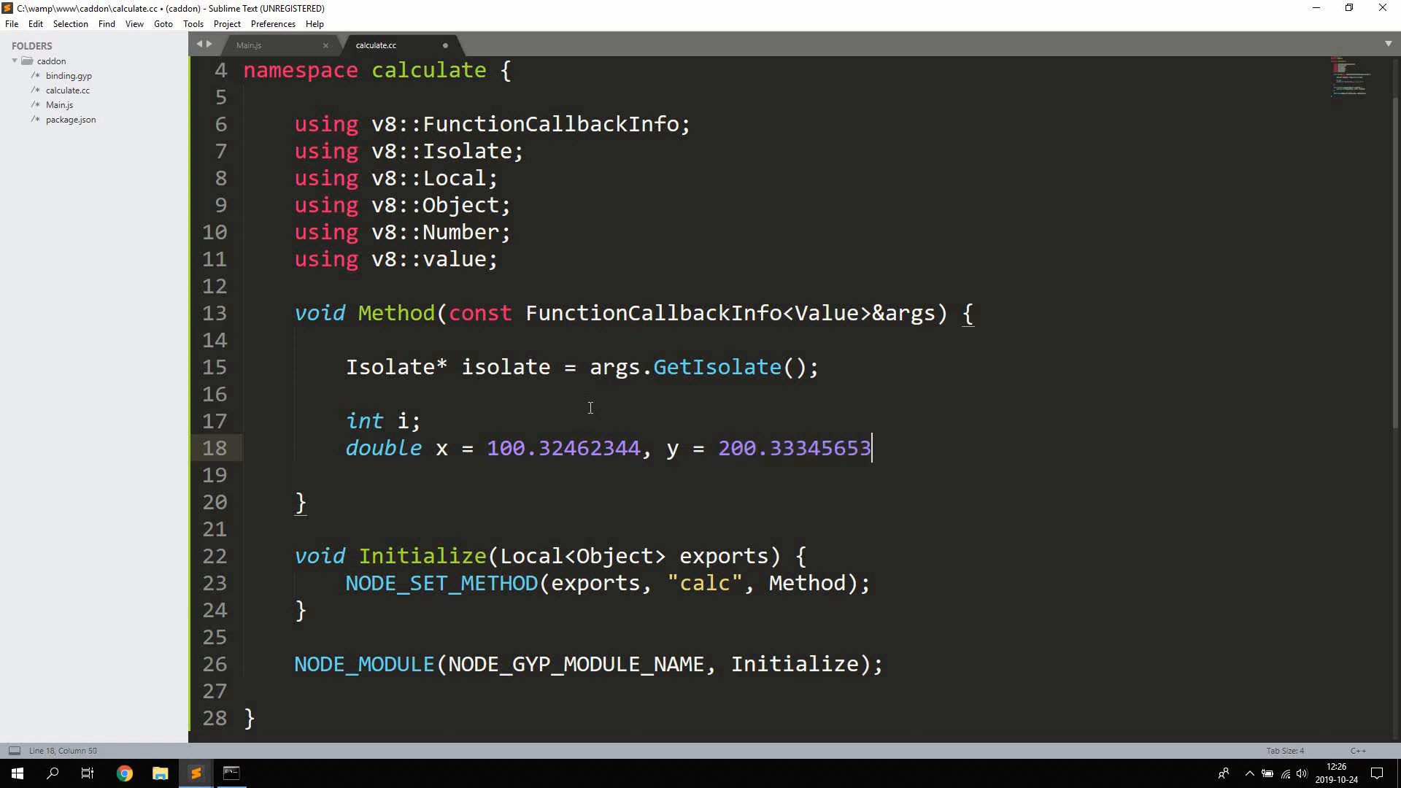
{"action": "type", "text": "3452;"}
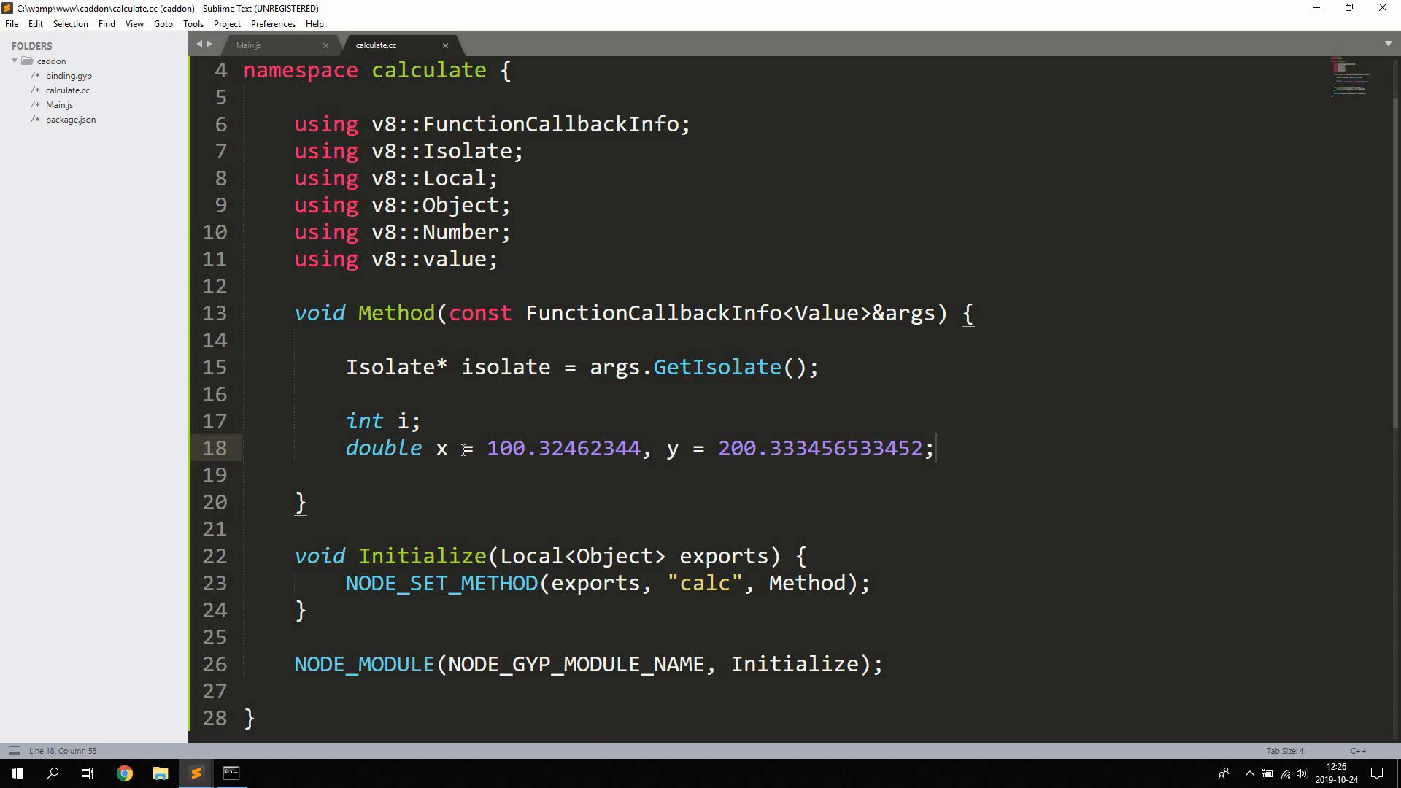
{"action": "double_click", "coordinate": [383, 447]}
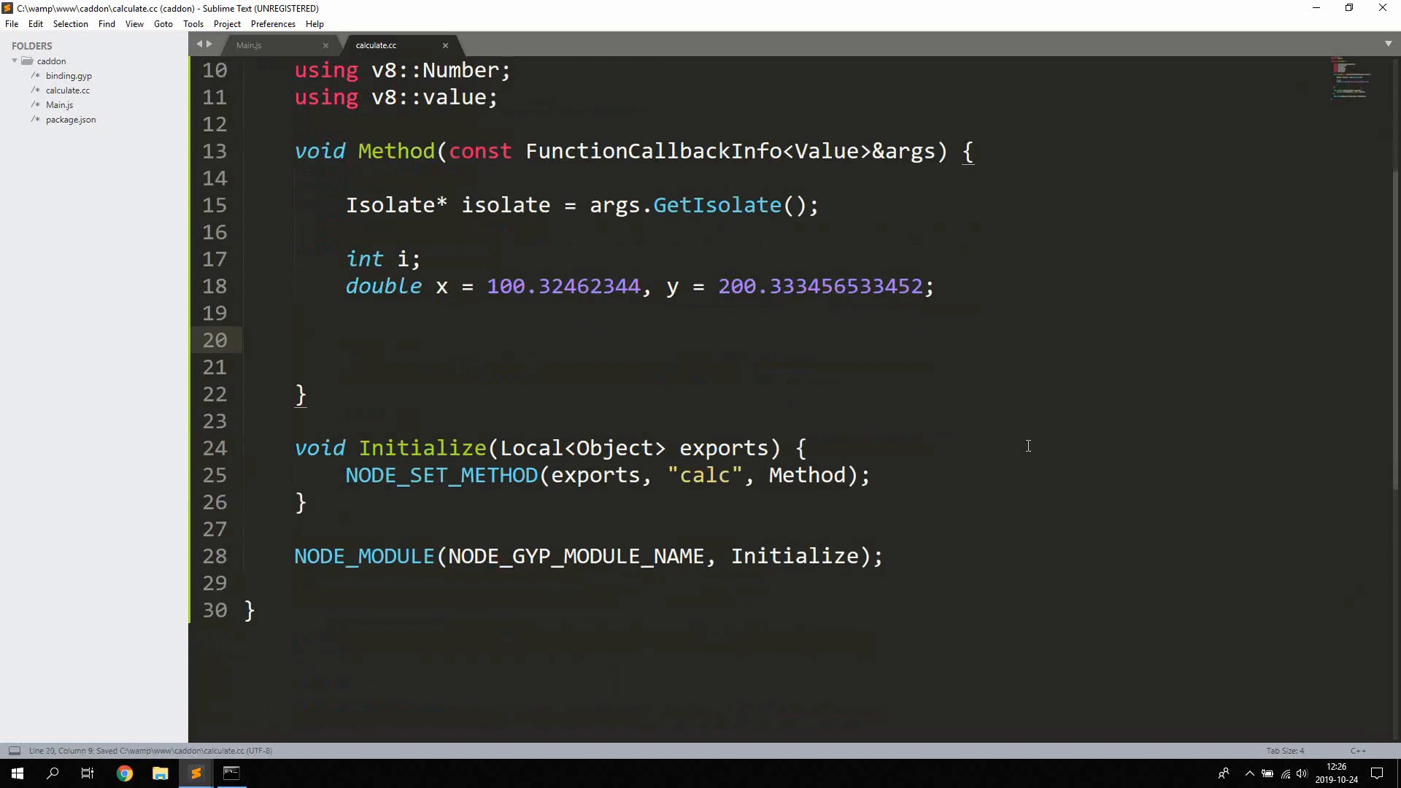
{"action": "type", "text": "let i ="}
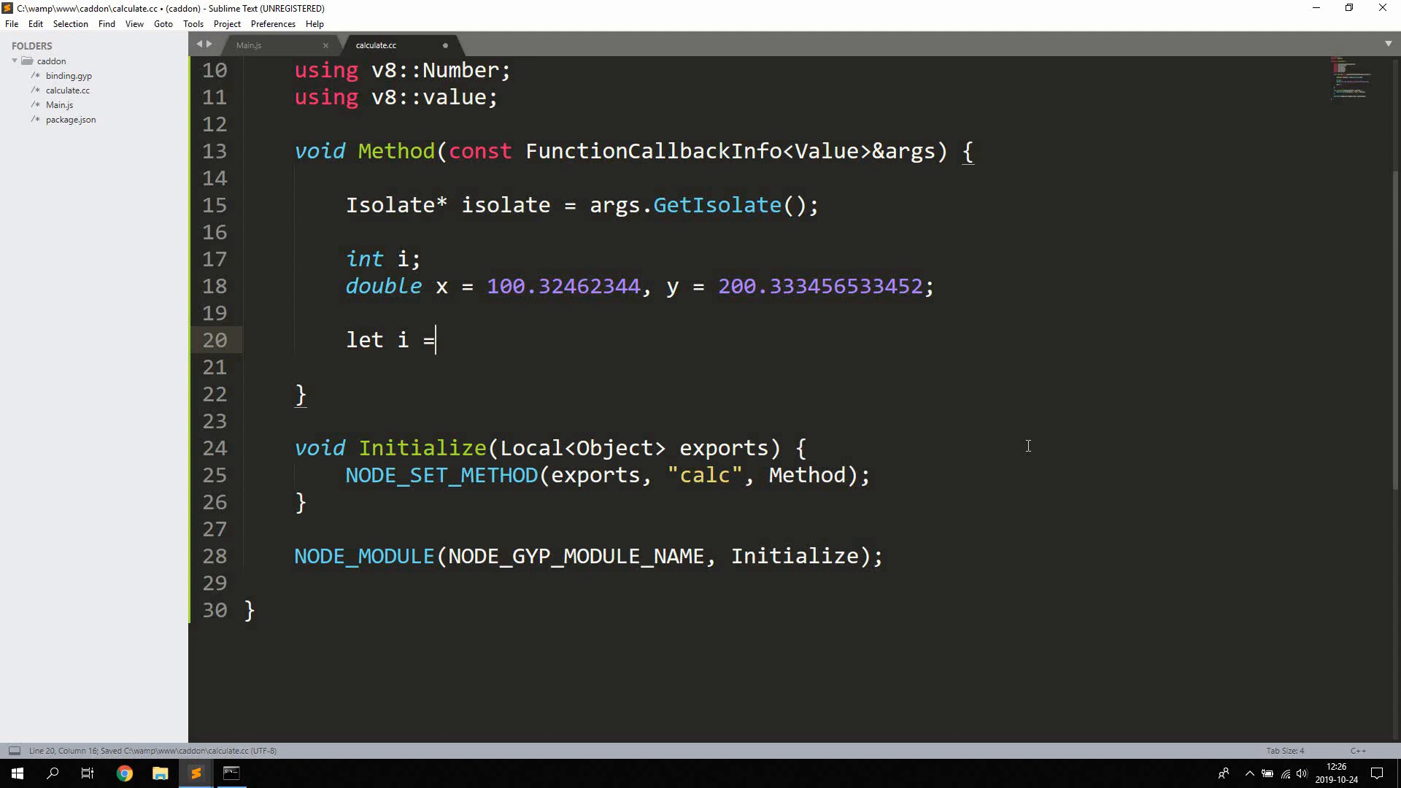
{"action": "type", "text": "0"}
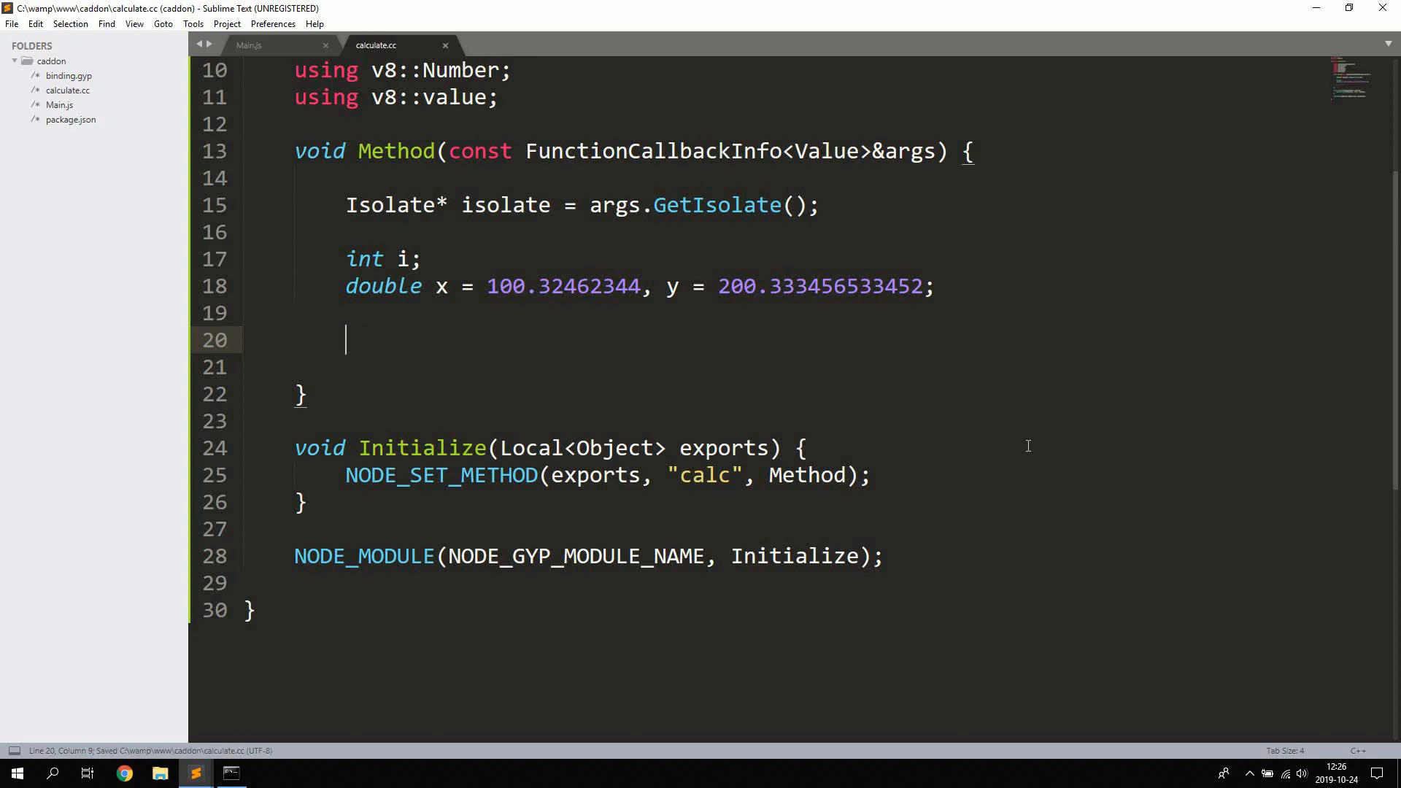
{"action": "type", "text": "for (i ="}
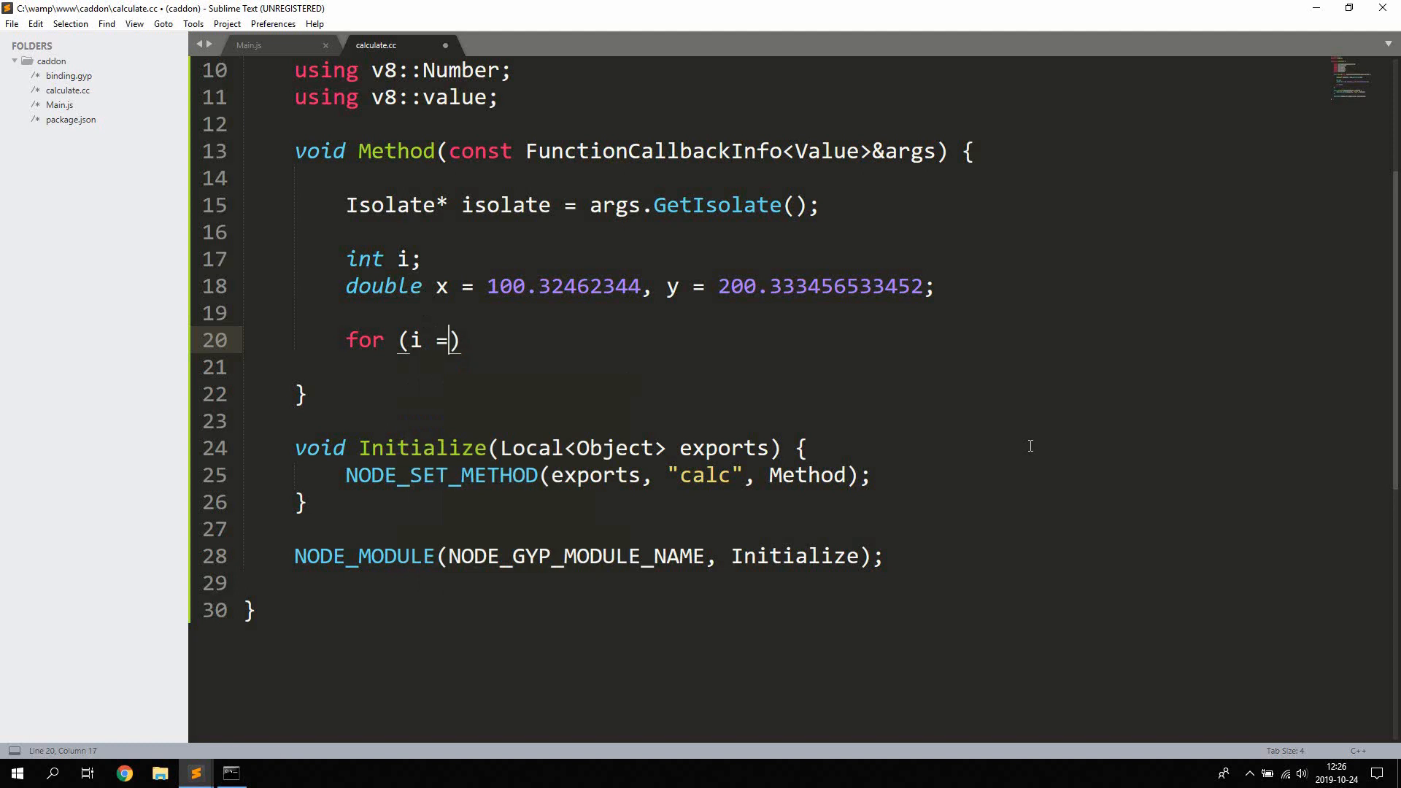
{"action": "type", "text": "0; i <"}
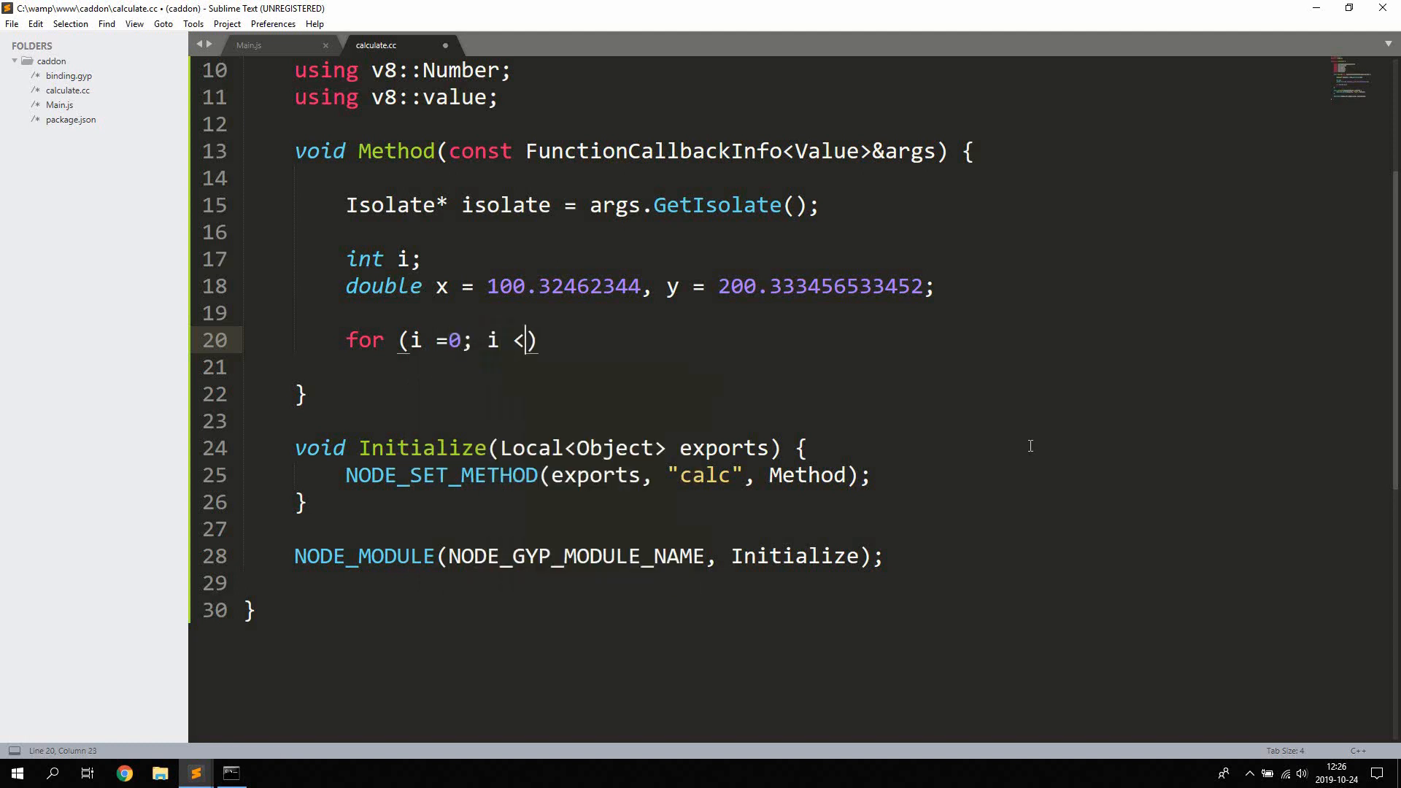
{"action": "type", "text": "1"}
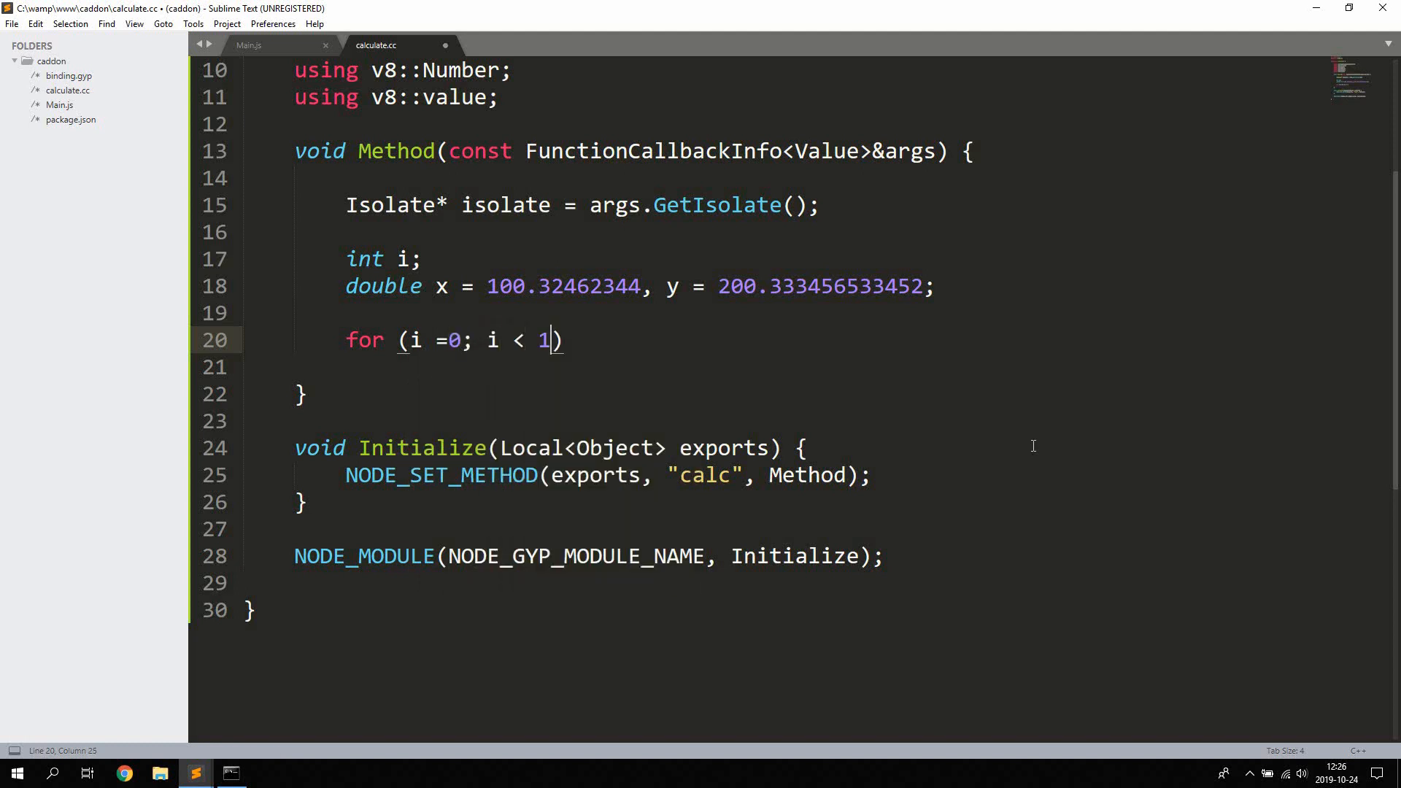
{"action": "type", "text": "000000"}
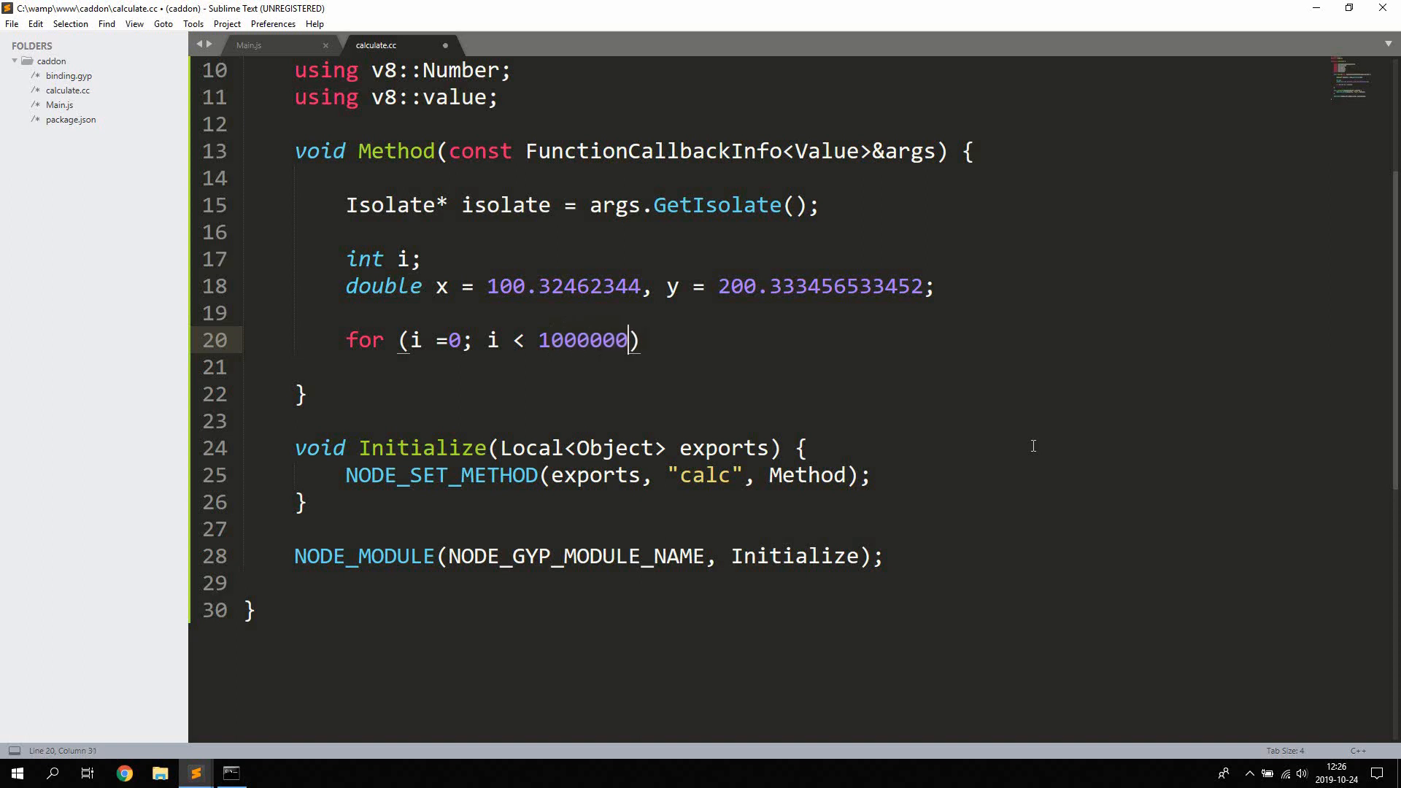
{"action": "type", "text": "000"}
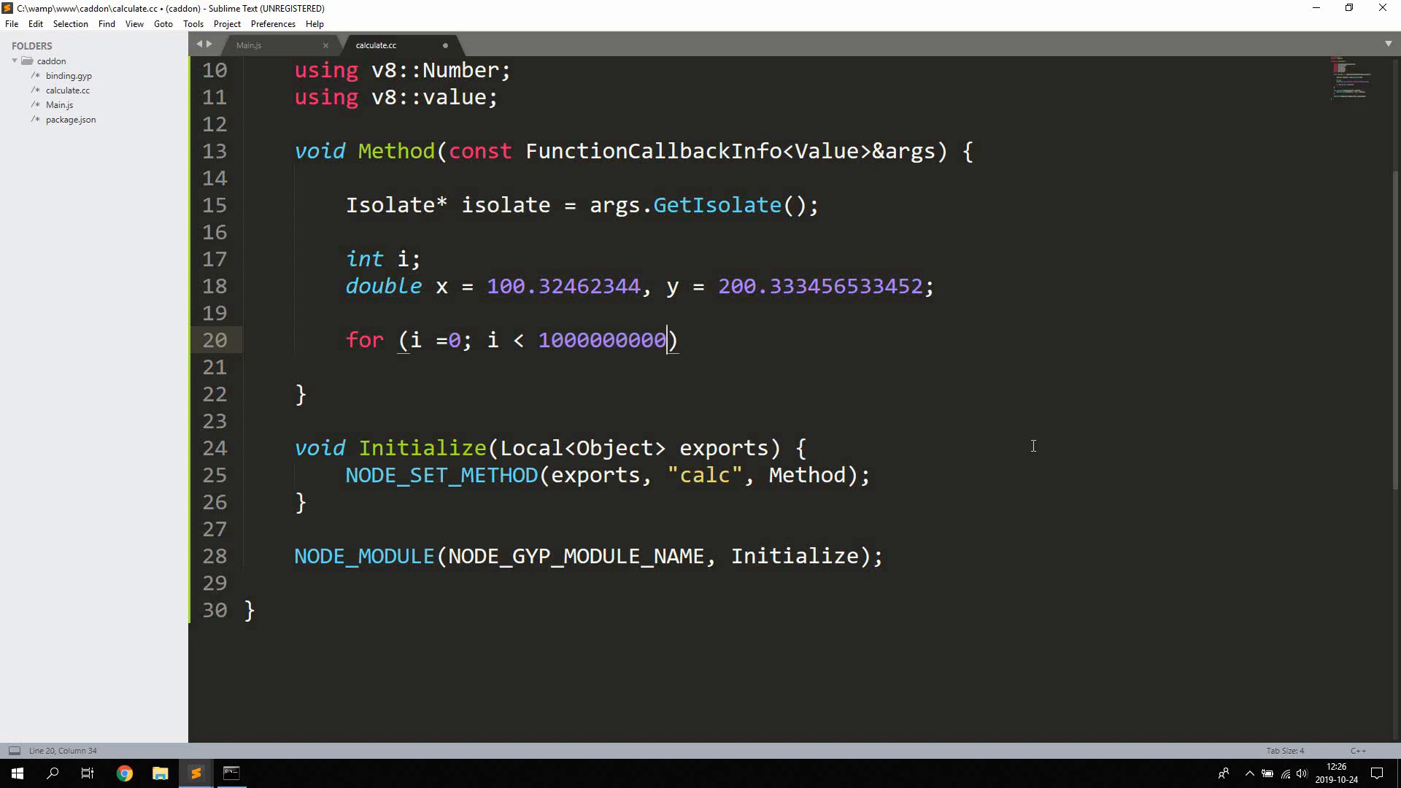
{"action": "type", "text": "; i++"}
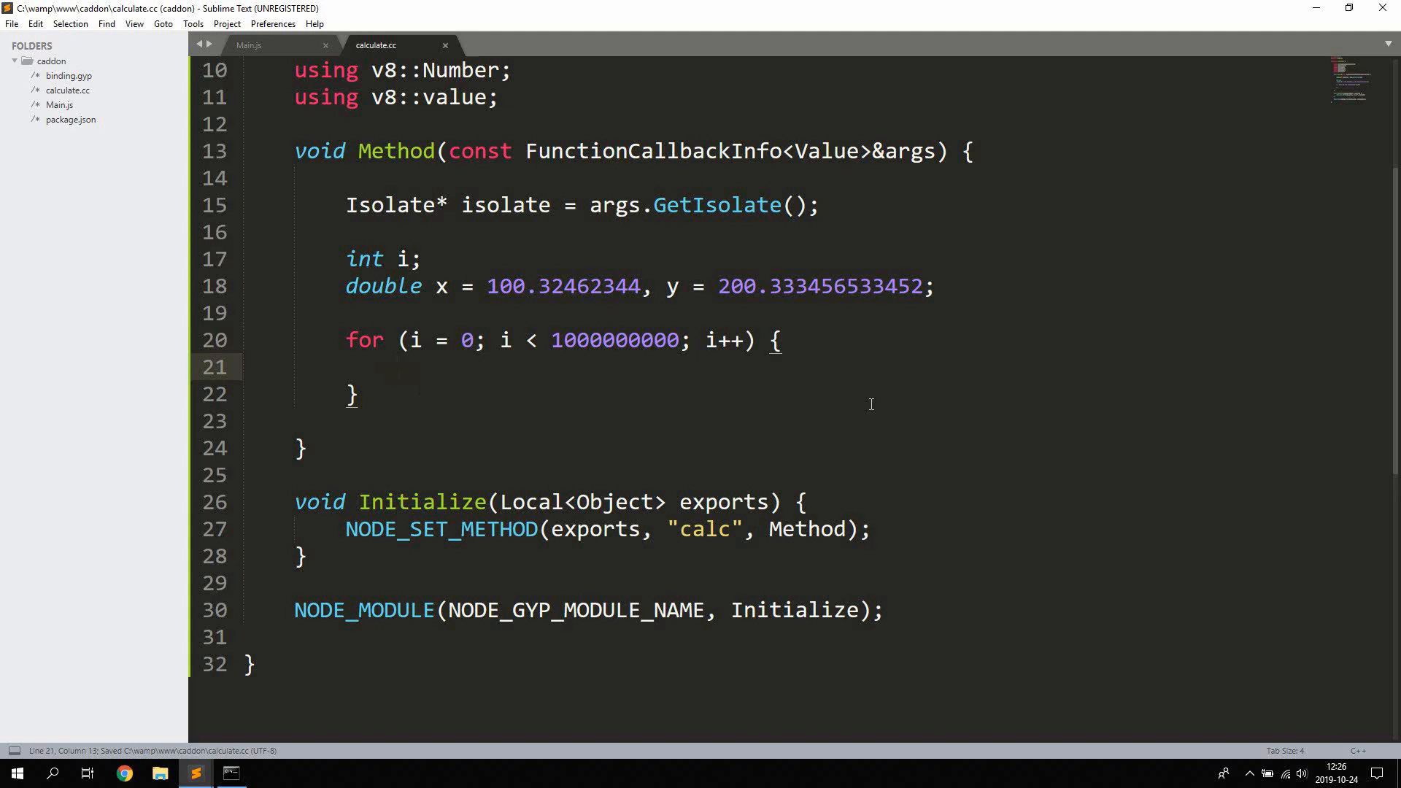
- Add x += y; as the loop body
{"action": "type", "text": "x"}
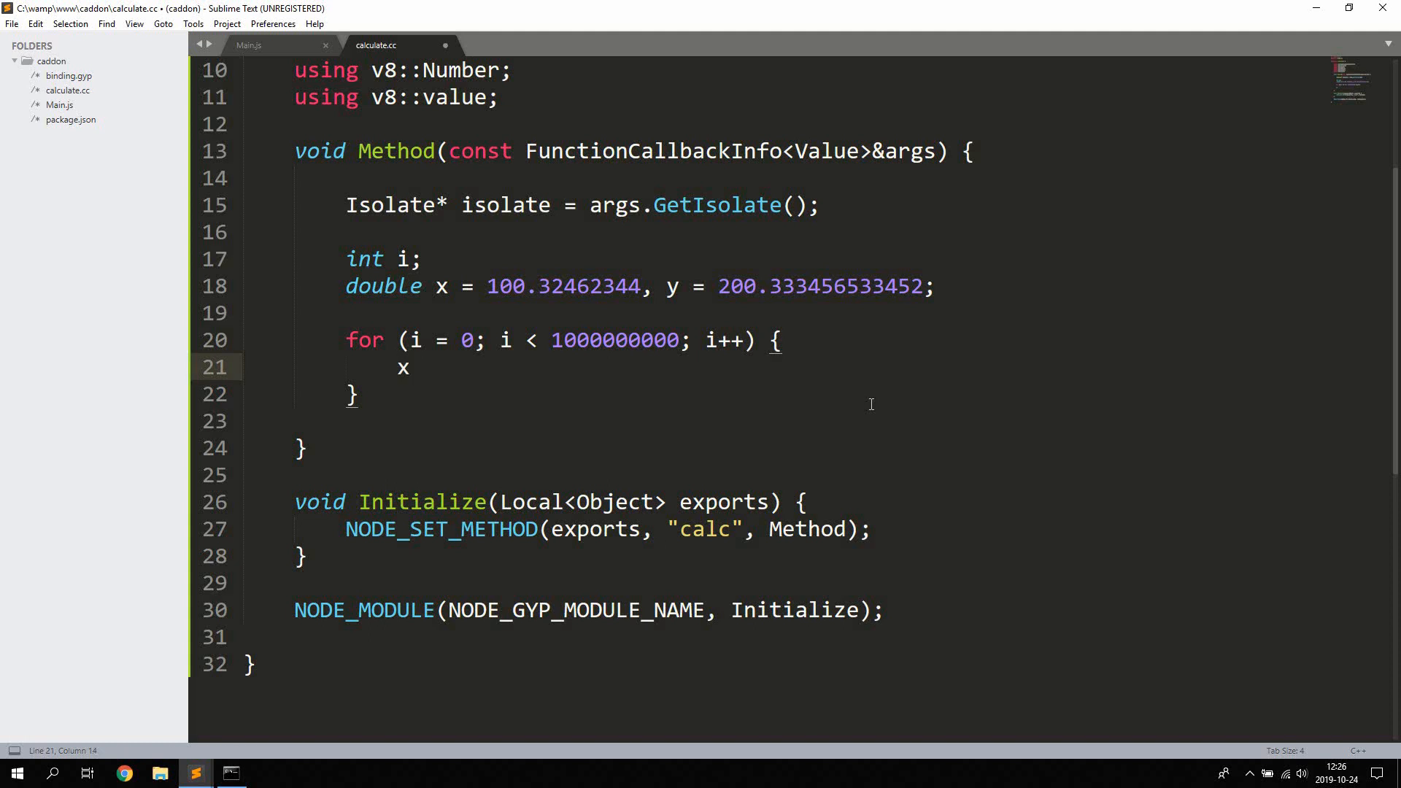
{"action": "type", "text": "+"}
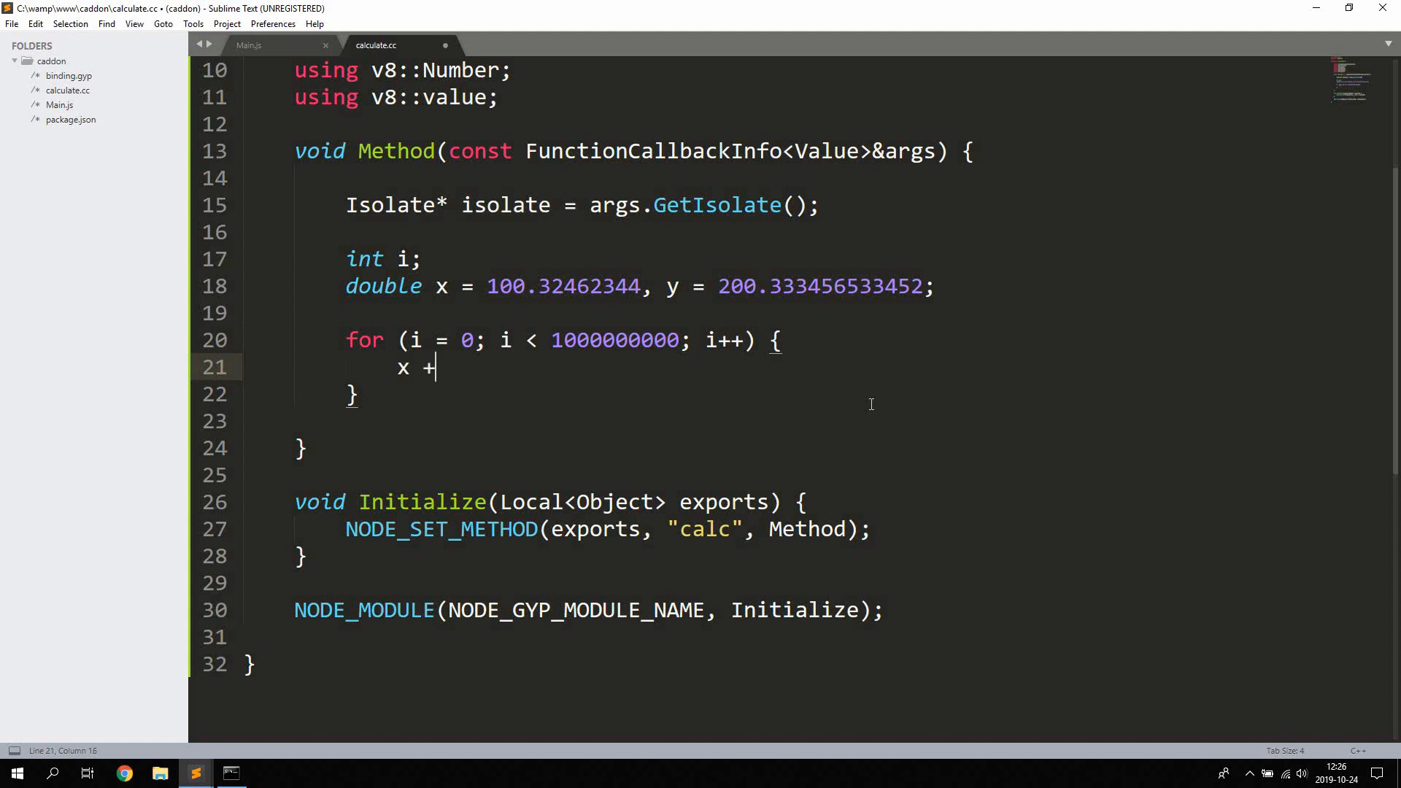
{"action": "type", "text": "= y;"}
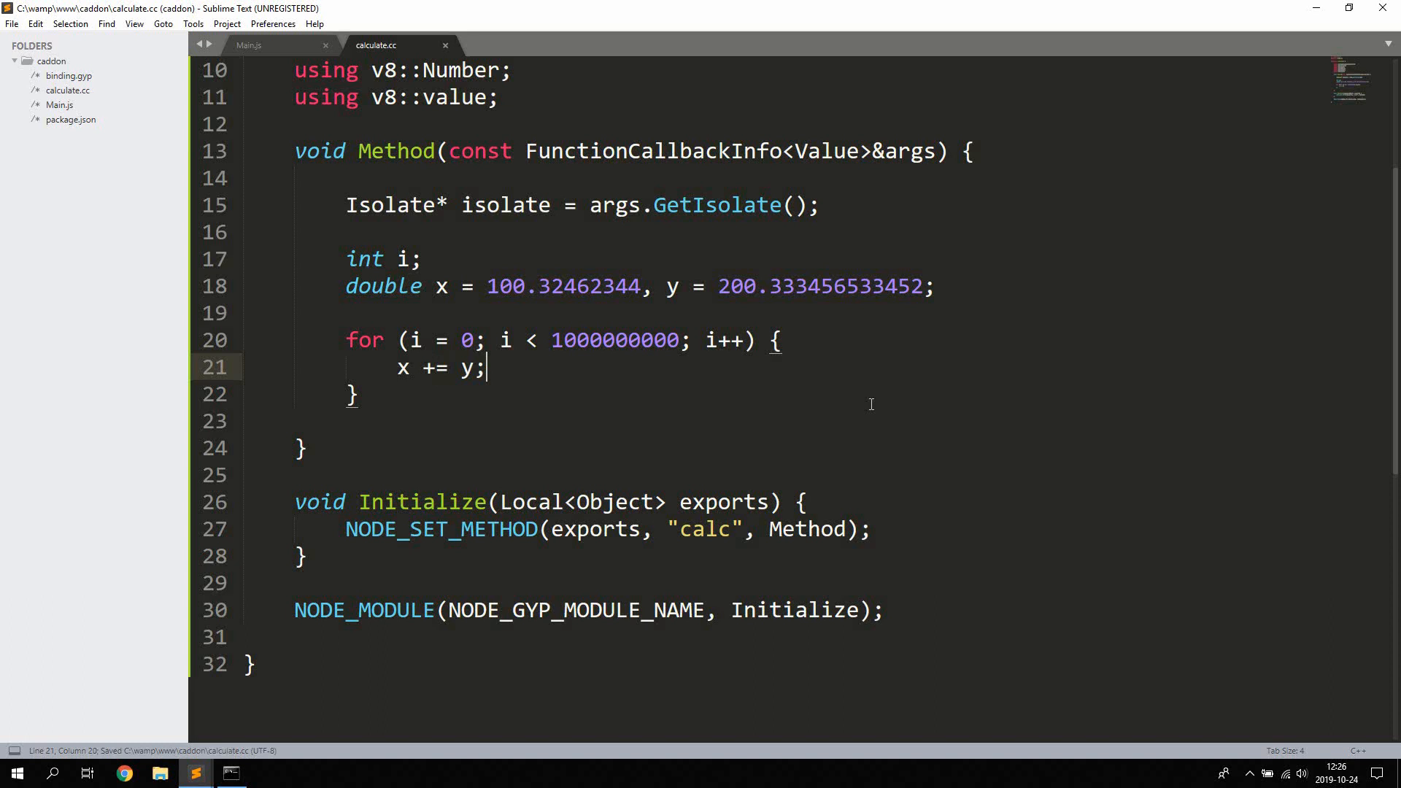
{"action": "double_click", "coordinate": [673, 286]}
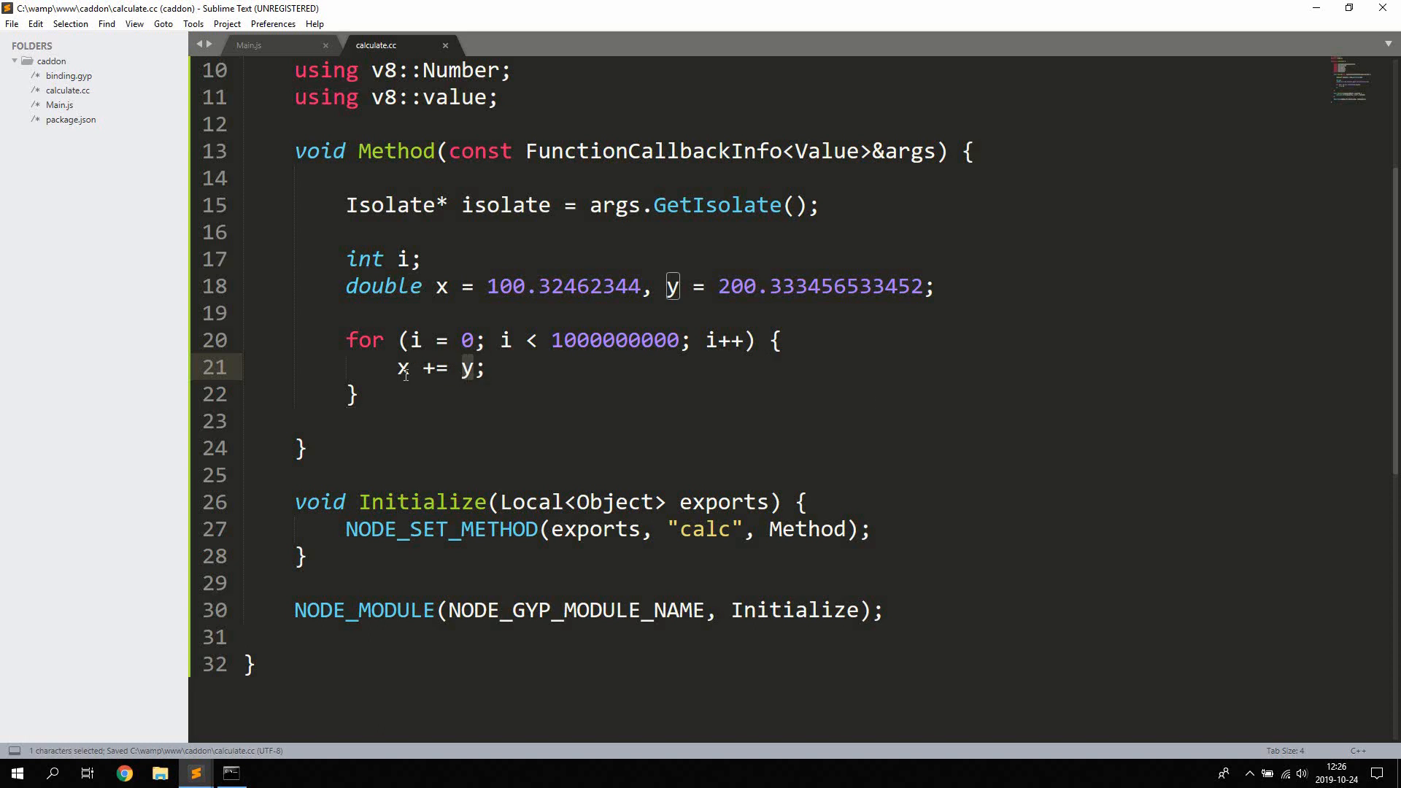
{"action": "left_click", "coordinate": [355, 394]}
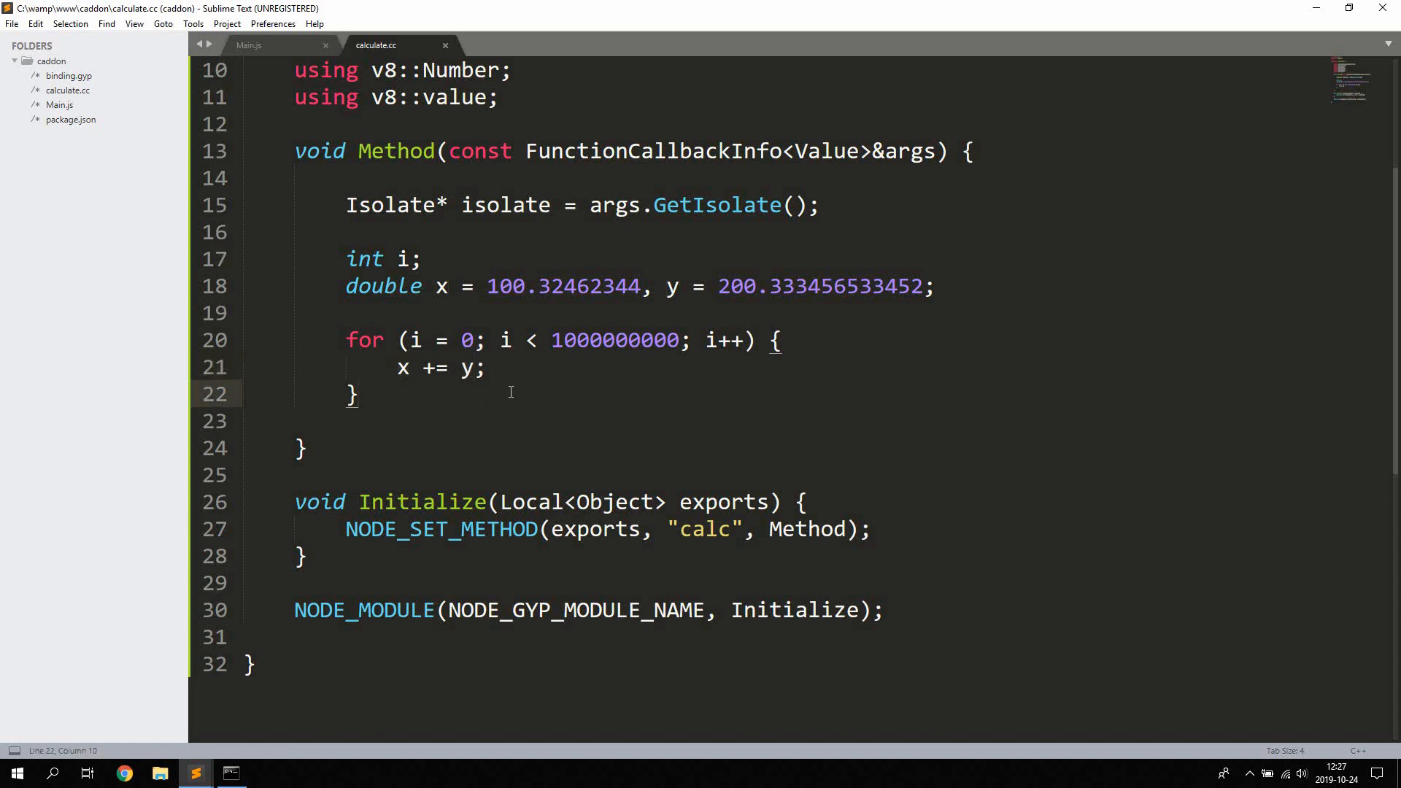
- Declare auto total = Number::New(isolate, x); after the loop
{"action": "type", "text": "auto tot"}
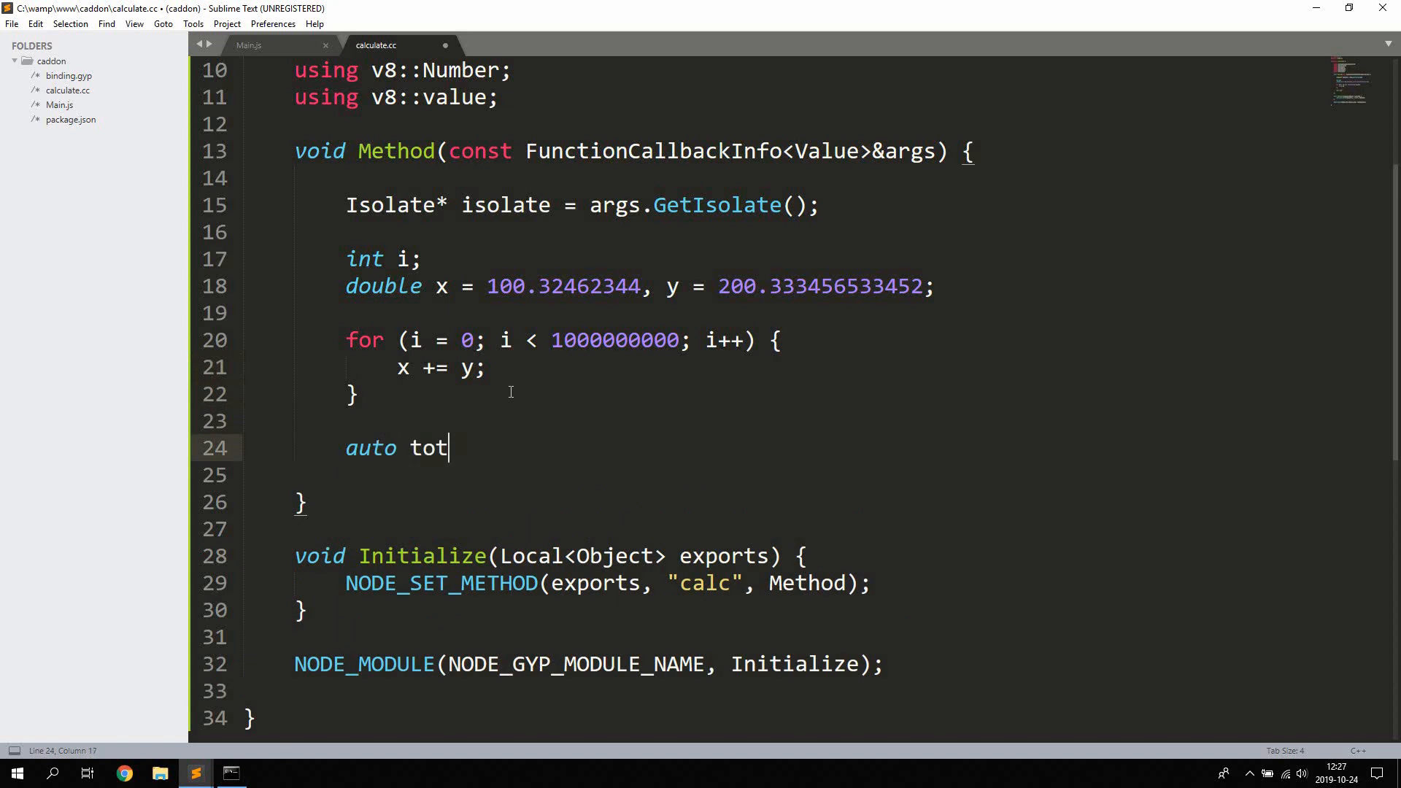
{"action": "type", "text": "al ="}
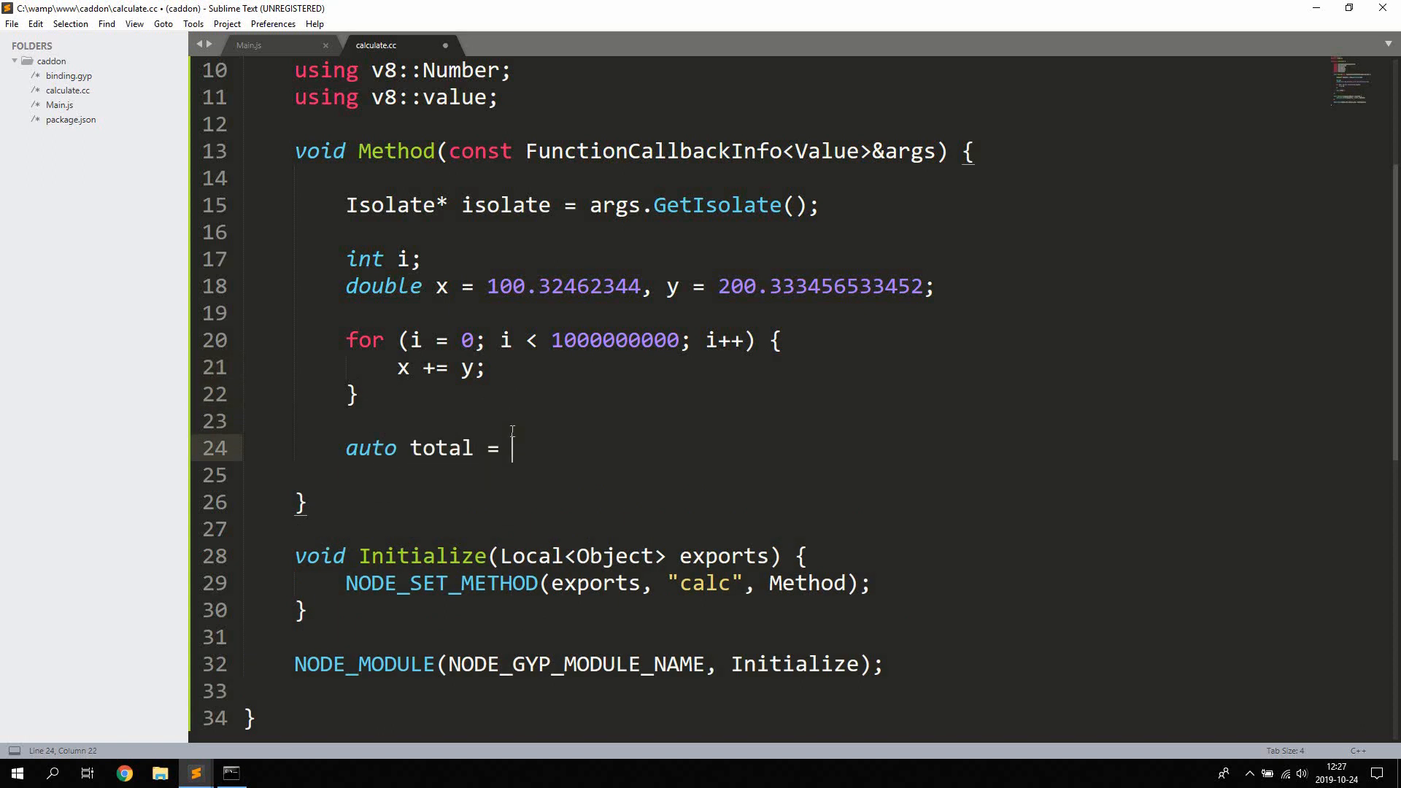
{"action": "type", "text": "Number"}
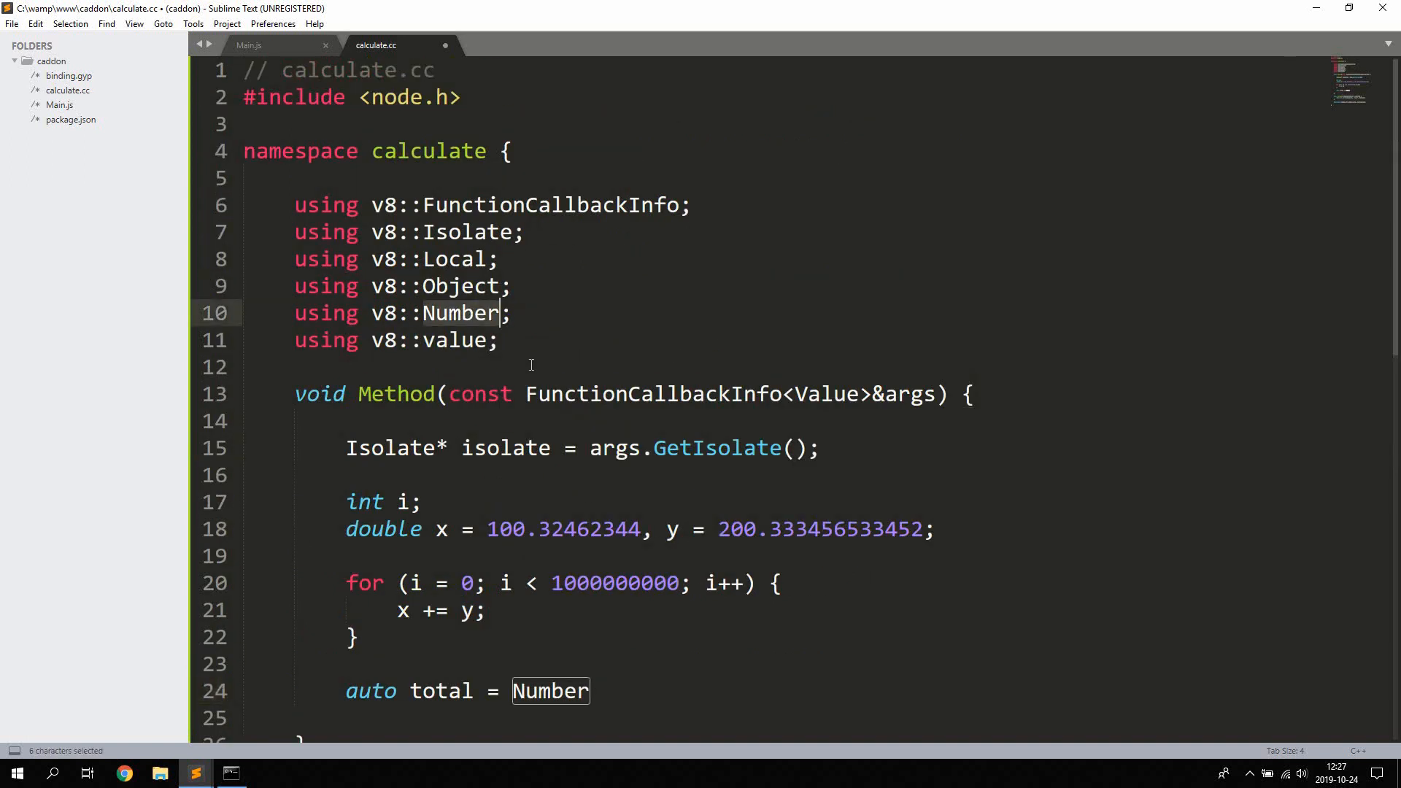
{"action": "type", "text": "::"}
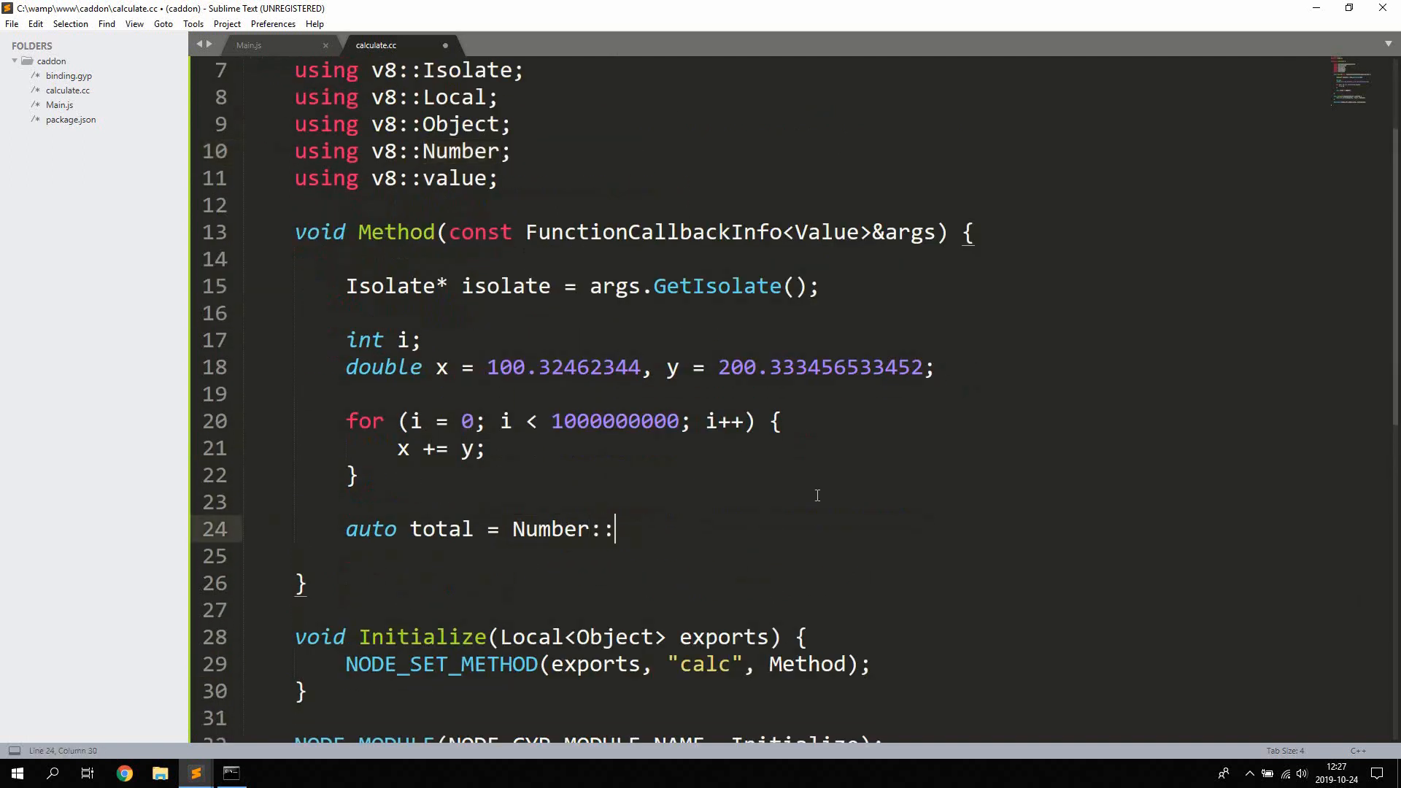
{"action": "type", "text": "New("}
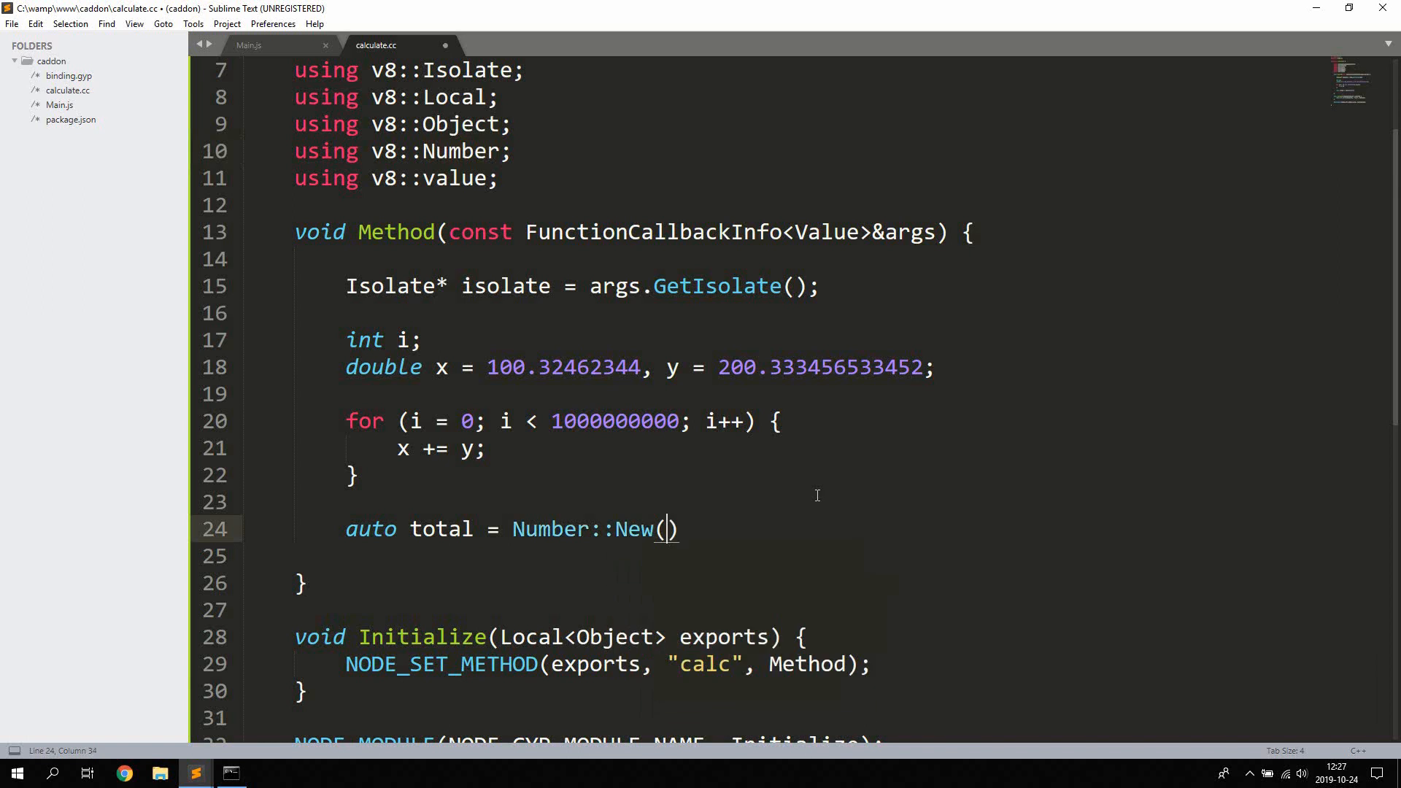
{"action": "type", "text": "isolate"}
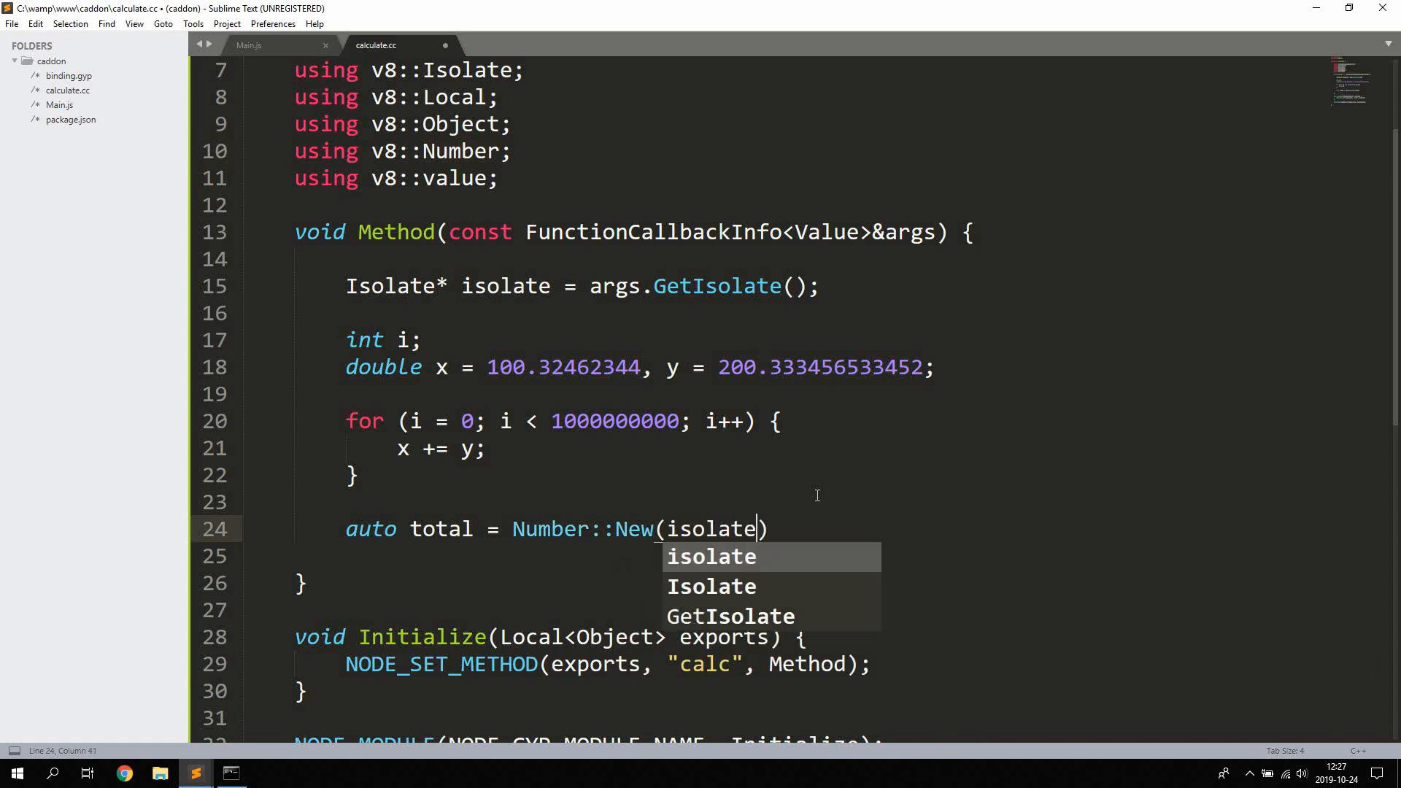
{"action": "type", "text": ", x"}
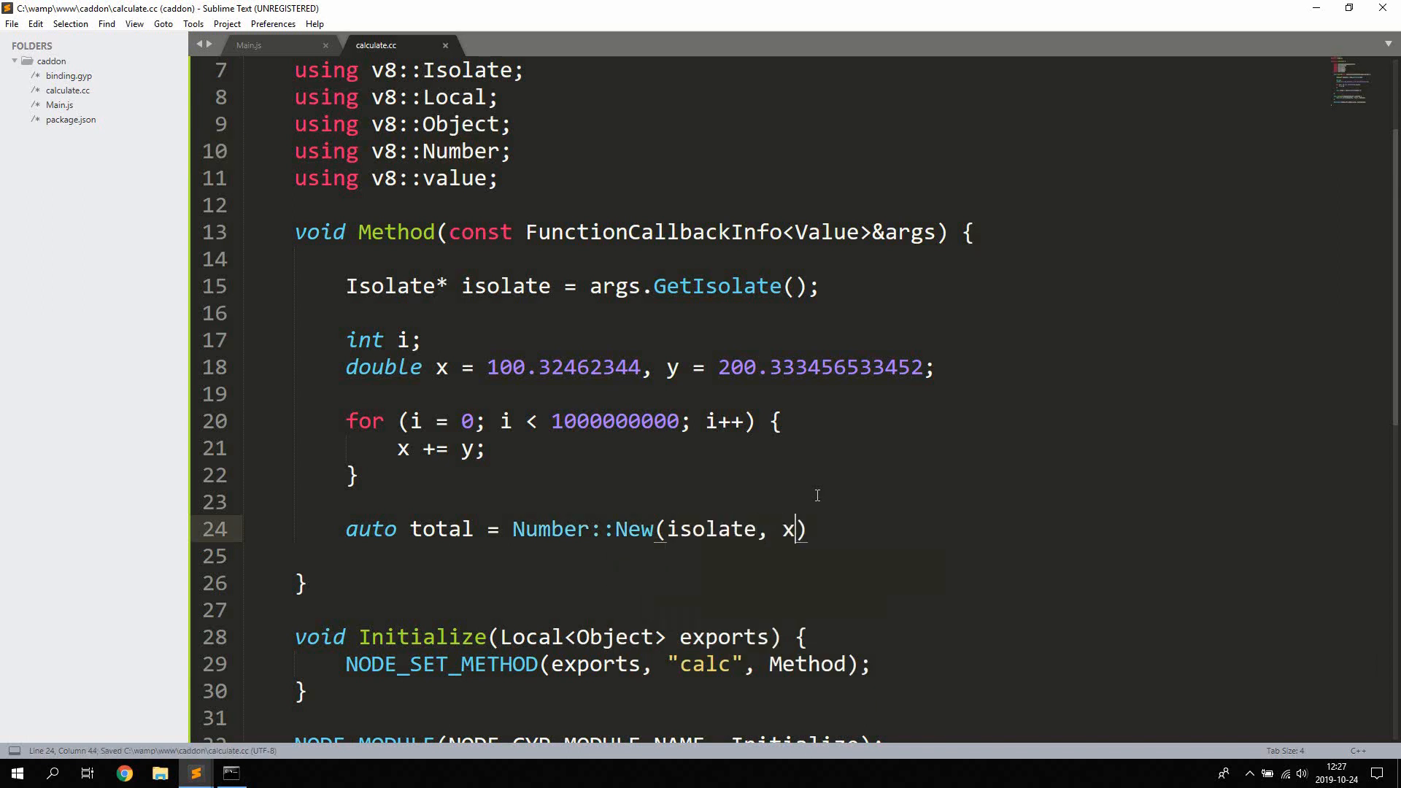
{"action": "type", "text": ";"}
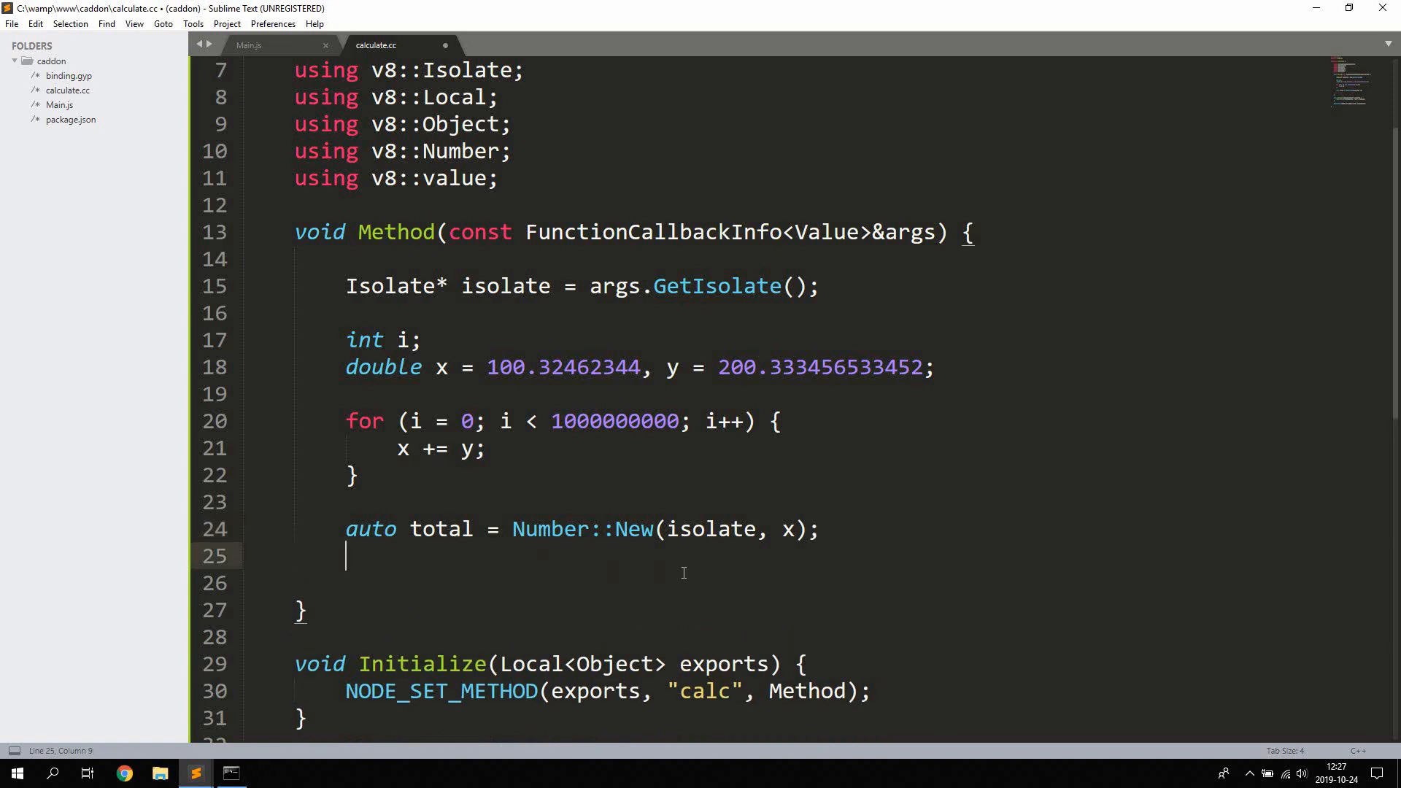
- Return total with args.GetReturnValue().Set(total);
{"action": "type", "text": "args."}
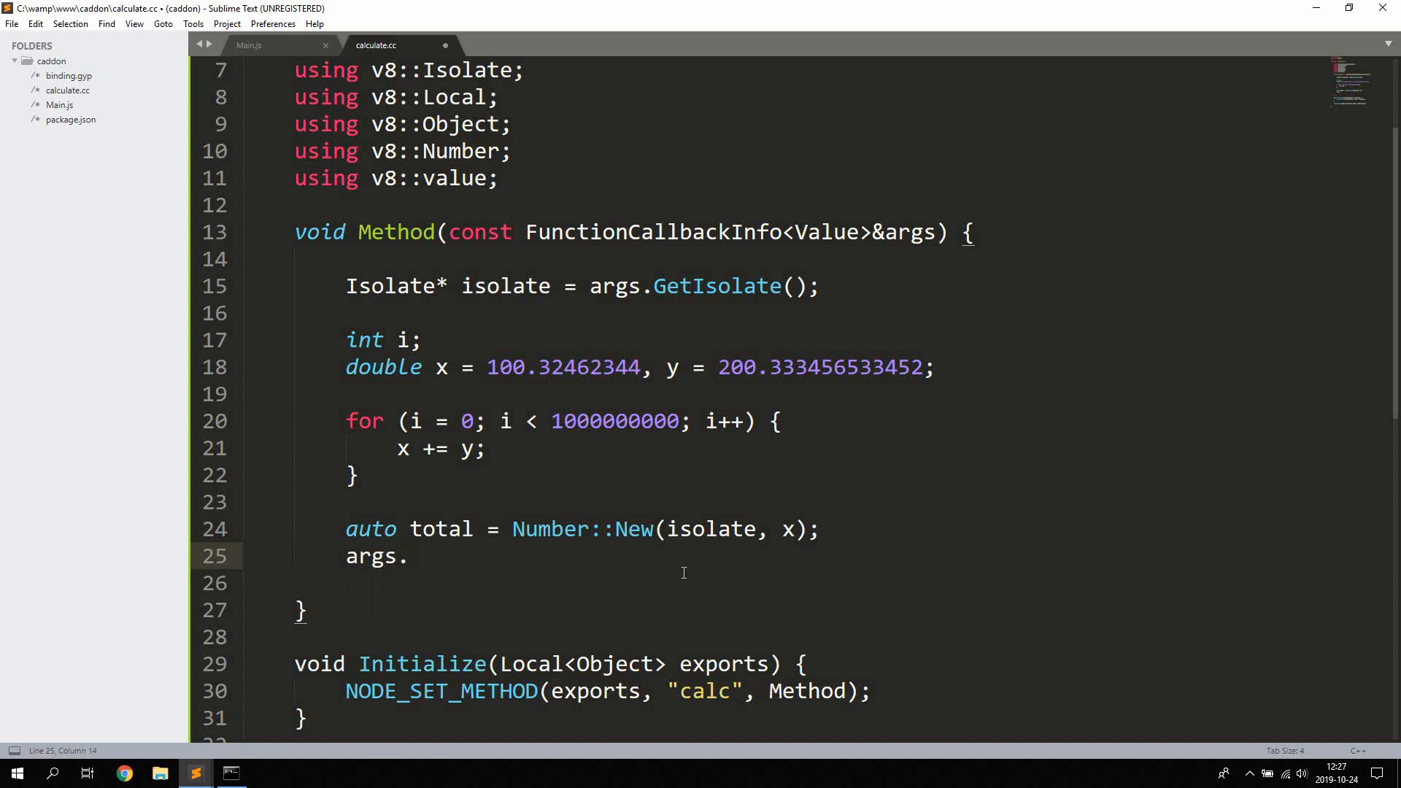
{"action": "left_click", "coordinate": [411, 556]}
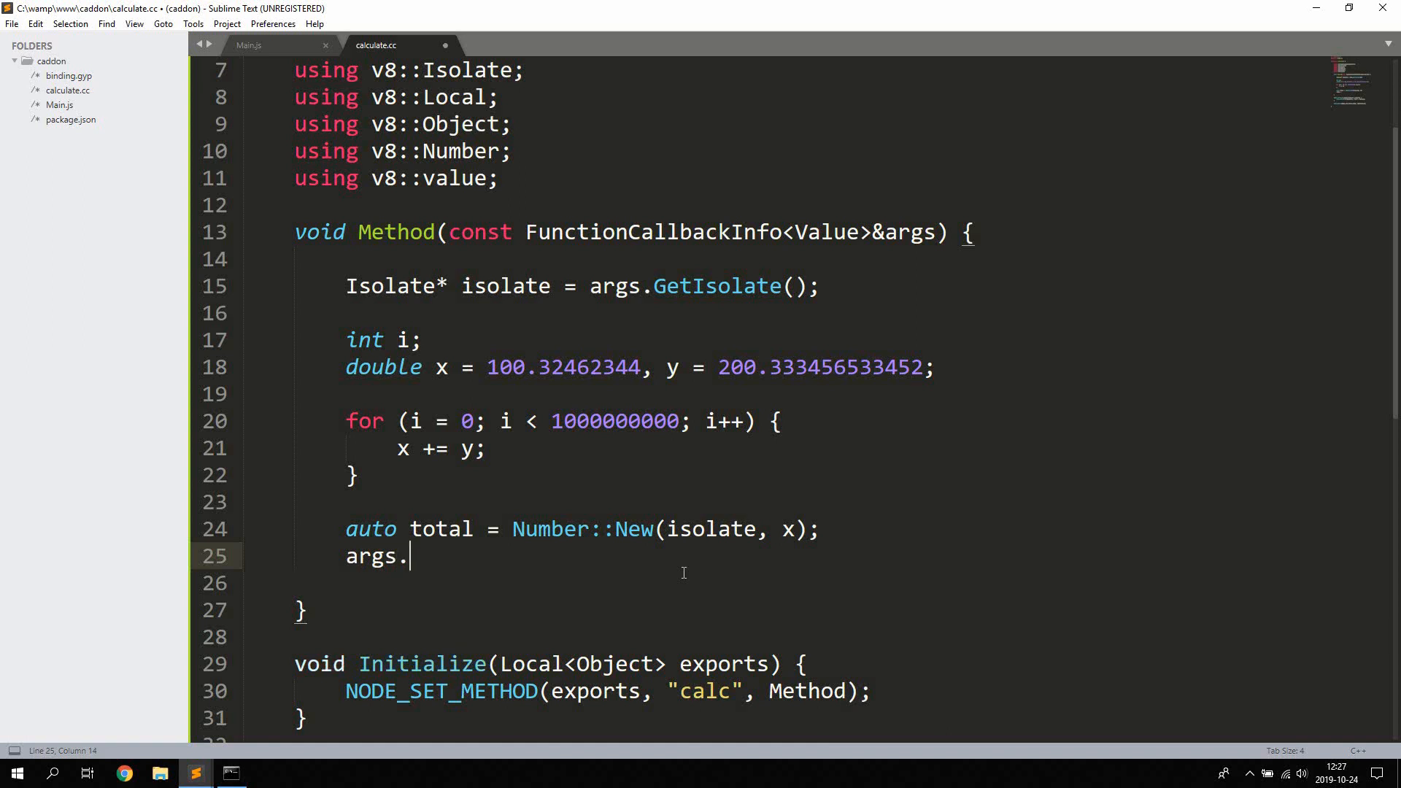
{"action": "type", "text": "GetReturnVal"}
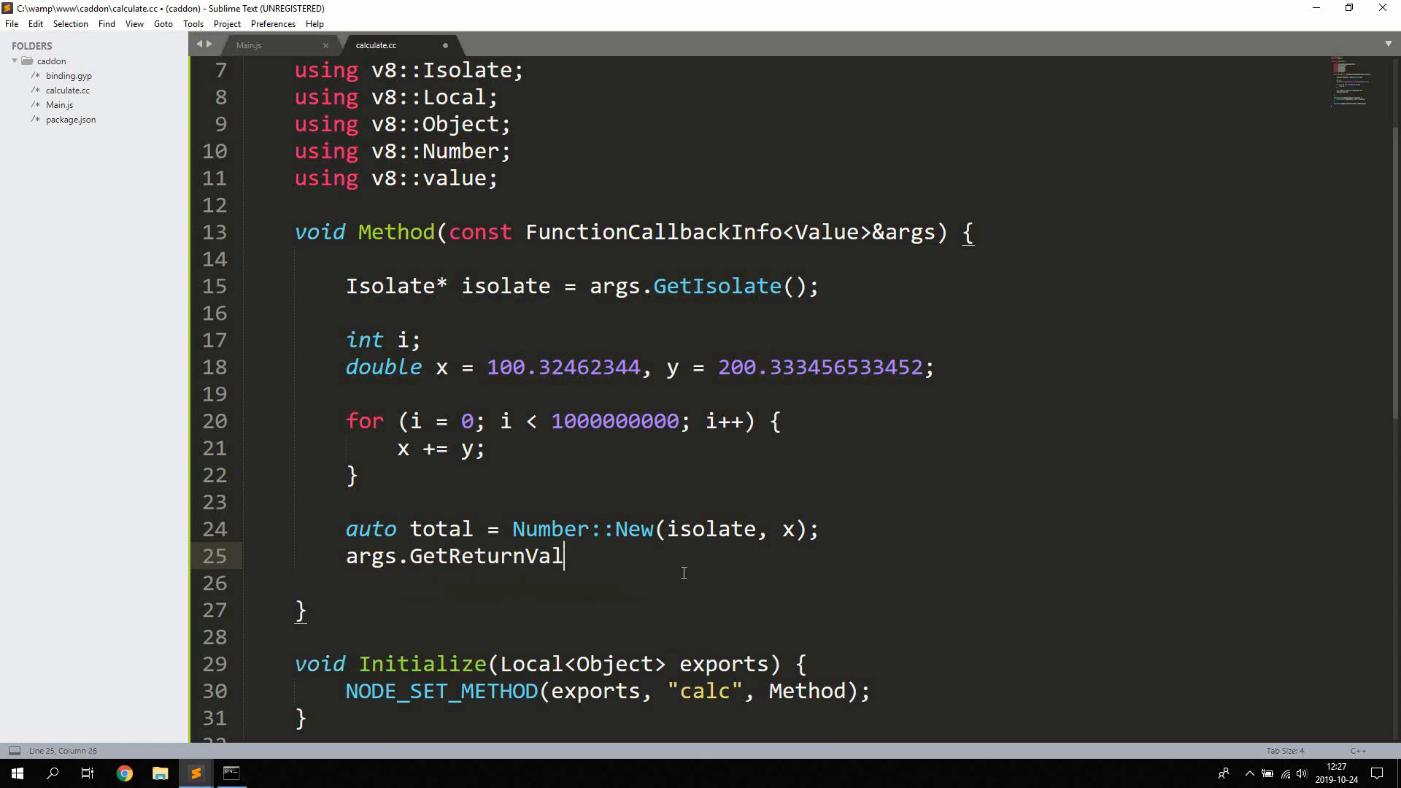
{"action": "type", "text": "ue"}
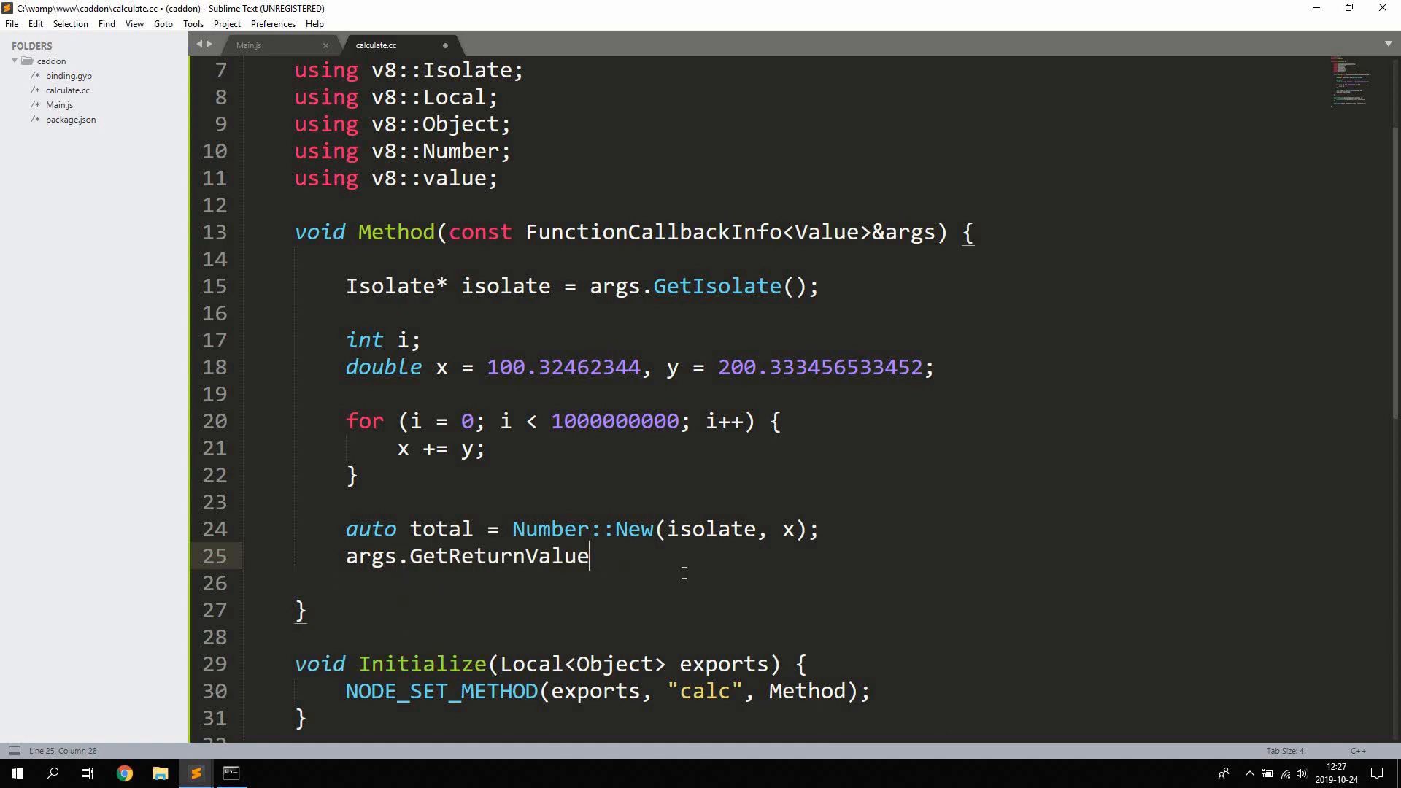
{"action": "type", "text": "()."}
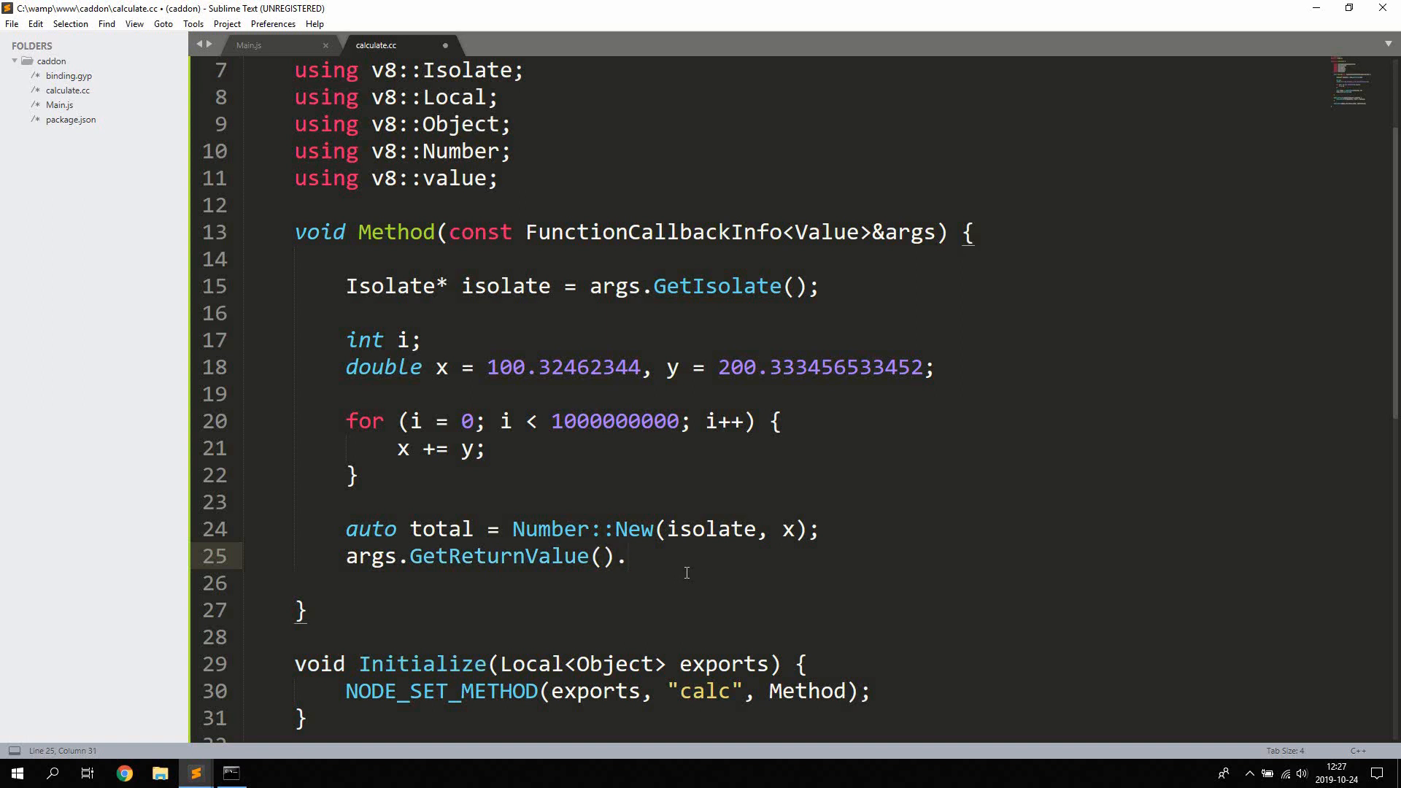
{"action": "type", "text": "Set(total)"}
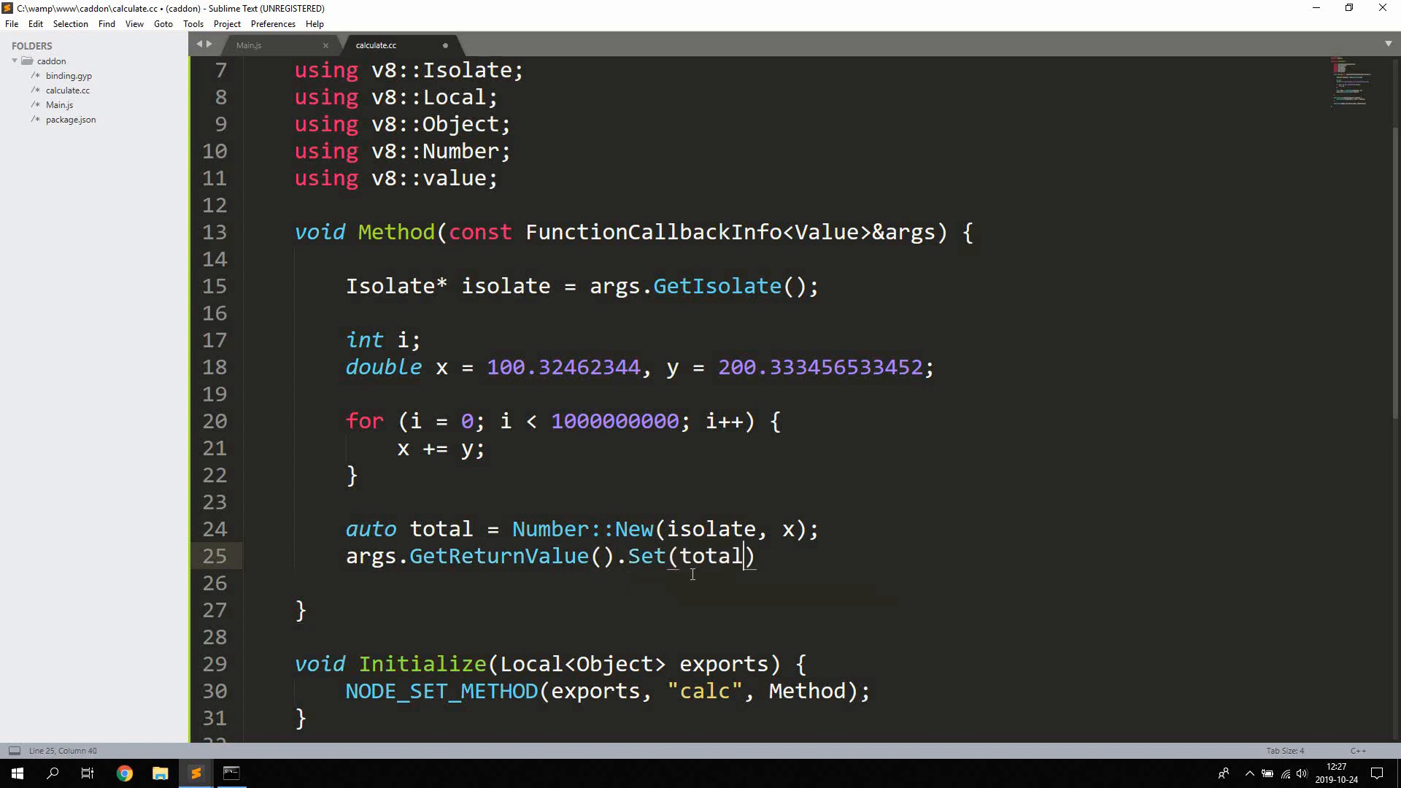
{"action": "type", "text": ";"}
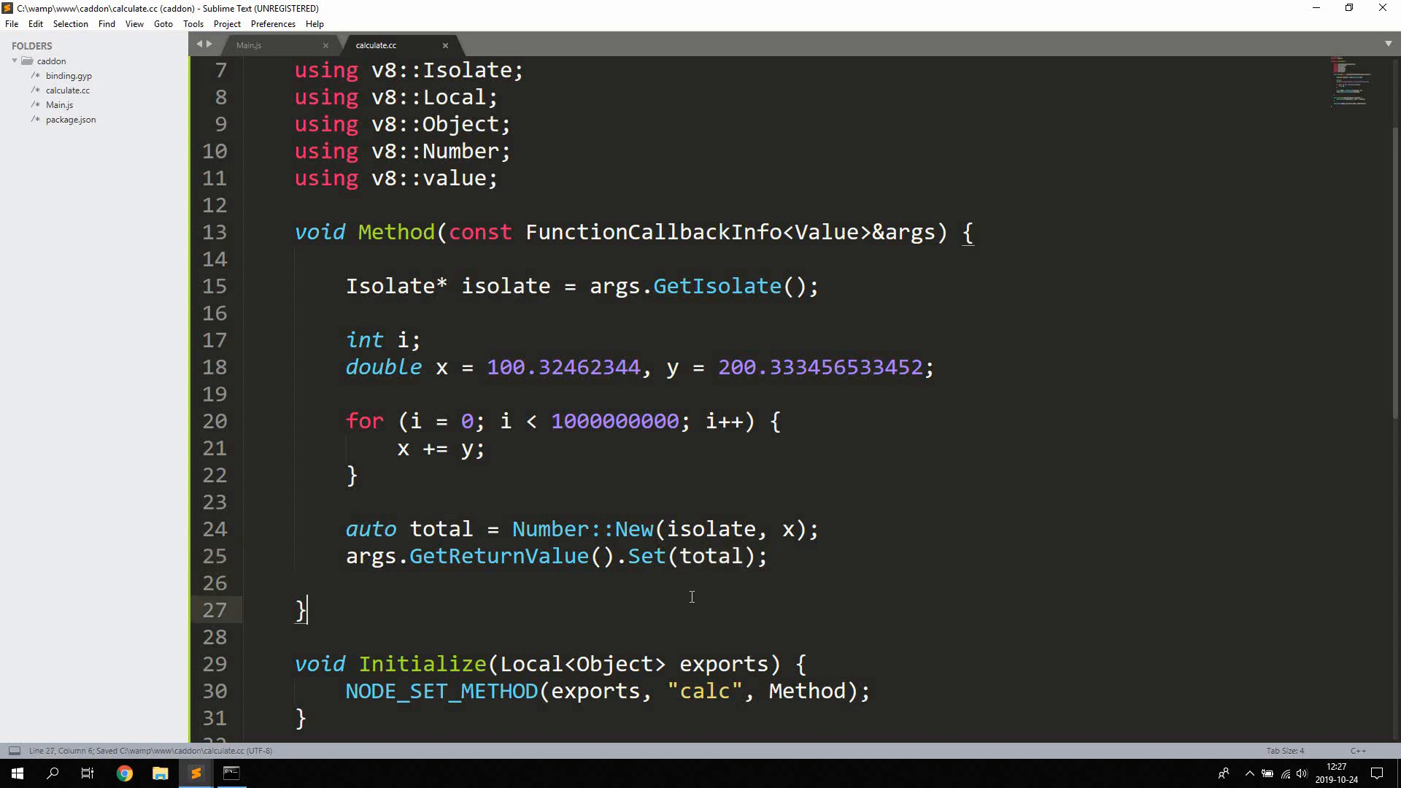
{"action": "left_click", "coordinate": [451, 528]}
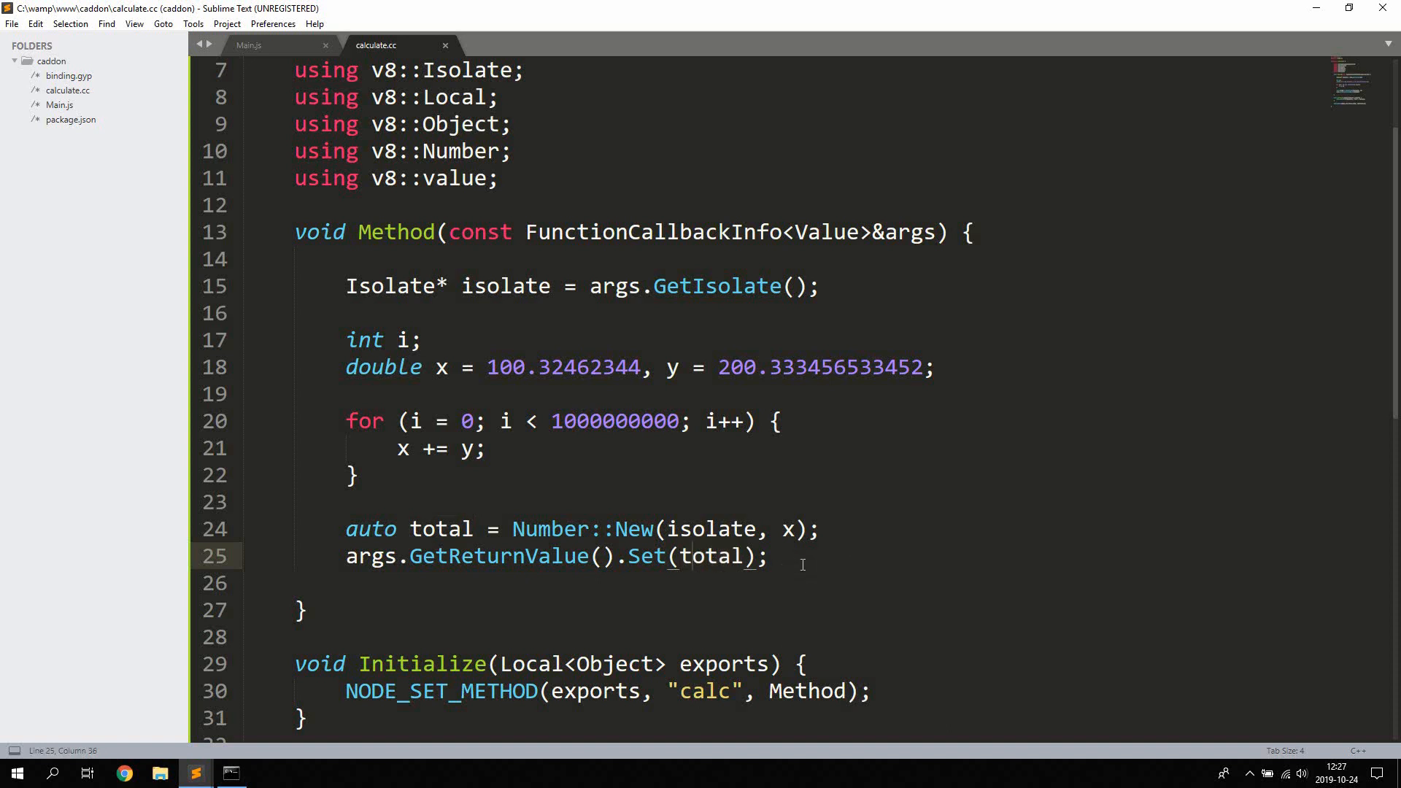
{"action": "scroll", "scroll_direction": "down", "scroll_amount": 3}
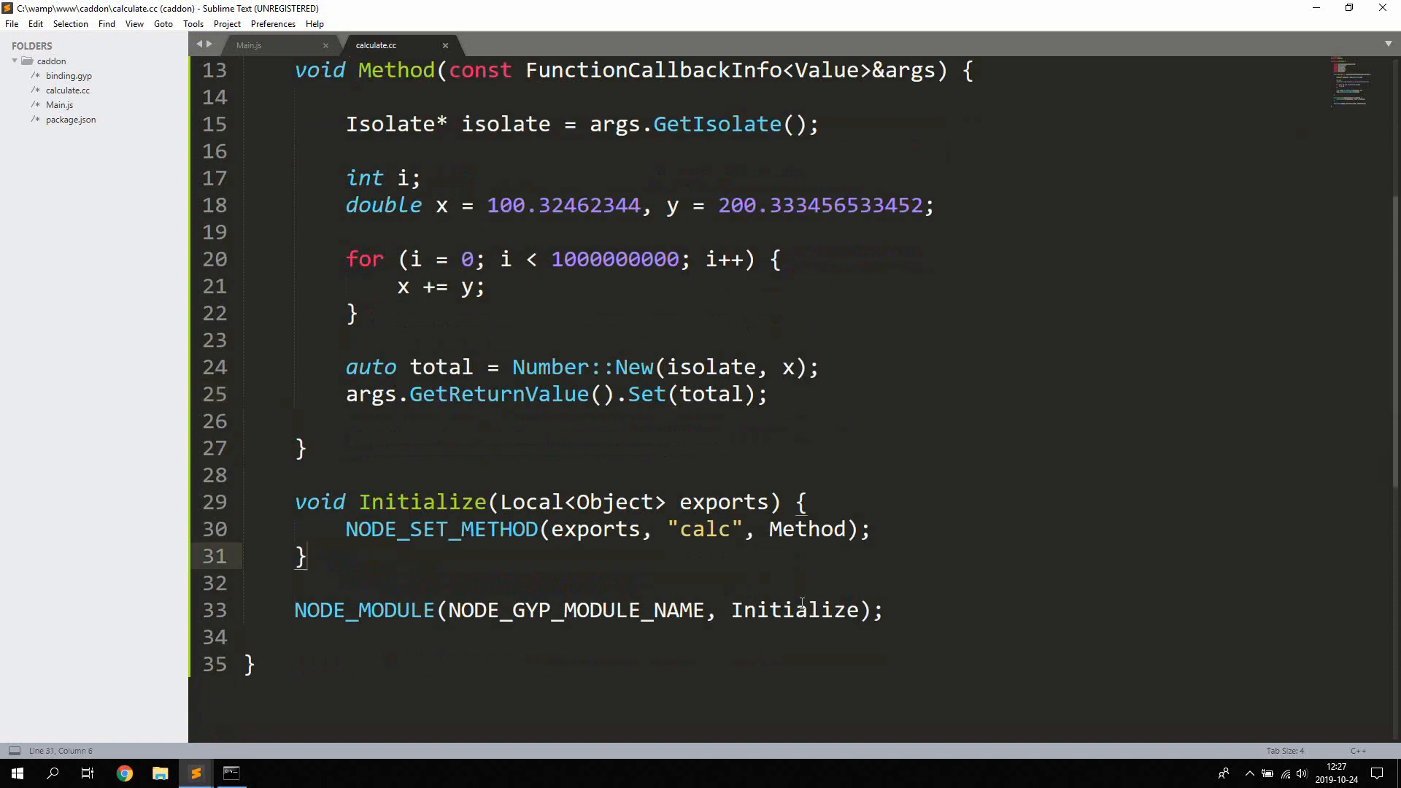
- Run node-gyp configure and build for the caddon addon in Command Prompt
{"action": "key", "text": "ctrl+s"}
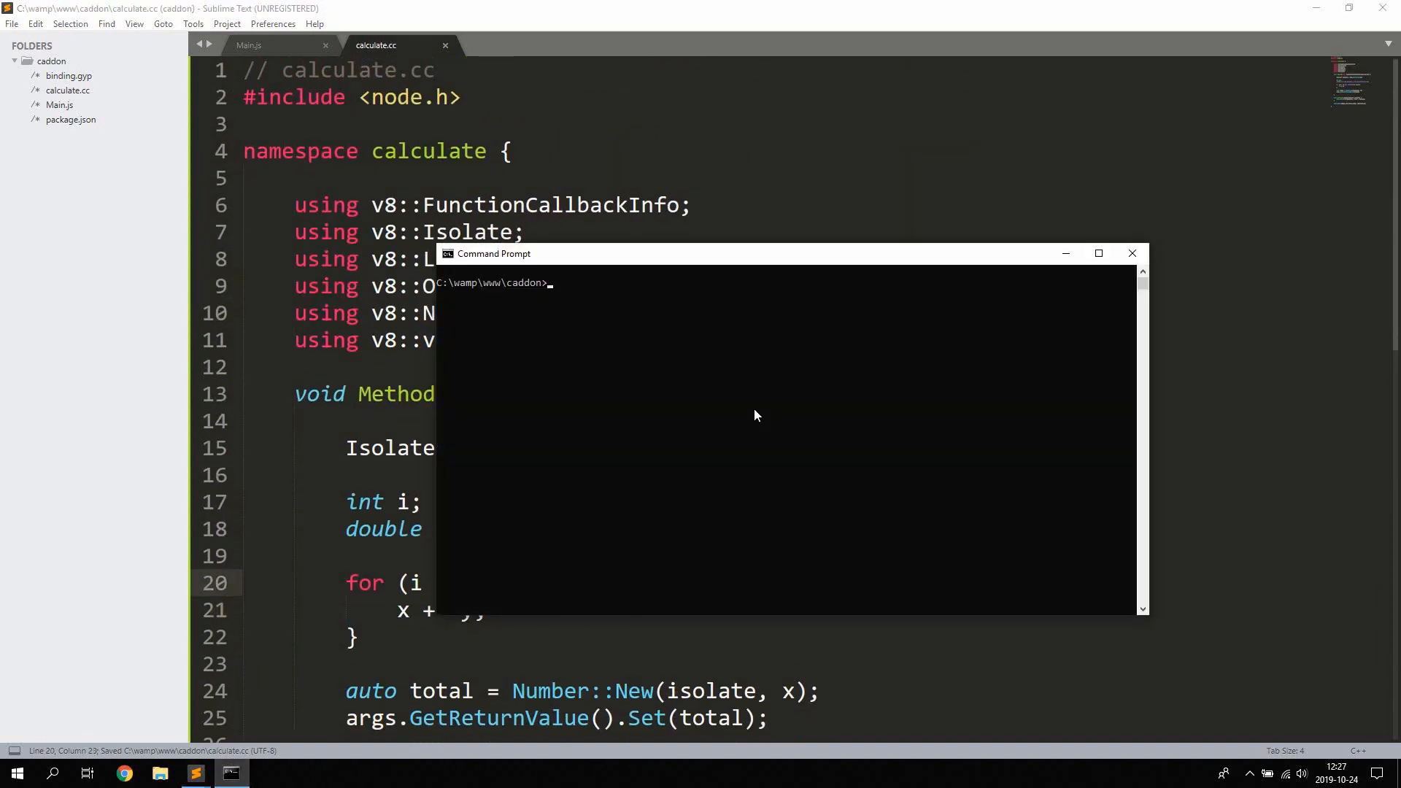
{"action": "type", "text": "node-gyp"}
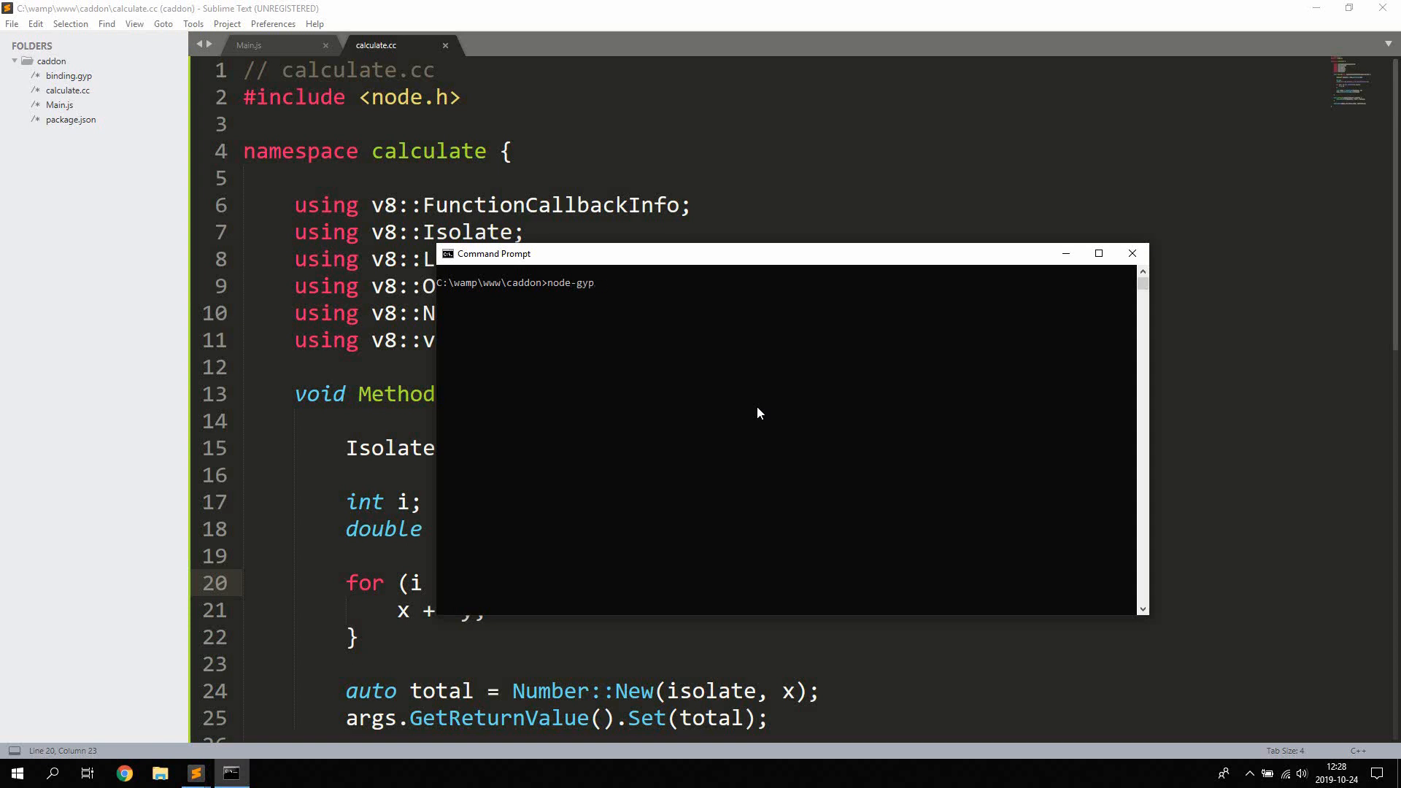
{"action": "type", "text": "configure"}
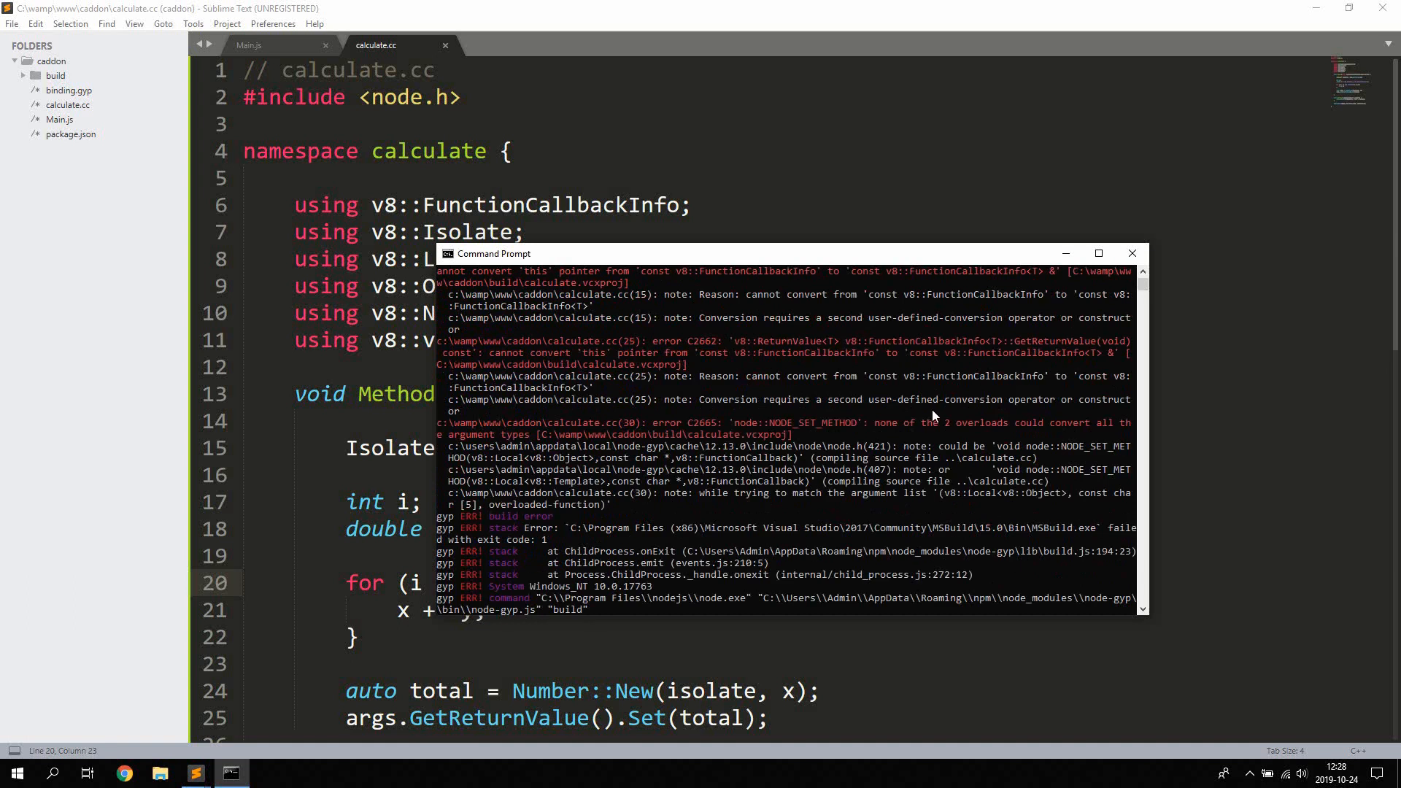
{"action": "mouse_move", "coordinate": [1014, 434]}
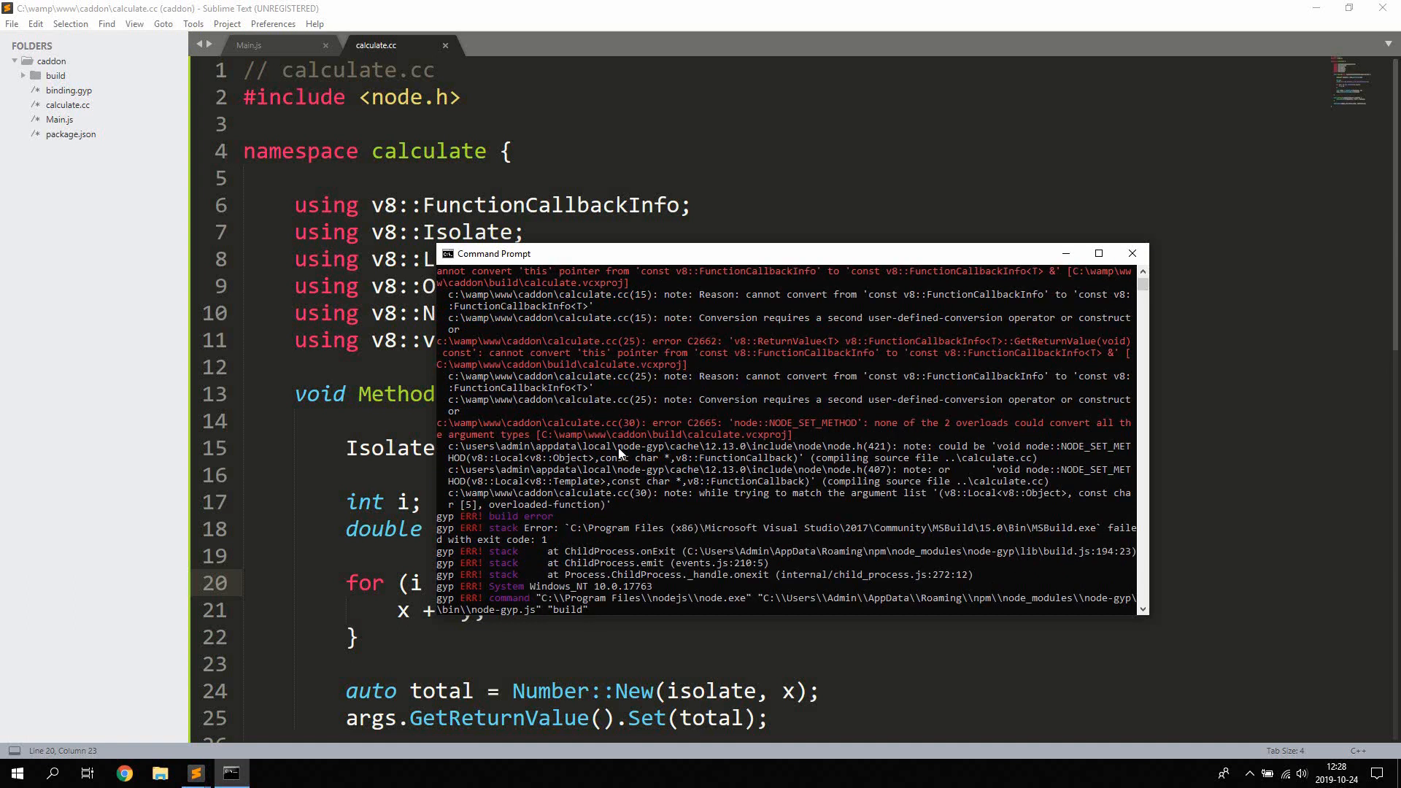
{"action": "mouse_move", "coordinate": [394, 466]}
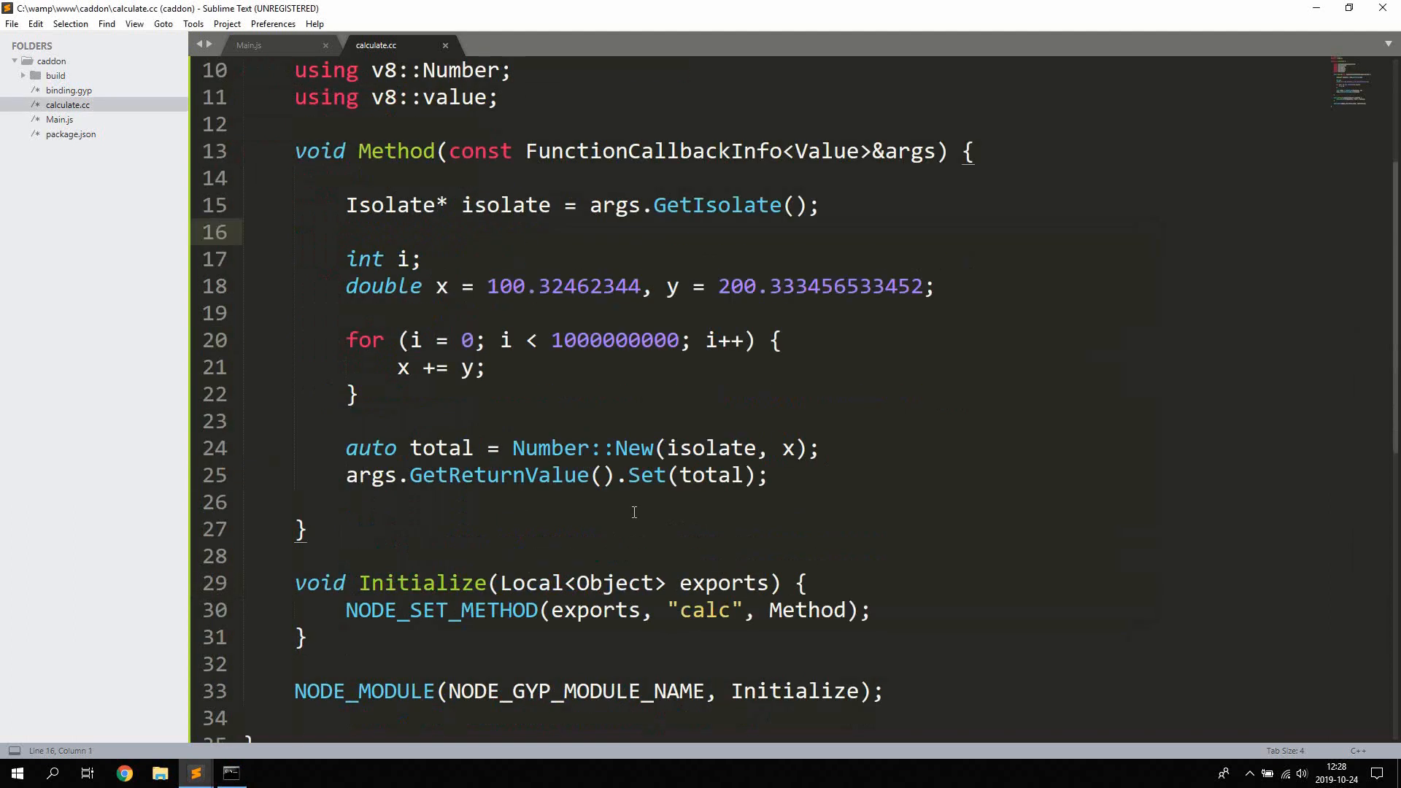
- Inspect calculate.cc's Initialize, exports and Method code to trace the compile errors
{"action": "scroll", "scroll_direction": "down", "scroll_amount": 3}
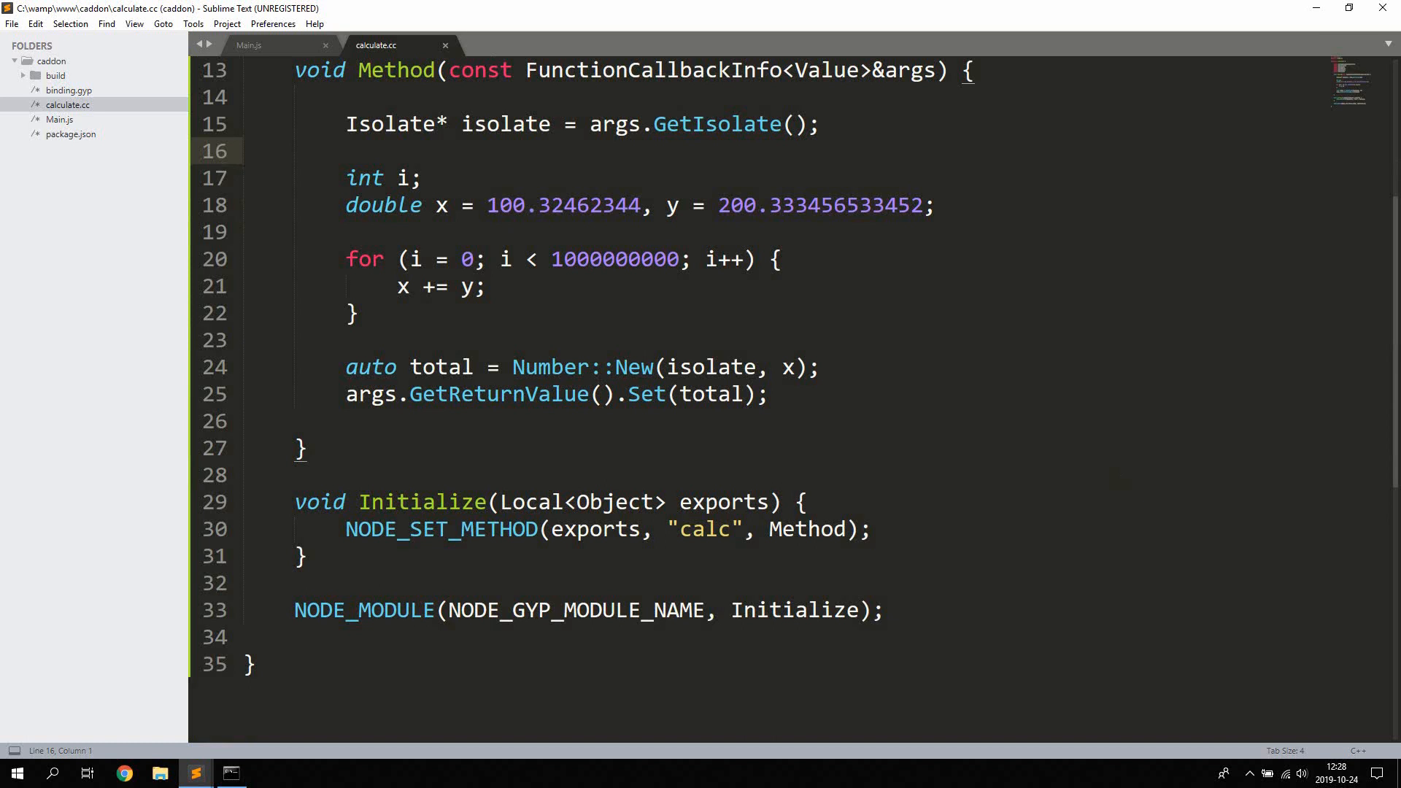
{"action": "double_click", "coordinate": [422, 501]}
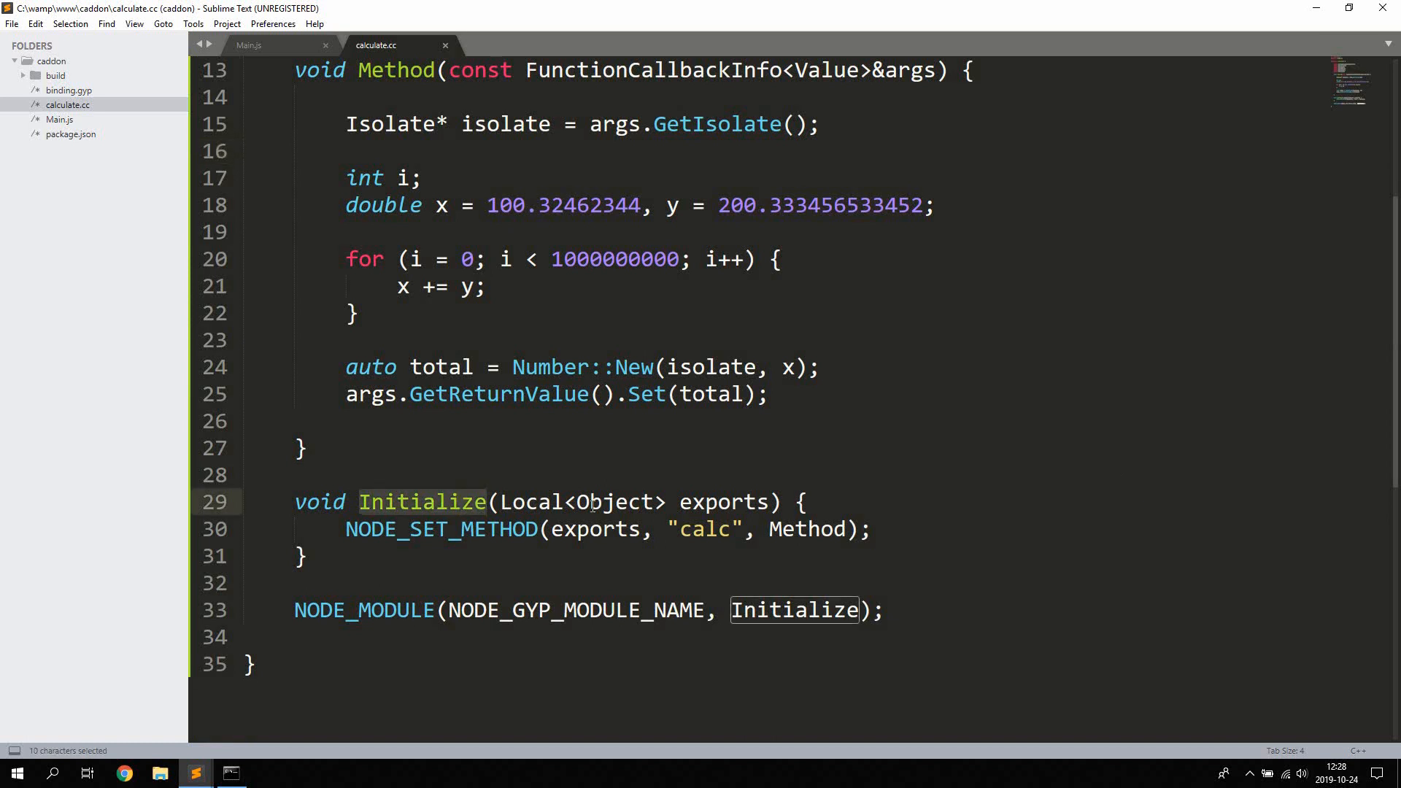
{"action": "double_click", "coordinate": [725, 501]}
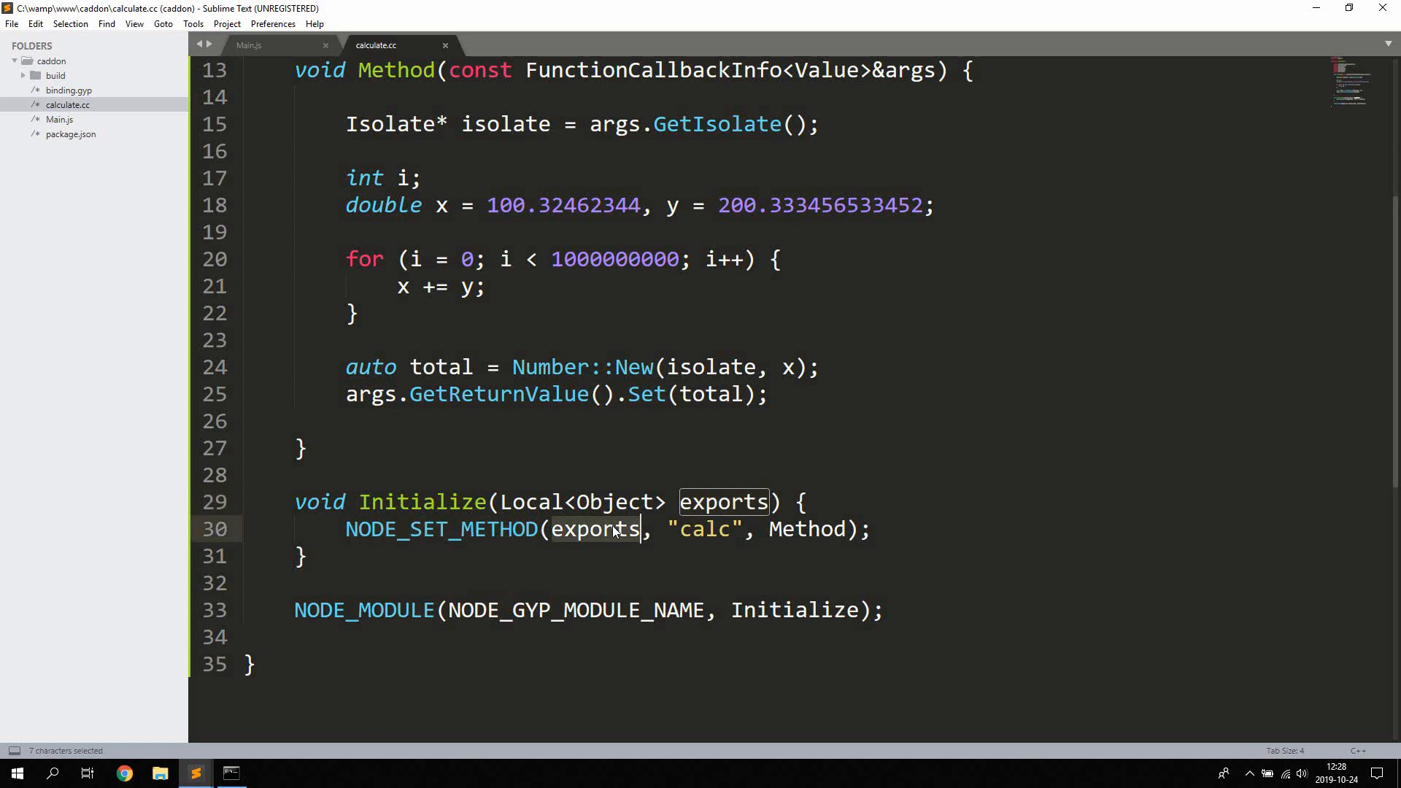
{"action": "left_click", "coordinate": [690, 529]}
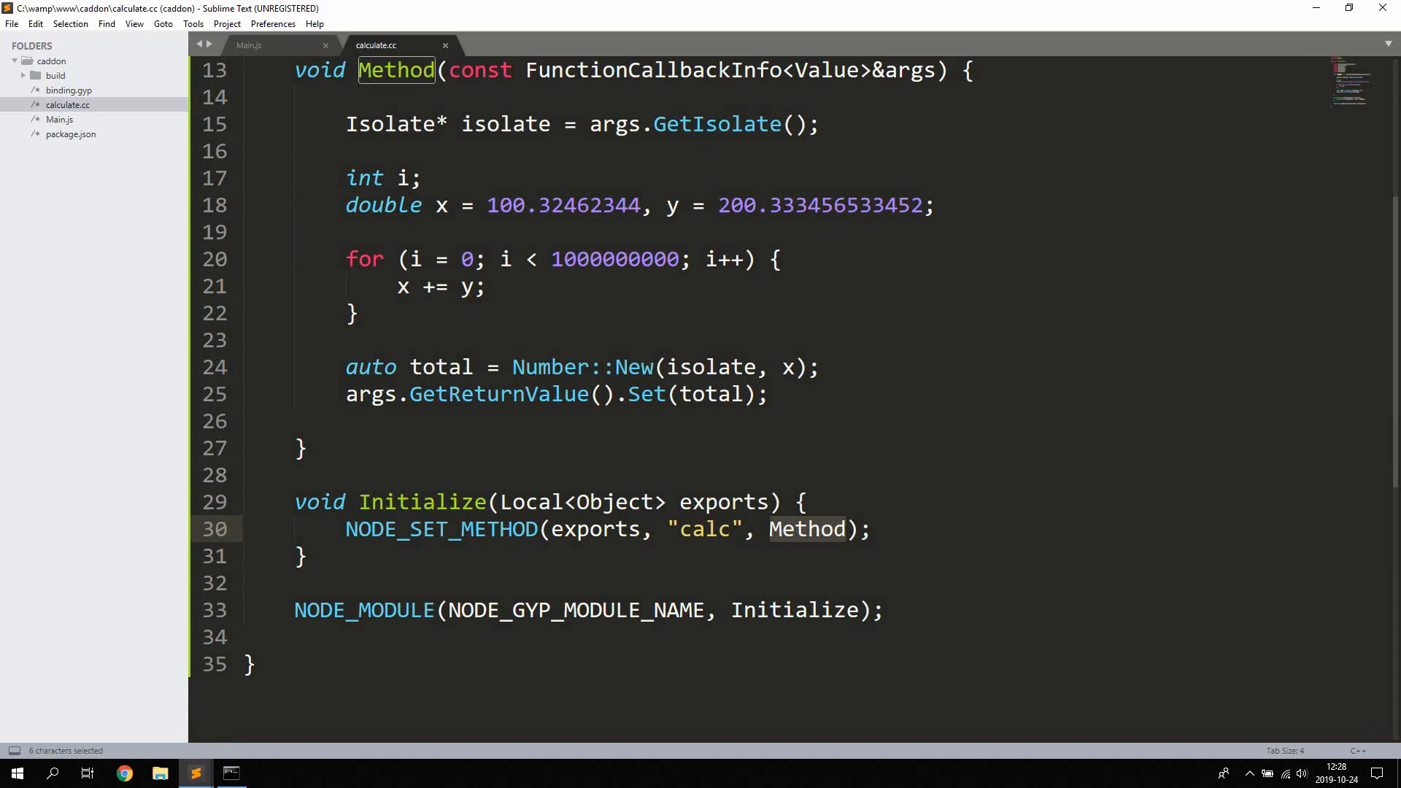
{"action": "scroll", "scroll_direction": "up", "scroll_amount": 3}
{"action": "type", "text": "using v8::V;"}
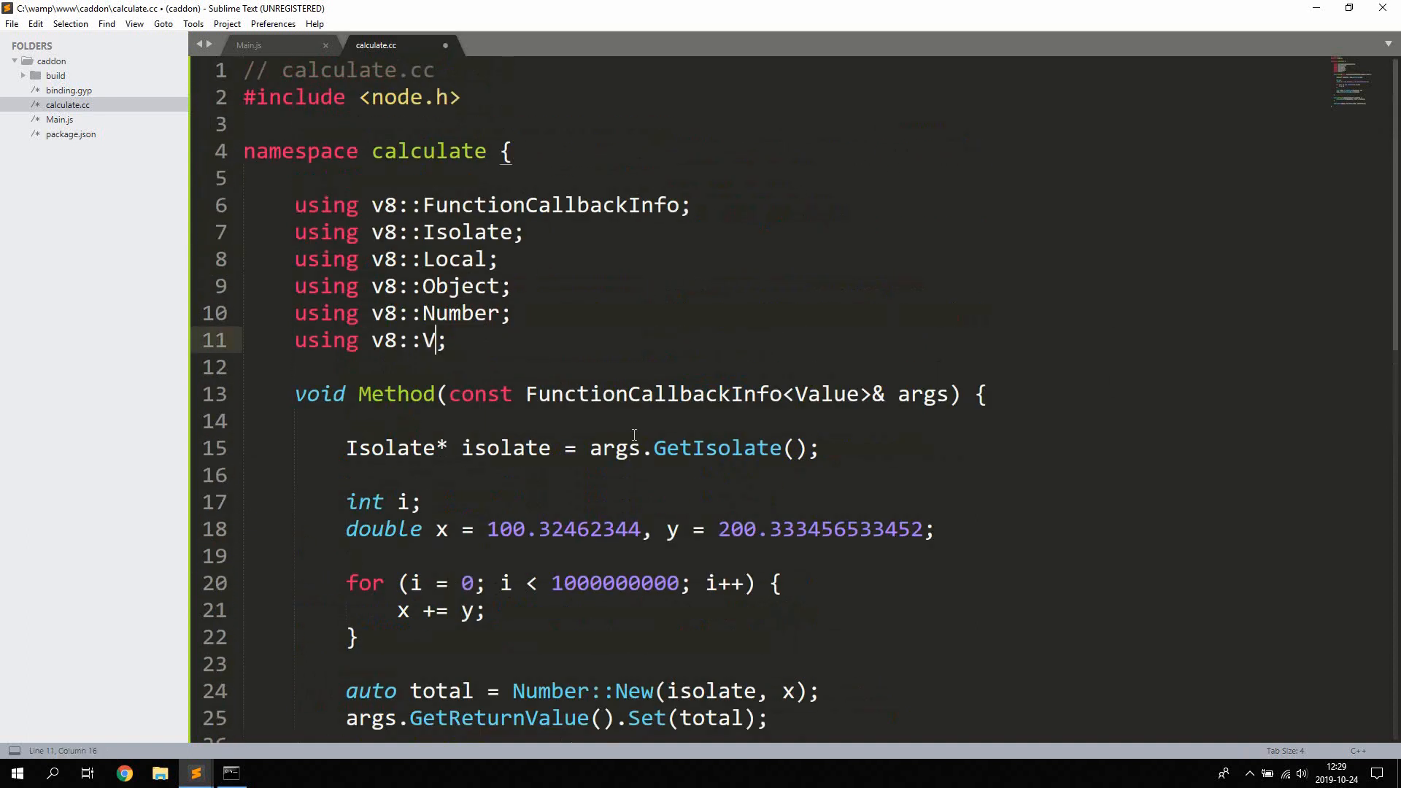
- Correct the import to 'using v8::Value' and rerun node-gyp build
{"action": "type", "text": "alue"}
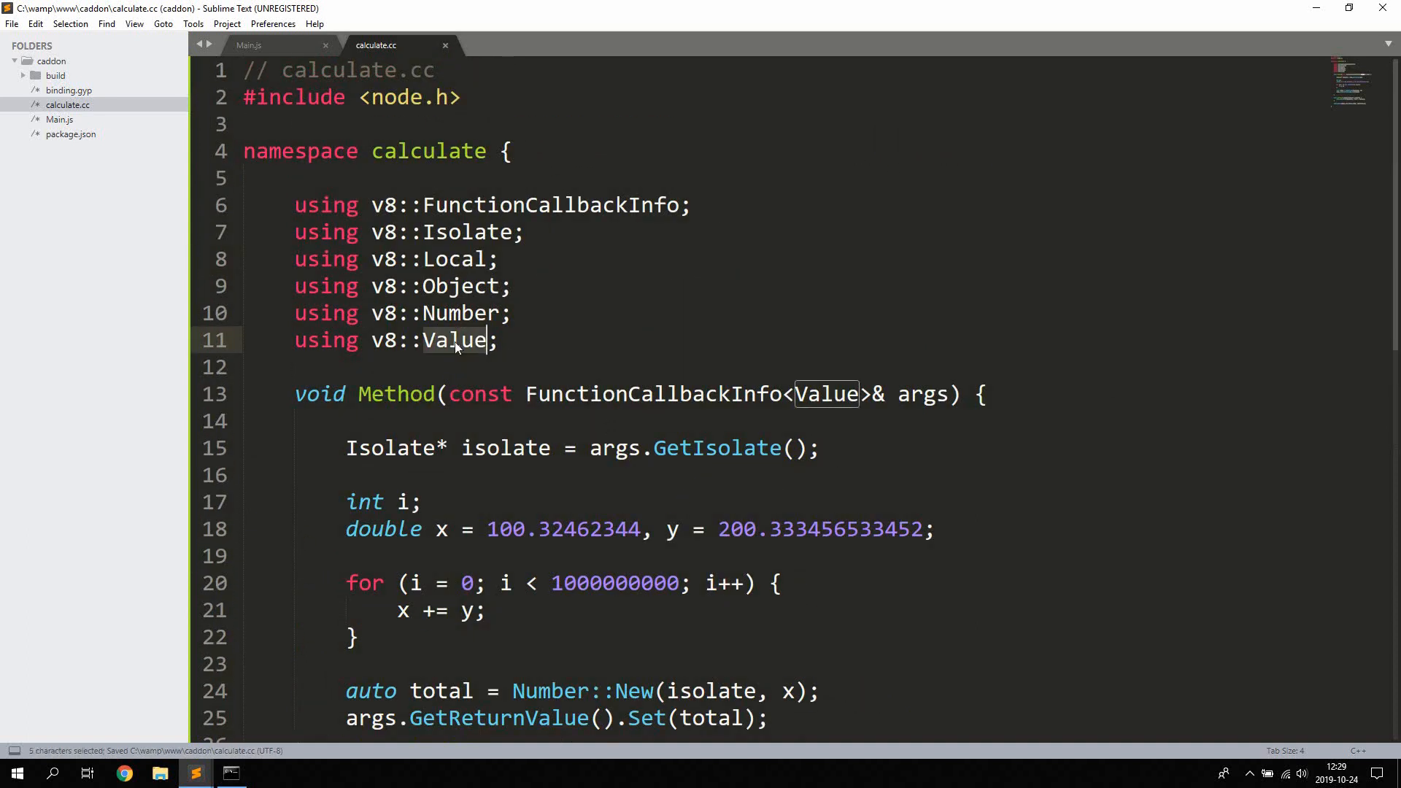
{"action": "scroll", "scroll_direction": "down", "scroll_amount": 3}
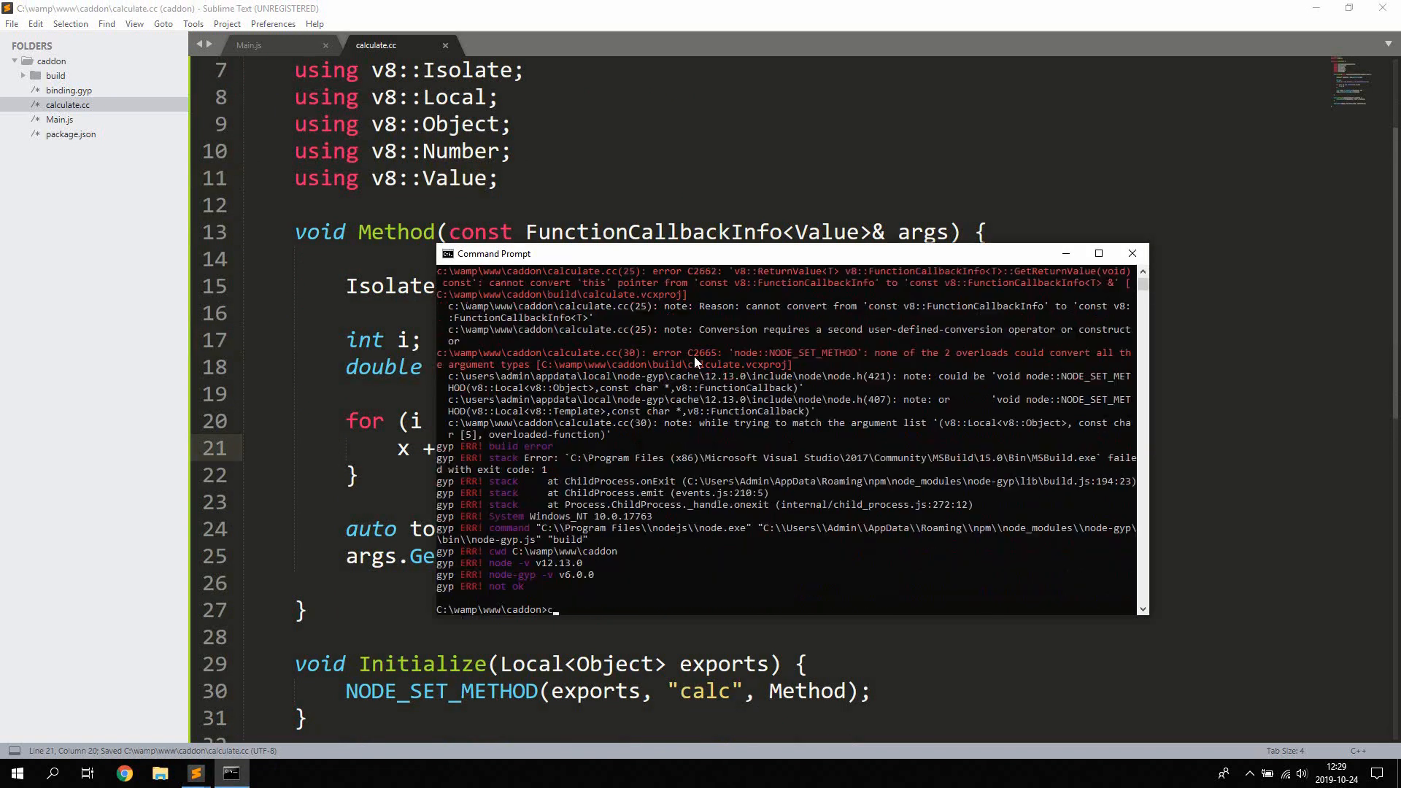
{"action": "type", "text": "node-gyp build"}
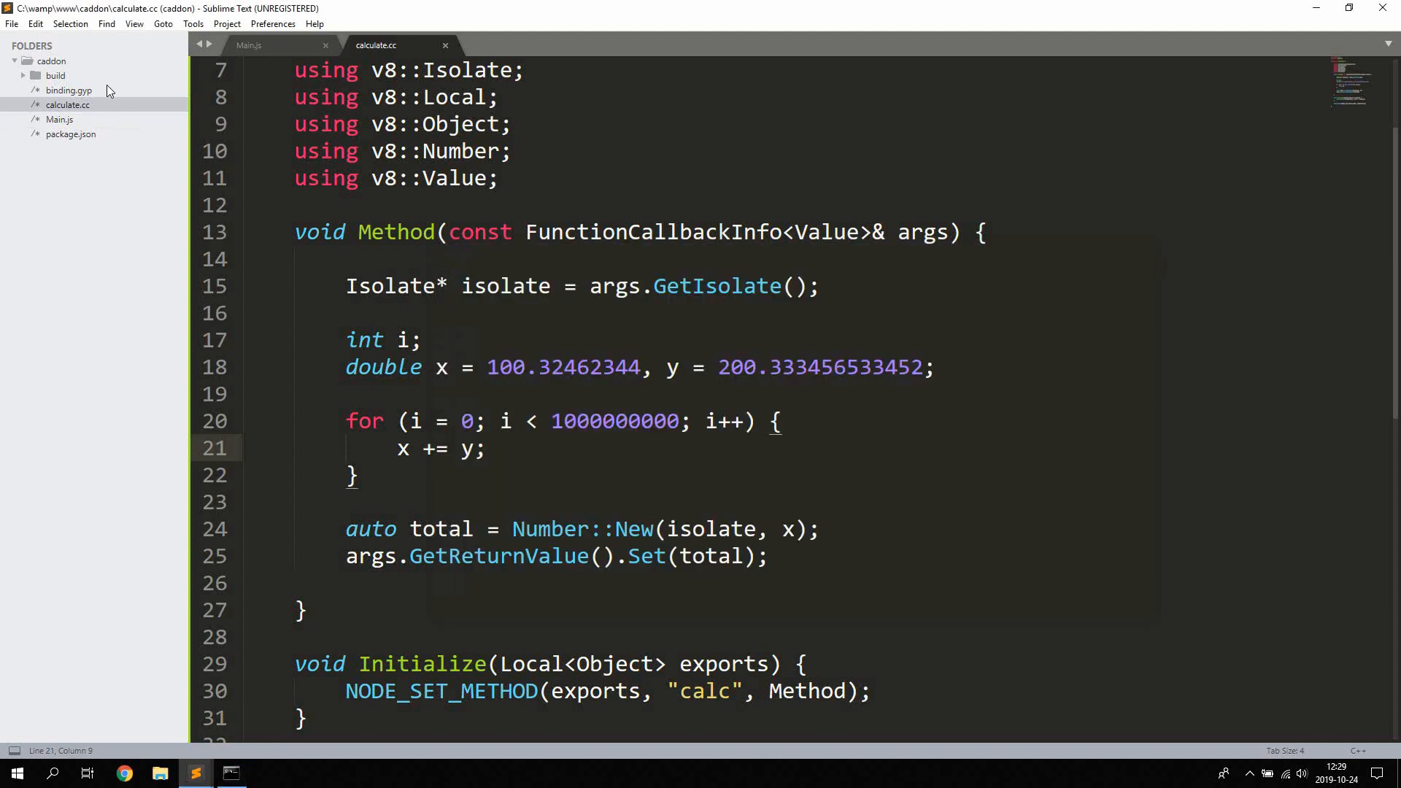
{"action": "left_click", "coordinate": [56, 76]}
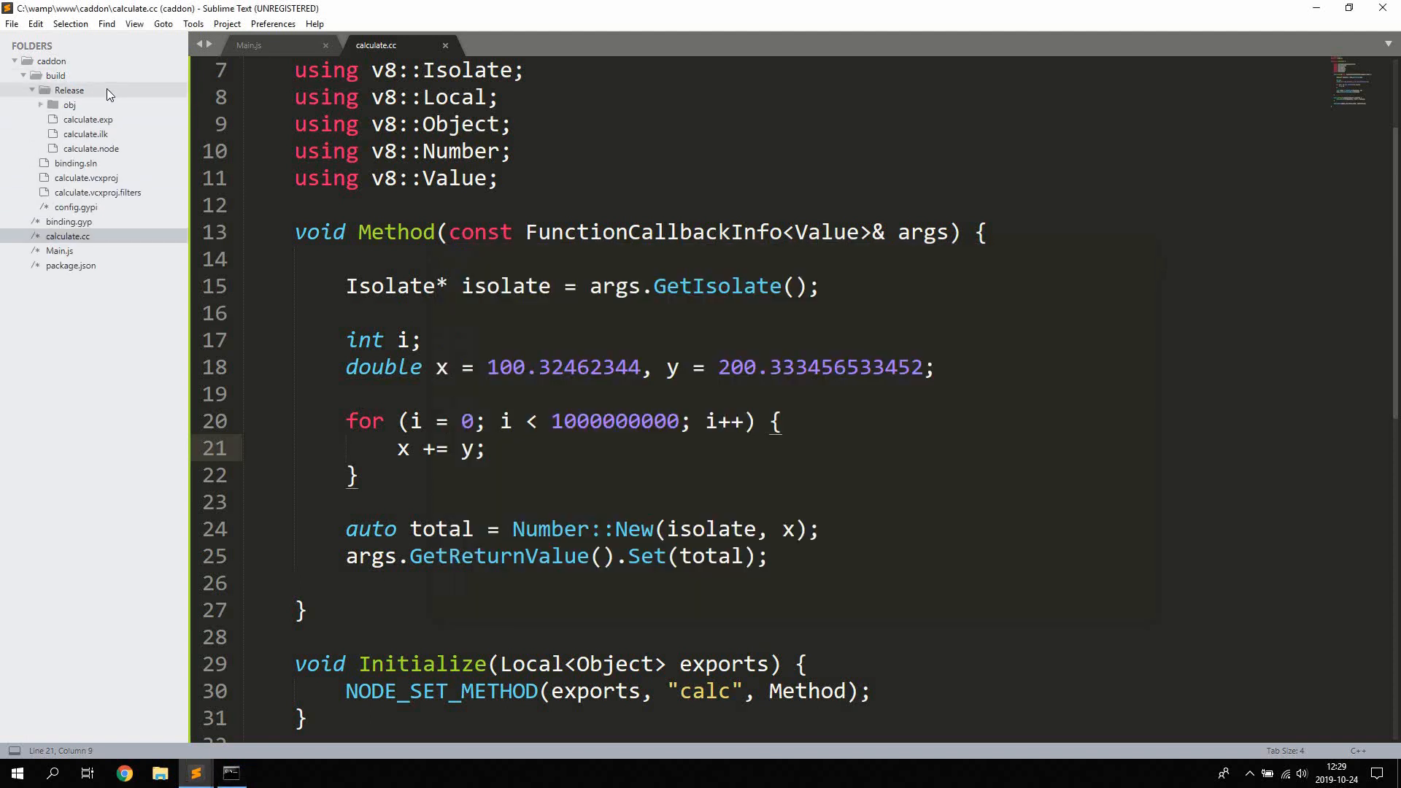
{"action": "left_click", "coordinate": [92, 148]}
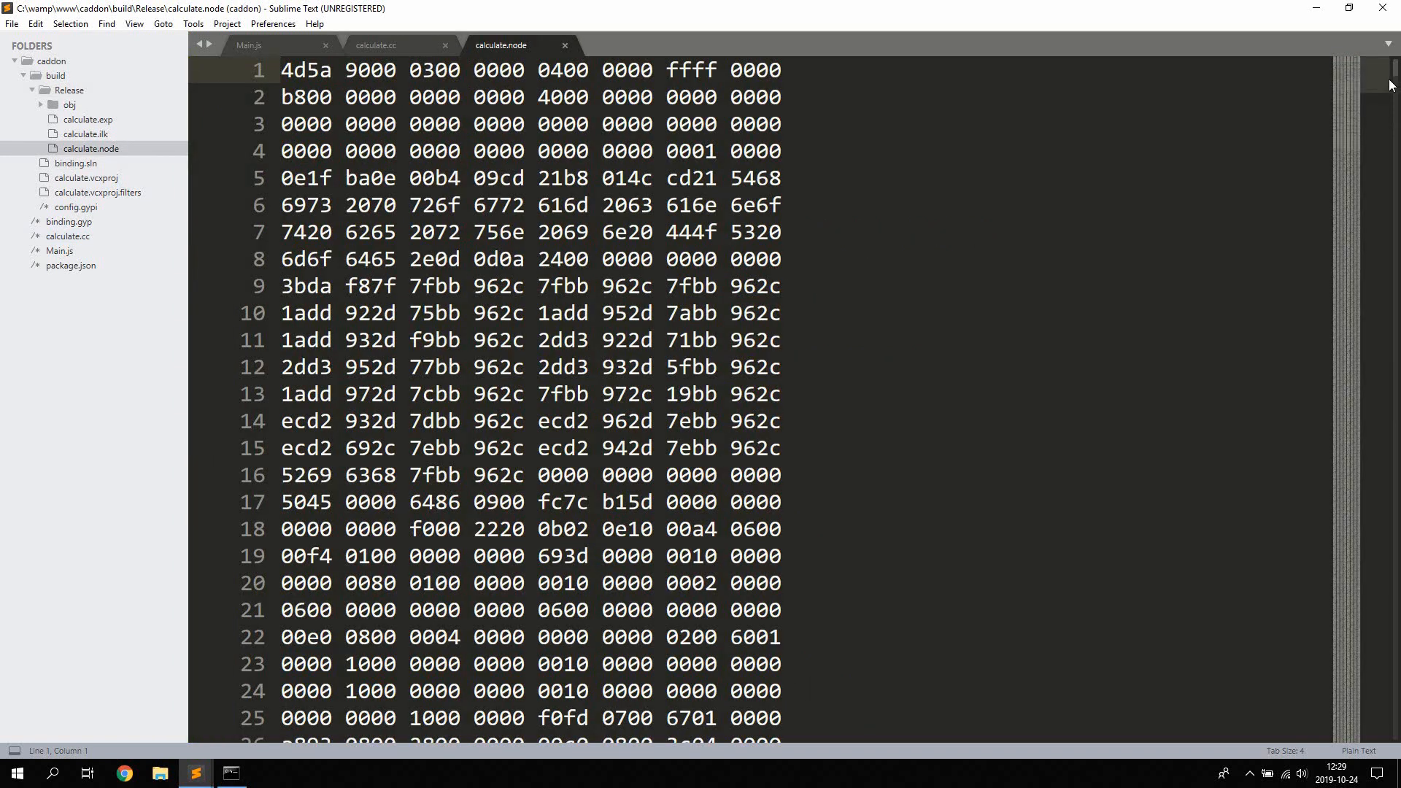
{"action": "scroll", "scroll_direction": "down", "scroll_amount": 3}
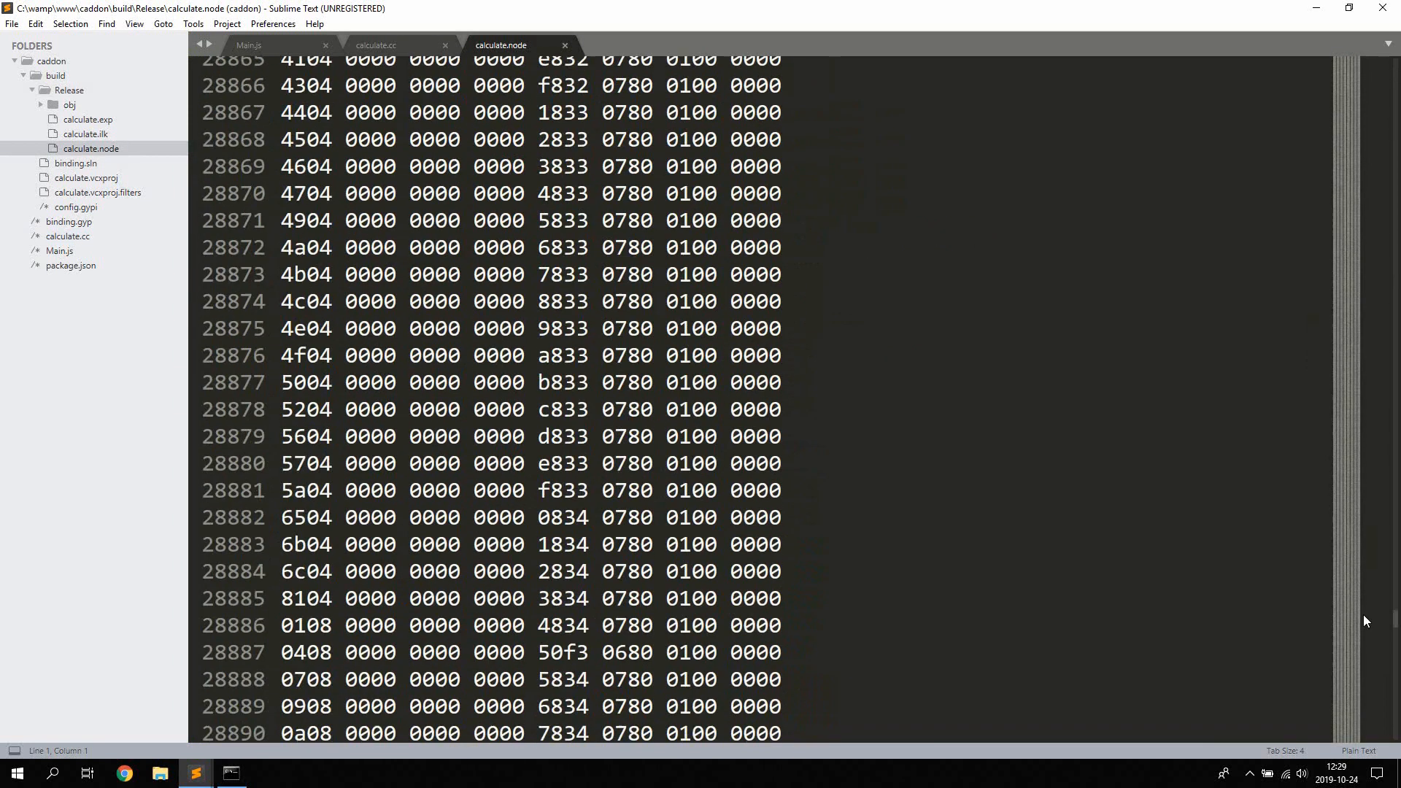
{"action": "left_click", "coordinate": [374, 45]}
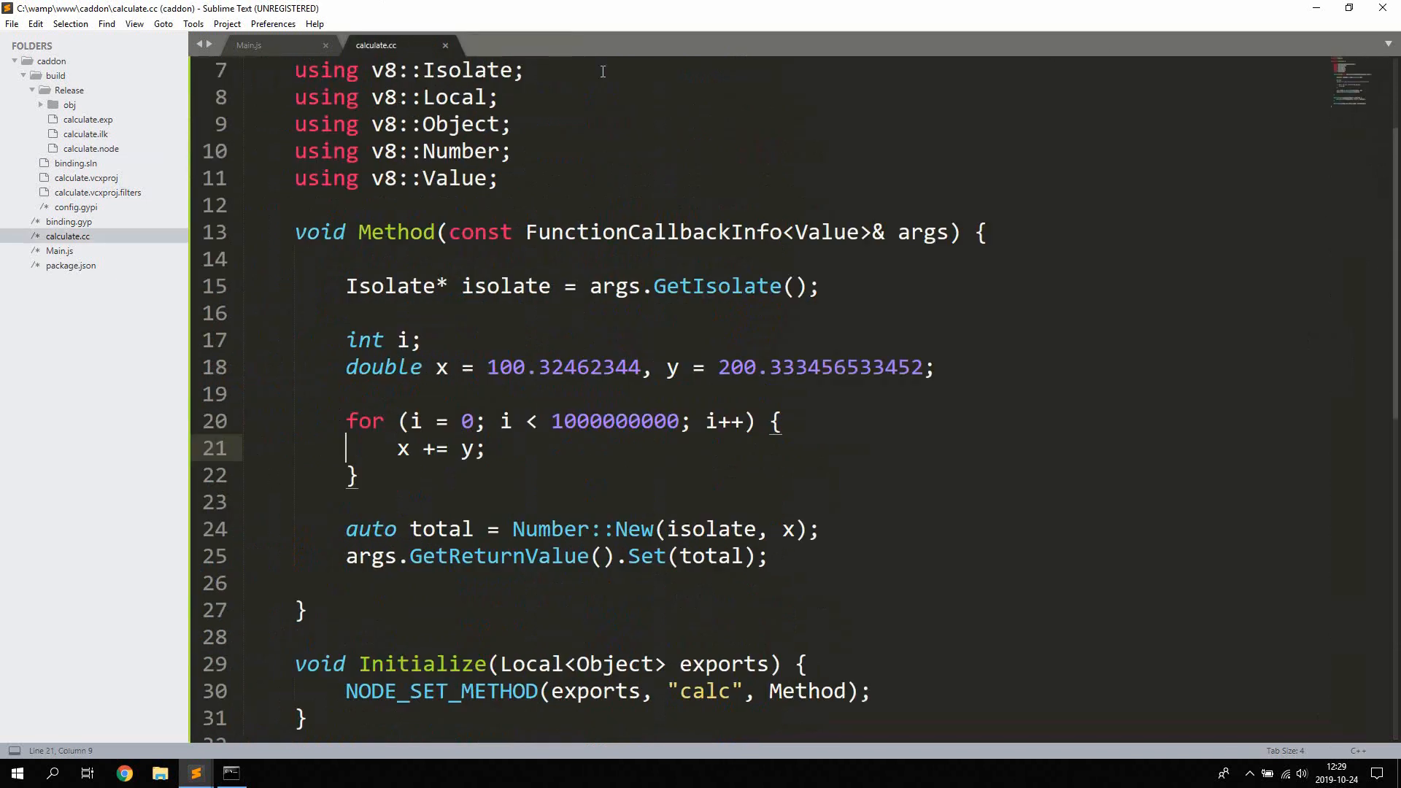
{"action": "left_click", "coordinate": [55, 75]}
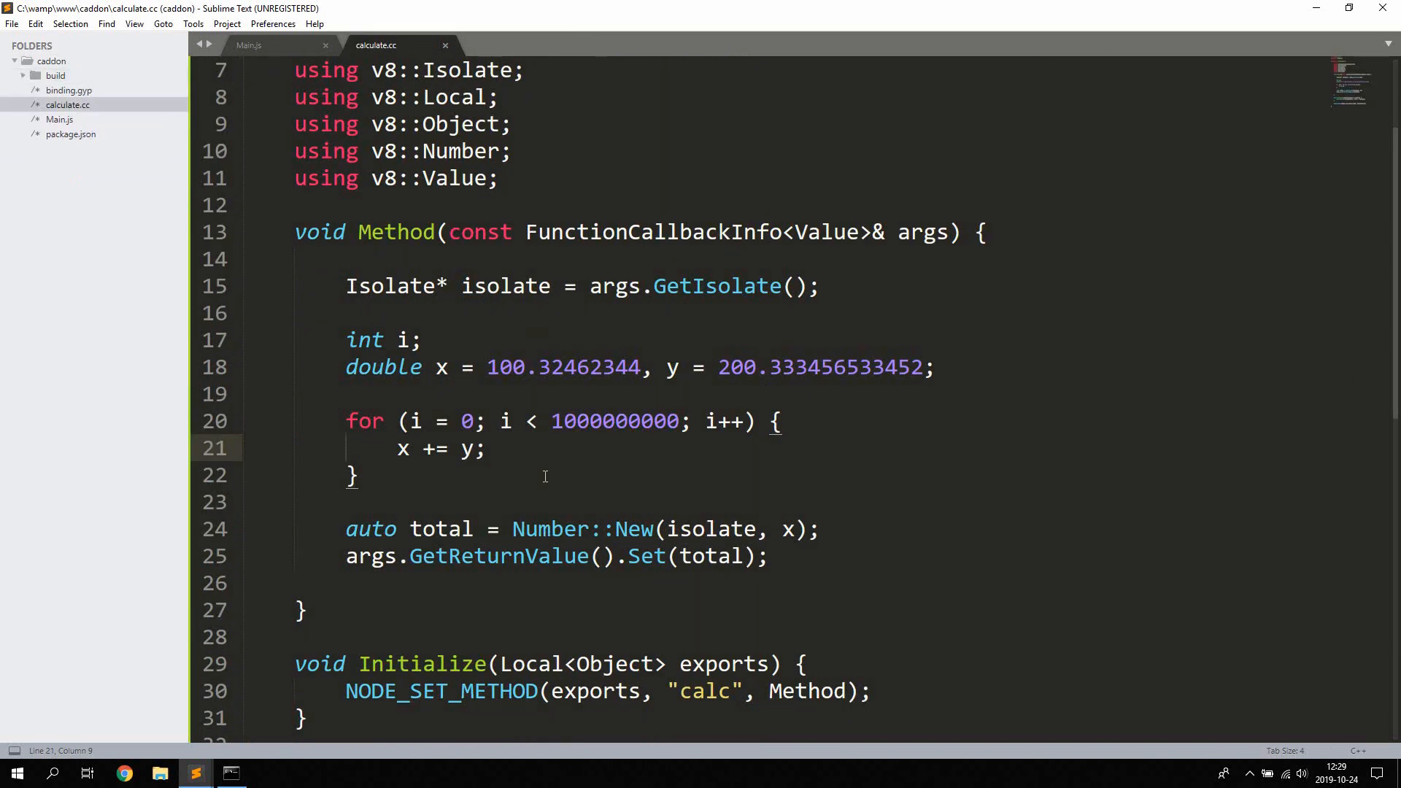
{"action": "key", "text": "ctrl+s"}
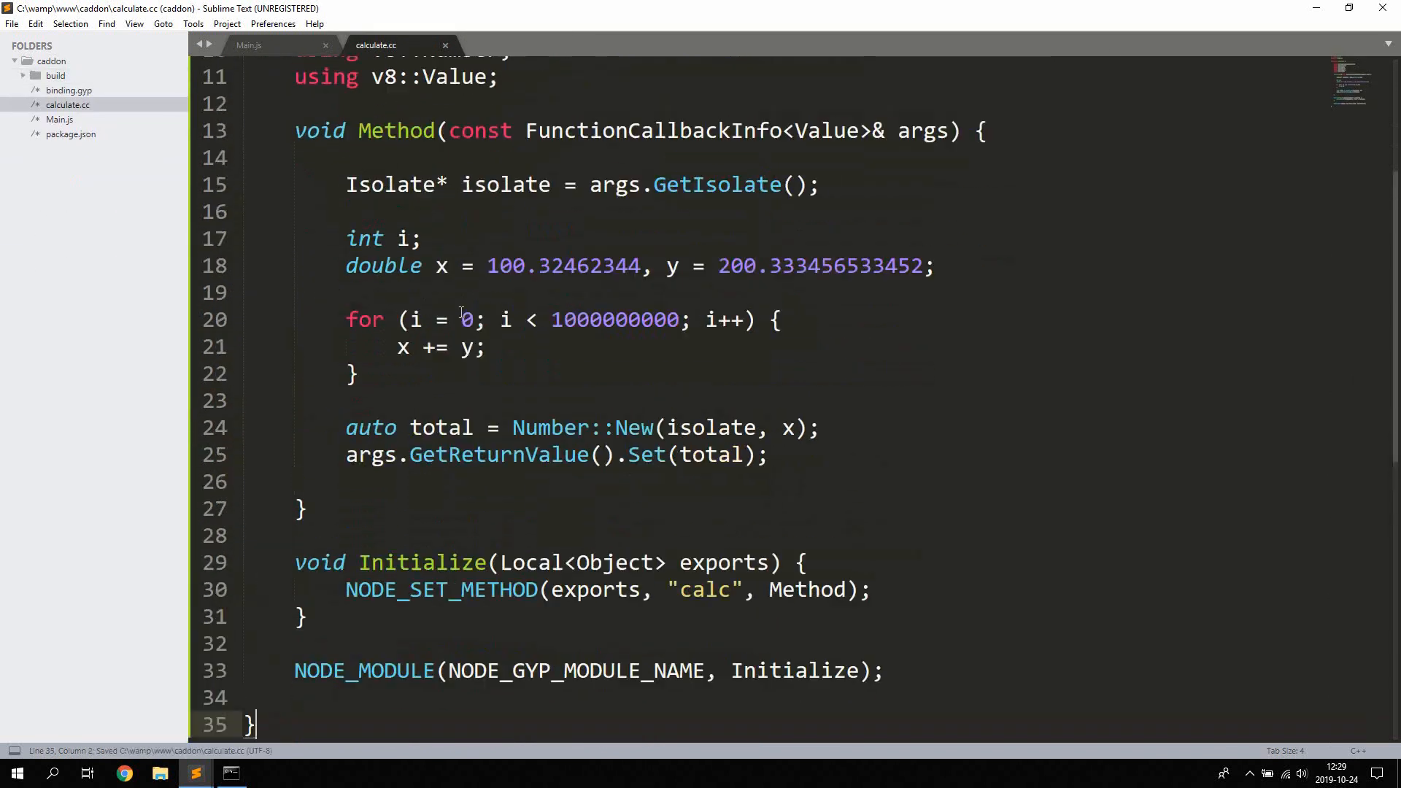
{"action": "scroll", "scroll_direction": "up", "scroll_amount": 3}
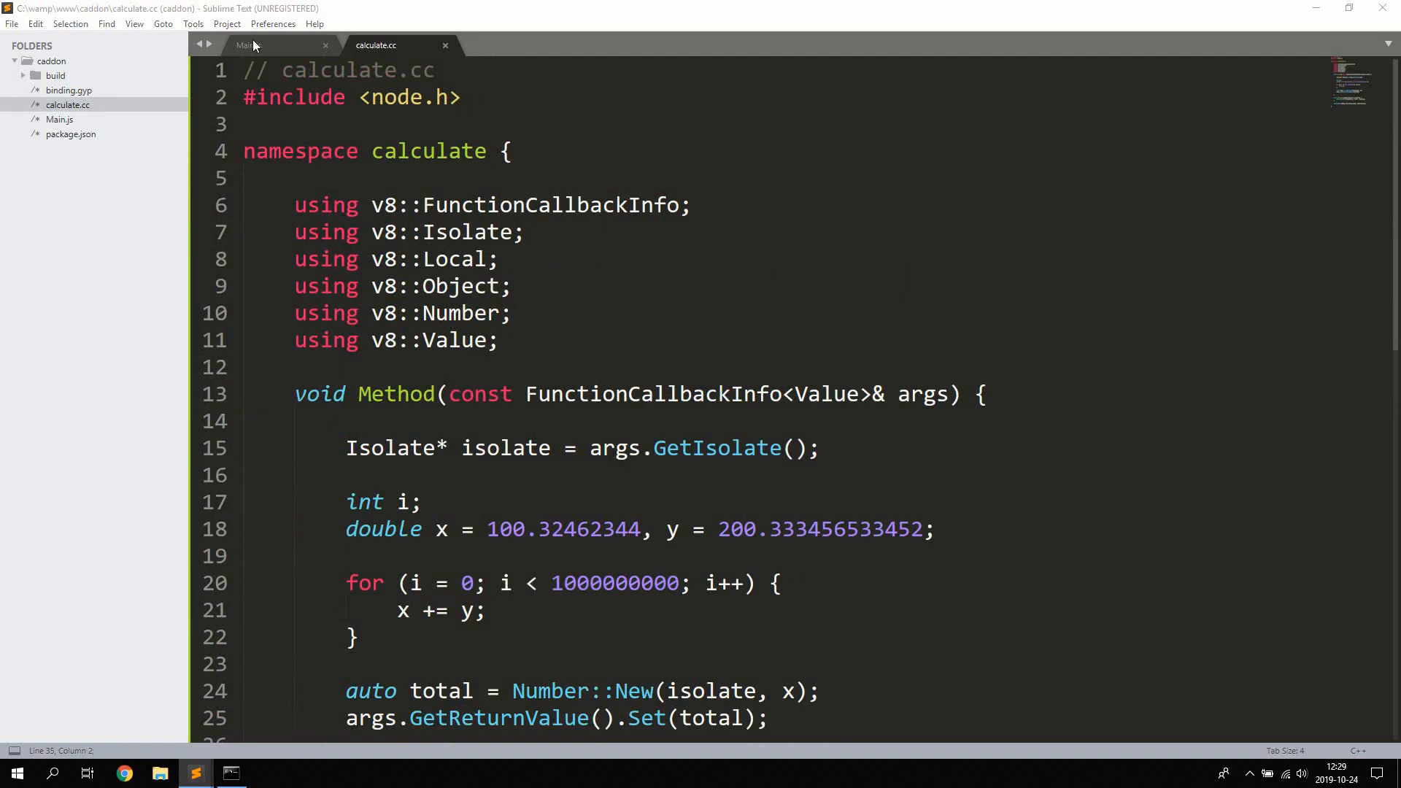
- In Main.js, require './build/Release/calculate' and console.log the result of calculate.calc()
{"action": "left_click", "coordinate": [248, 44]}
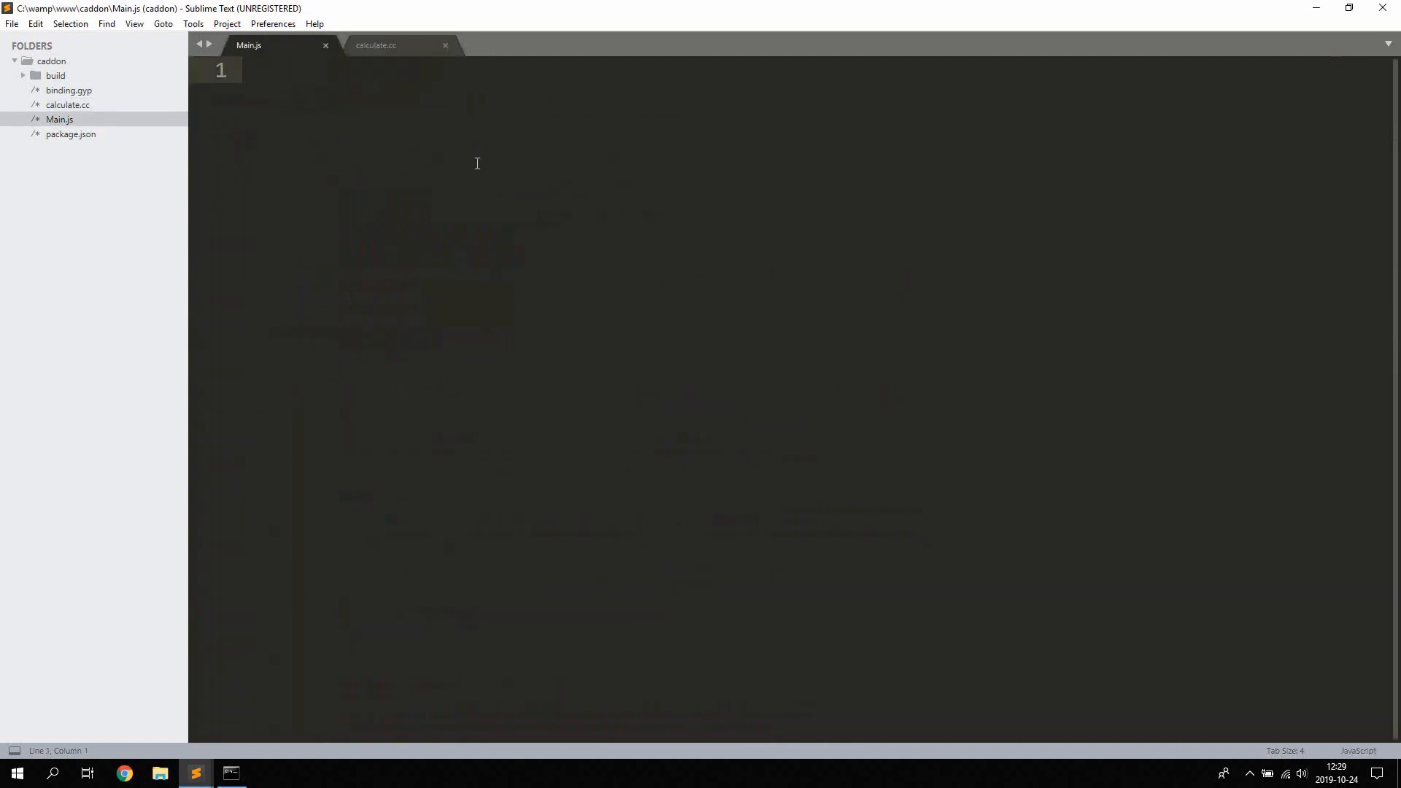
{"action": "type", "text": "const cal"}
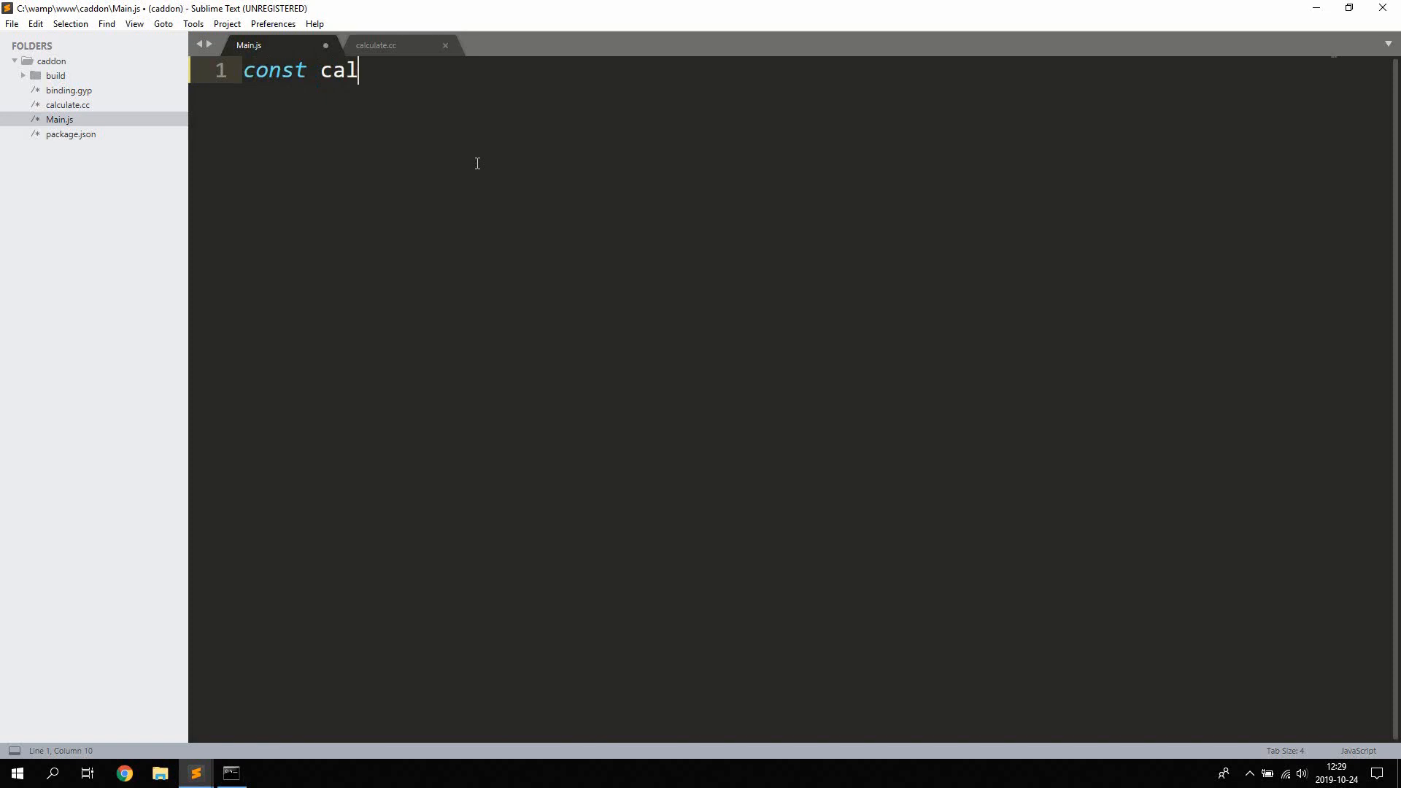
{"action": "type", "text": "culate ="}
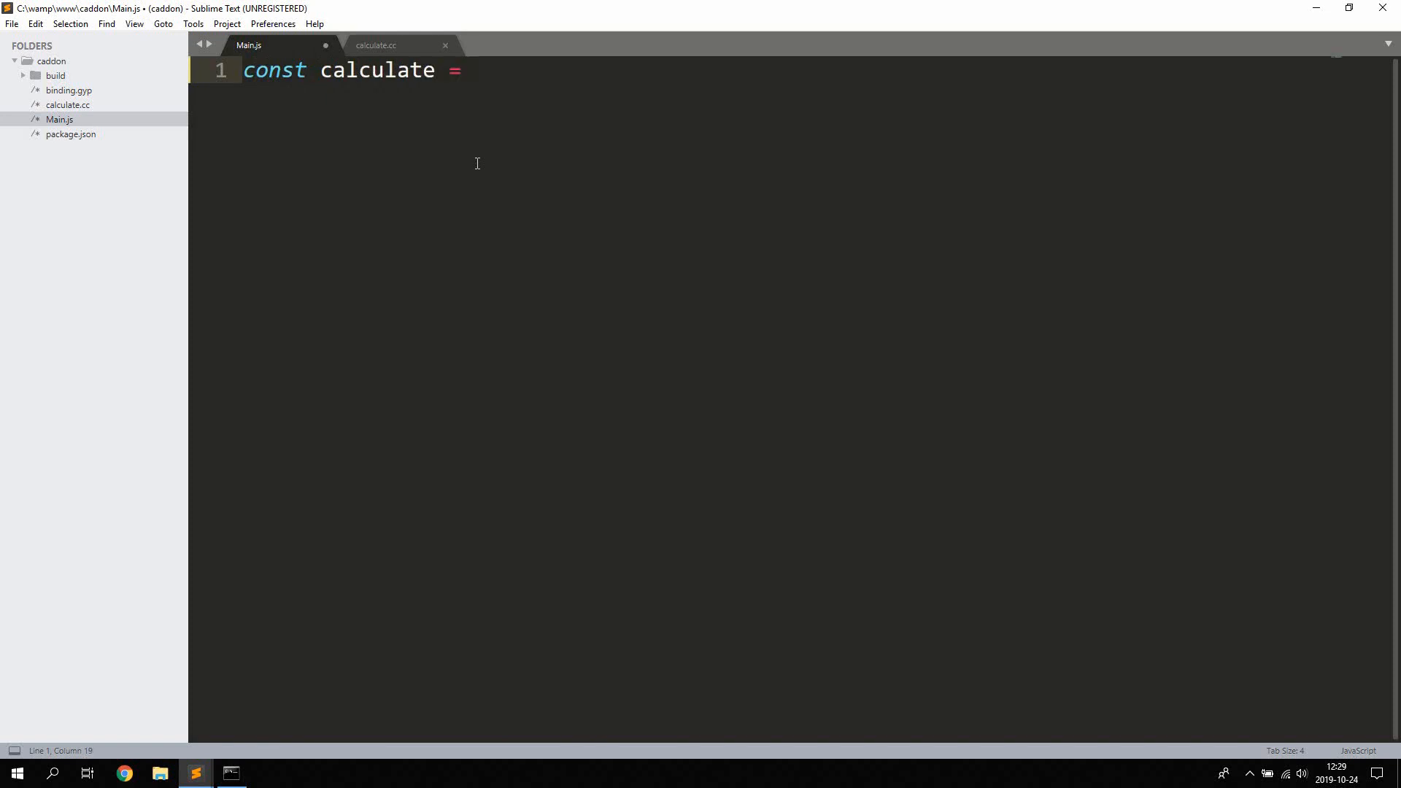
{"action": "type", "text": "require()"}
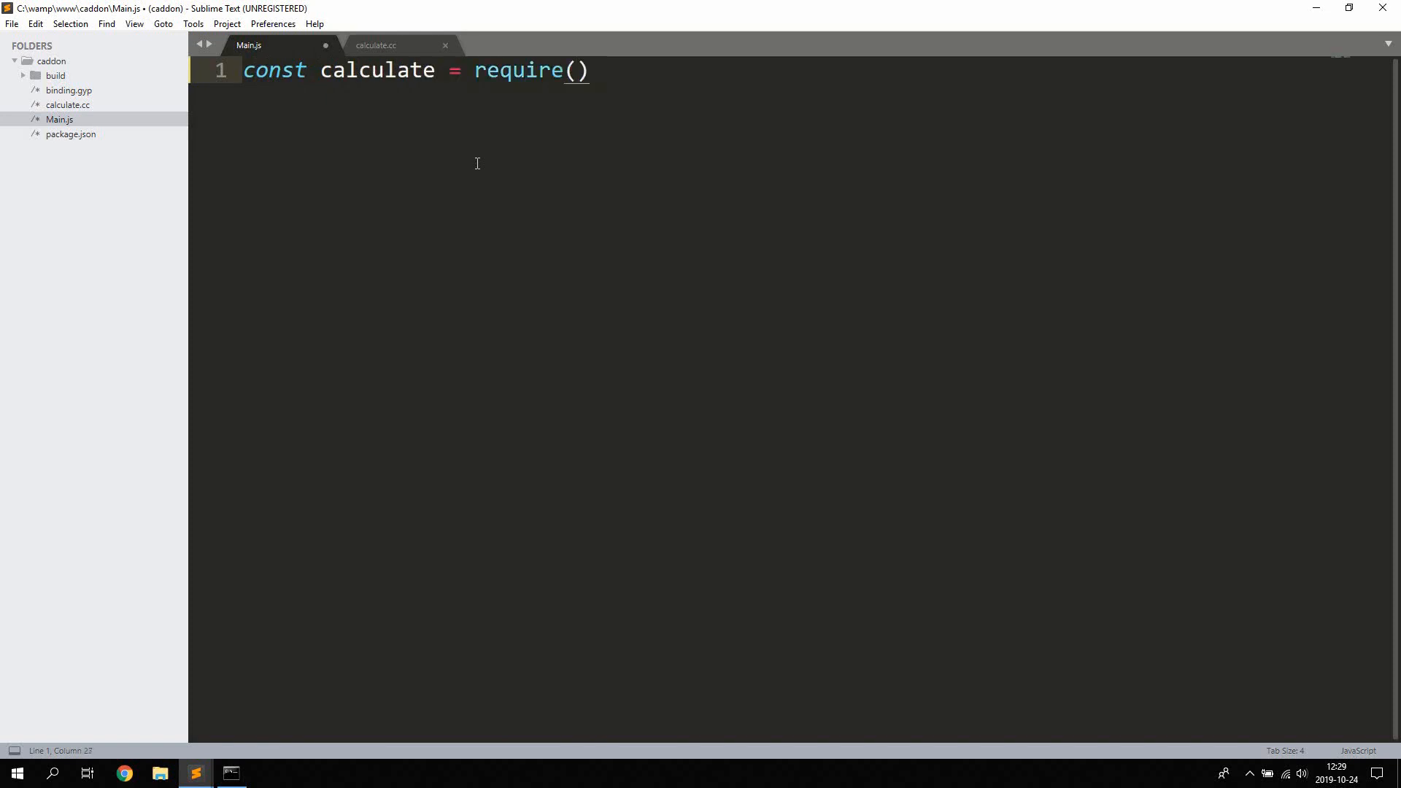
{"action": "type", "text": "''"}
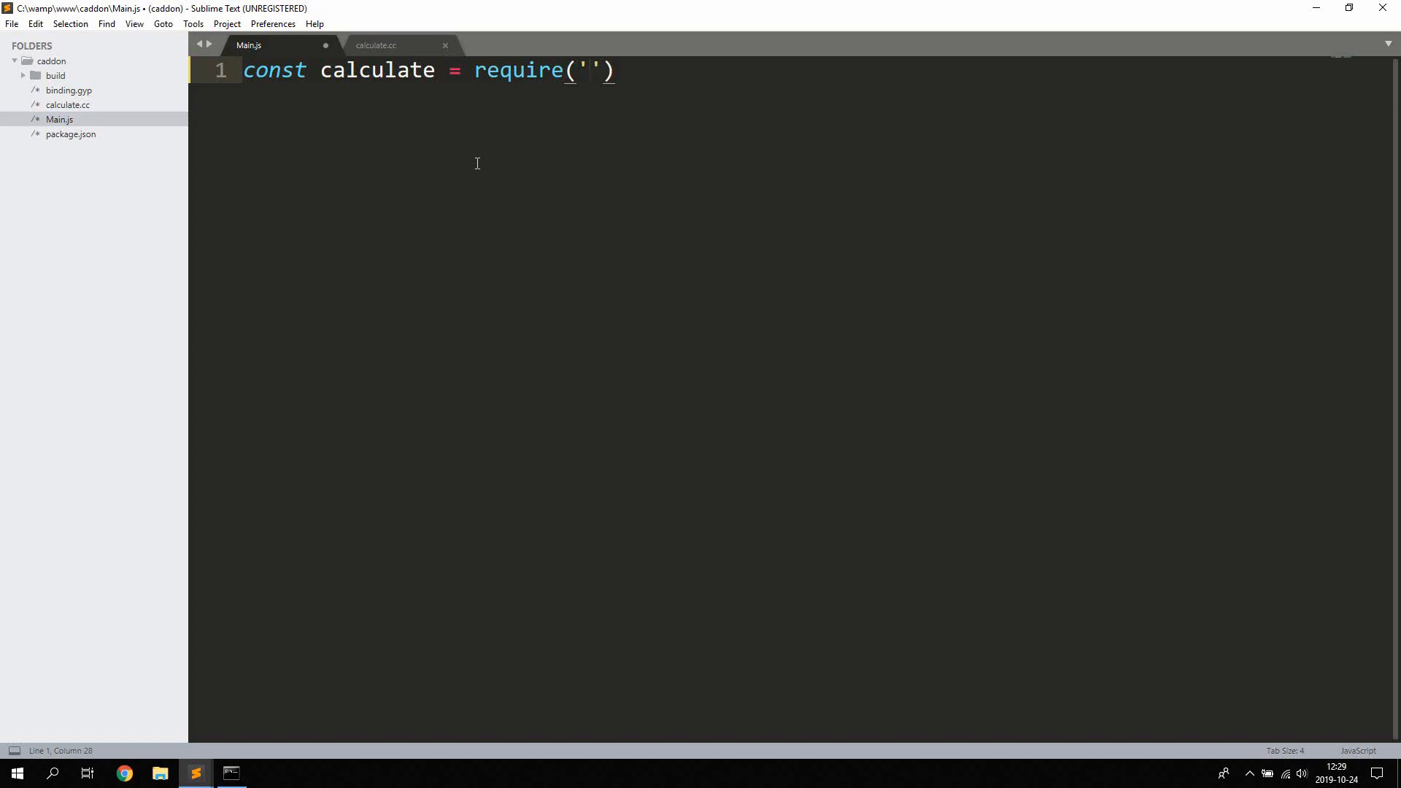
{"action": "type", "text": "./build"}
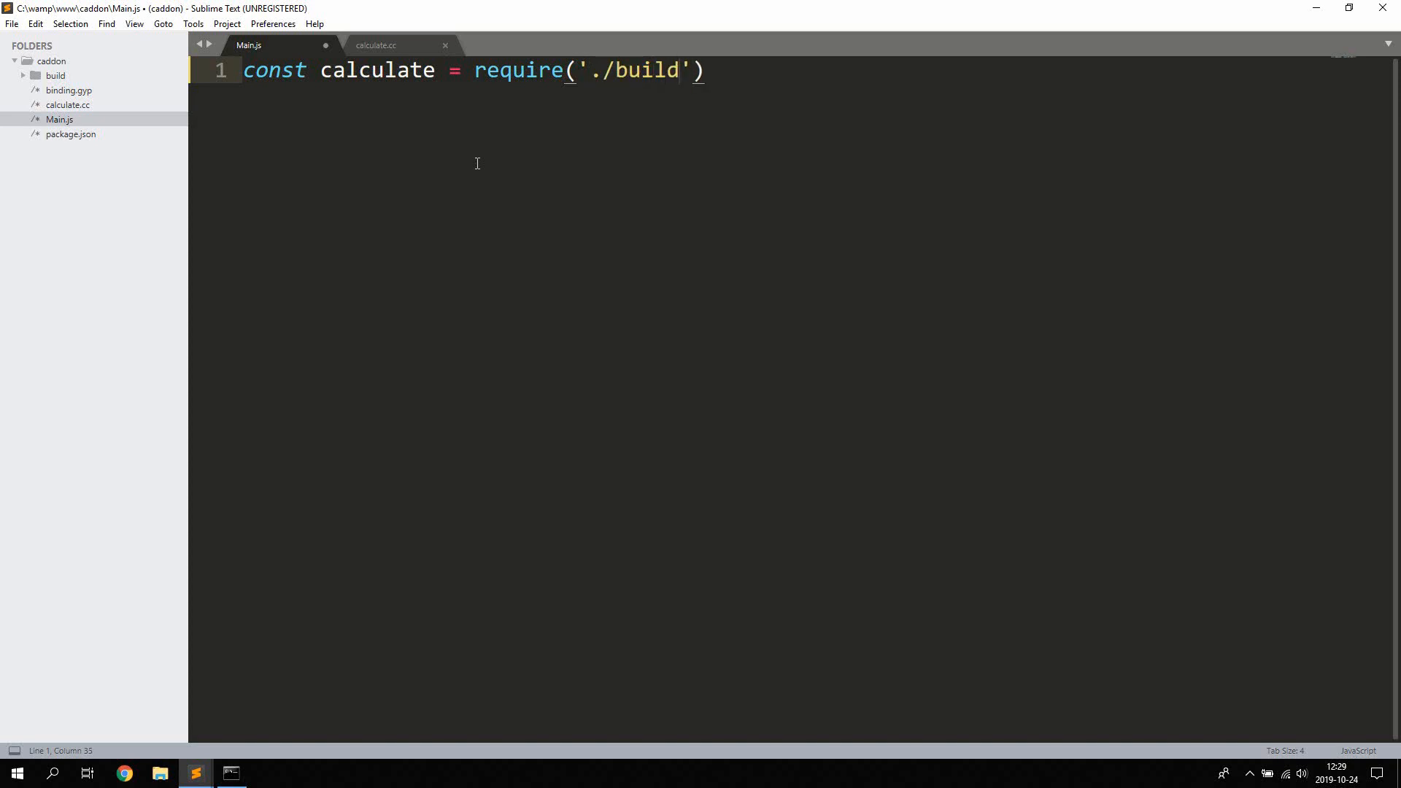
{"action": "type", "text": "/Release"}
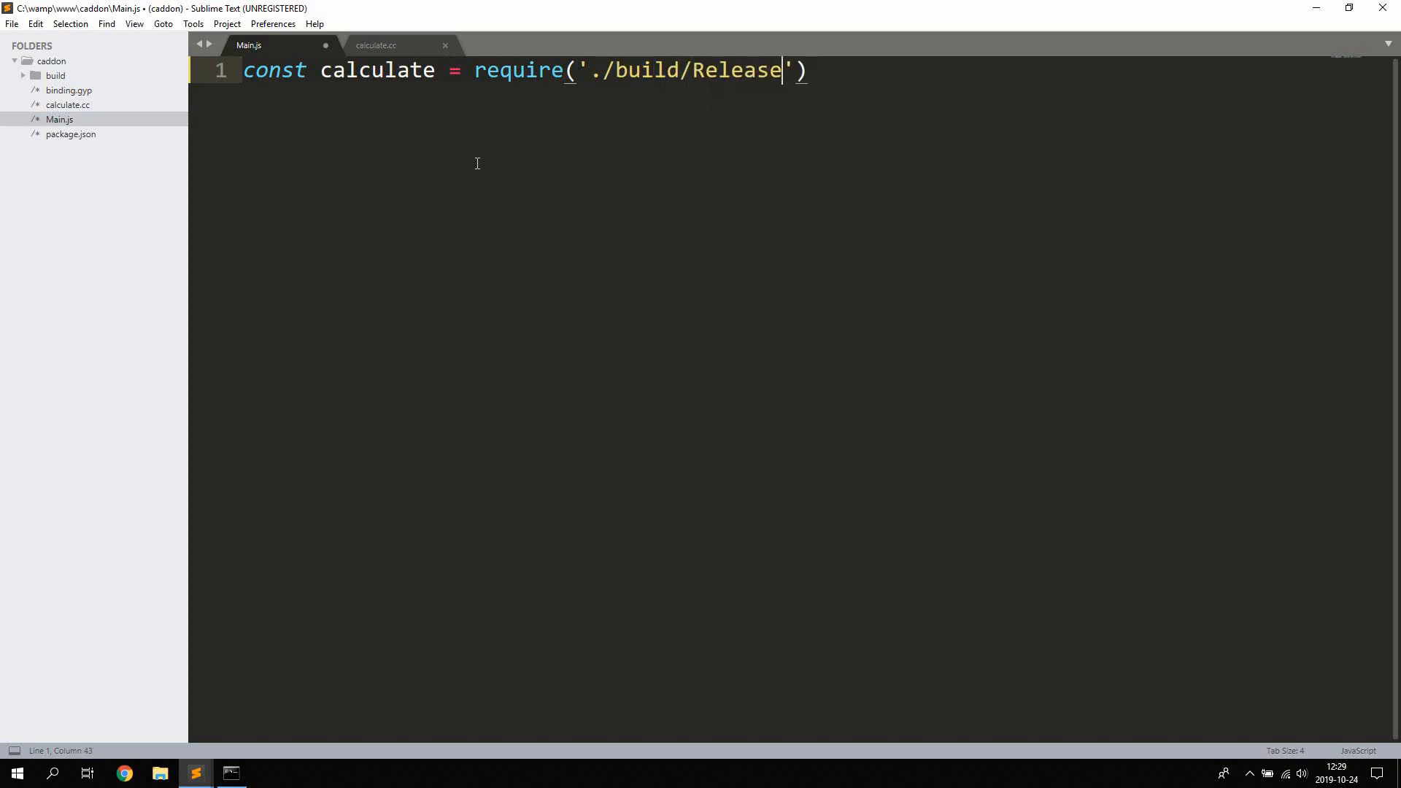
{"action": "type", "text": "/calculate"}
{"action": "type", "text": "console.log"}
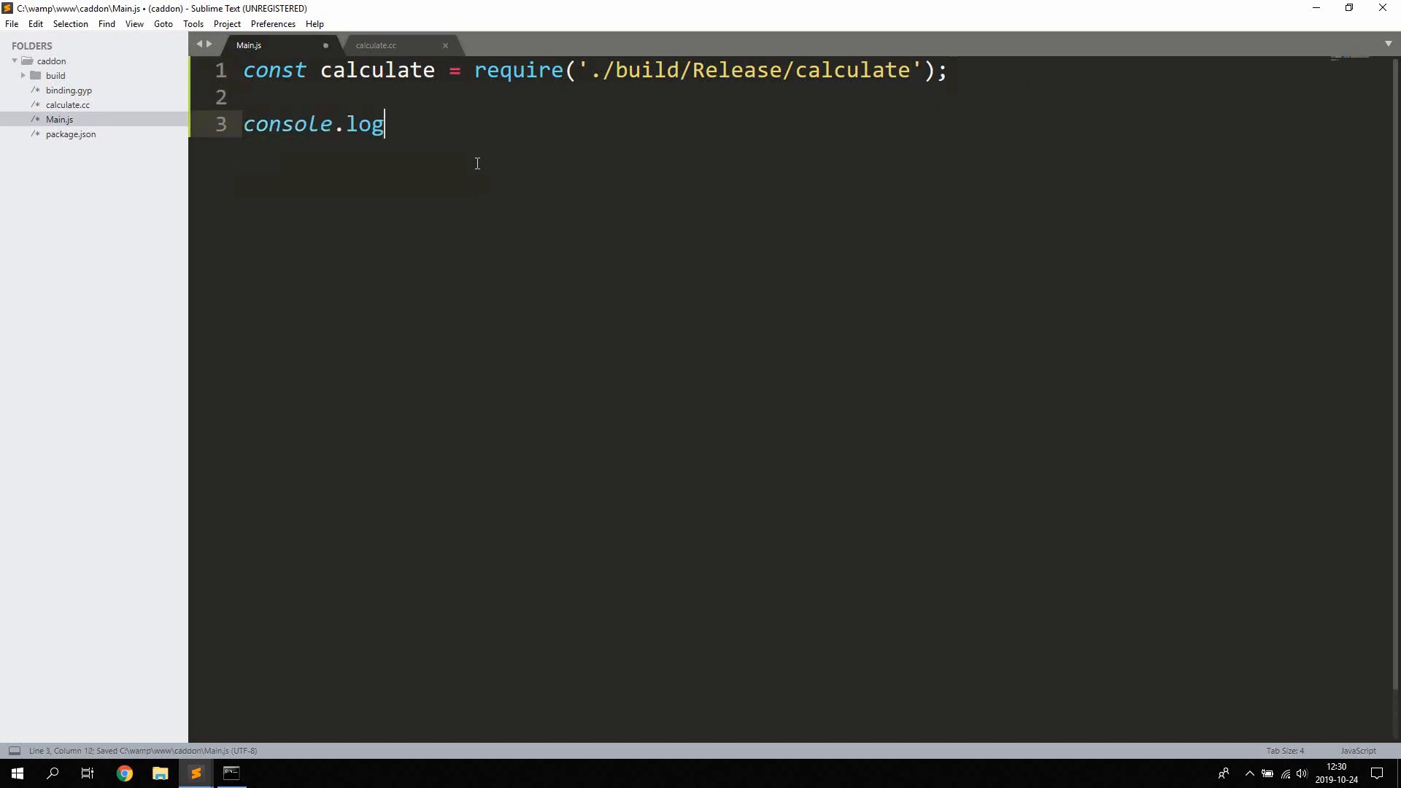
{"action": "type", "text": "(calculate.cl"}
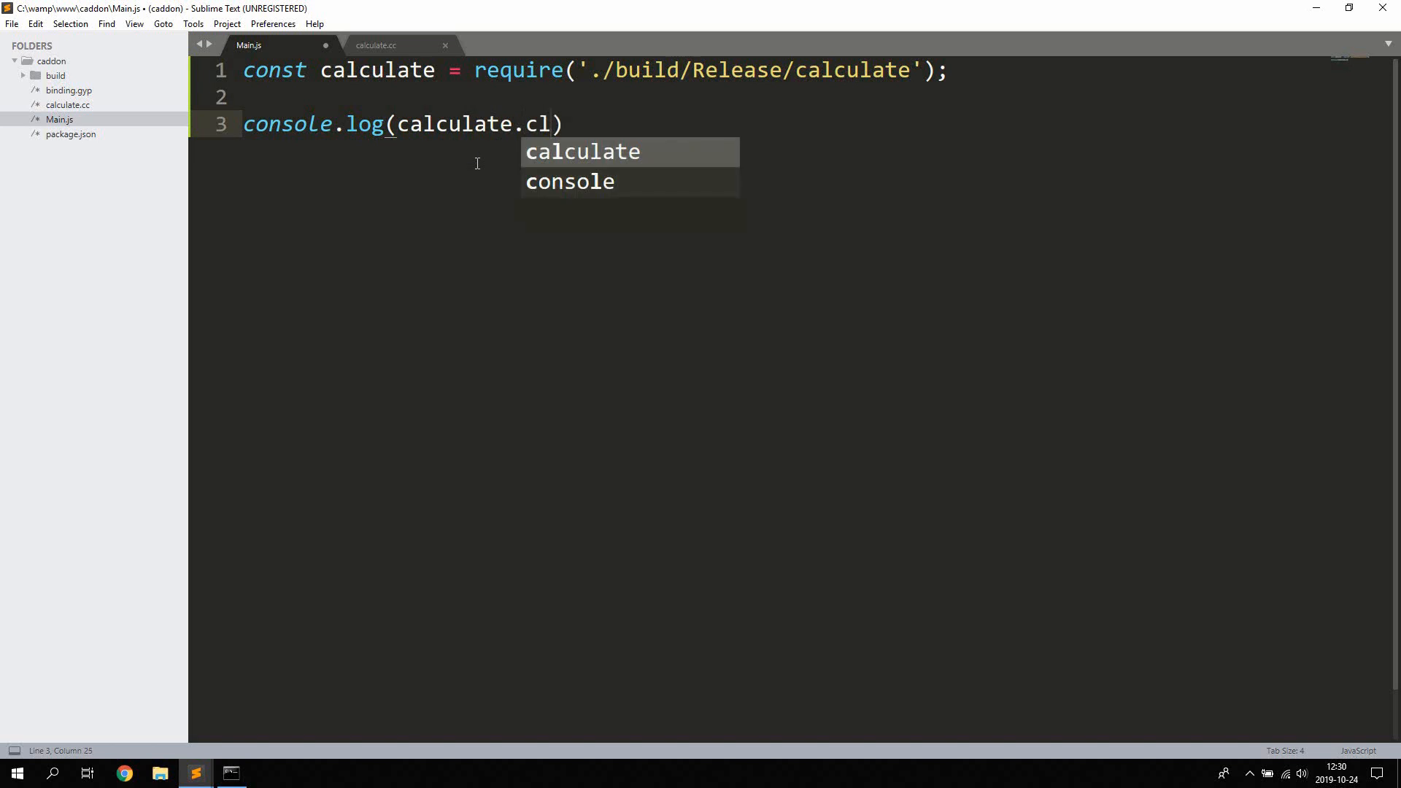
{"action": "type", "text": "alc()"}
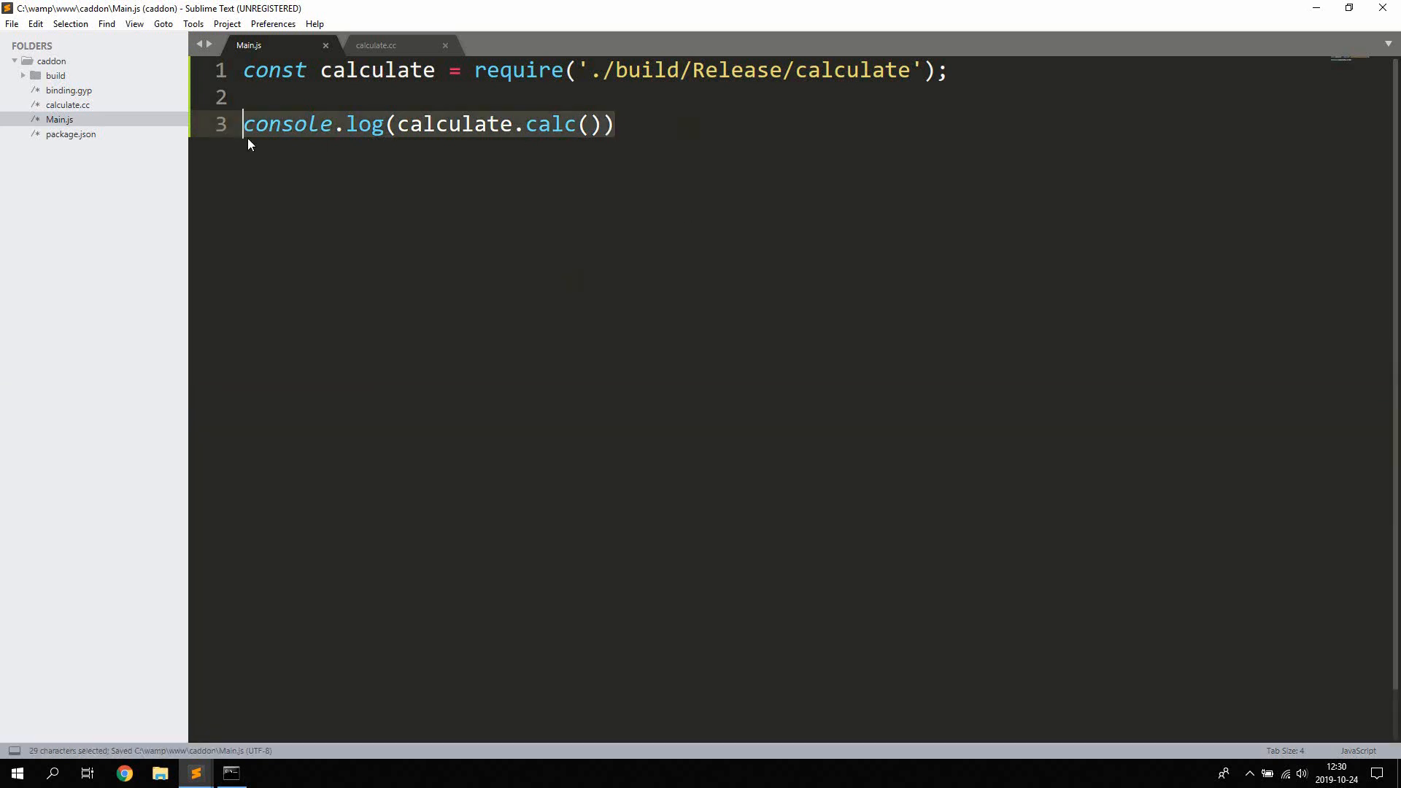
{"action": "type", "text": "consol"}
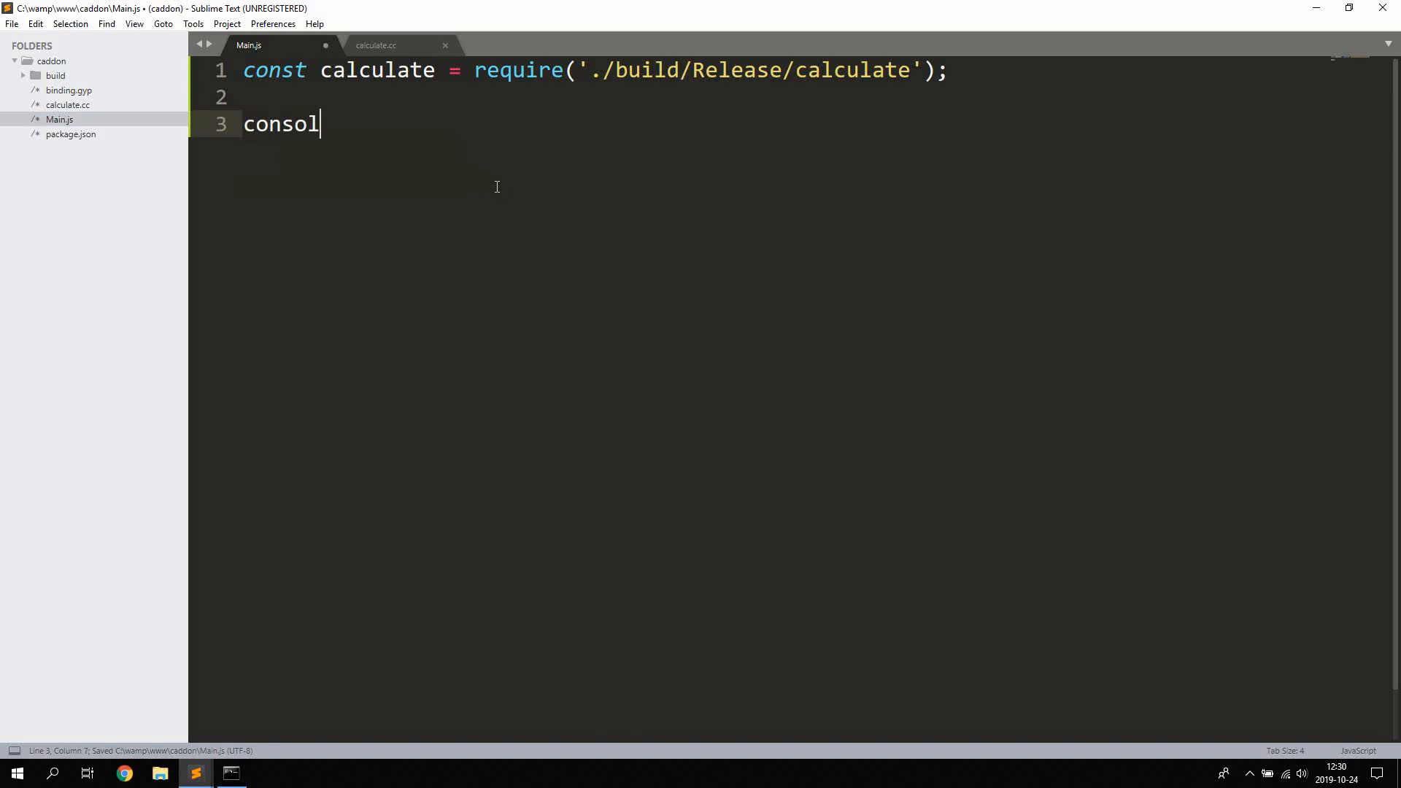
- Wrap calculate.calc() between console.time('c++') and console.timeEnd('c++'), then glance at calculate.cc
{"action": "type", "text": "e.l"}
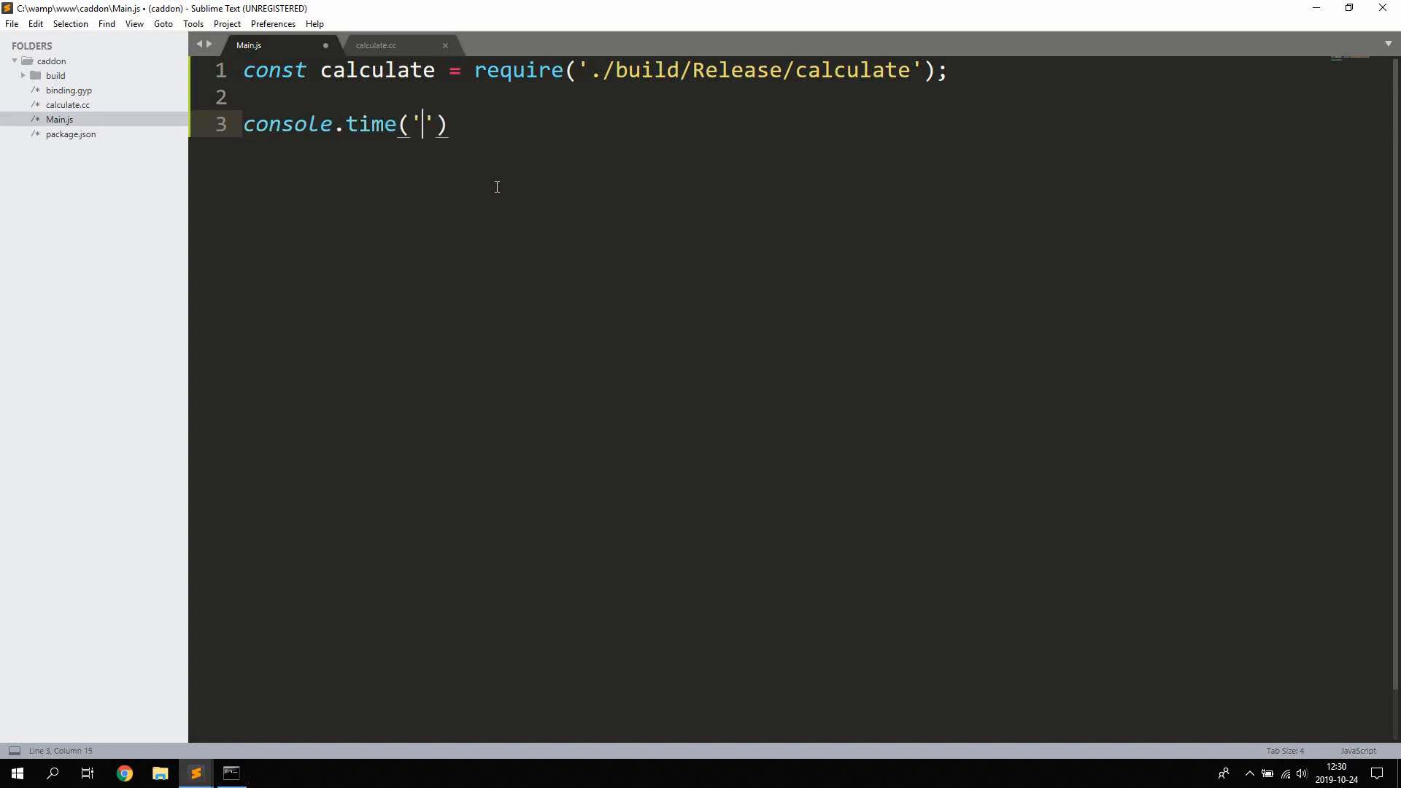
{"action": "type", "text": "c++"}
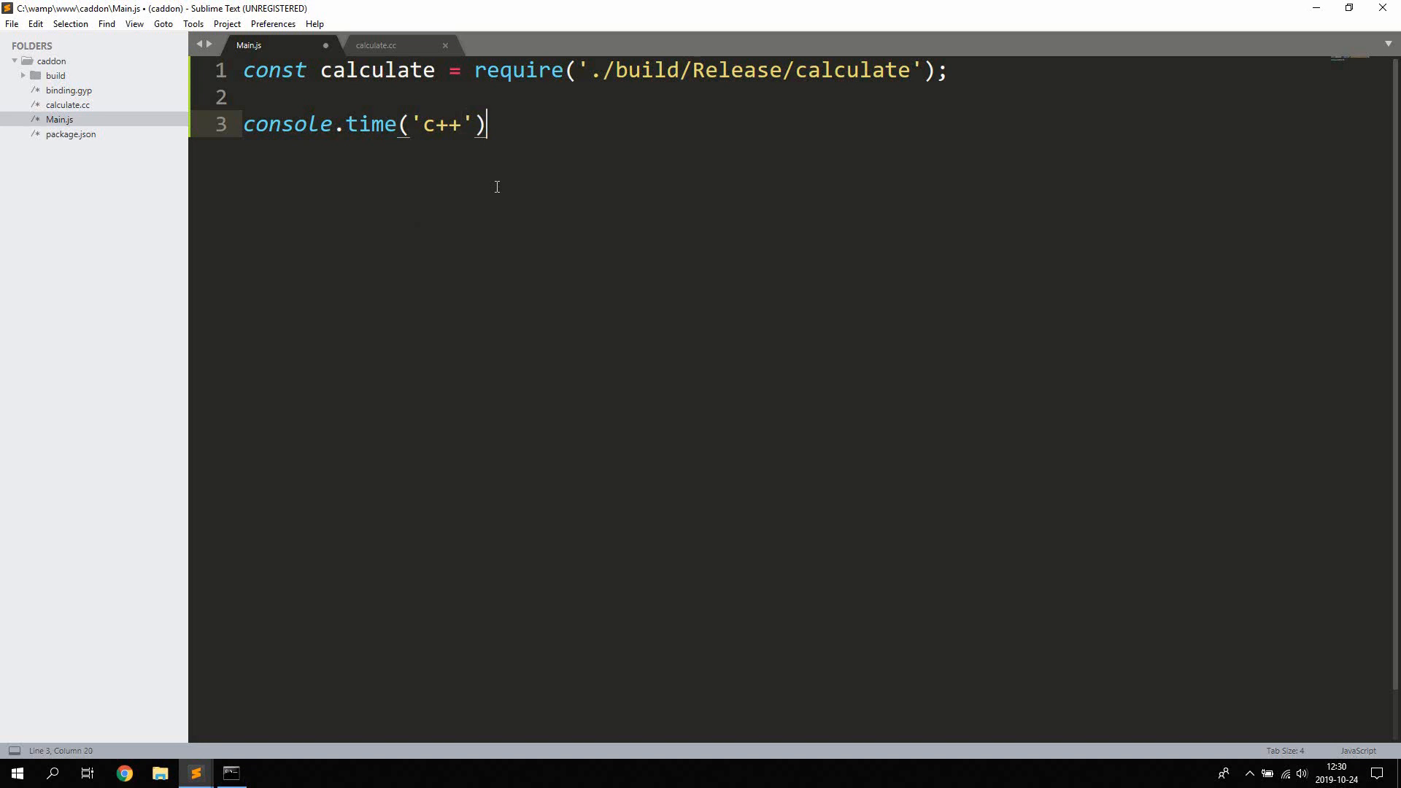
{"action": "type", "text": ";"}
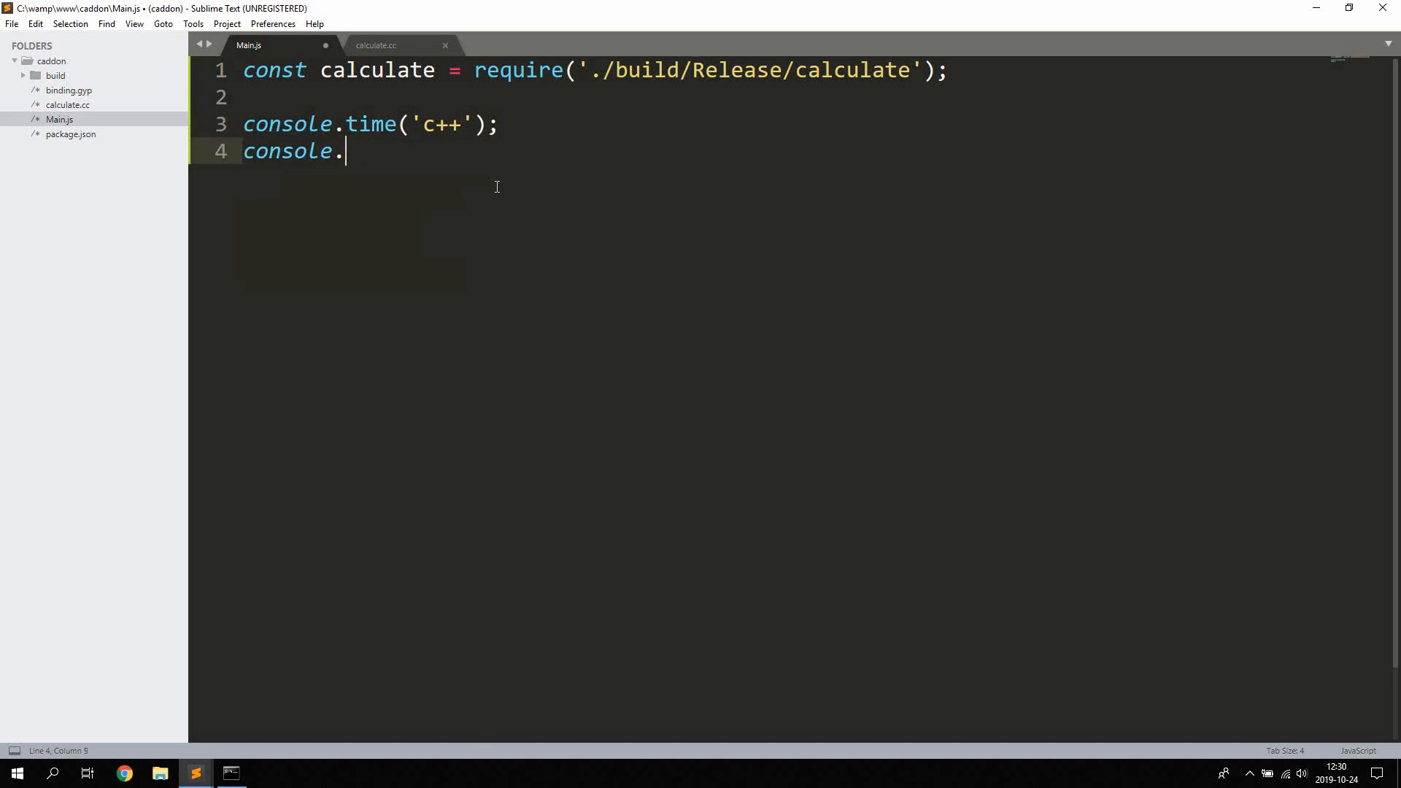
{"action": "type", "text": "timeEn"}
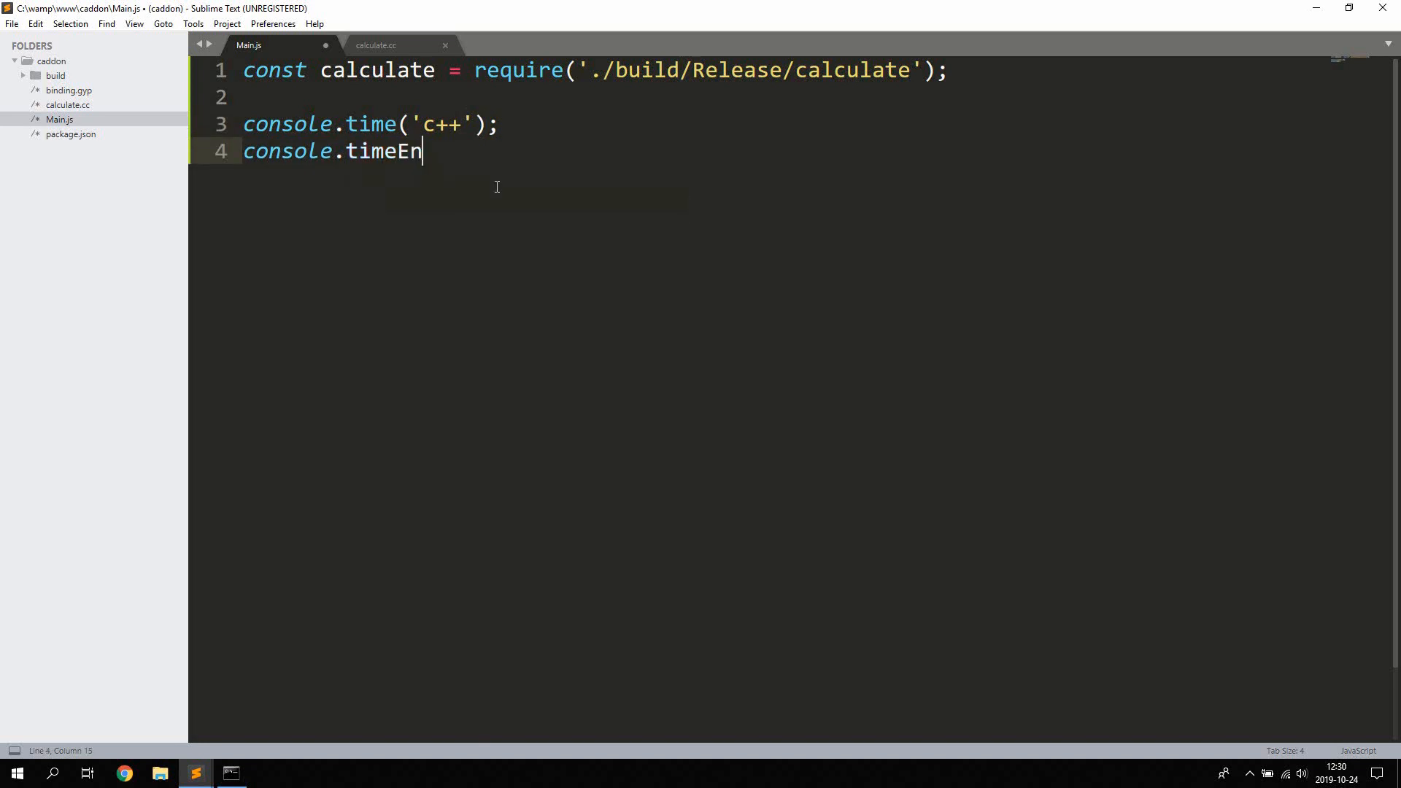
{"action": "type", "text": "d('c+'"}
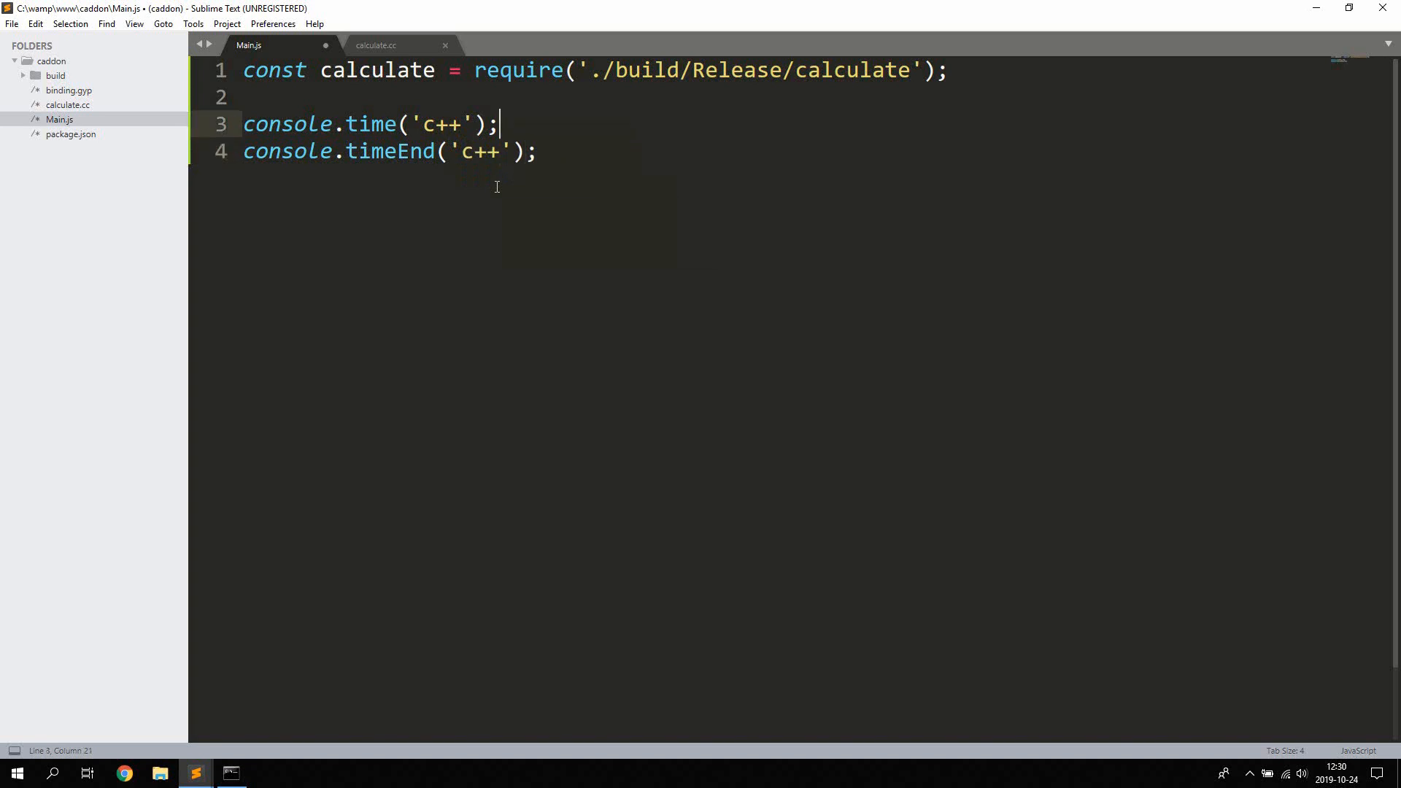
{"action": "type", "text": "calculate.calc();"}
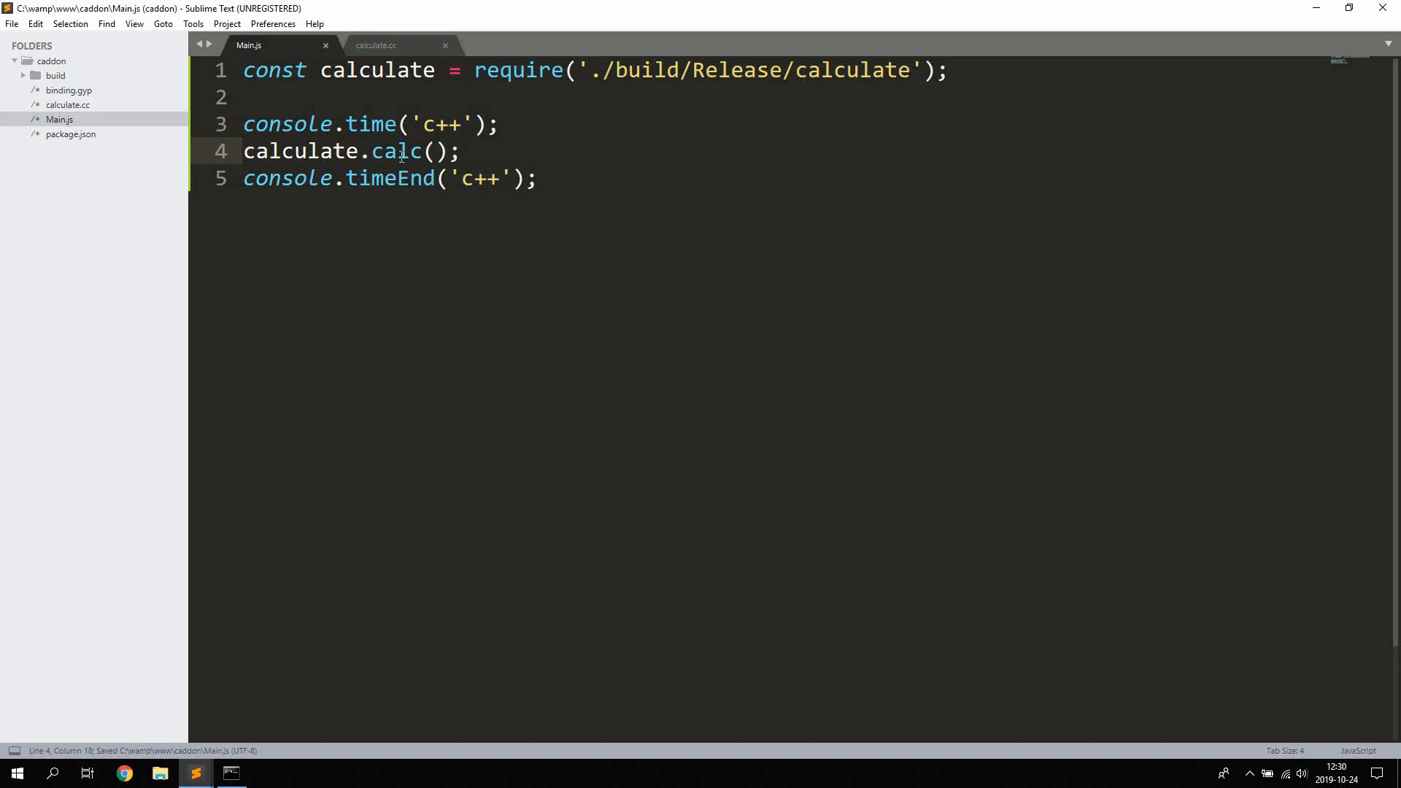
{"action": "left_click", "coordinate": [539, 178]}
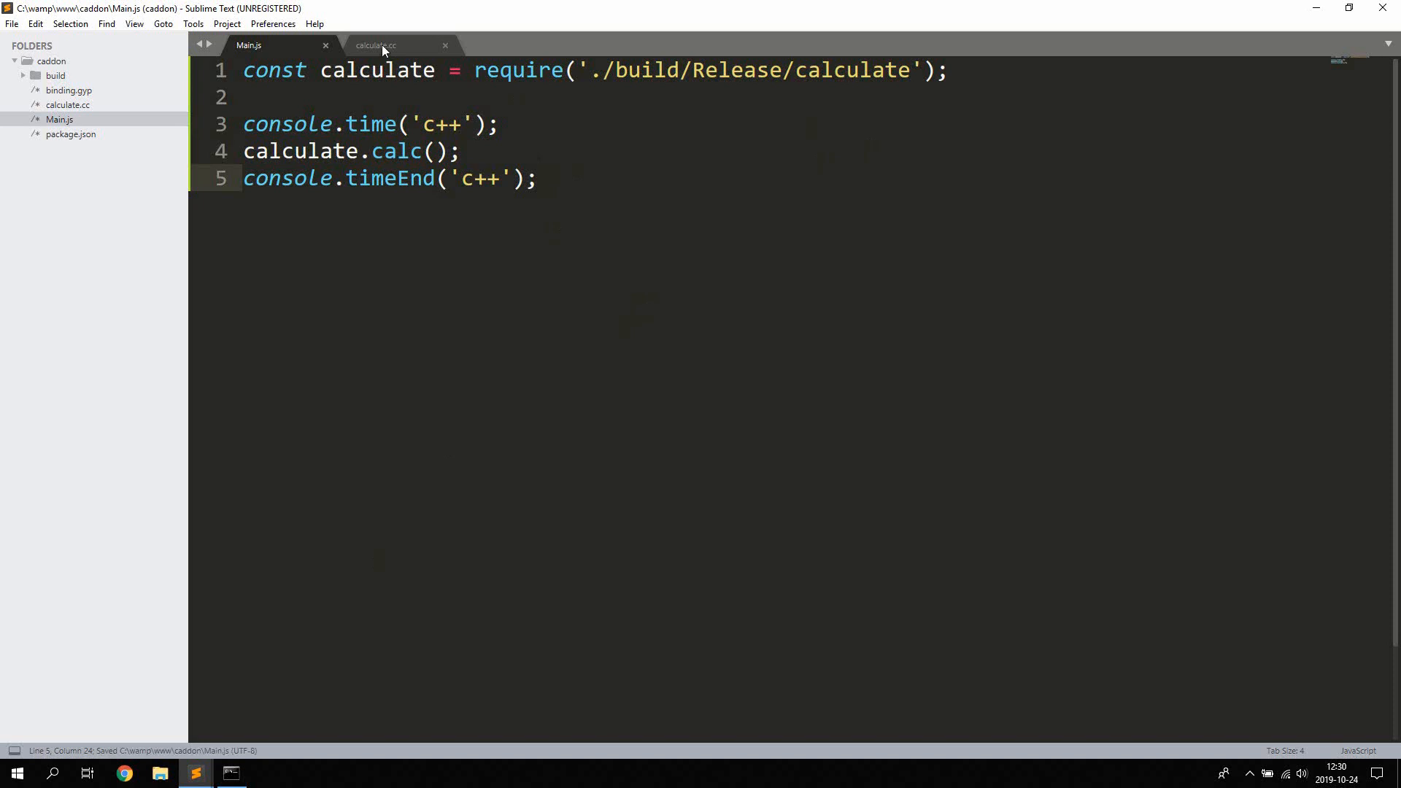
{"action": "left_click", "coordinate": [398, 44]}
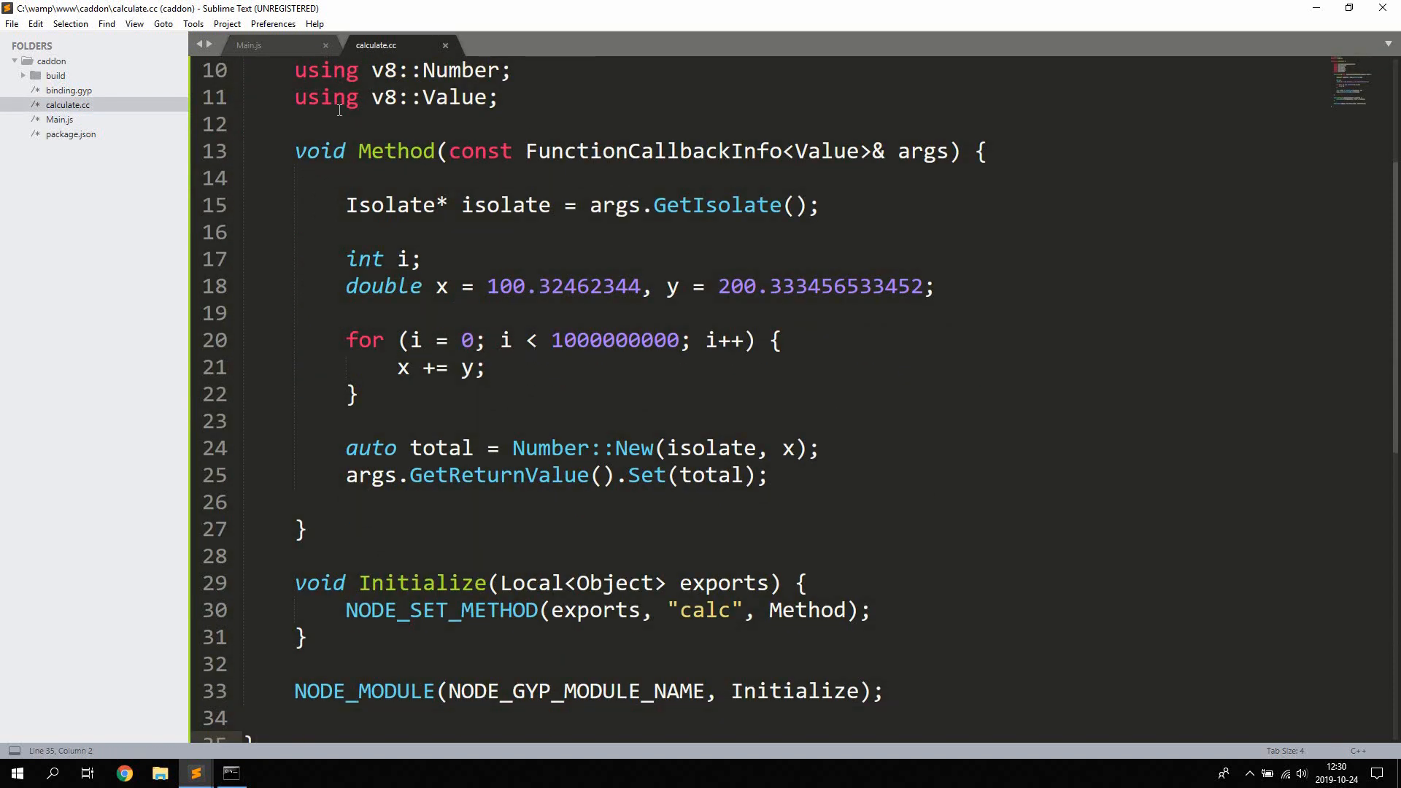
{"action": "left_click", "coordinate": [248, 44]}
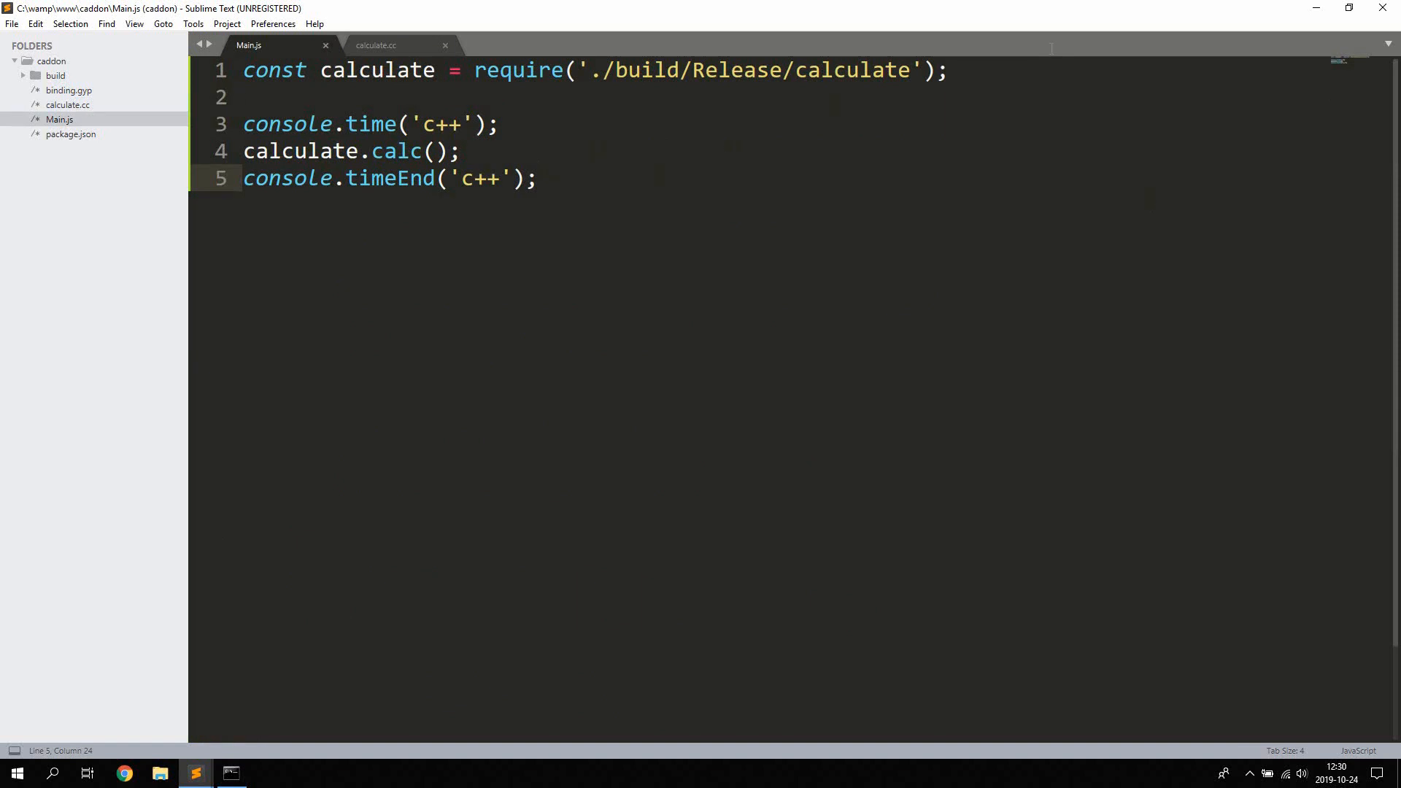
- Start a JavaScript calc function declaring i, x and y 200.333456533452 copied from calculate.cc
{"action": "key", "text": "Enter"}
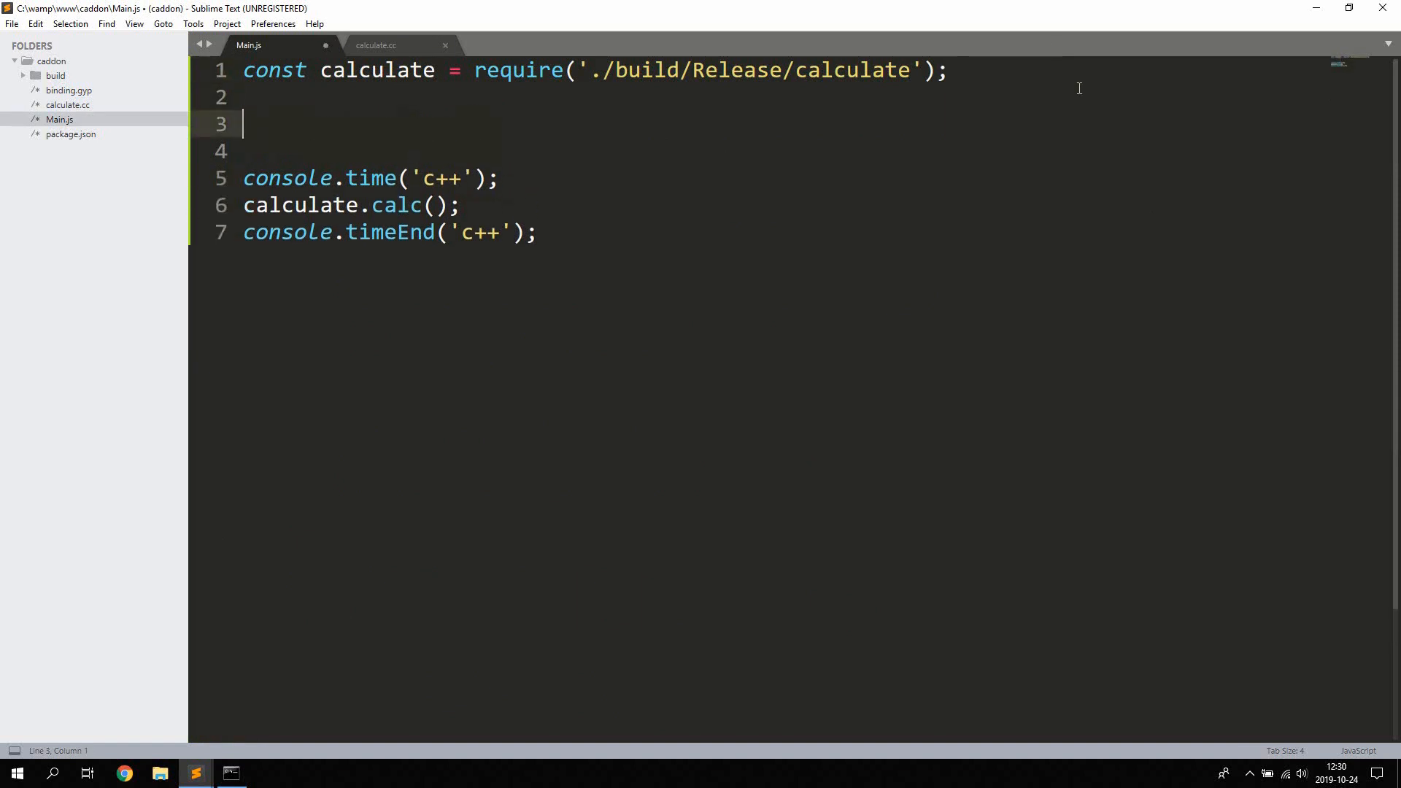
{"action": "type", "text": "function calc() {"}
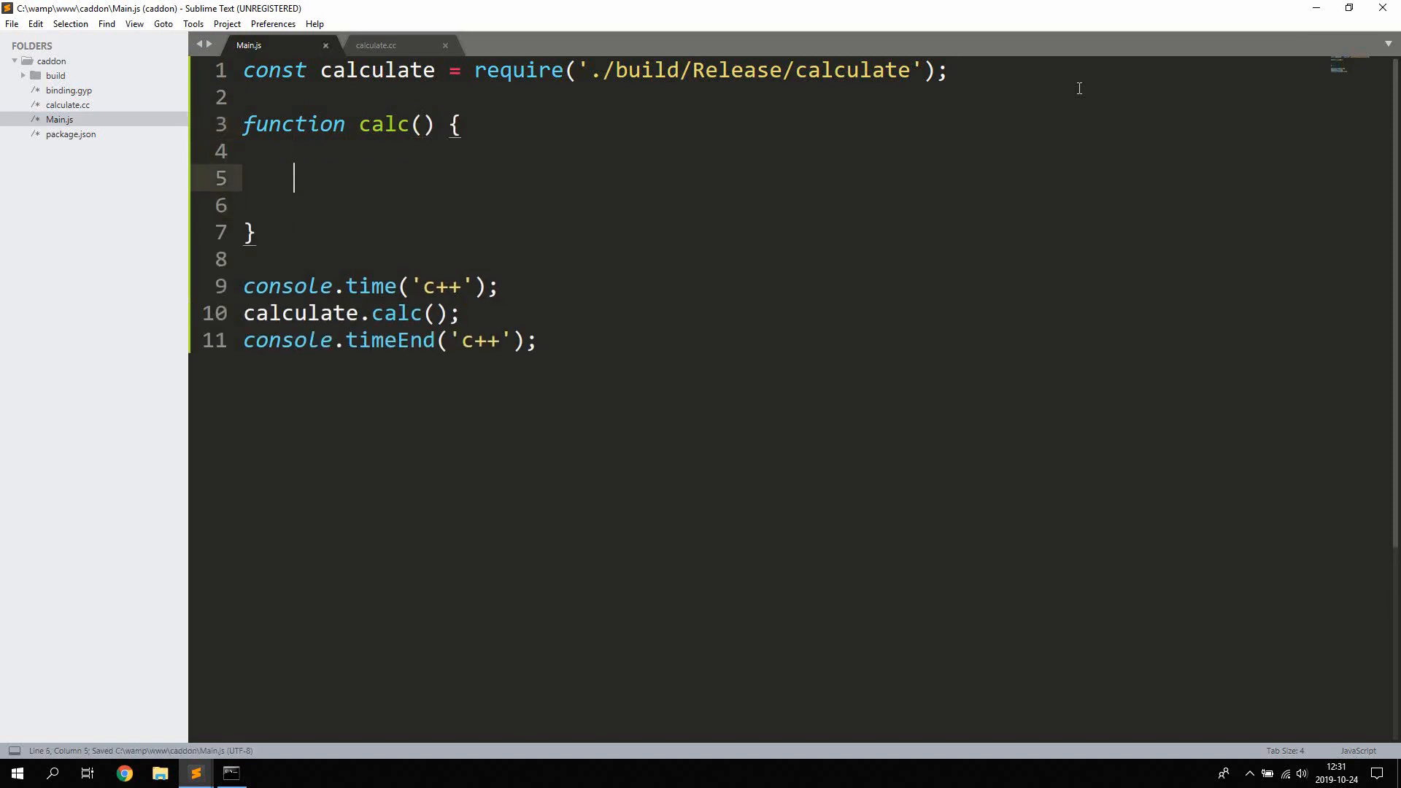
{"action": "type", "text": "let i, x"}
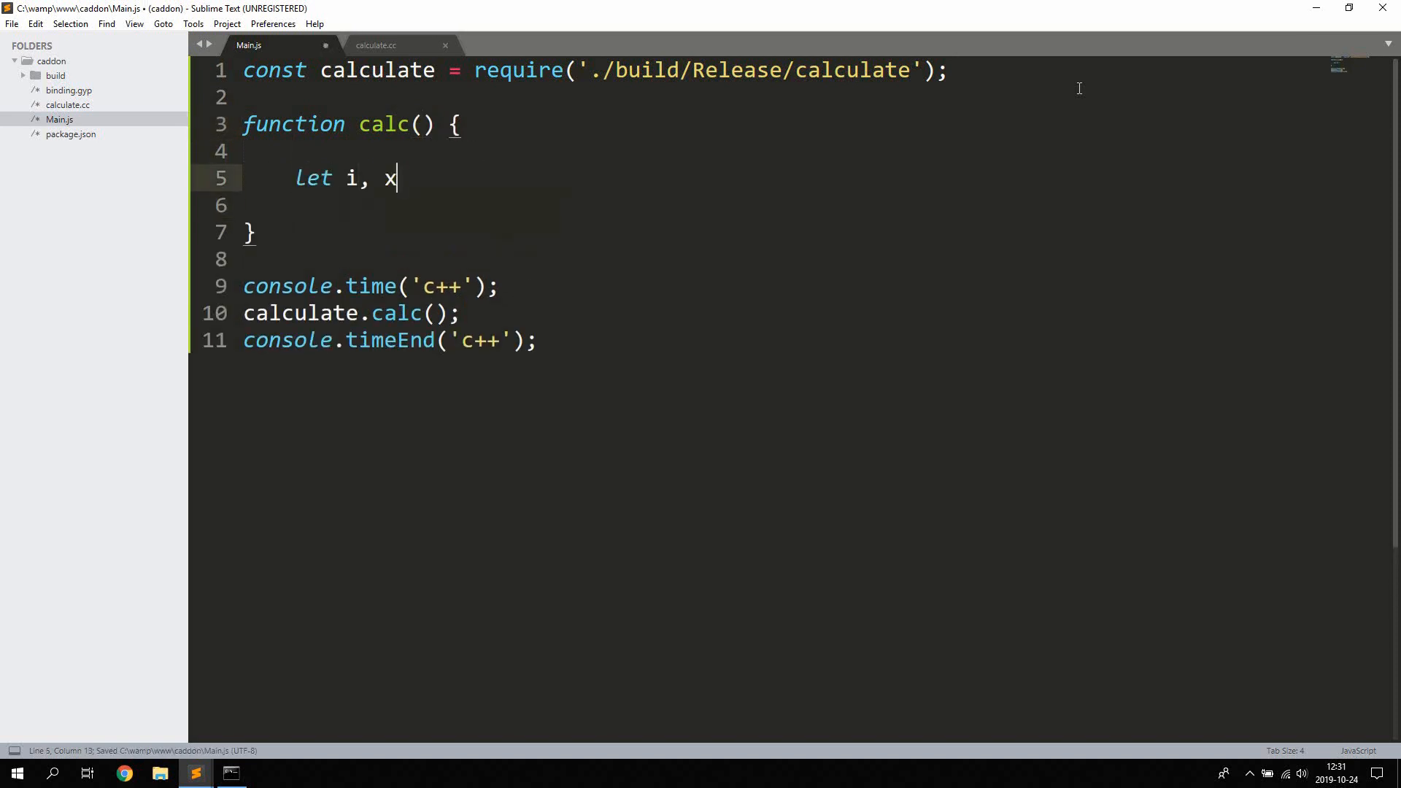
{"action": "type", "text": "="}
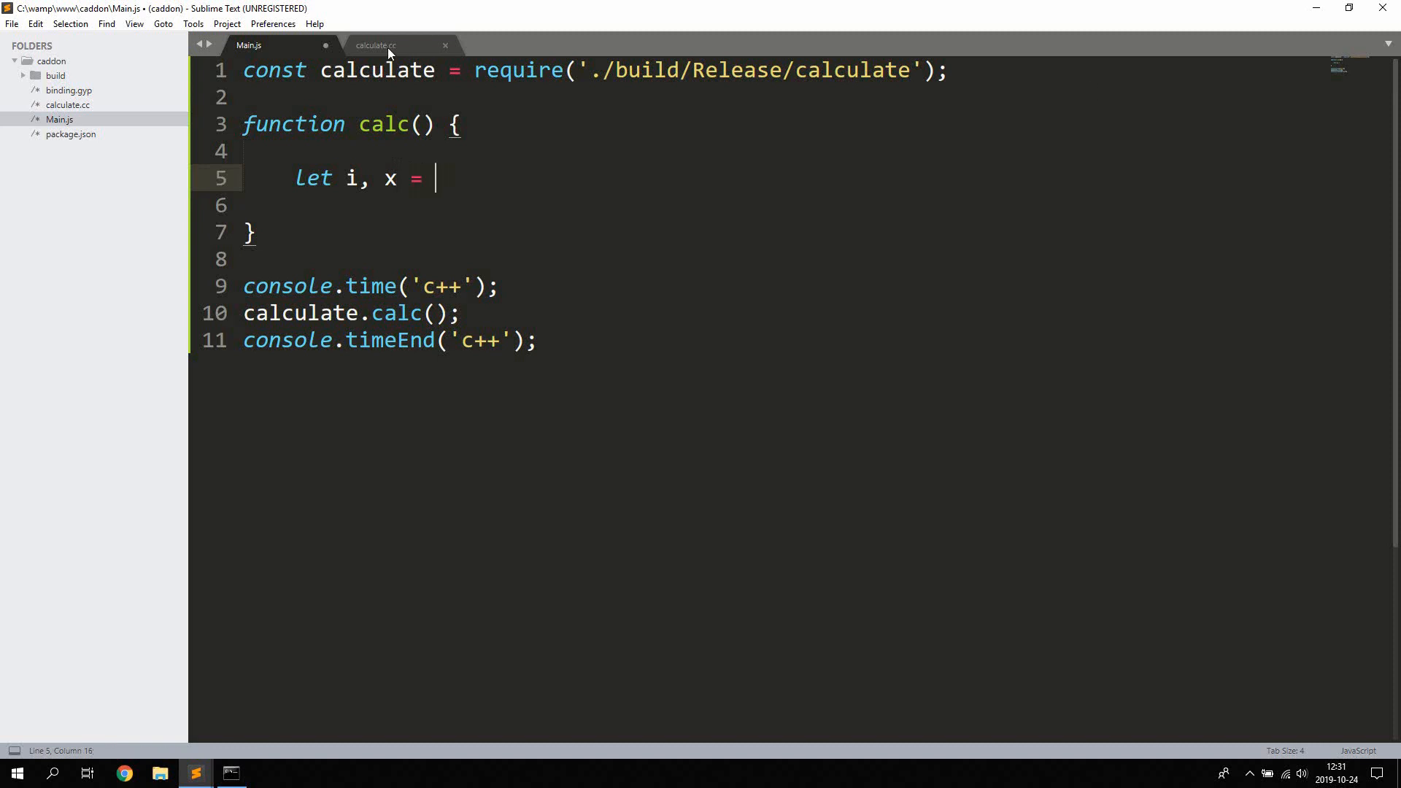
{"action": "left_click", "coordinate": [375, 45]}
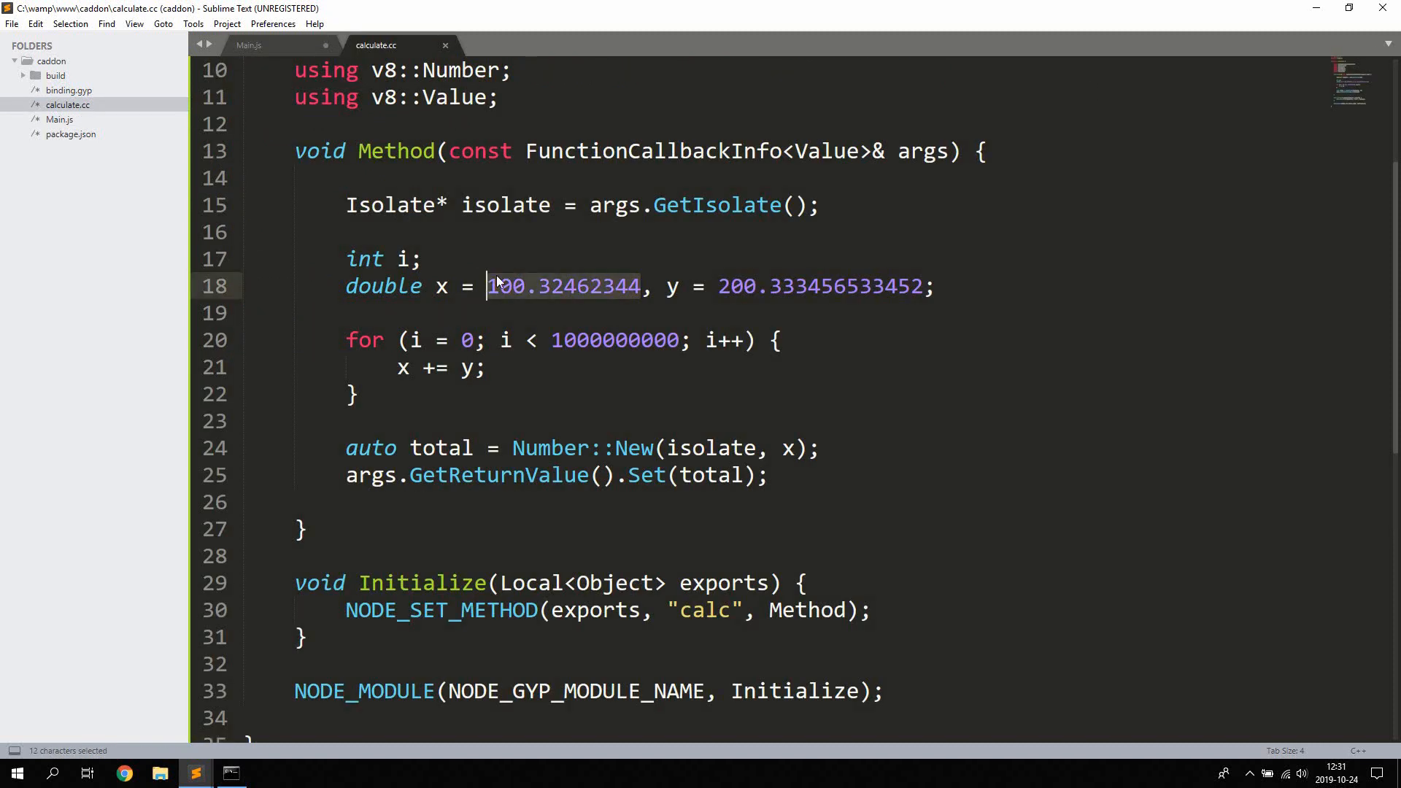
{"action": "left_click", "coordinate": [248, 45]}
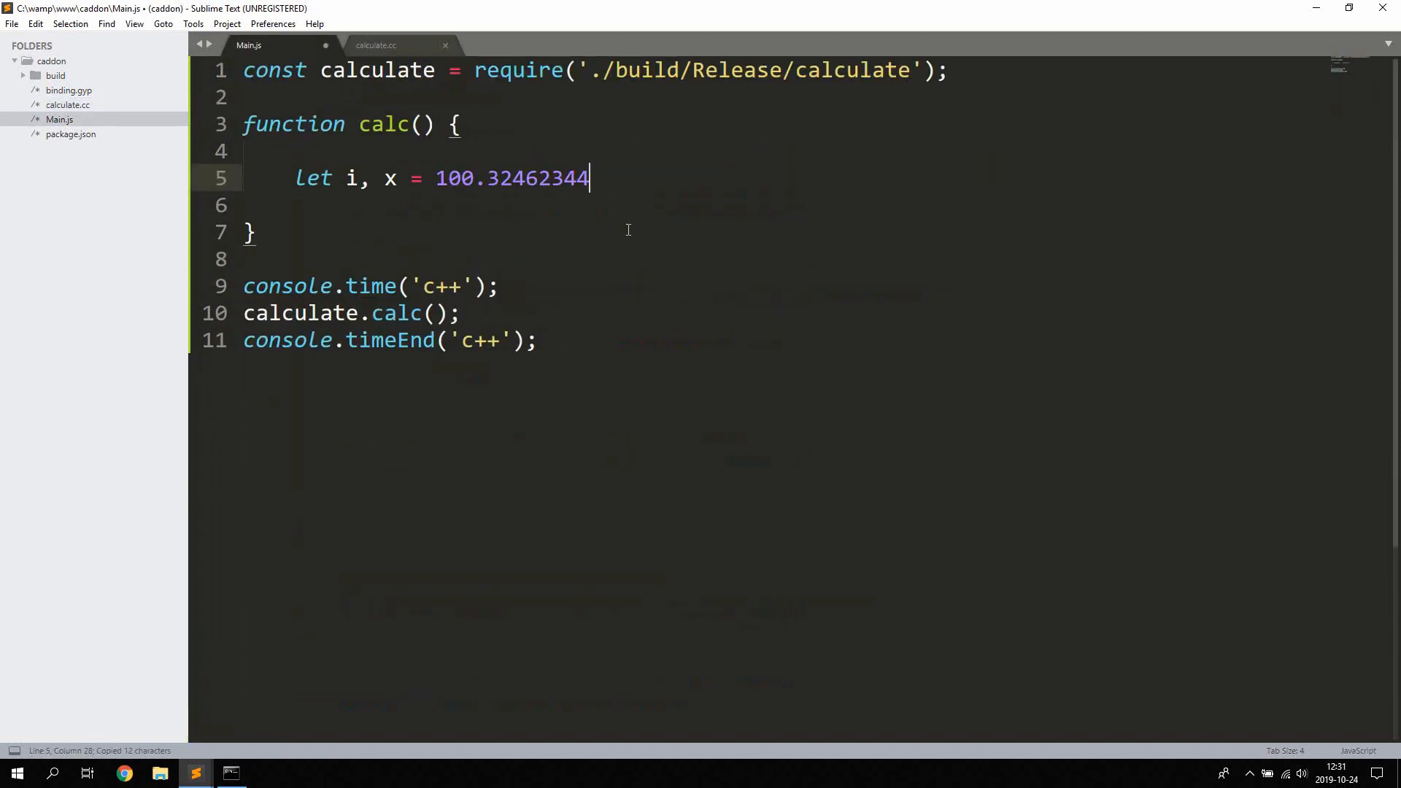
{"action": "type", "text": ", y"}
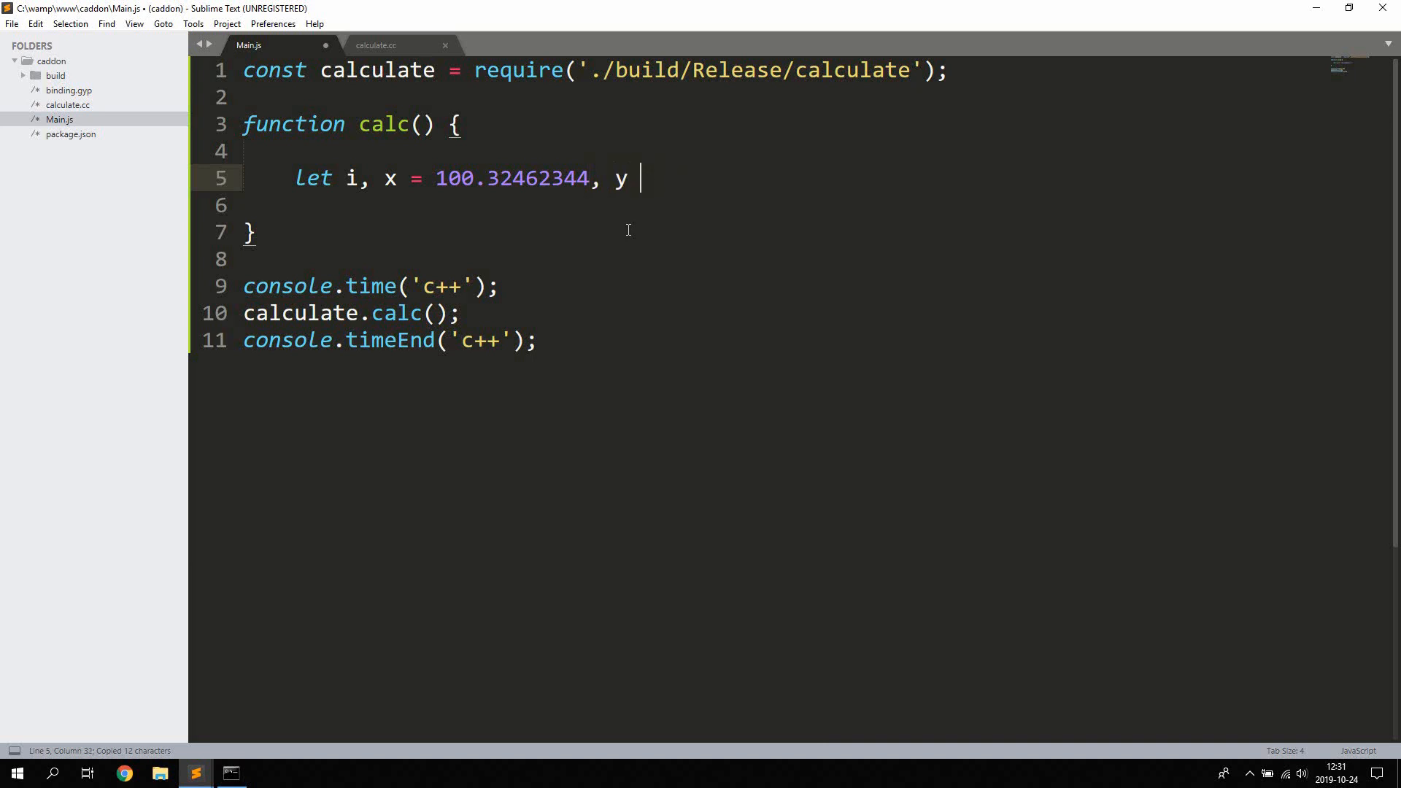
{"action": "left_click", "coordinate": [375, 44]}
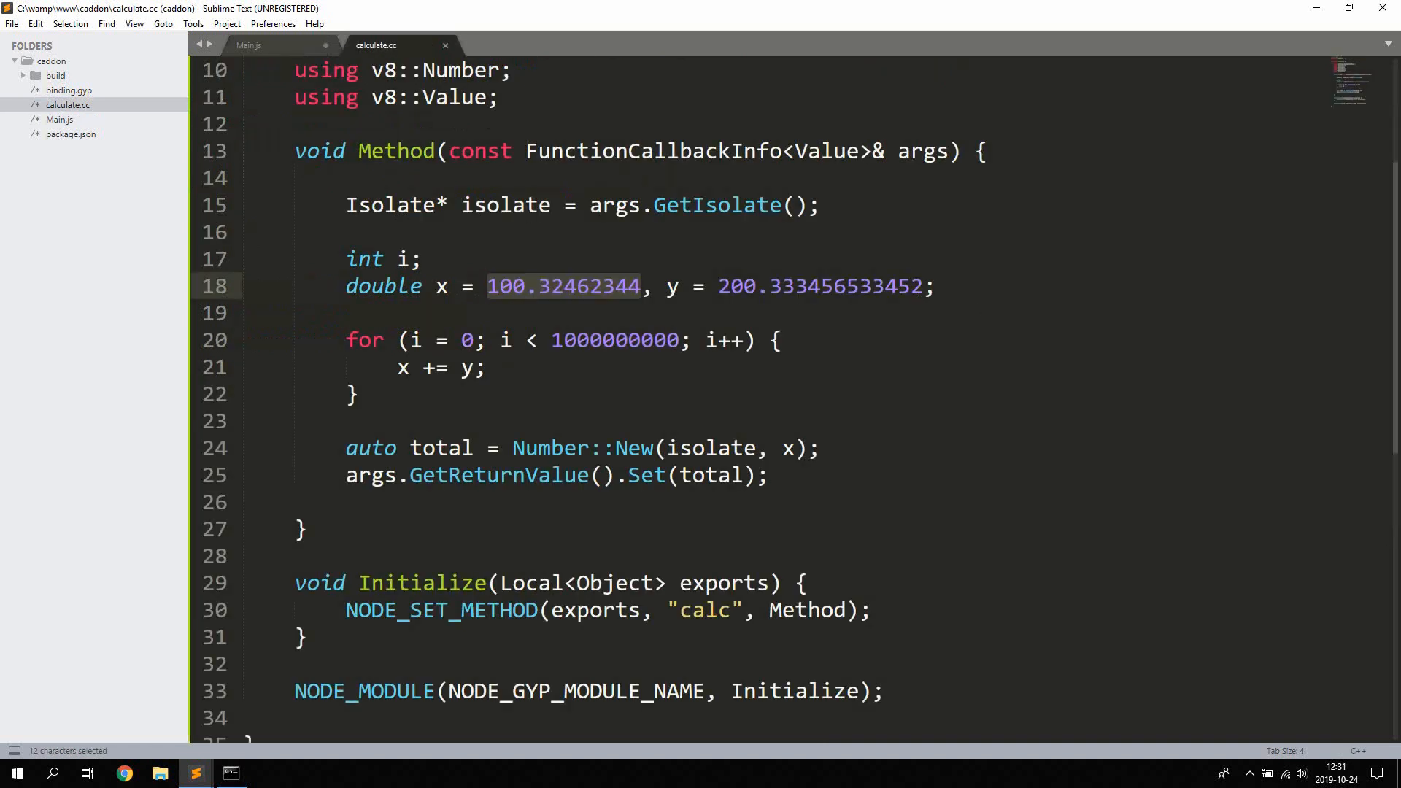
{"action": "double_click", "coordinate": [820, 286]}
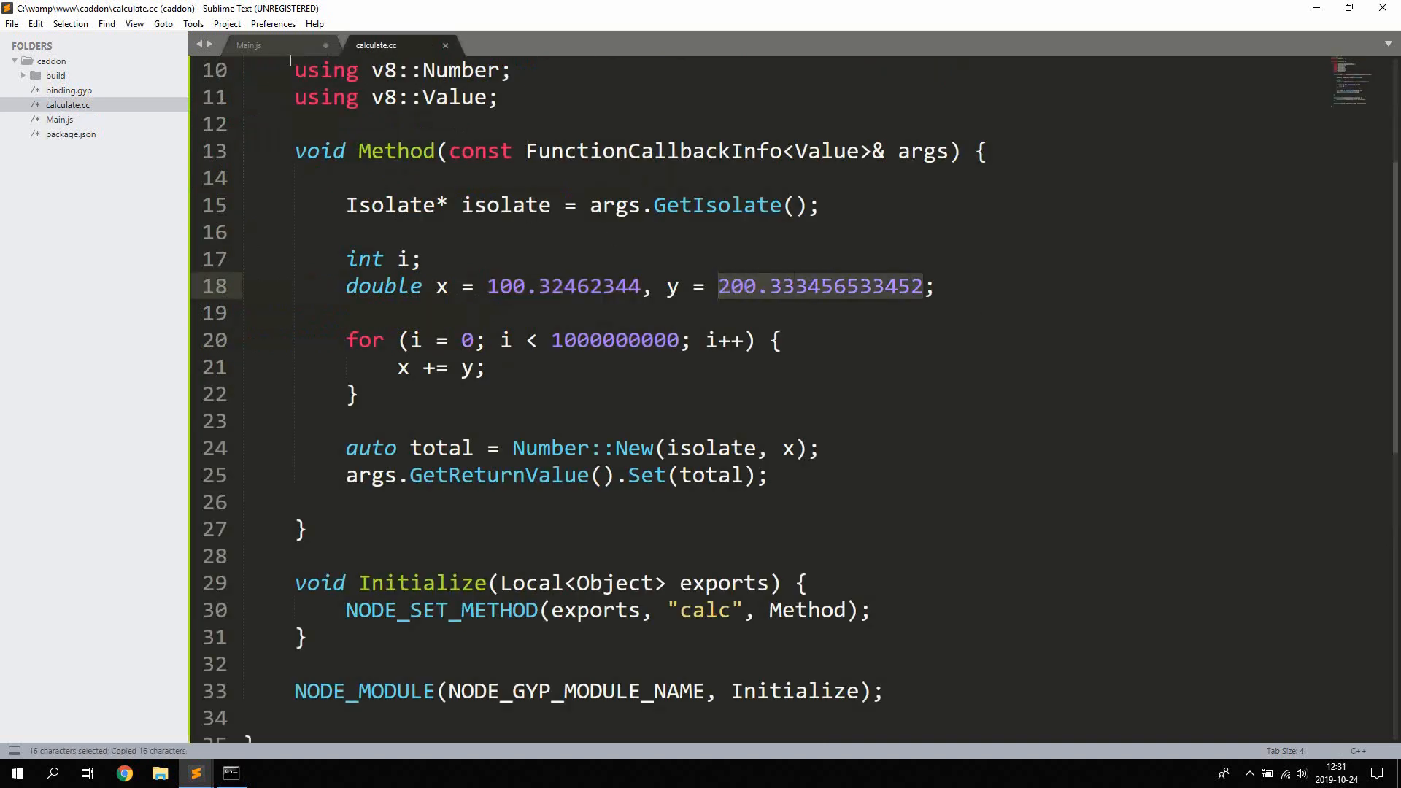
{"action": "left_click", "coordinate": [248, 45]}
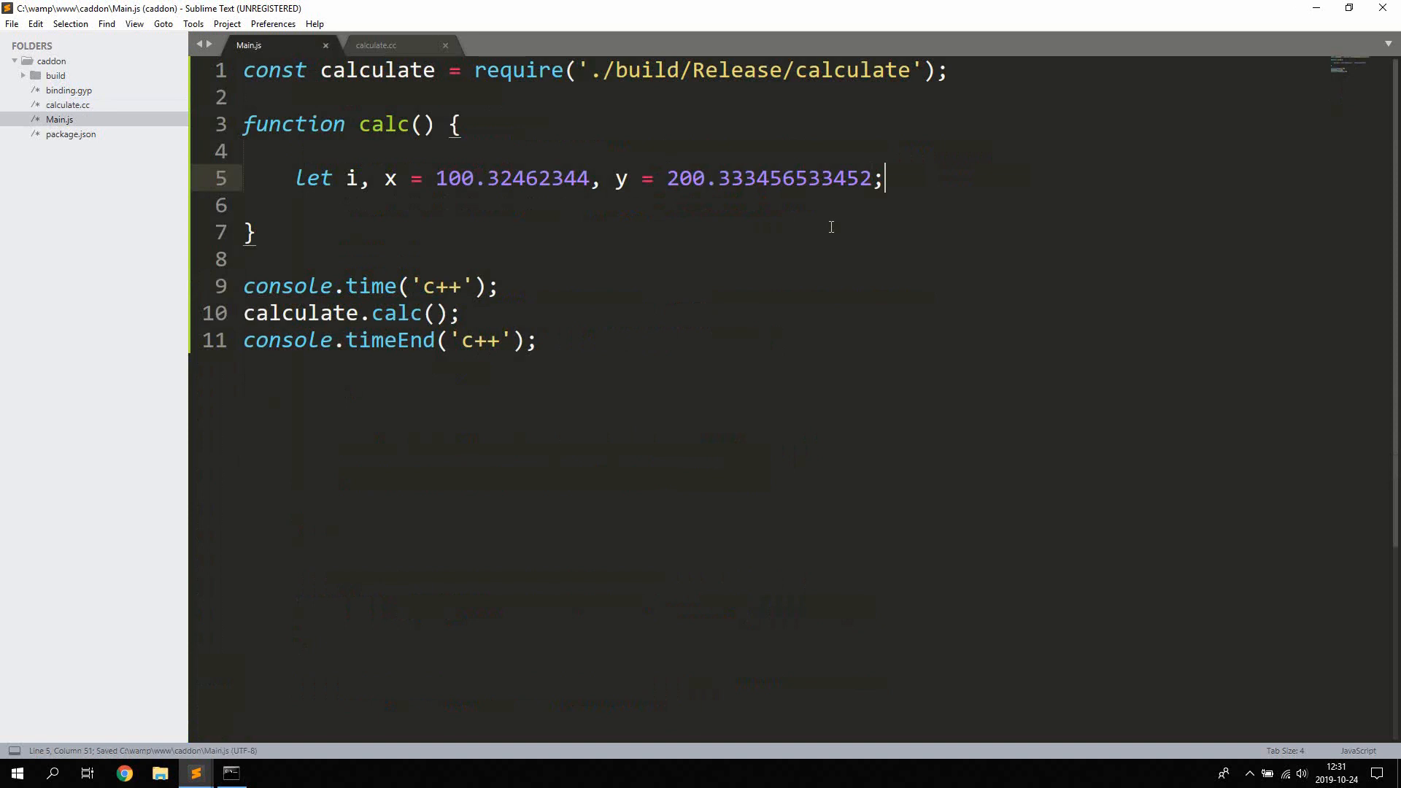
{"action": "left_click", "coordinate": [374, 44]}
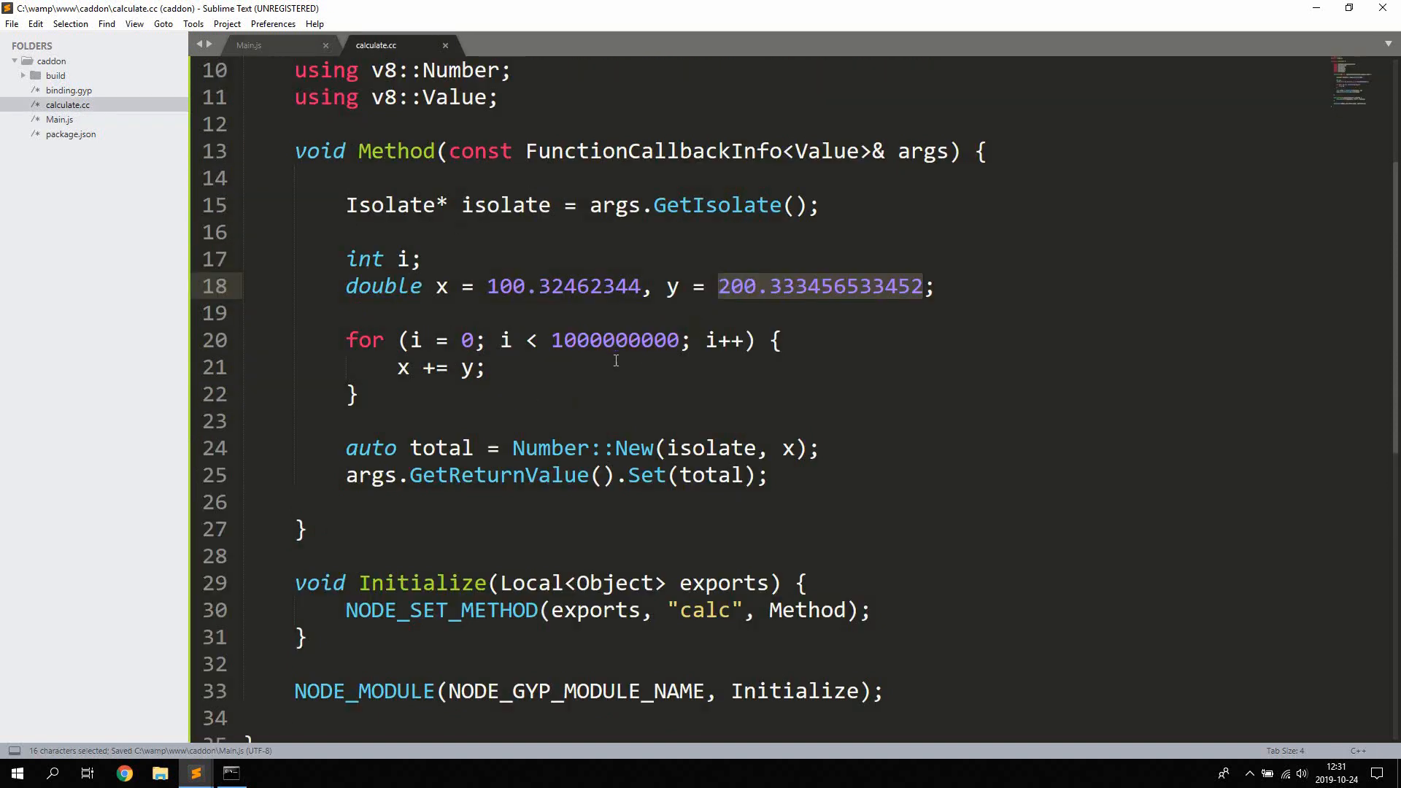
{"action": "mouse_move", "coordinate": [263, 51]}
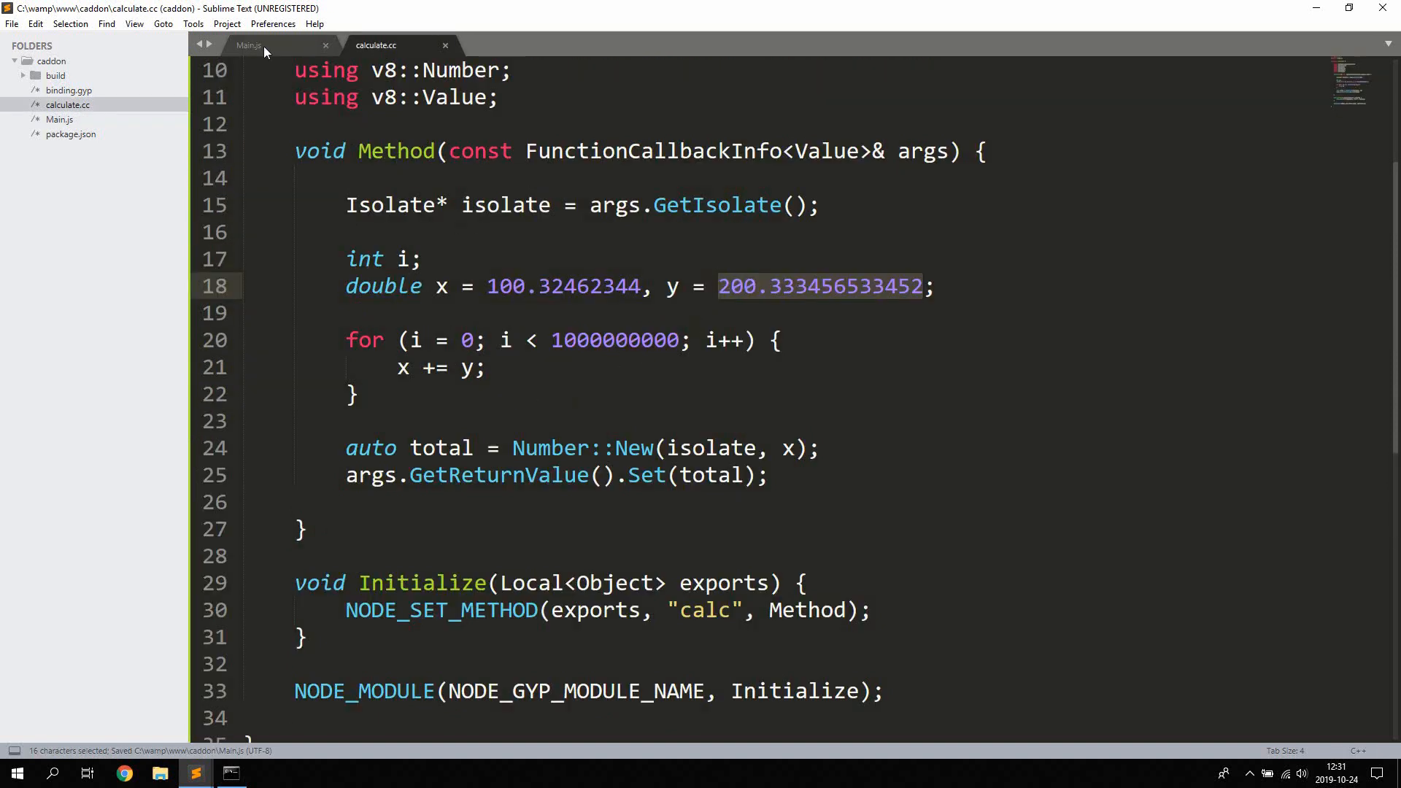
{"action": "left_click", "coordinate": [248, 44]}
{"action": "type", "text": "for (i = "}
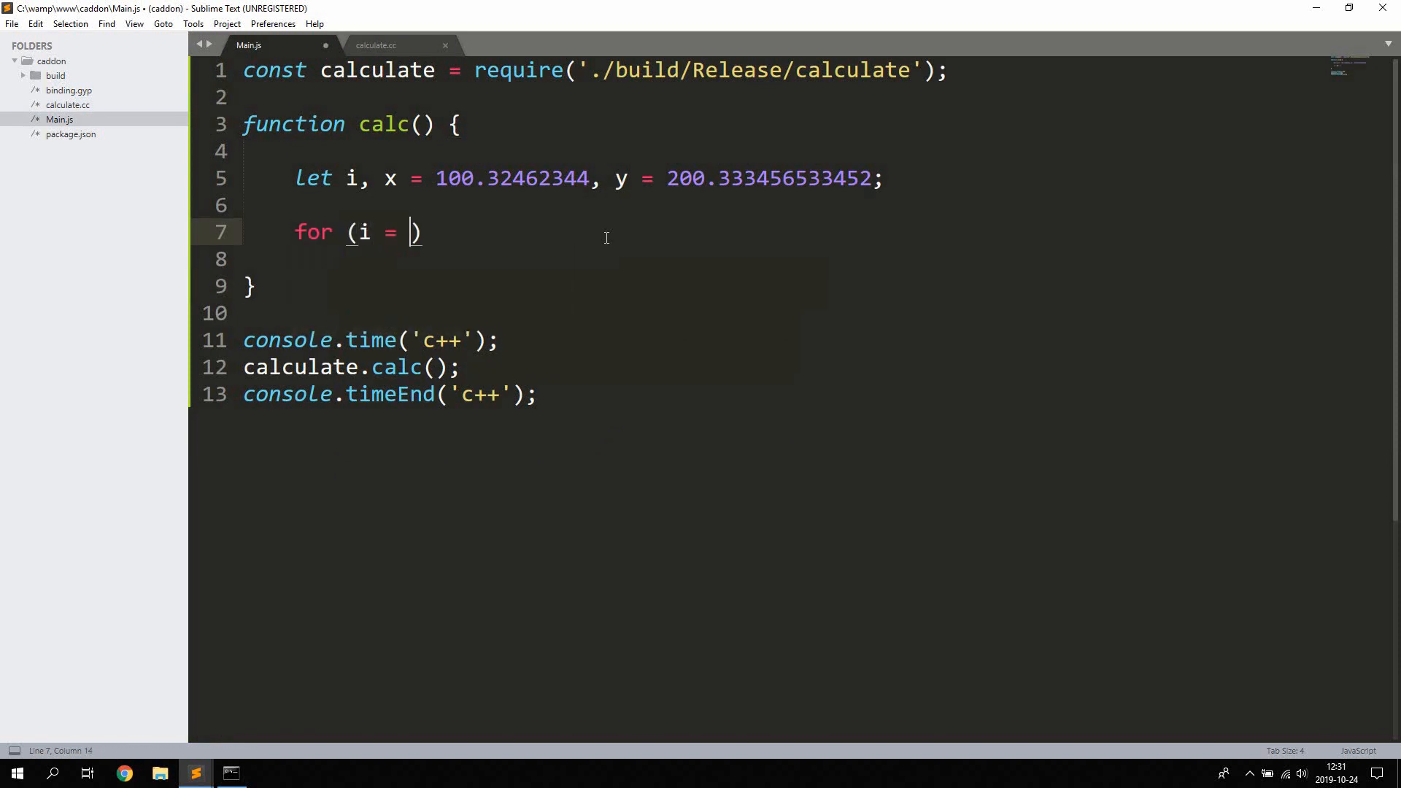
{"action": "type", "text": "0"}
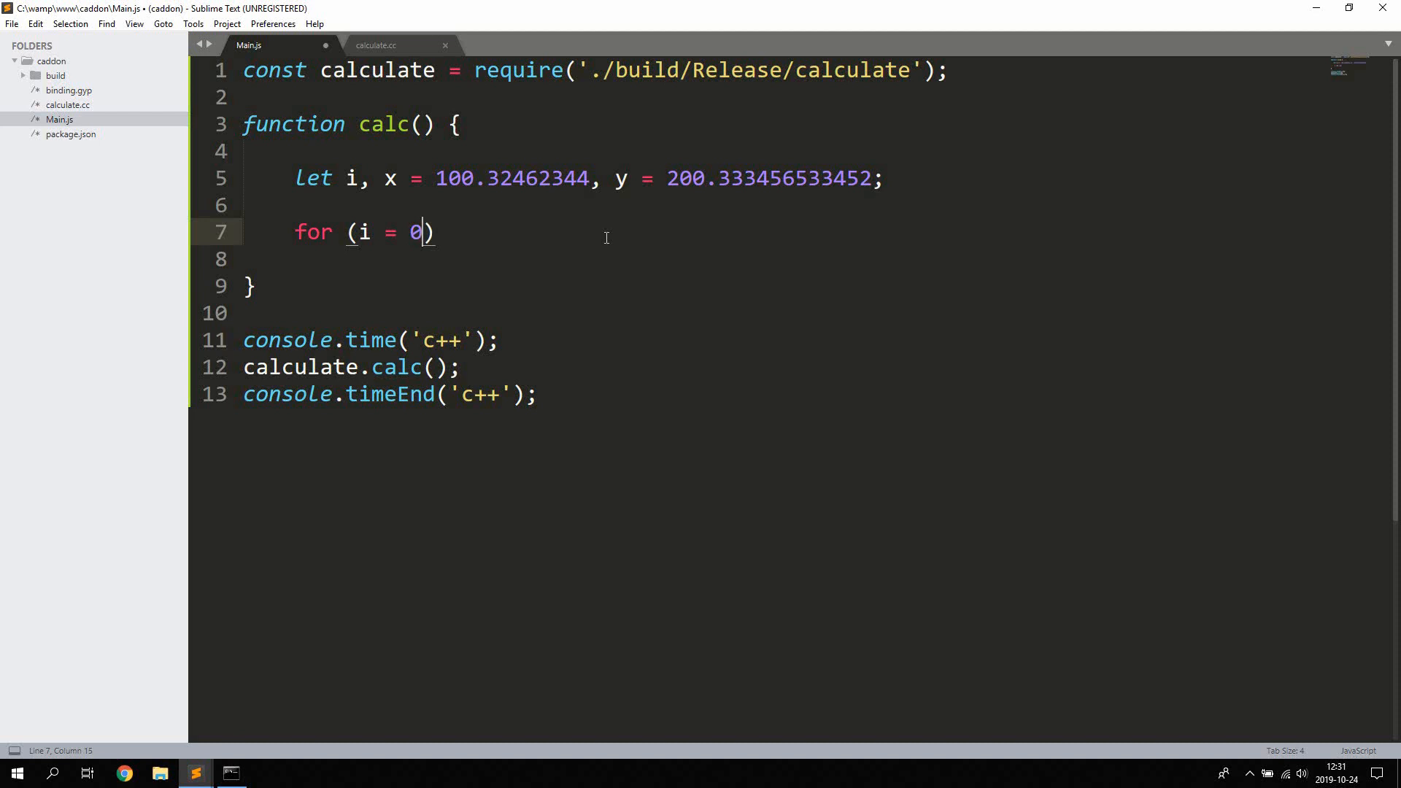
{"action": "type", "text": "; i <"}
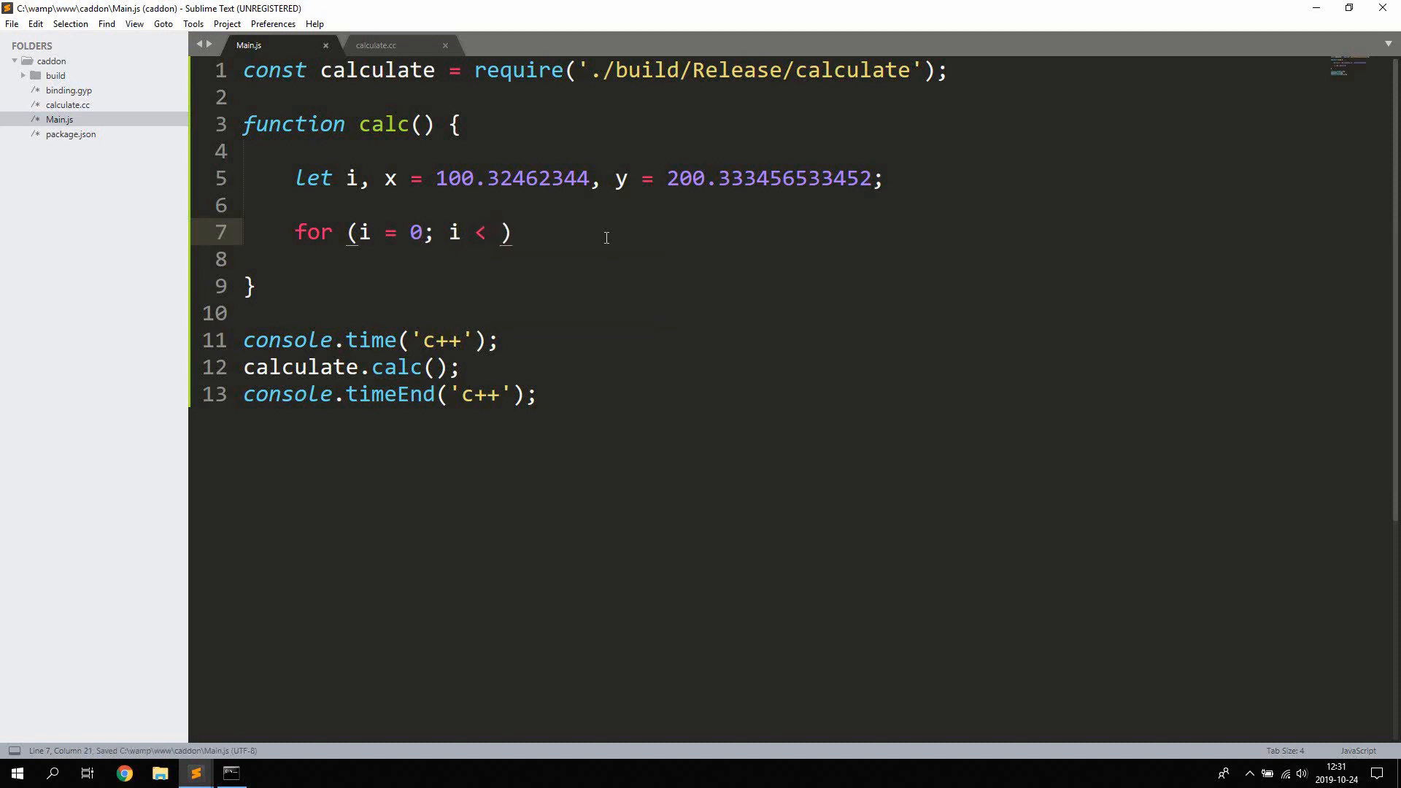
{"action": "type", "text": "1000"}
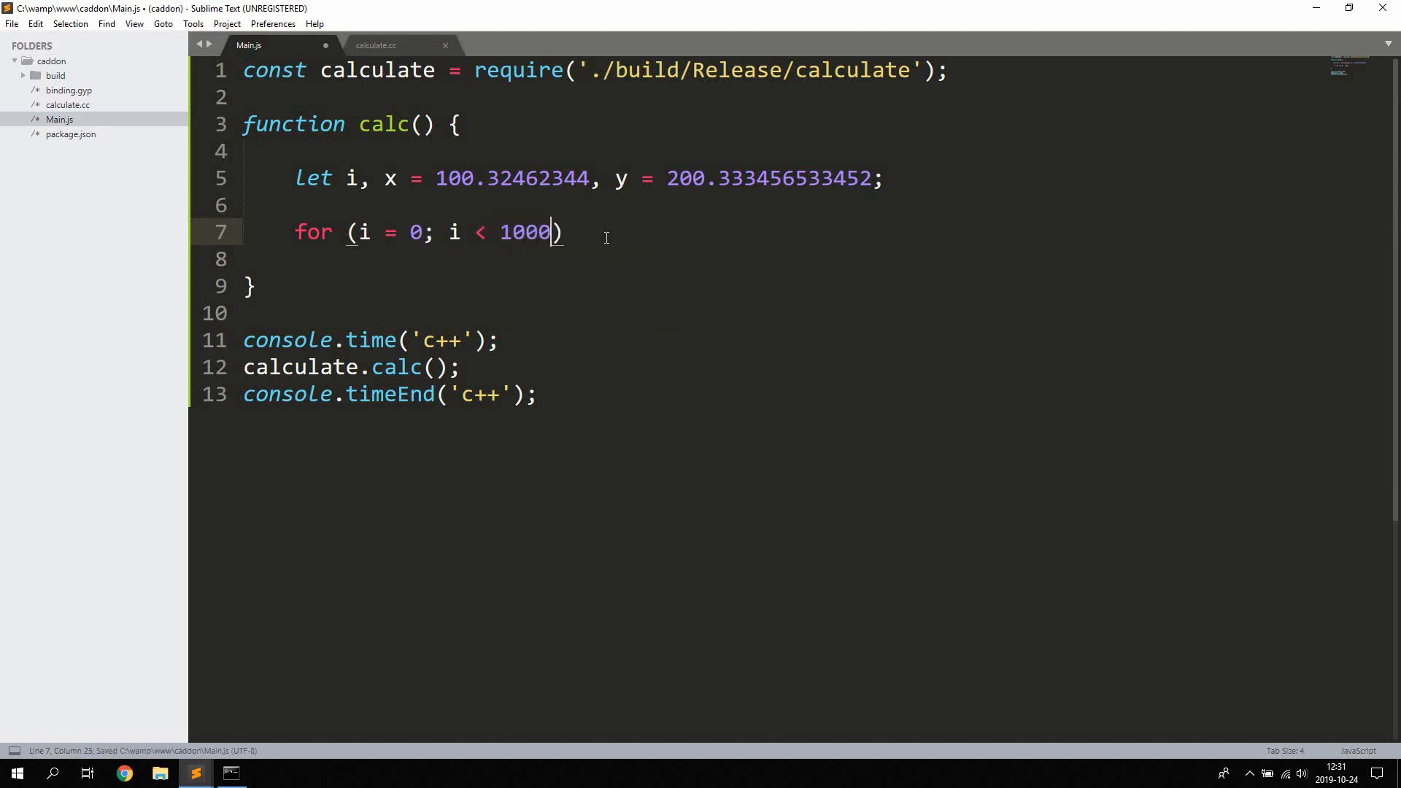
{"action": "type", "text": "000000;"}
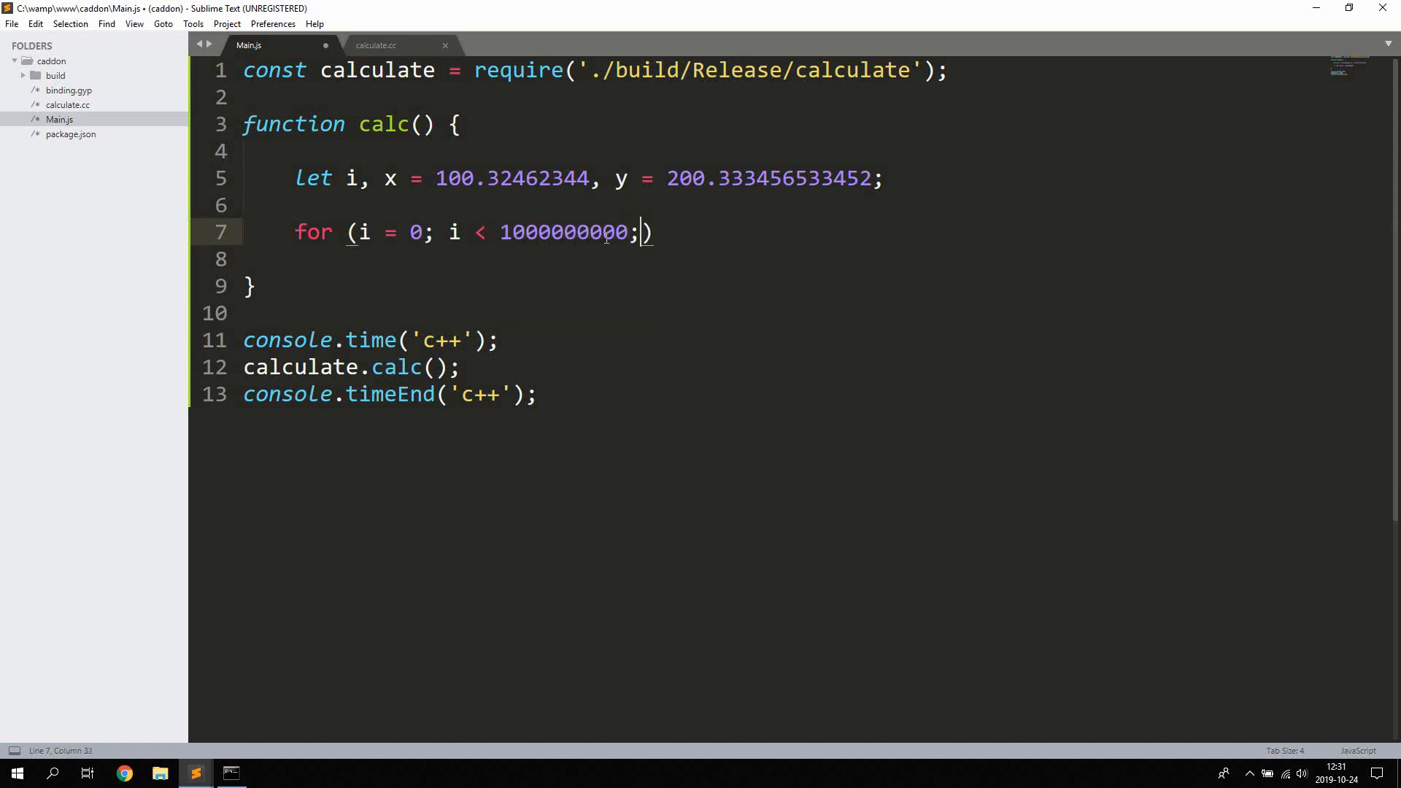
{"action": "type", "text": "i++)"}
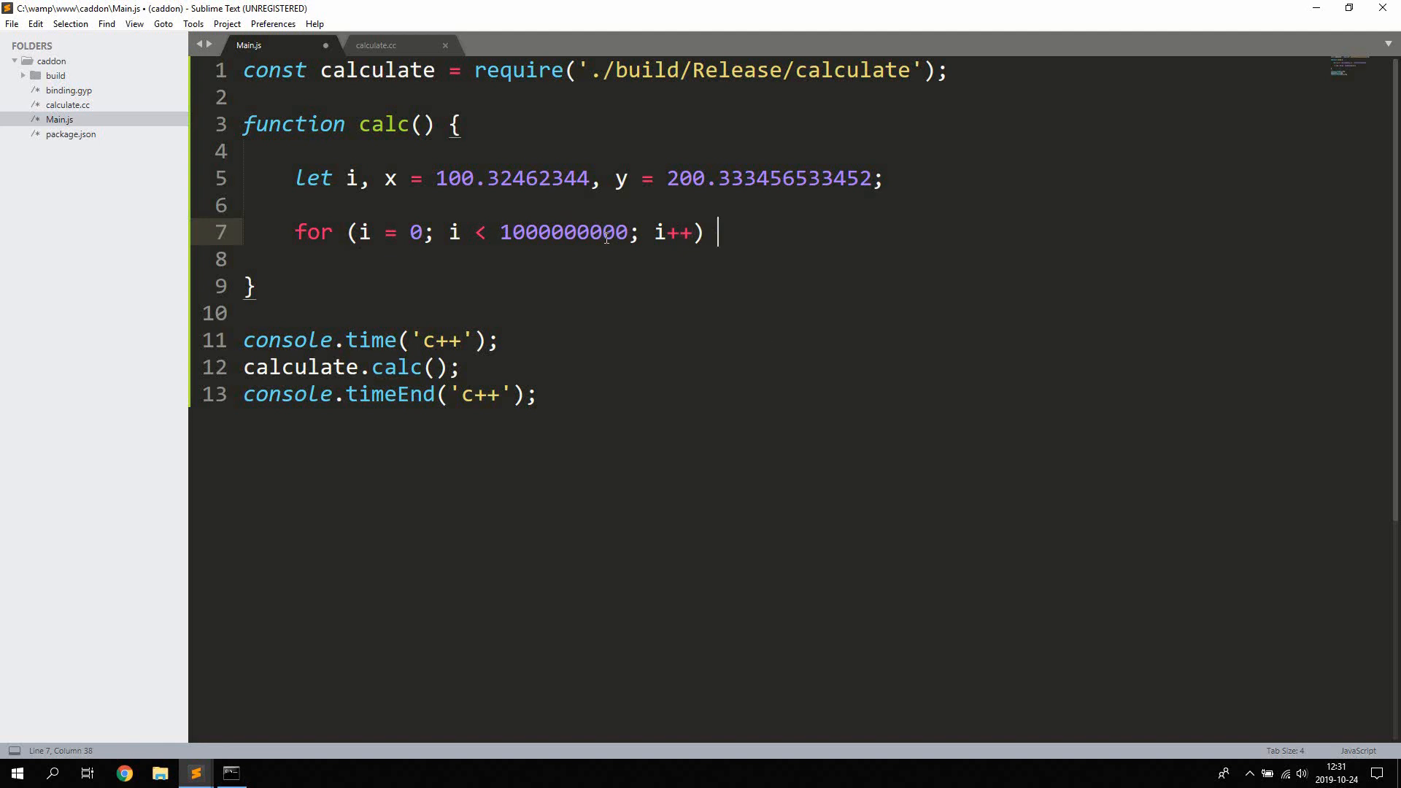
{"action": "type", "text": "{"}
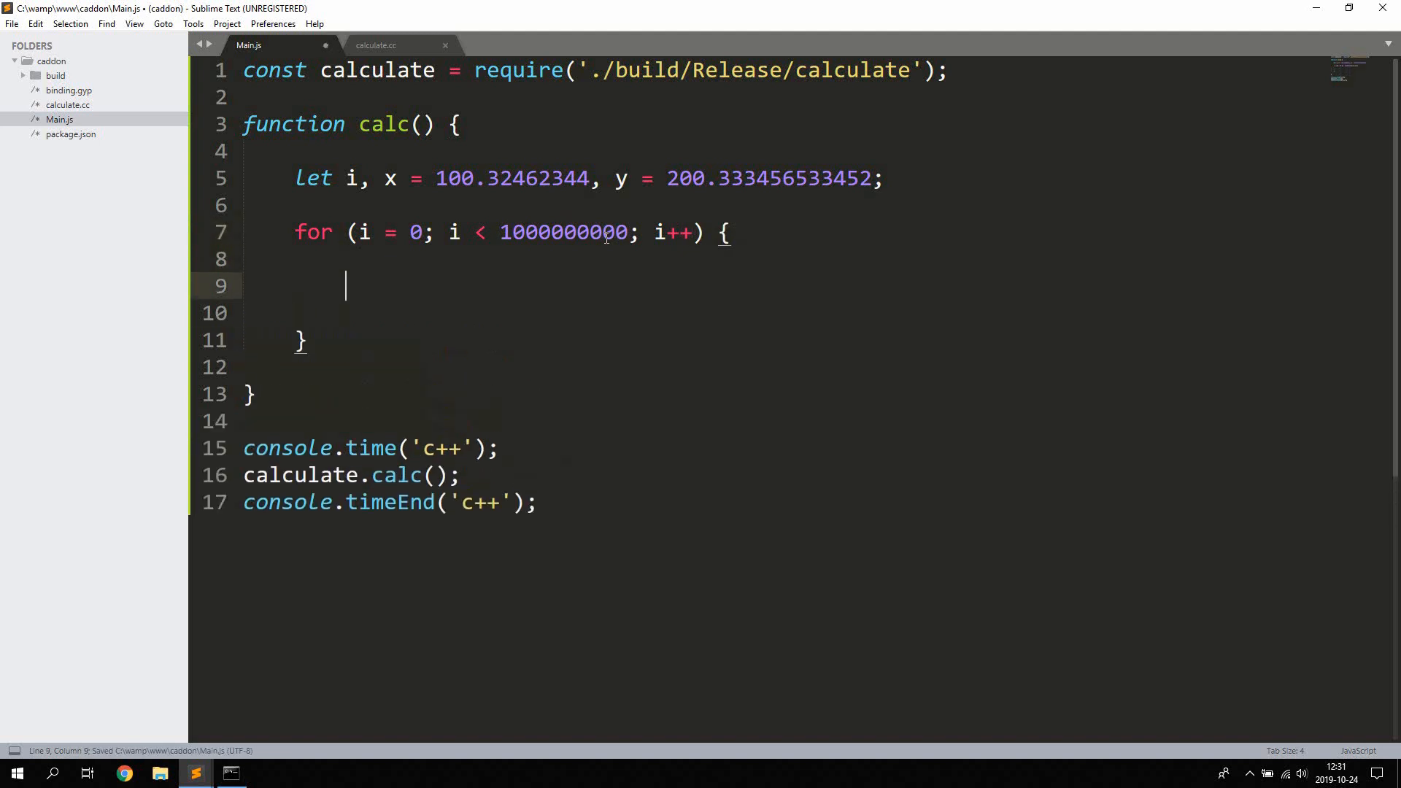
{"action": "key", "text": "ctrl+z"}
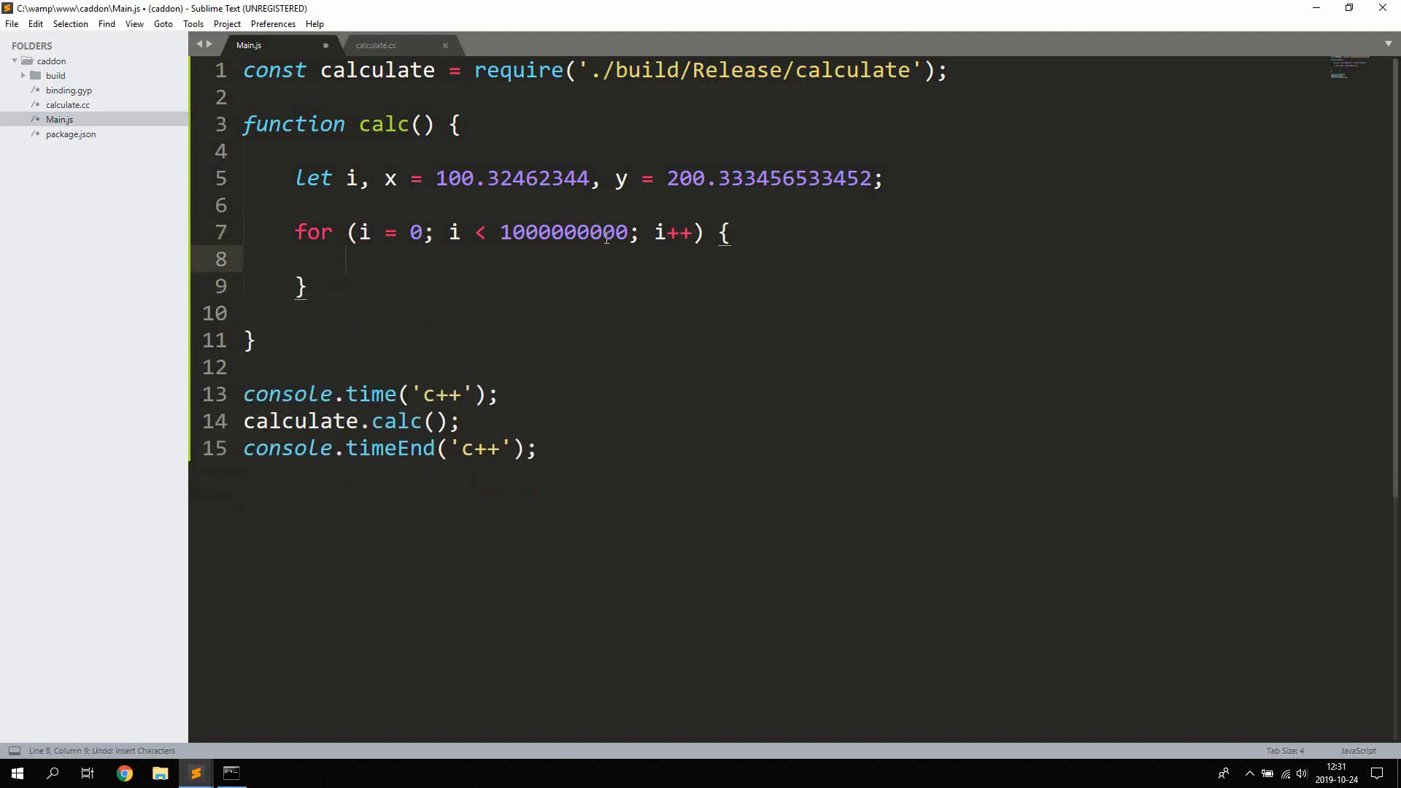
{"action": "type", "text": "x += y;"}
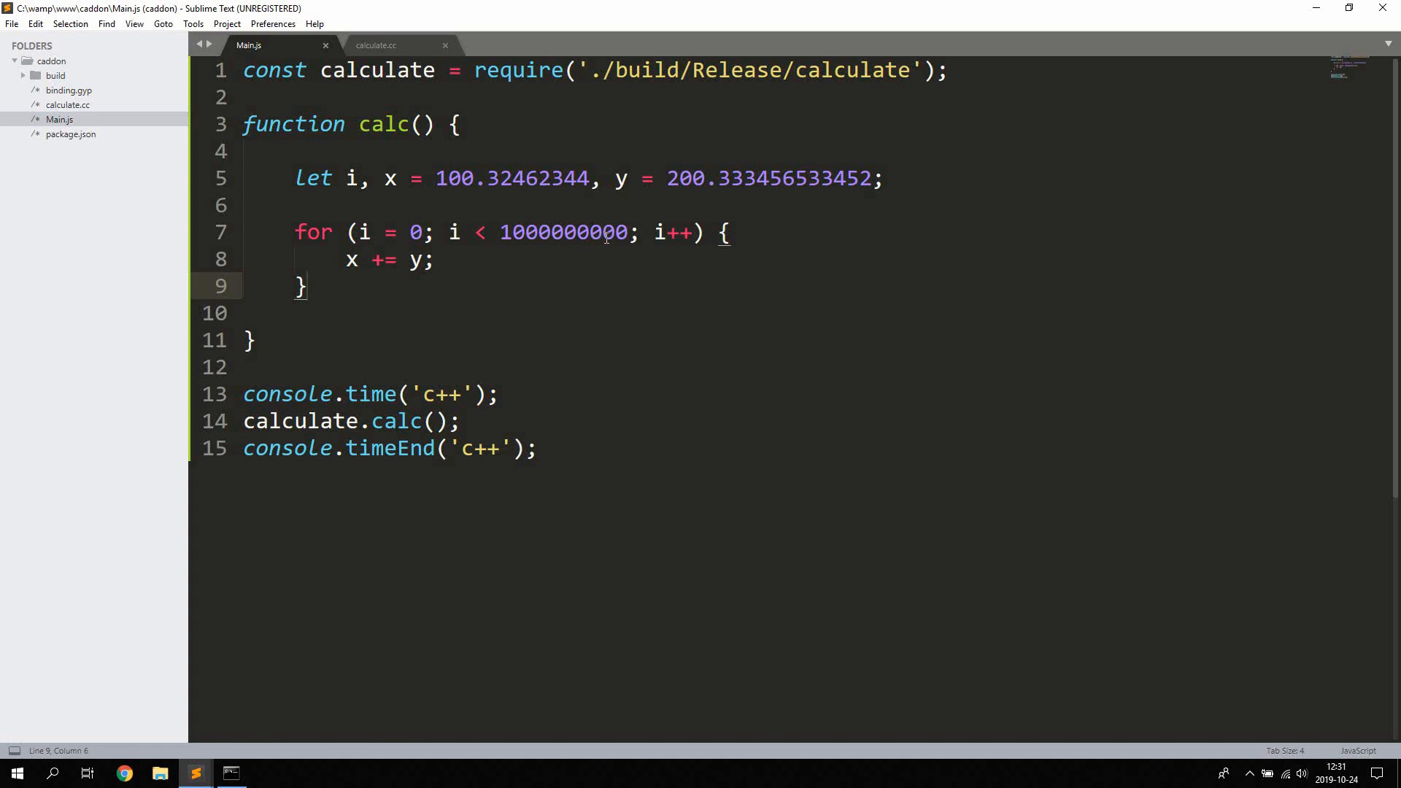
- Assign the result to const total and call calc() below the function
{"action": "type", "text": "const to"}
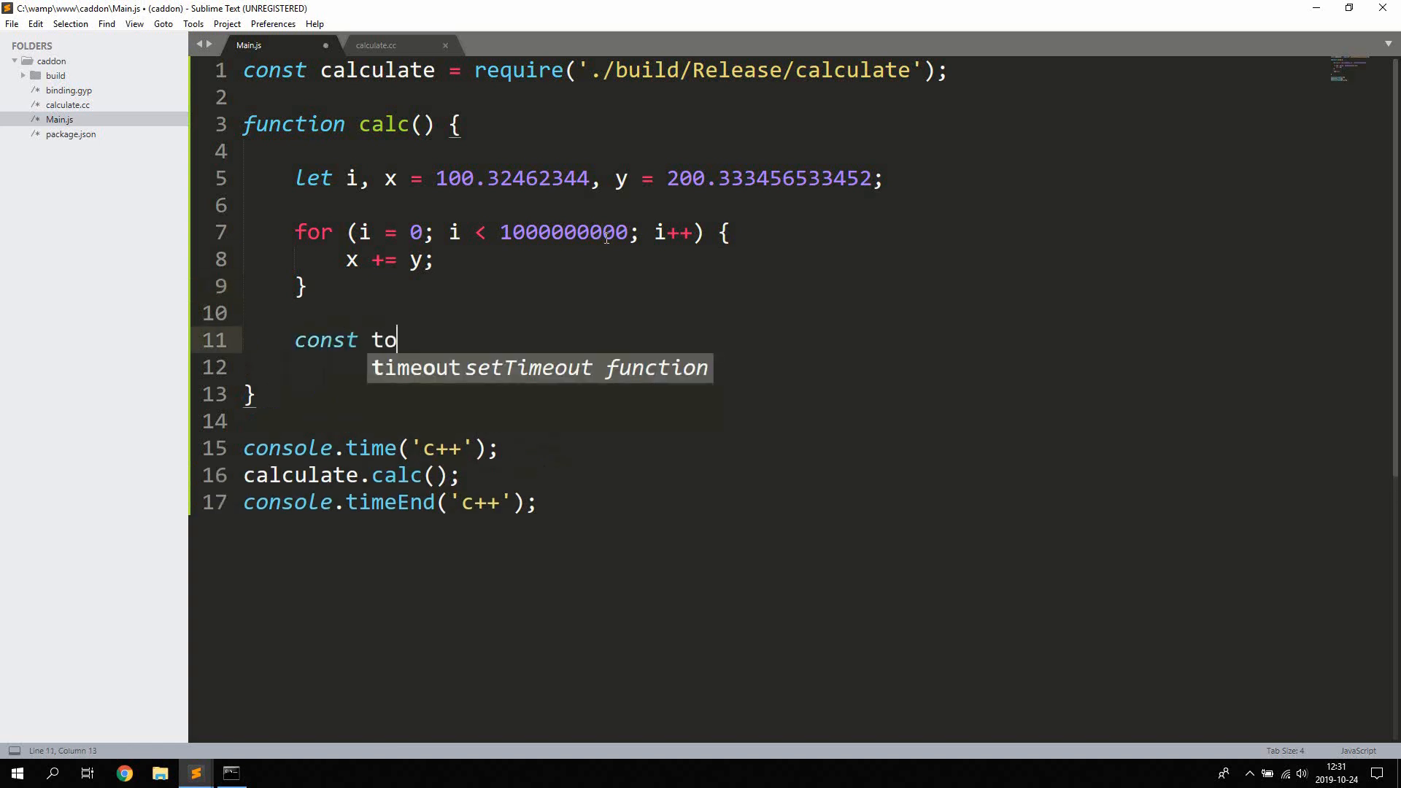
{"action": "type", "text": "tal = x;"}
{"action": "left_click", "coordinate": [482, 368]}
{"action": "type", "text": "return total;"}
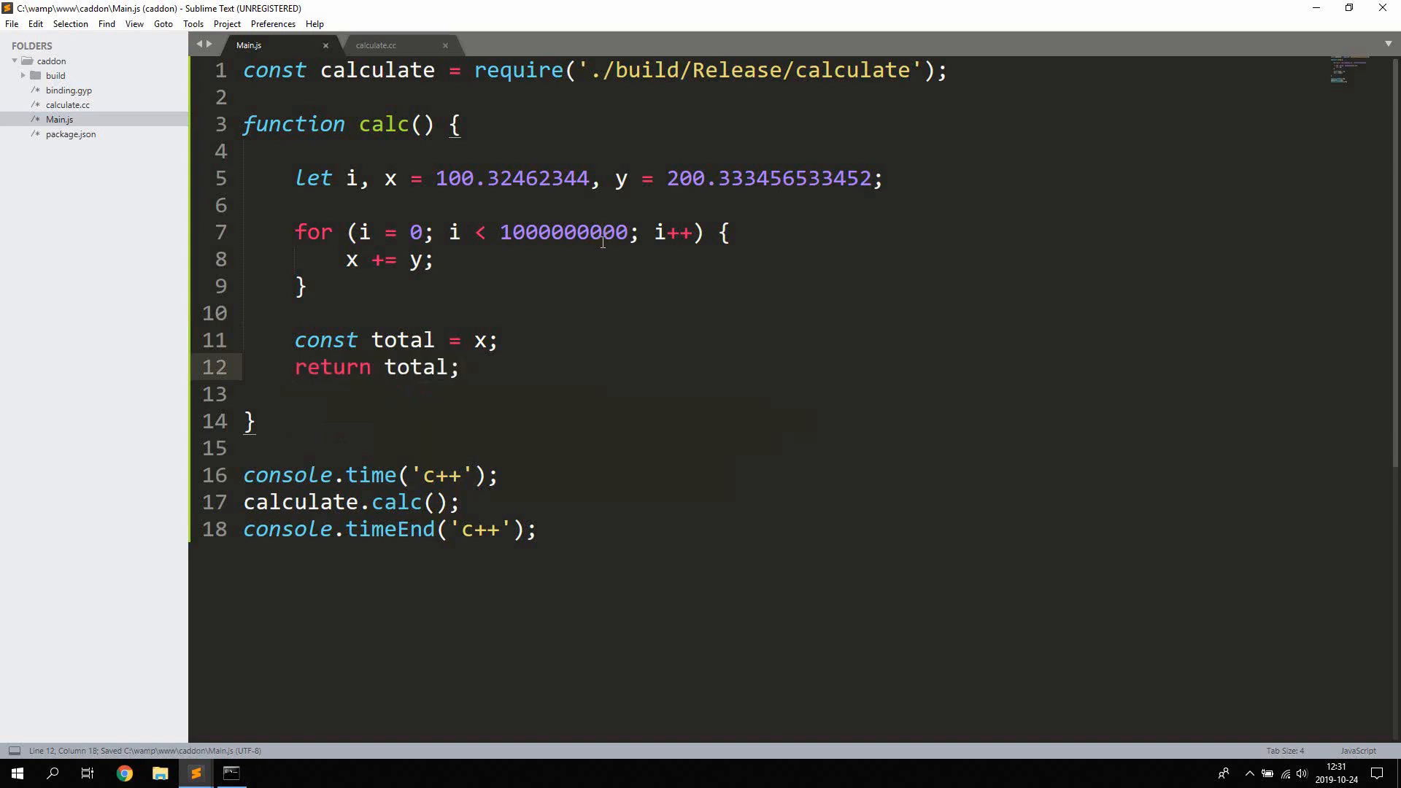
{"action": "type", "text": "c"}
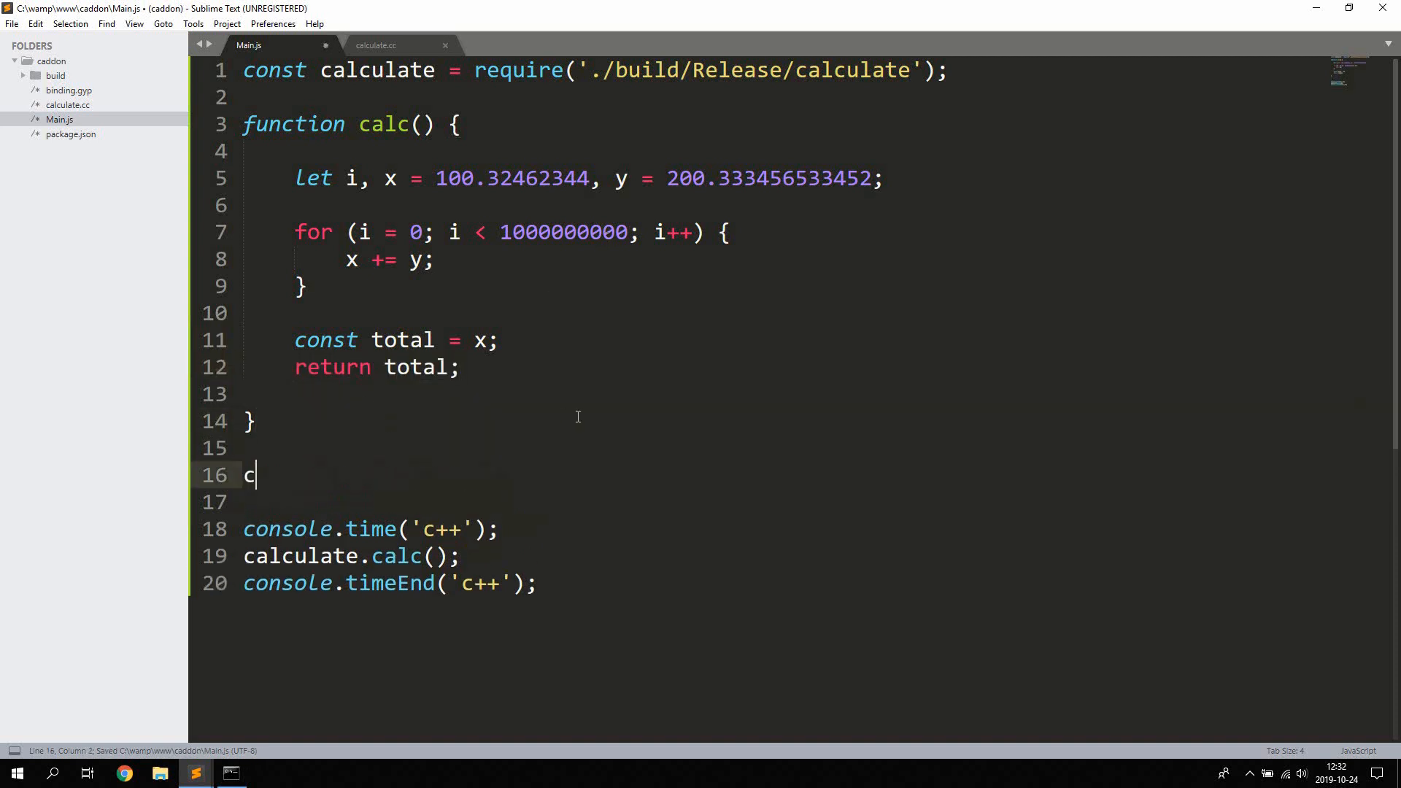
{"action": "type", "text": "alc();"}
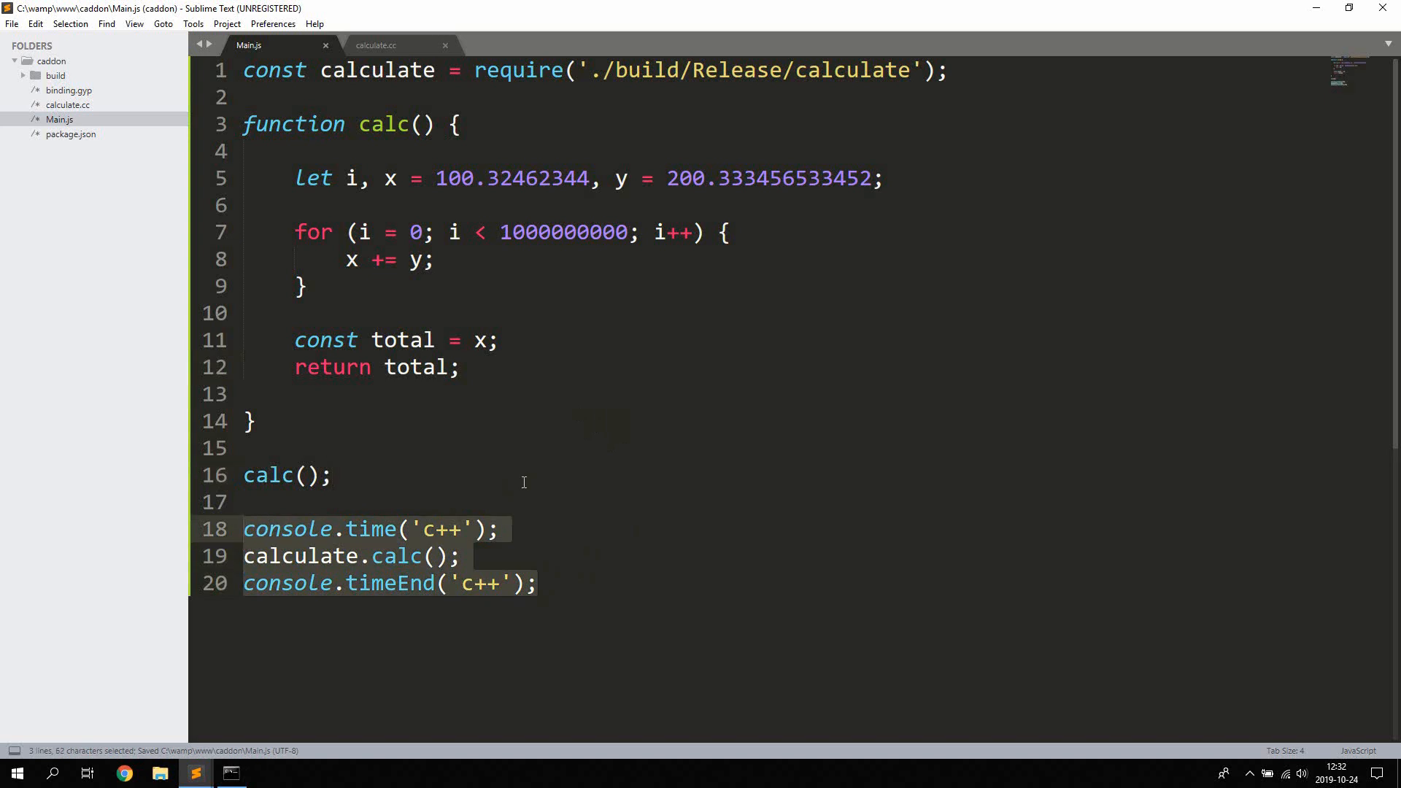
- Move the c++ timing block above and relabel a copy 'js' around the JavaScript calc()
{"action": "key", "text": "ctrl+b"}
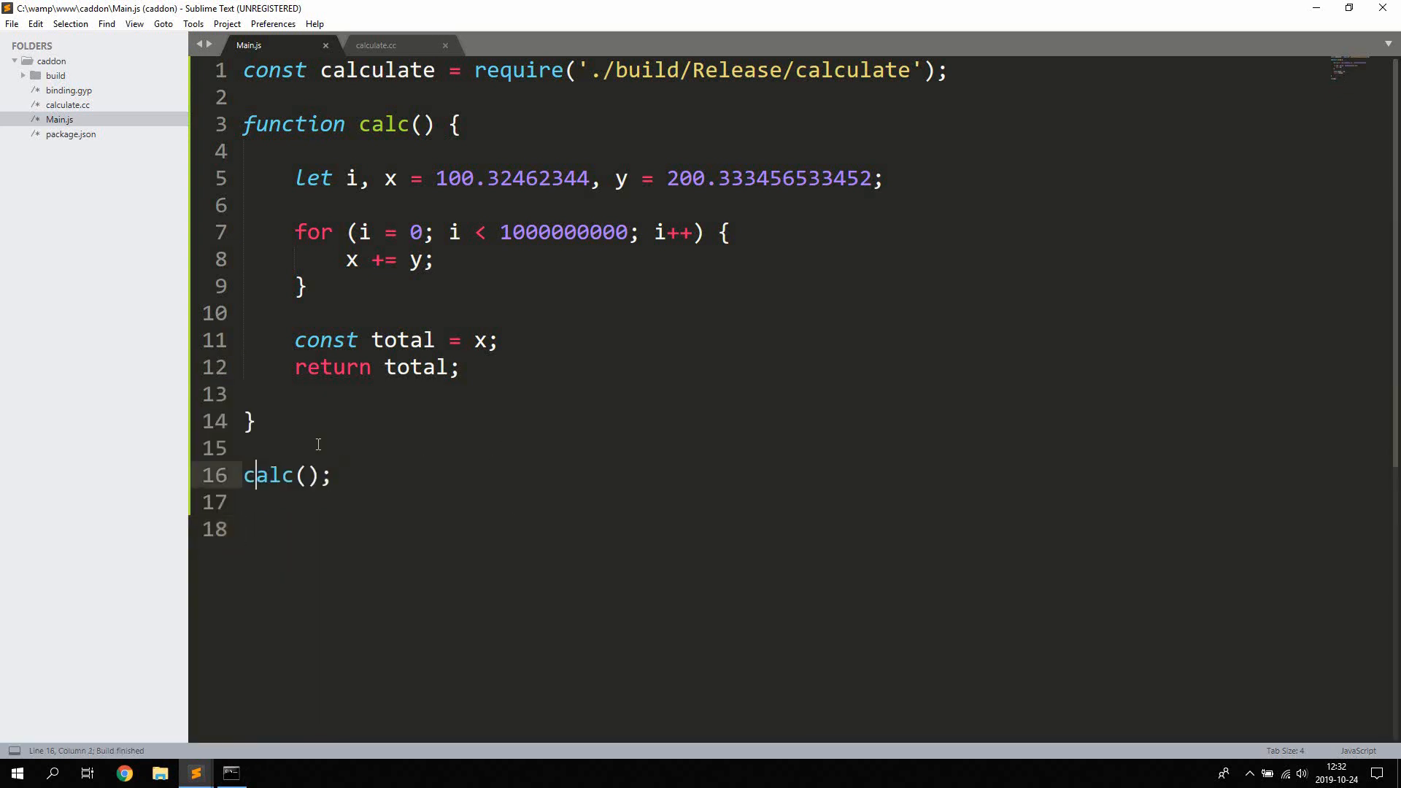
{"action": "type", "text": "console.log"}
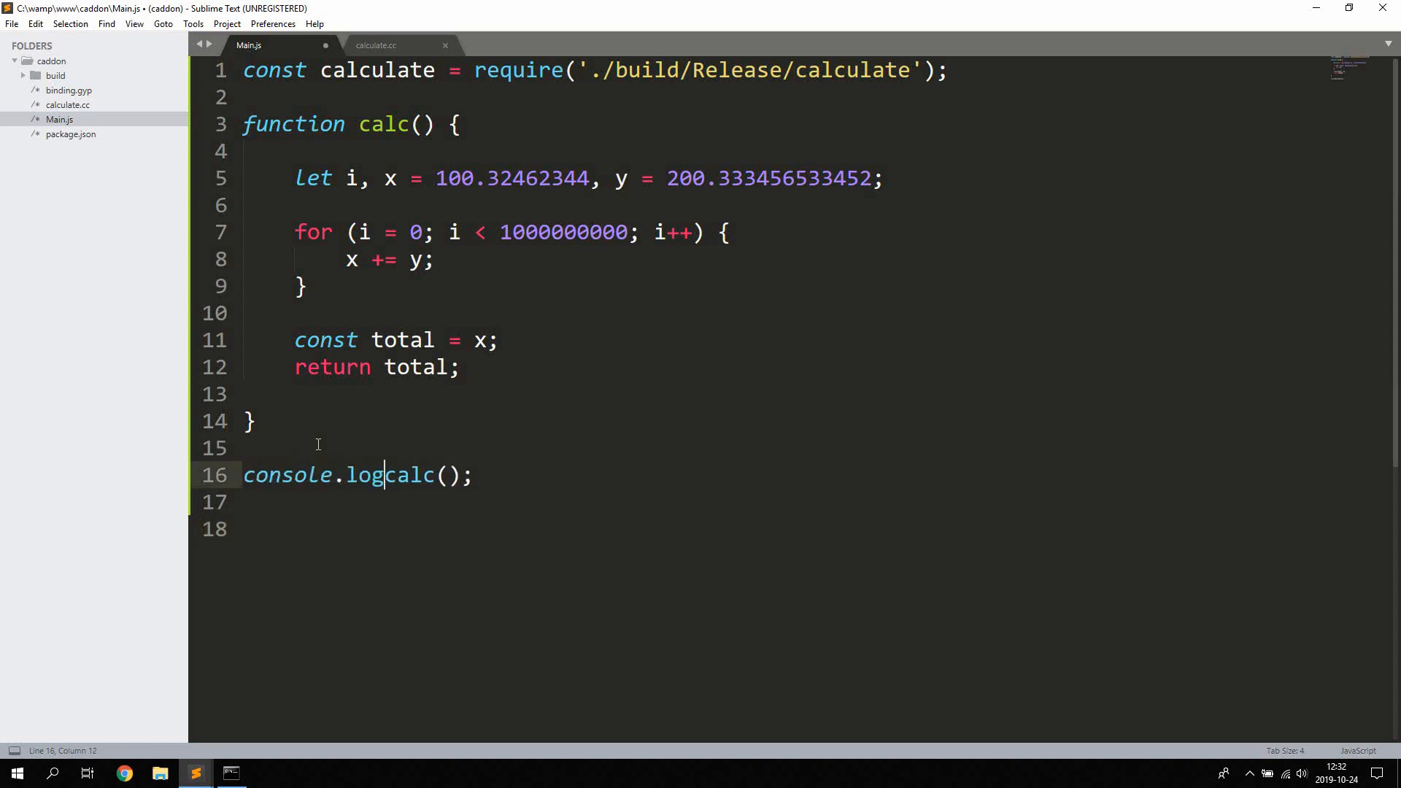
{"action": "type", "text": "(calc()"}
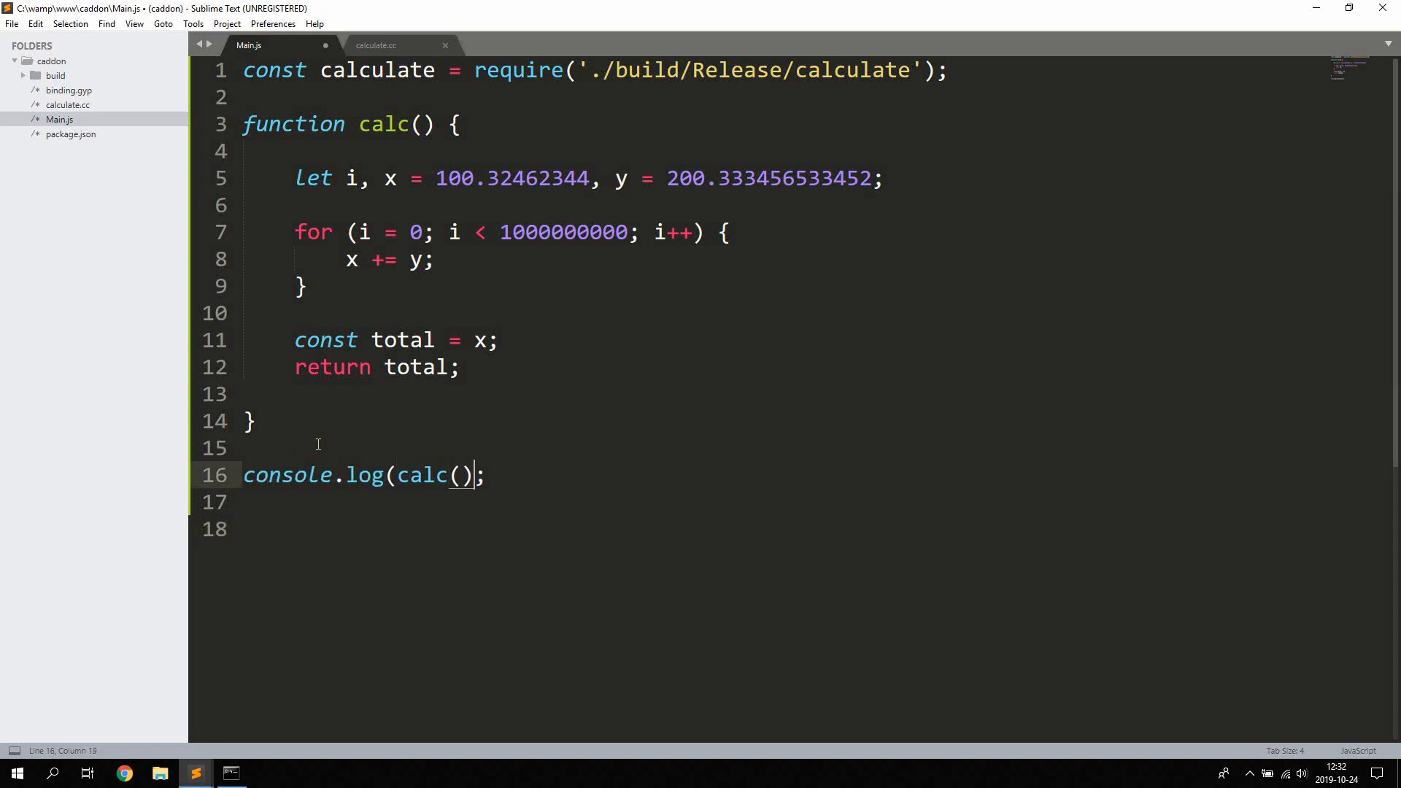
{"action": "key", "text": "ctrl+b"}
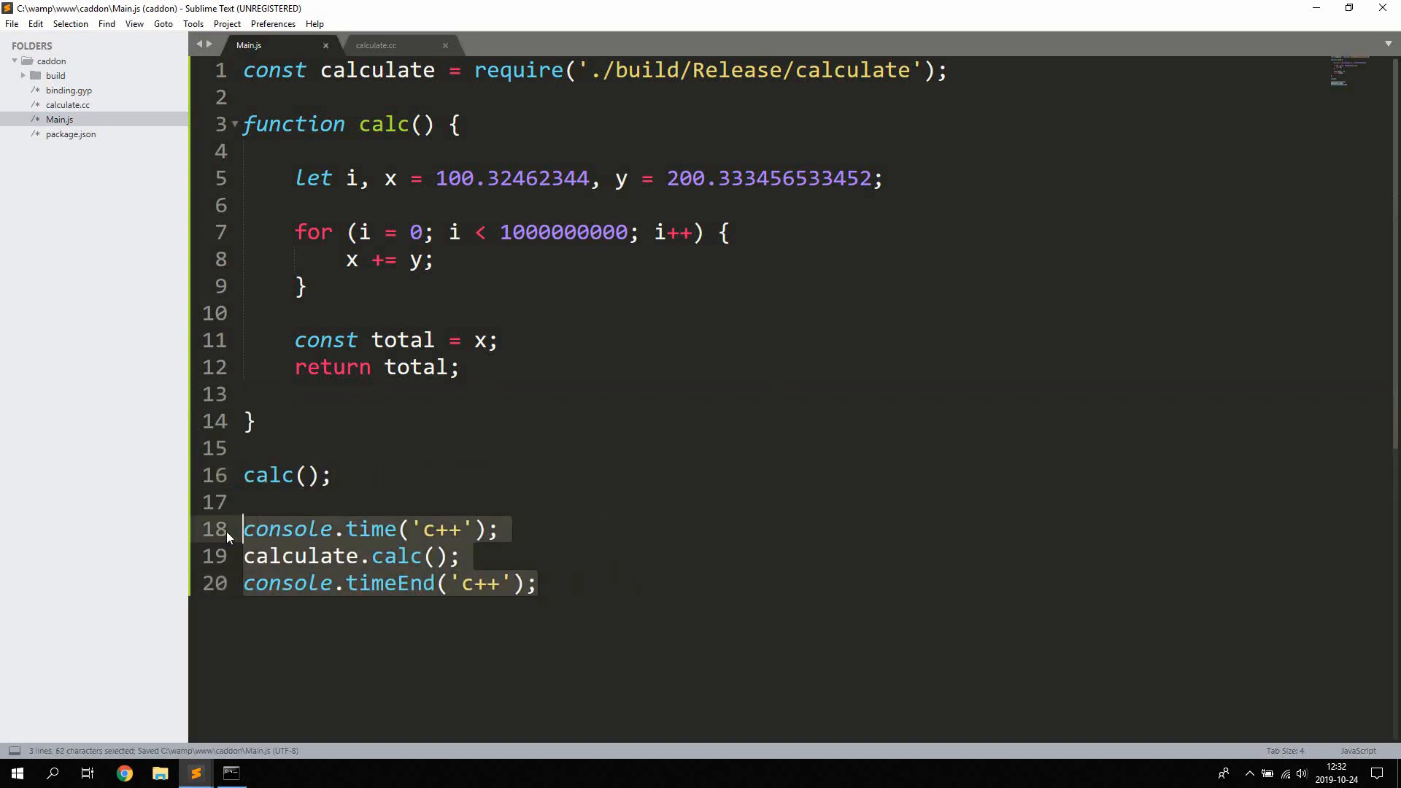
{"action": "key", "text": "ctrl+v"}
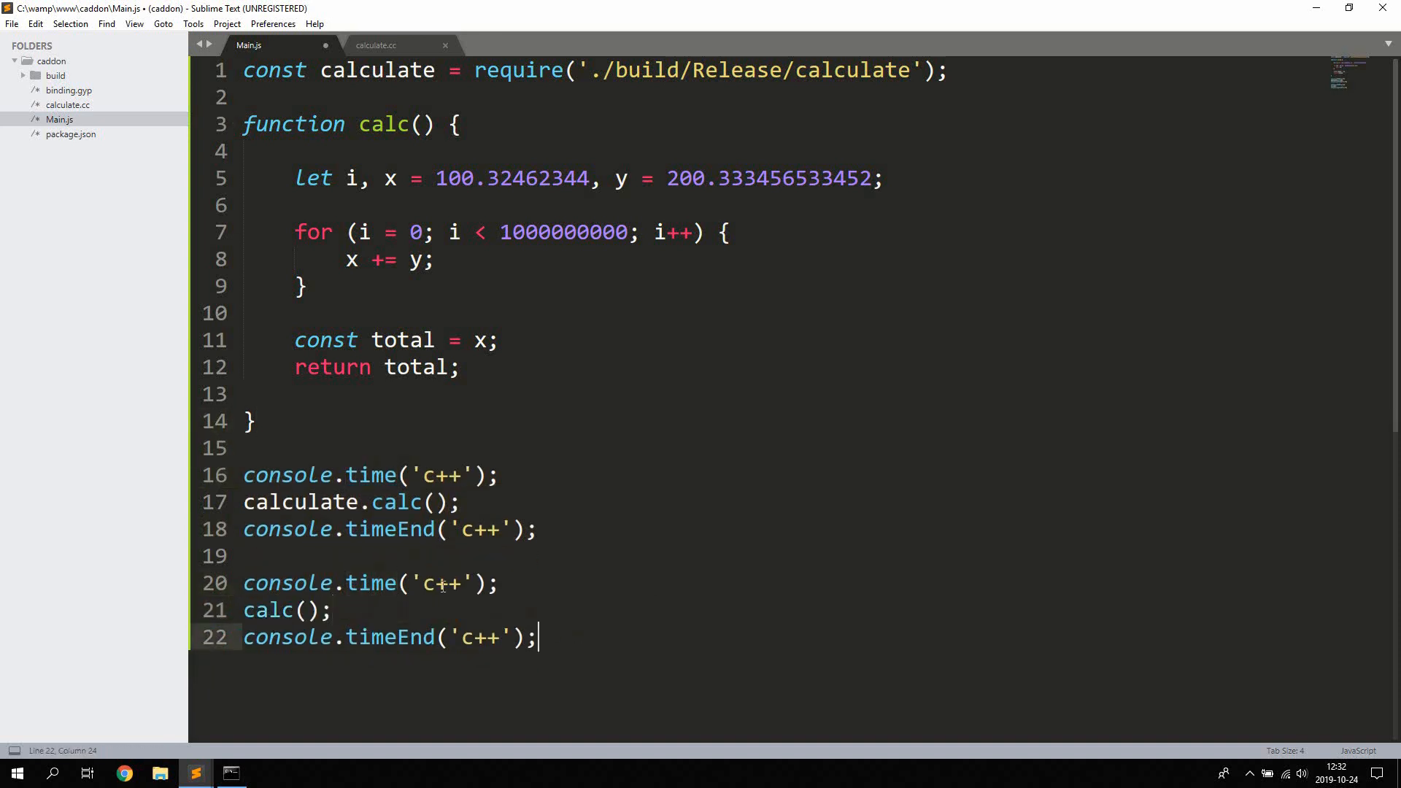
{"action": "type", "text": "js"}
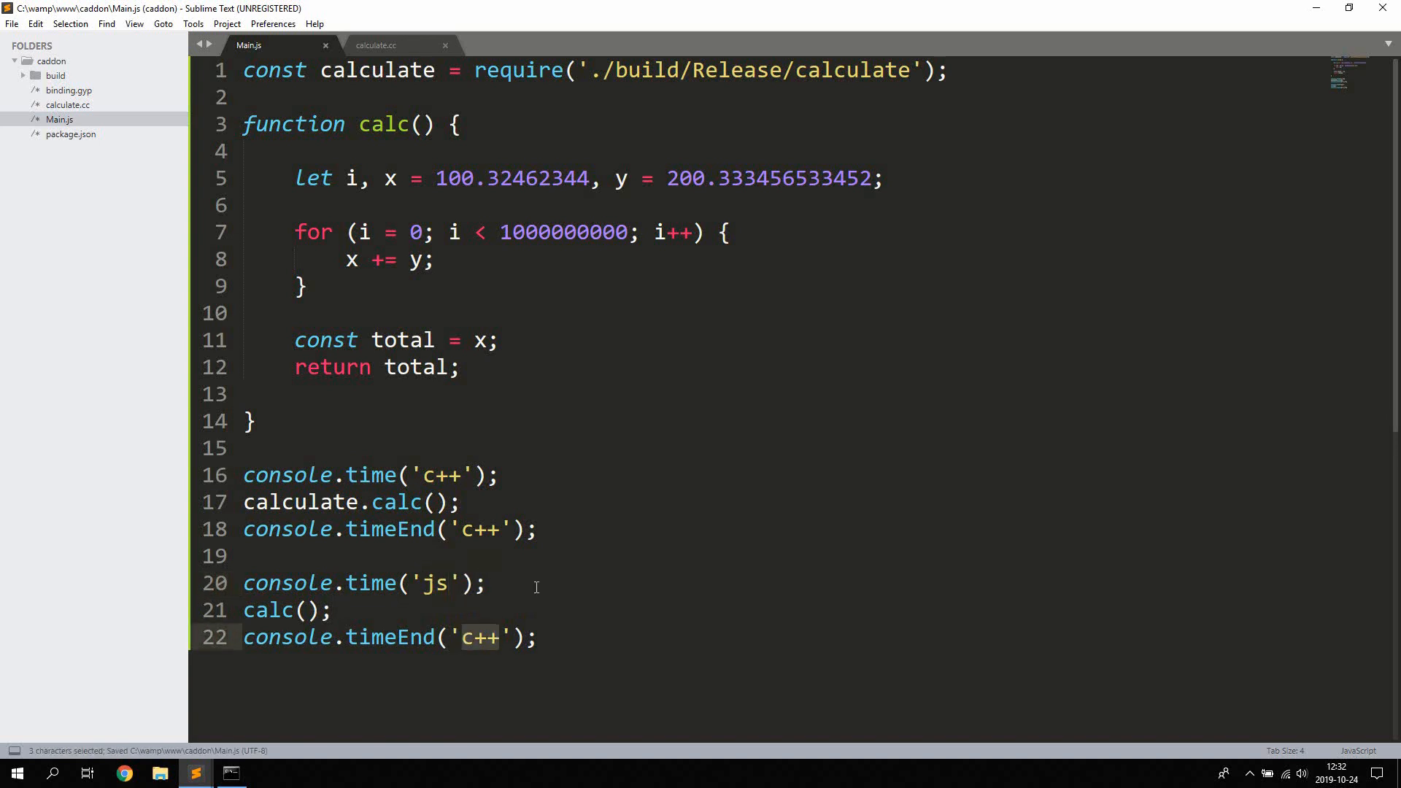
{"action": "type", "text": "js"}
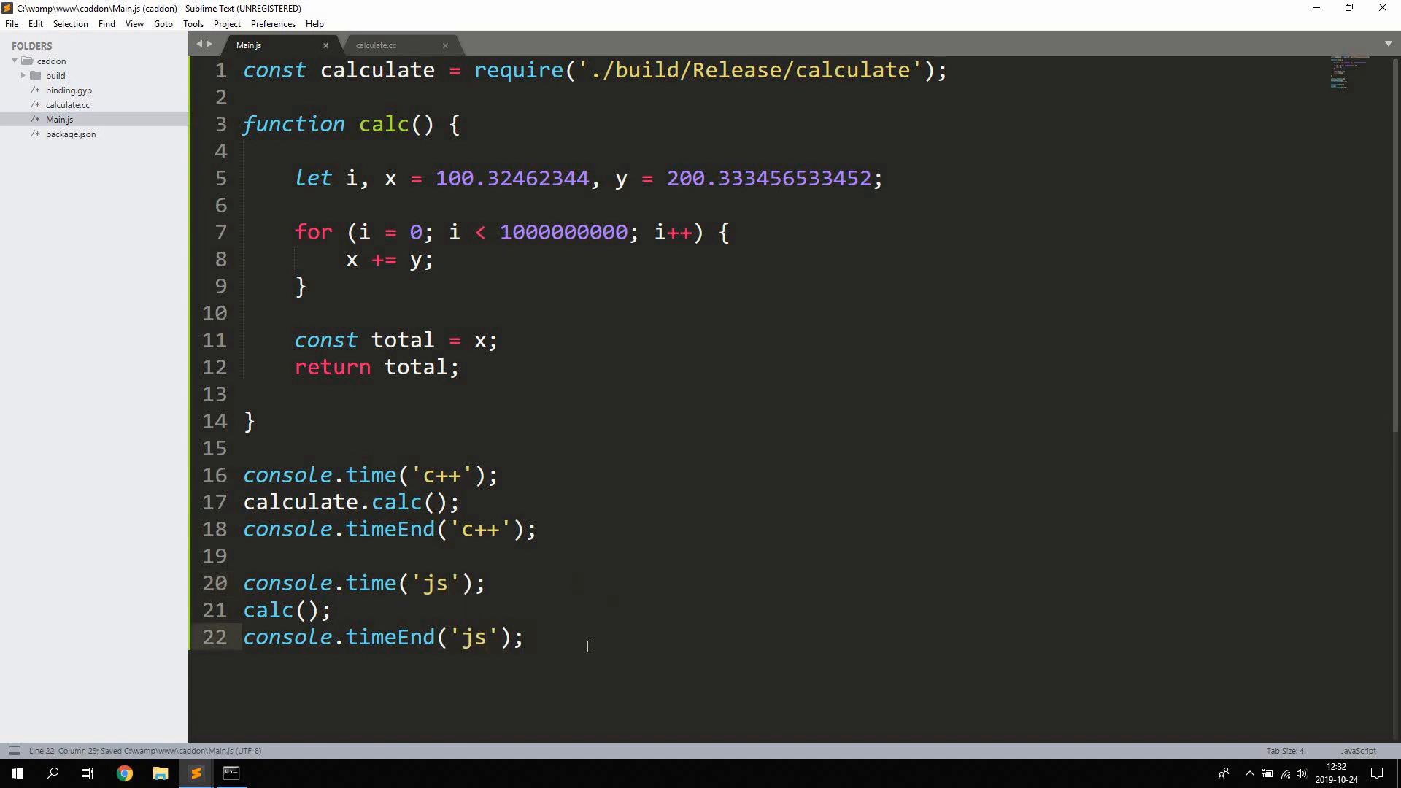
{"action": "mouse_move", "coordinate": [438, 521]}
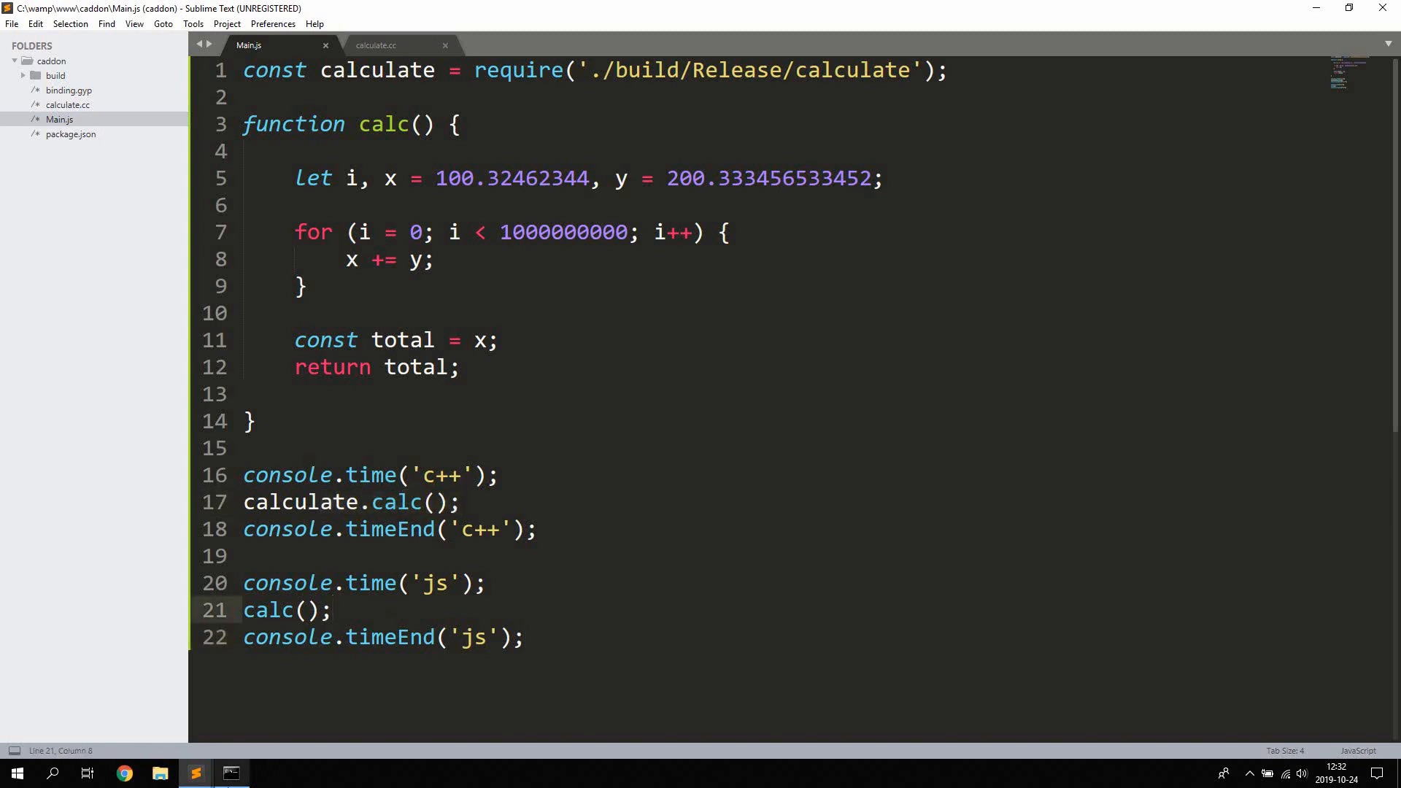
- Run node main repeatedly, comparing c++ and js timings of about 1015–1025 ms
{"action": "left_click", "coordinate": [231, 773]}
{"action": "type", "text": "node main"}
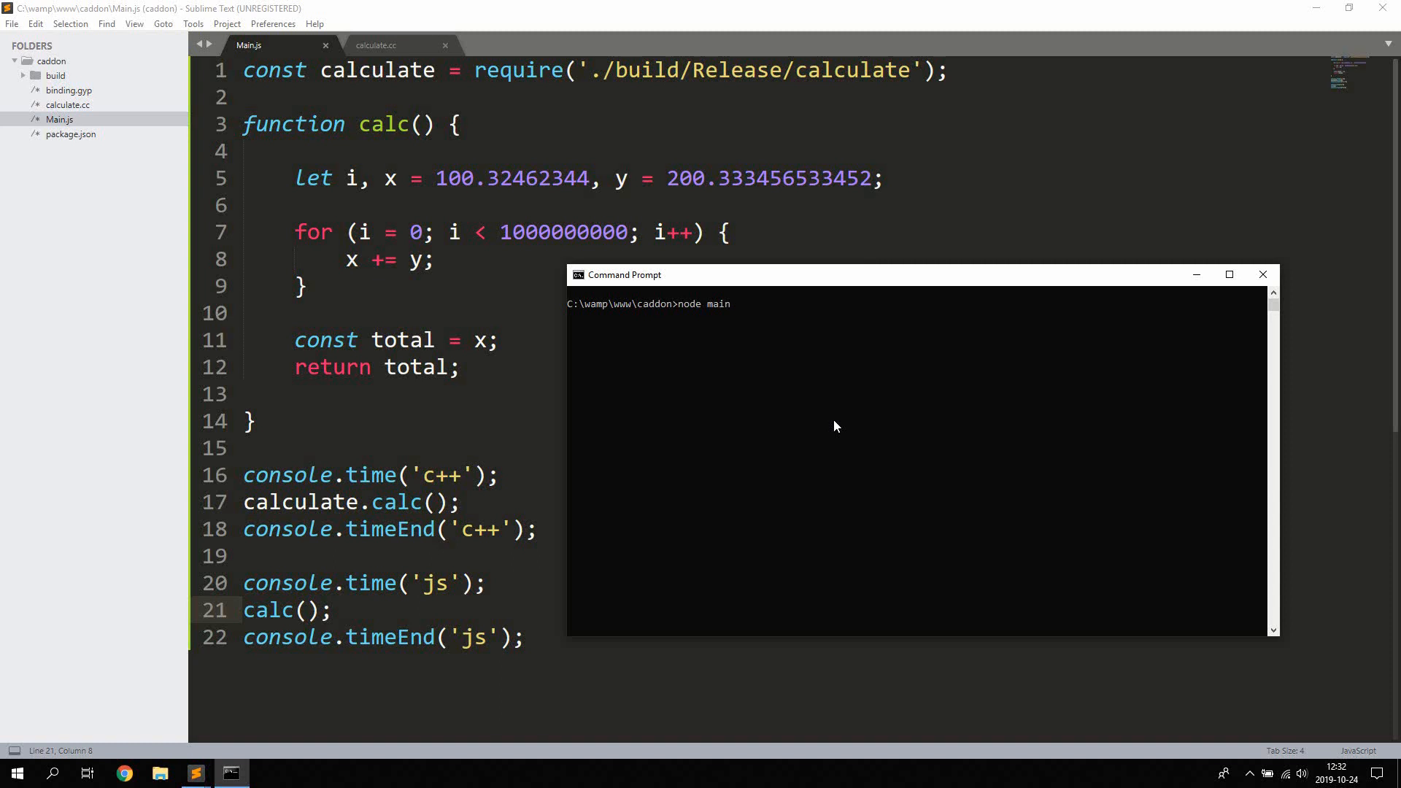
{"action": "key", "text": "Return"}
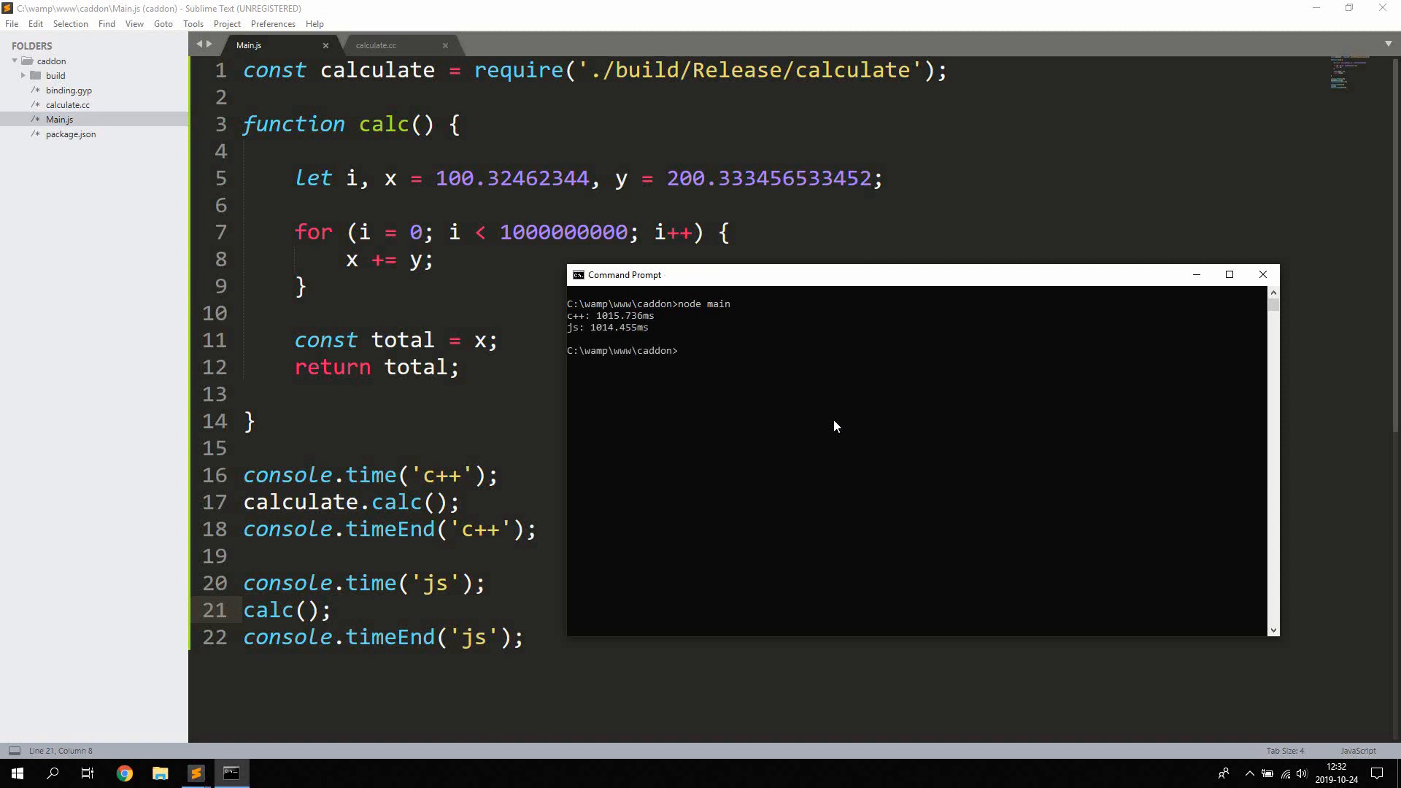
{"action": "double_click", "coordinate": [596, 327]}
{"action": "type", "text": "node main"}
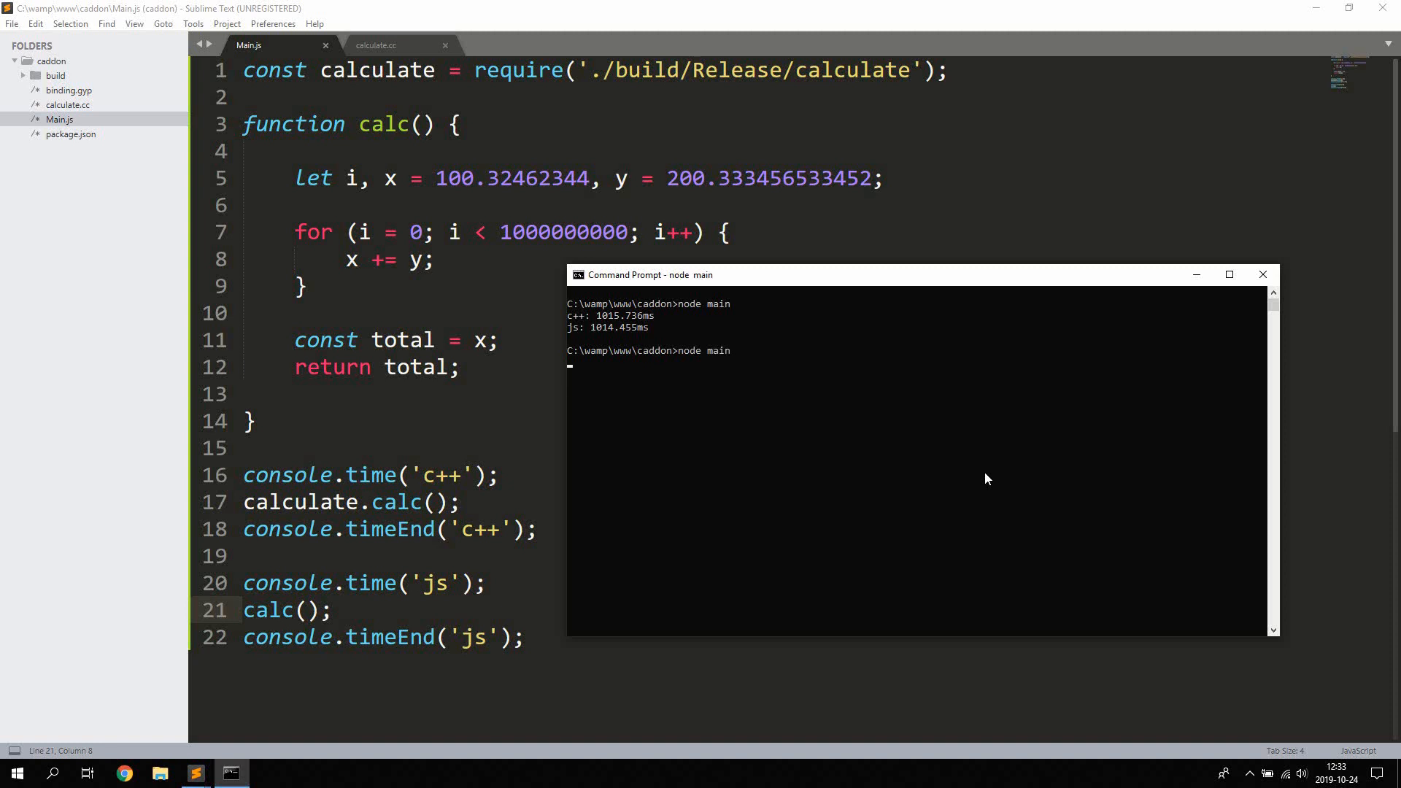
{"action": "key", "text": "Return"}
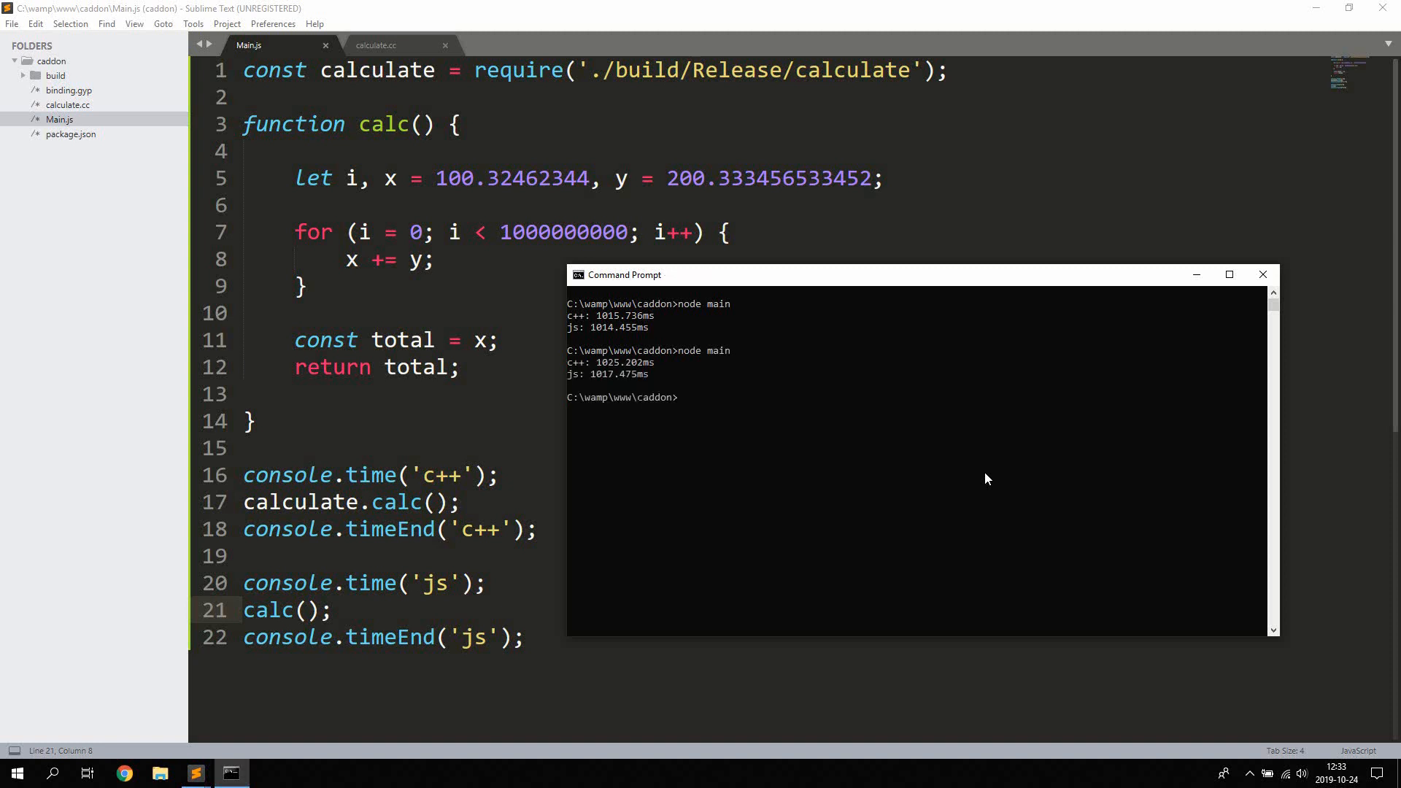
{"action": "type", "text": "node main"}
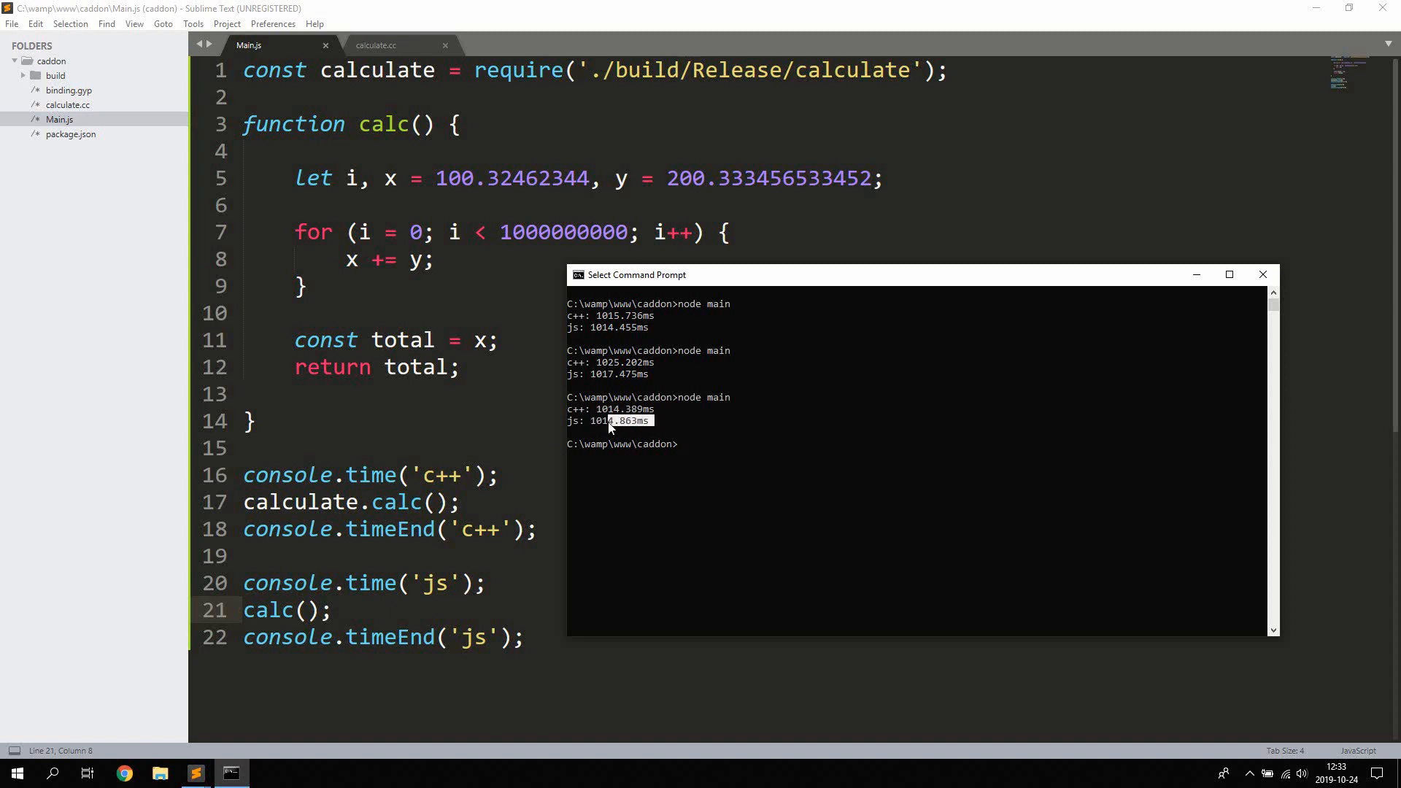
{"action": "left_click", "coordinate": [610, 315]}
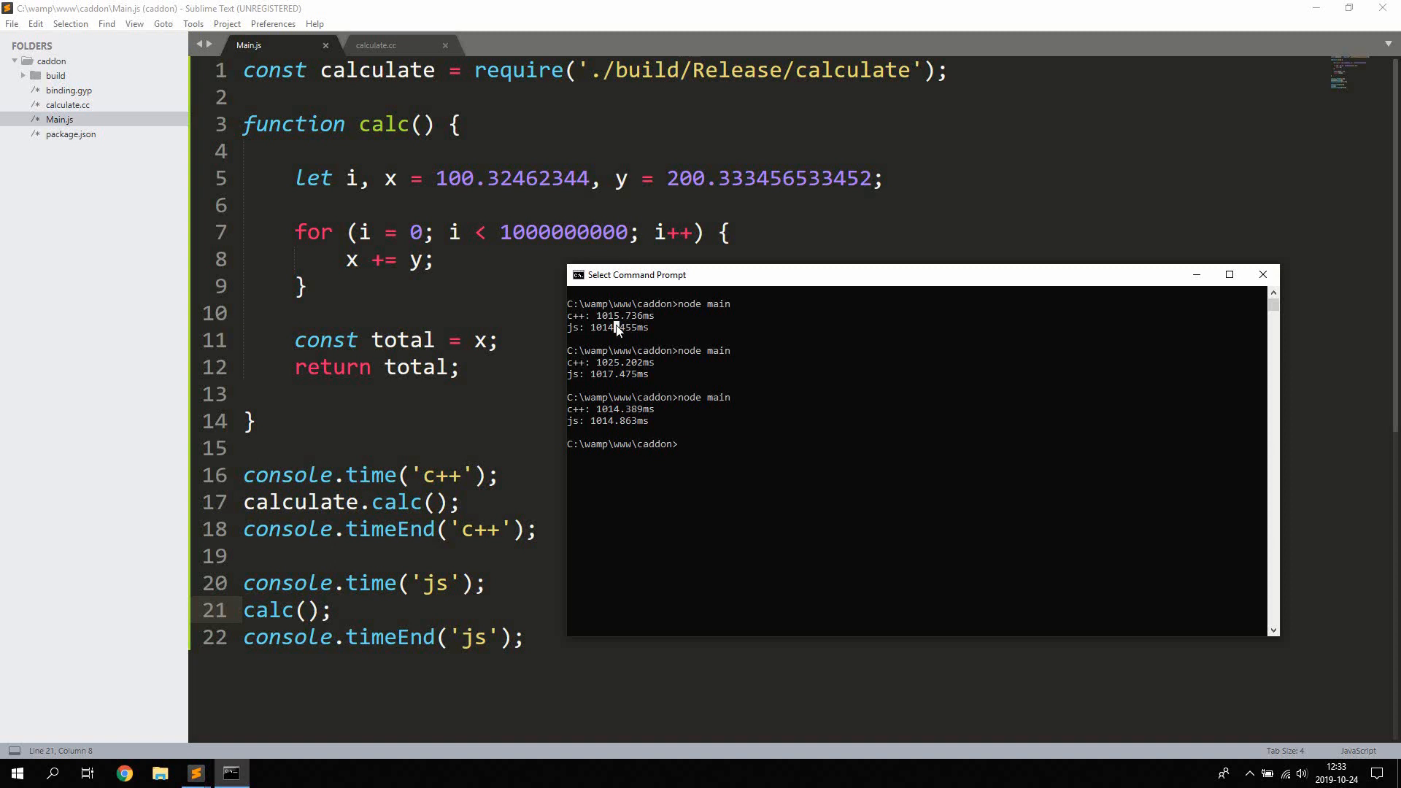
{"action": "double_click", "coordinate": [598, 327]}
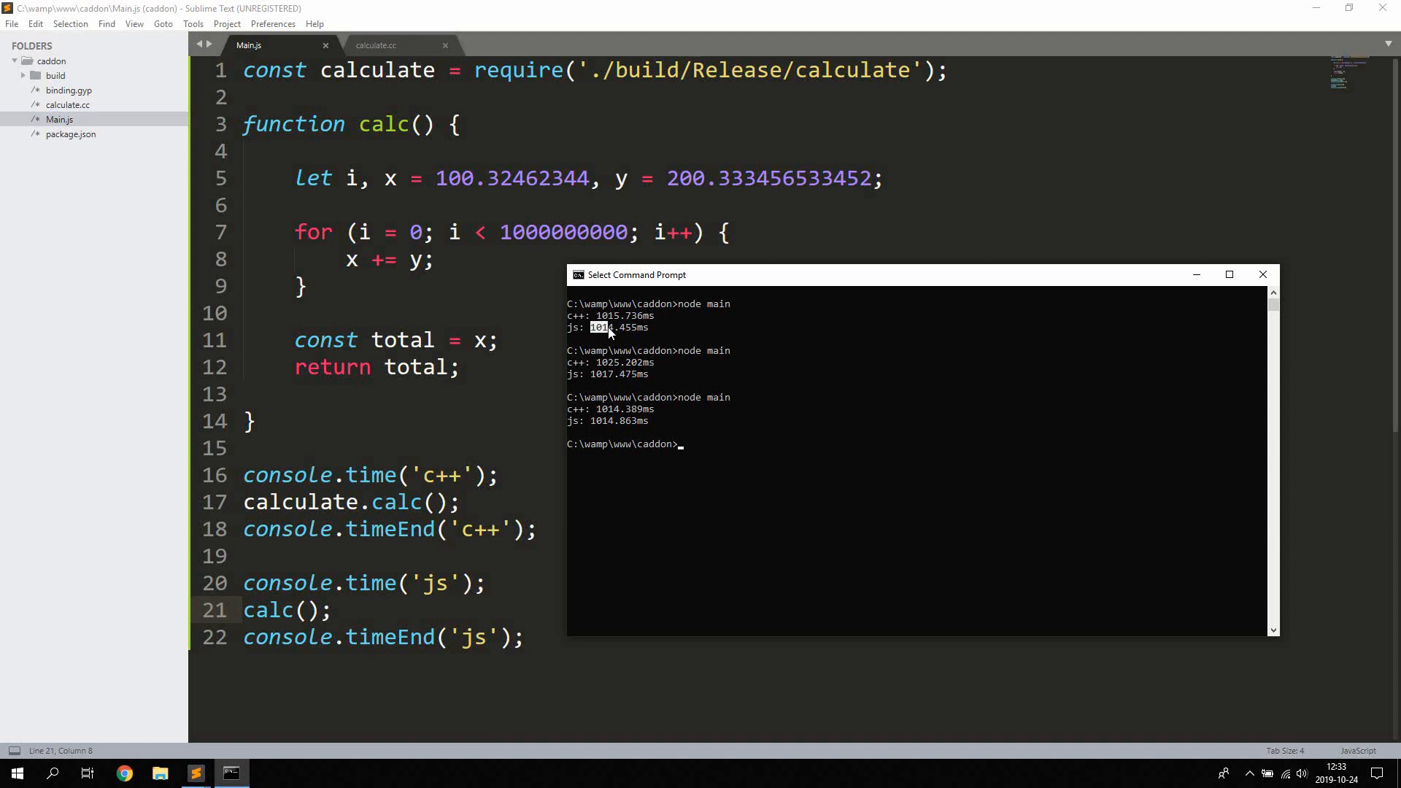
{"action": "mouse_move", "coordinate": [752, 474]}
{"action": "type", "text": "node main"}
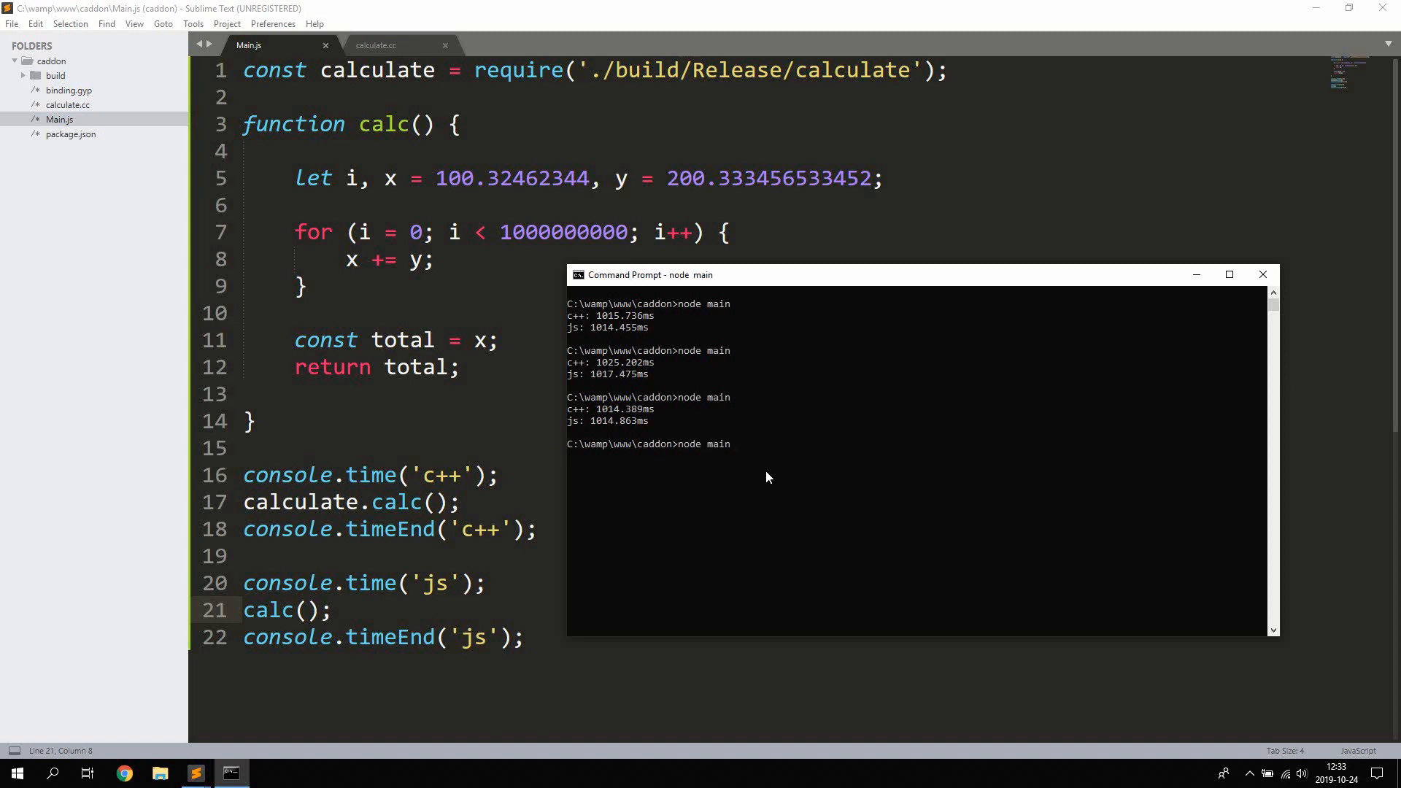
{"action": "key", "text": "Return"}
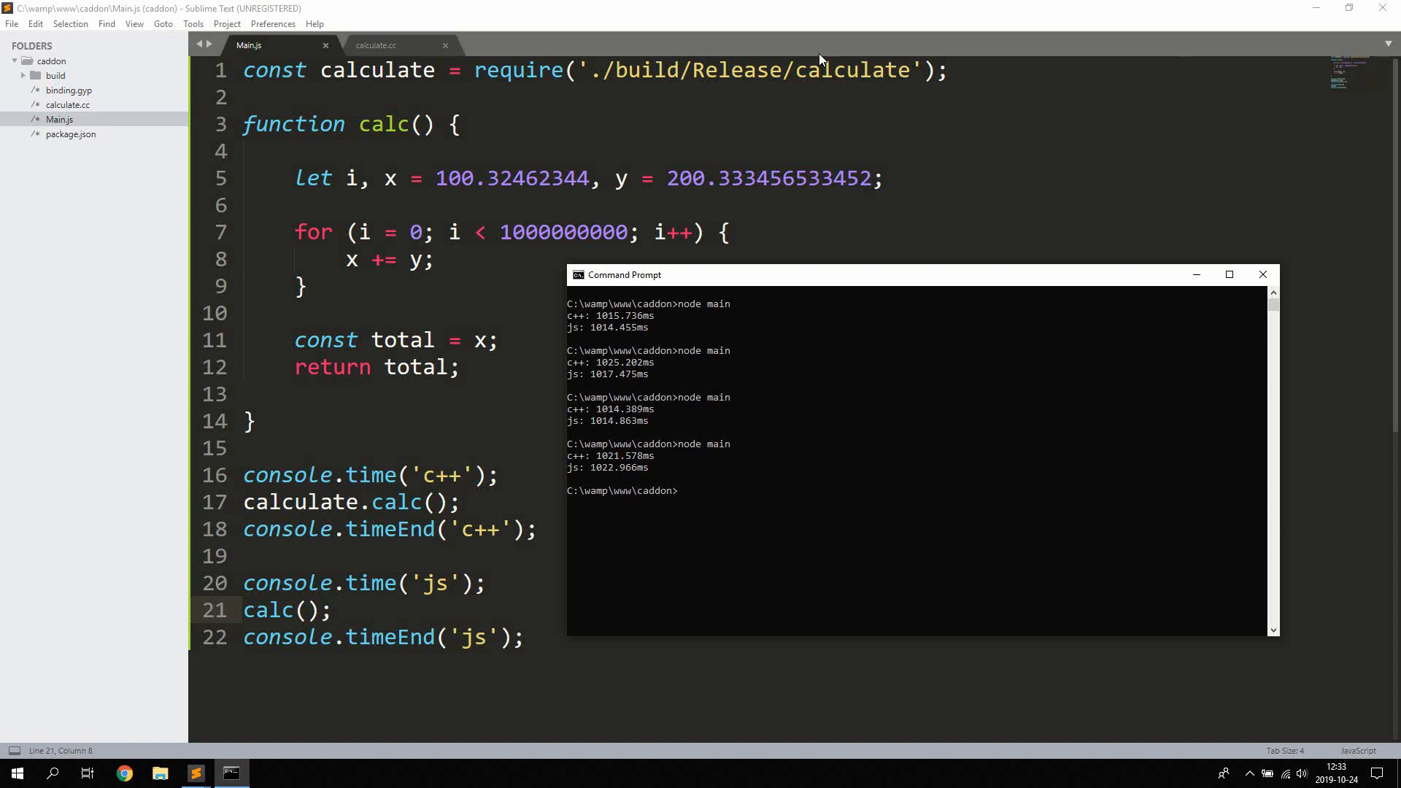
- Compare calculate.cc's C++ loop against Main.js's JavaScript calc by switching between the tabs
{"action": "left_click", "coordinate": [375, 44]}
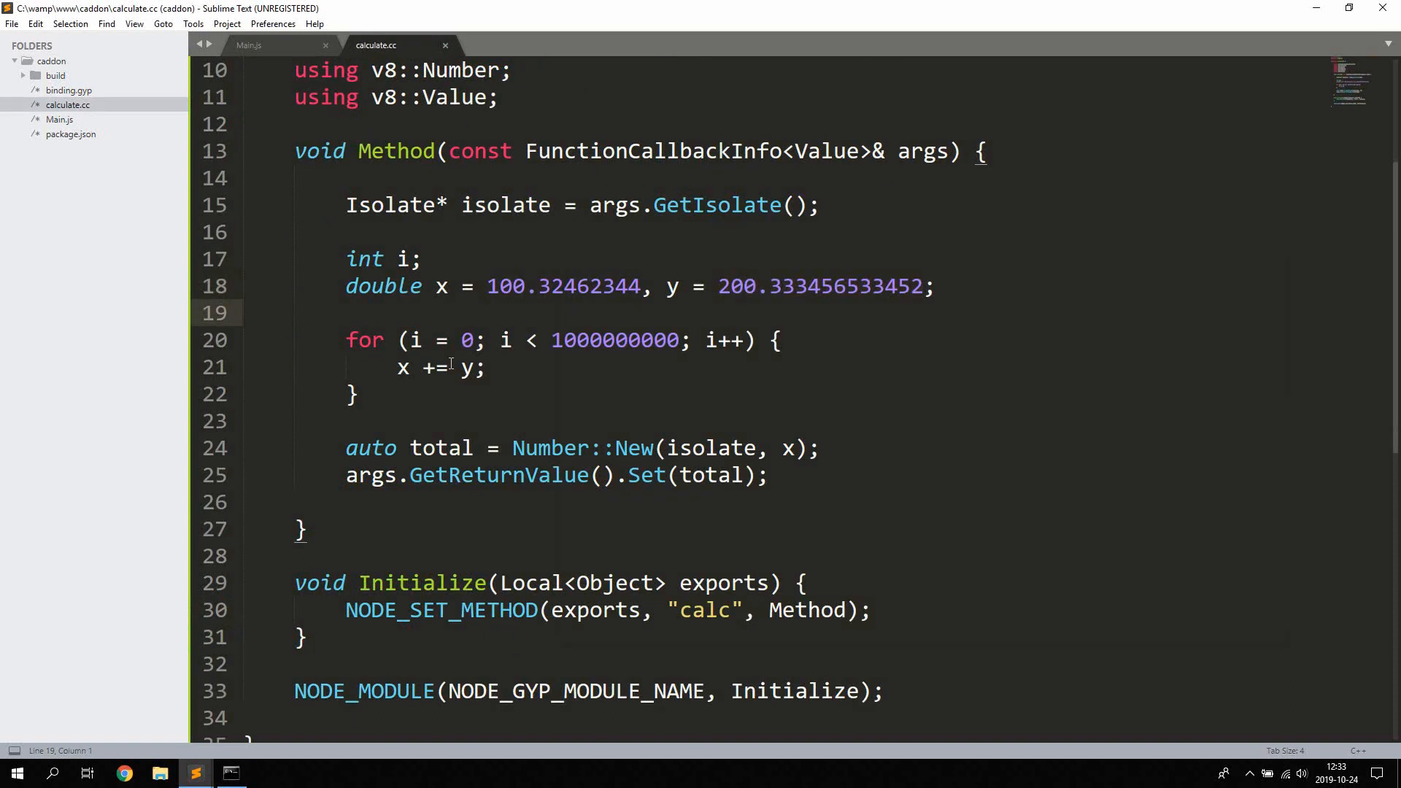
{"action": "mouse_move", "coordinate": [263, 48]}
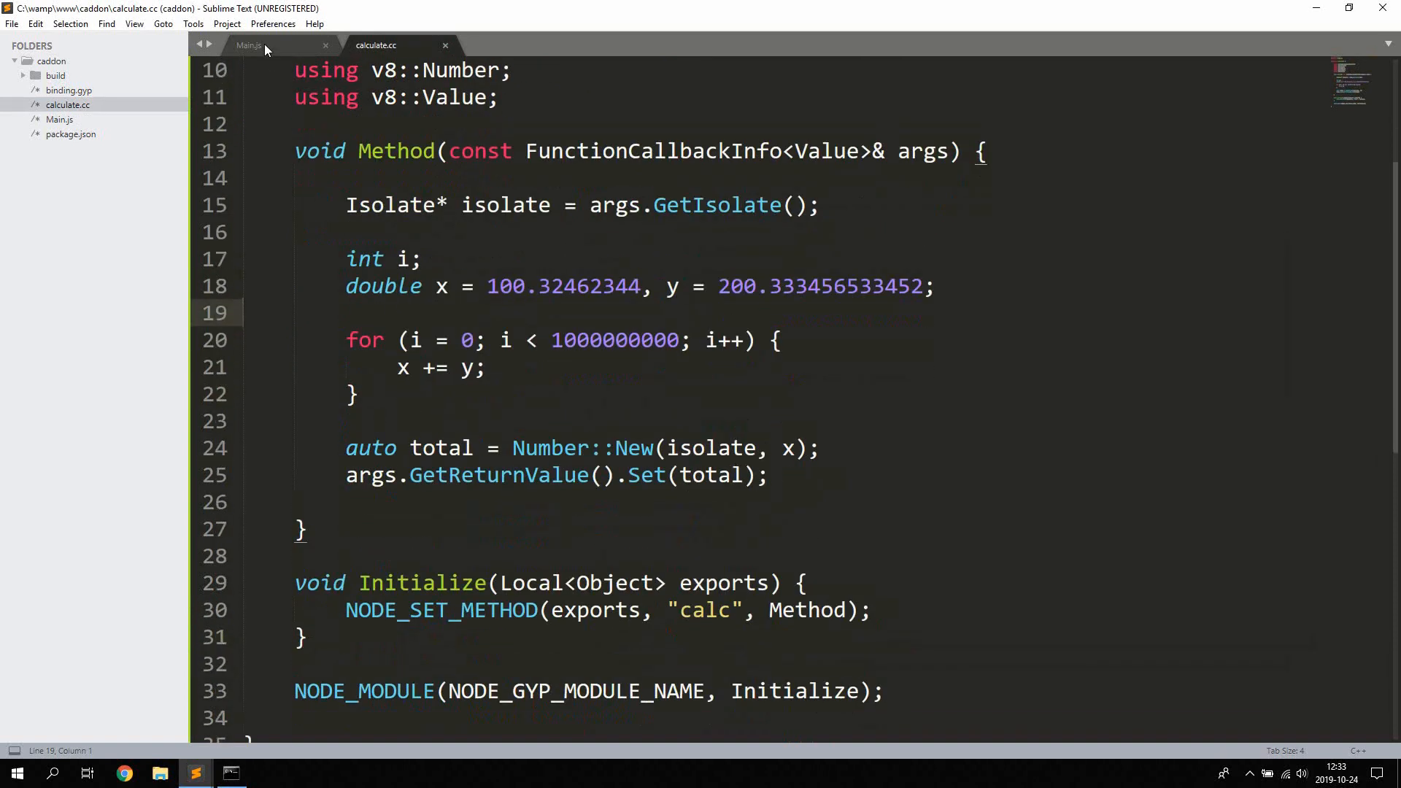
{"action": "left_click", "coordinate": [248, 44]}
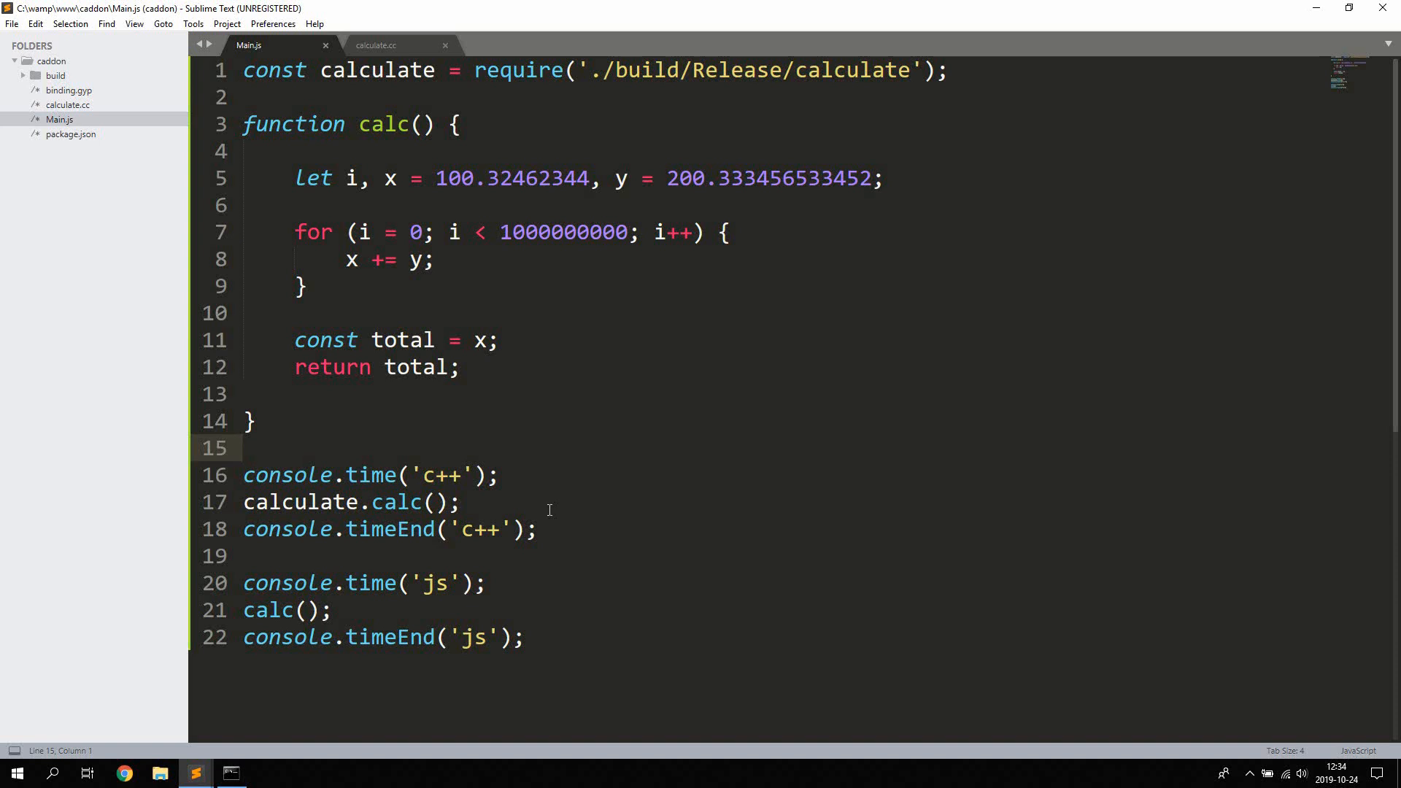
{"action": "left_click", "coordinate": [536, 529]}
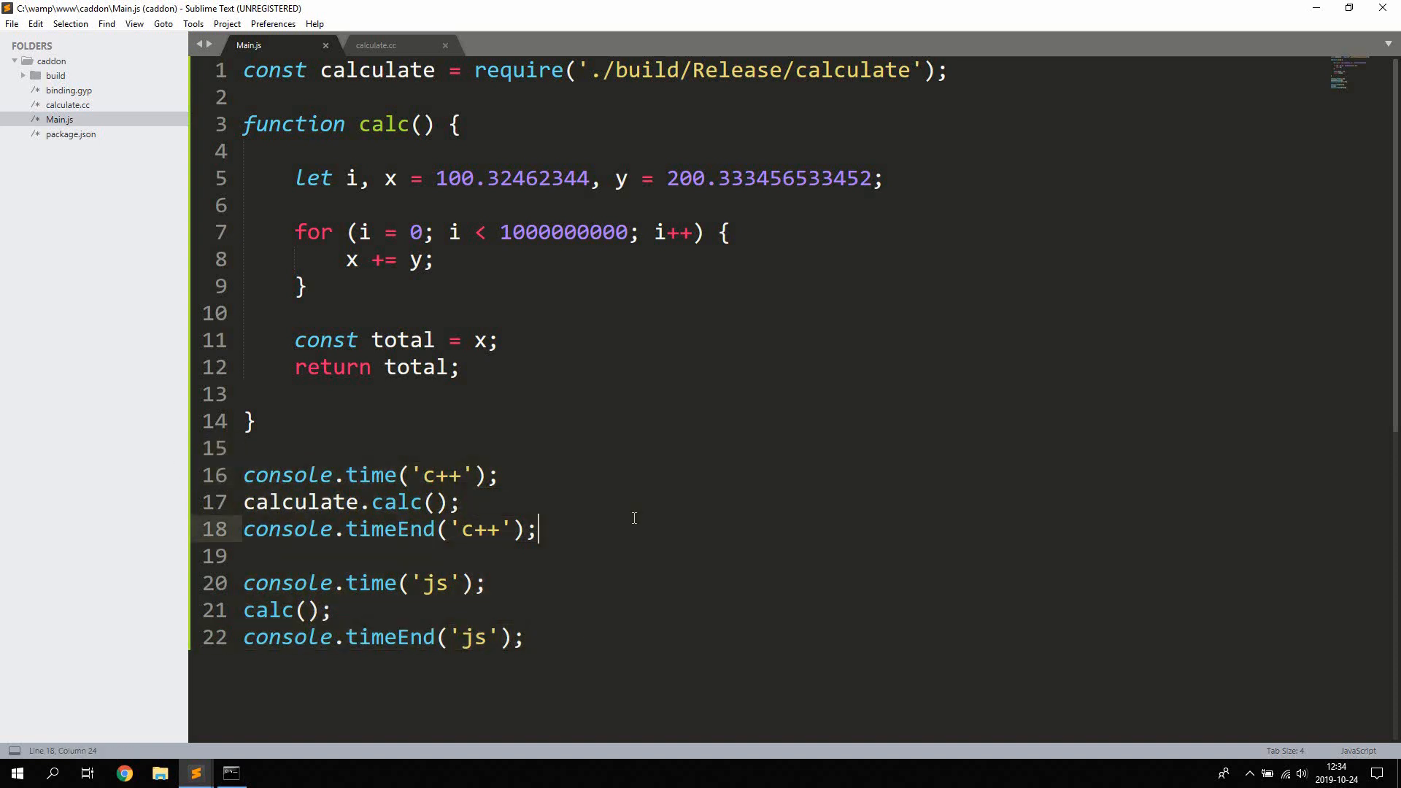
{"action": "mouse_move", "coordinate": [560, 376]}
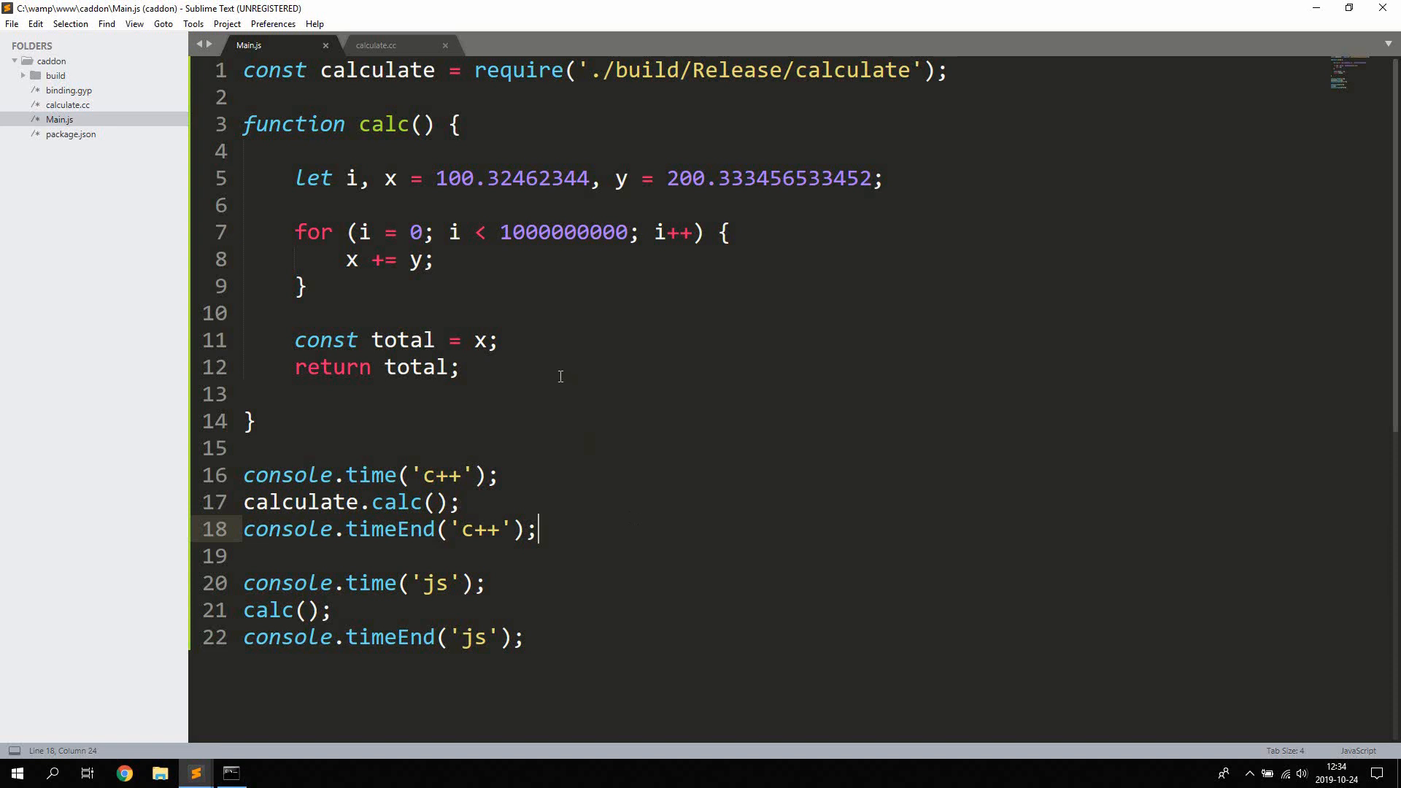
{"action": "left_click", "coordinate": [374, 44]}
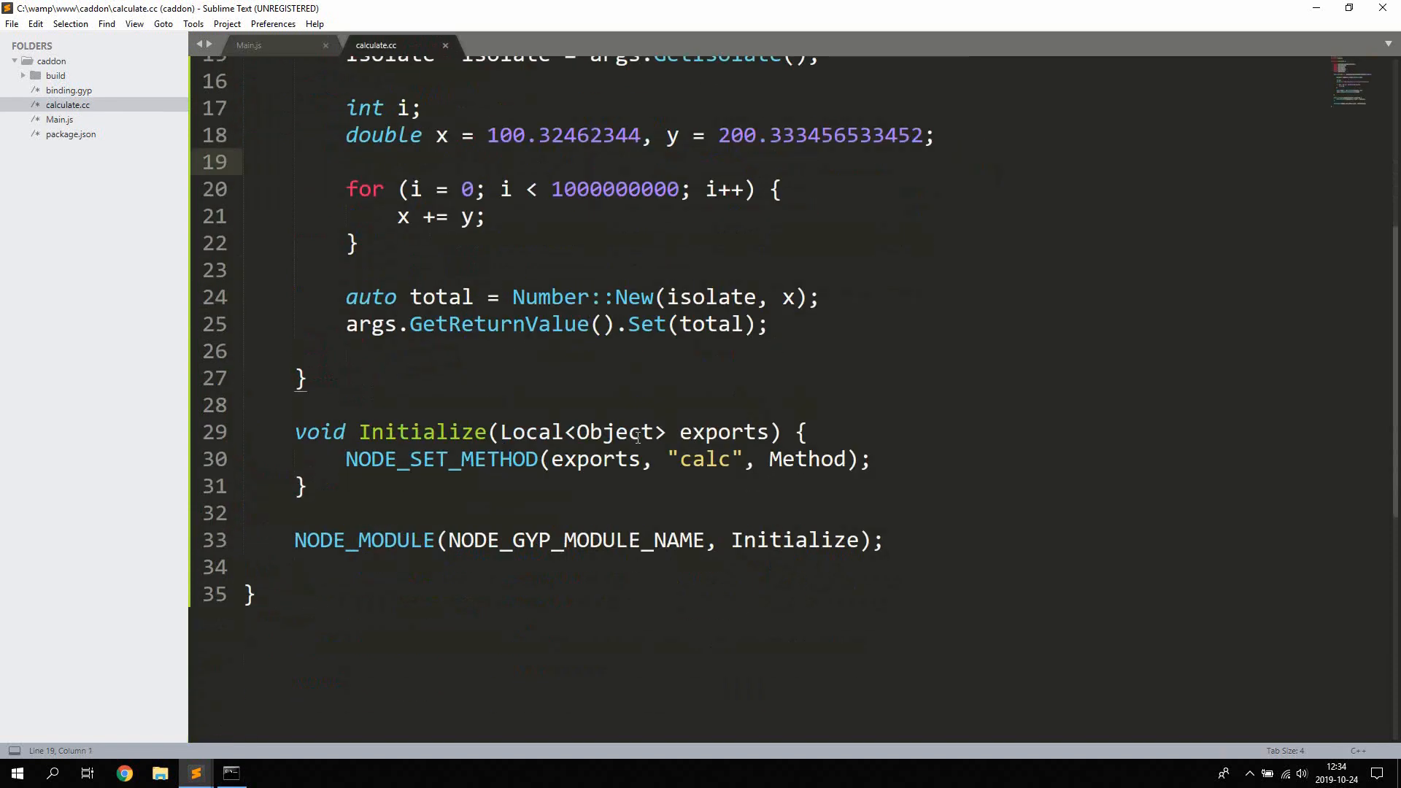
{"action": "scroll", "scroll_direction": "up", "scroll_amount": 3}
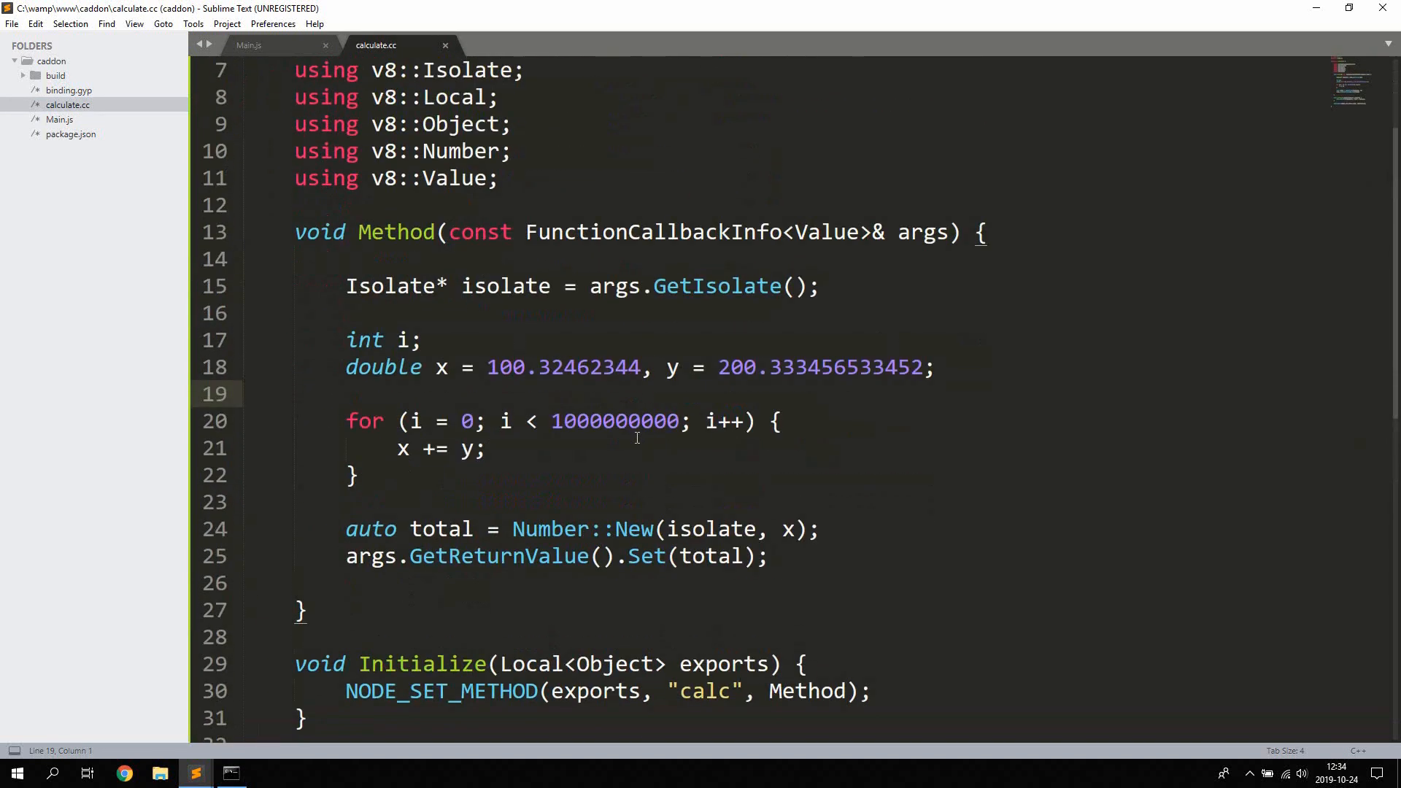
{"action": "mouse_move", "coordinate": [838, 441]}
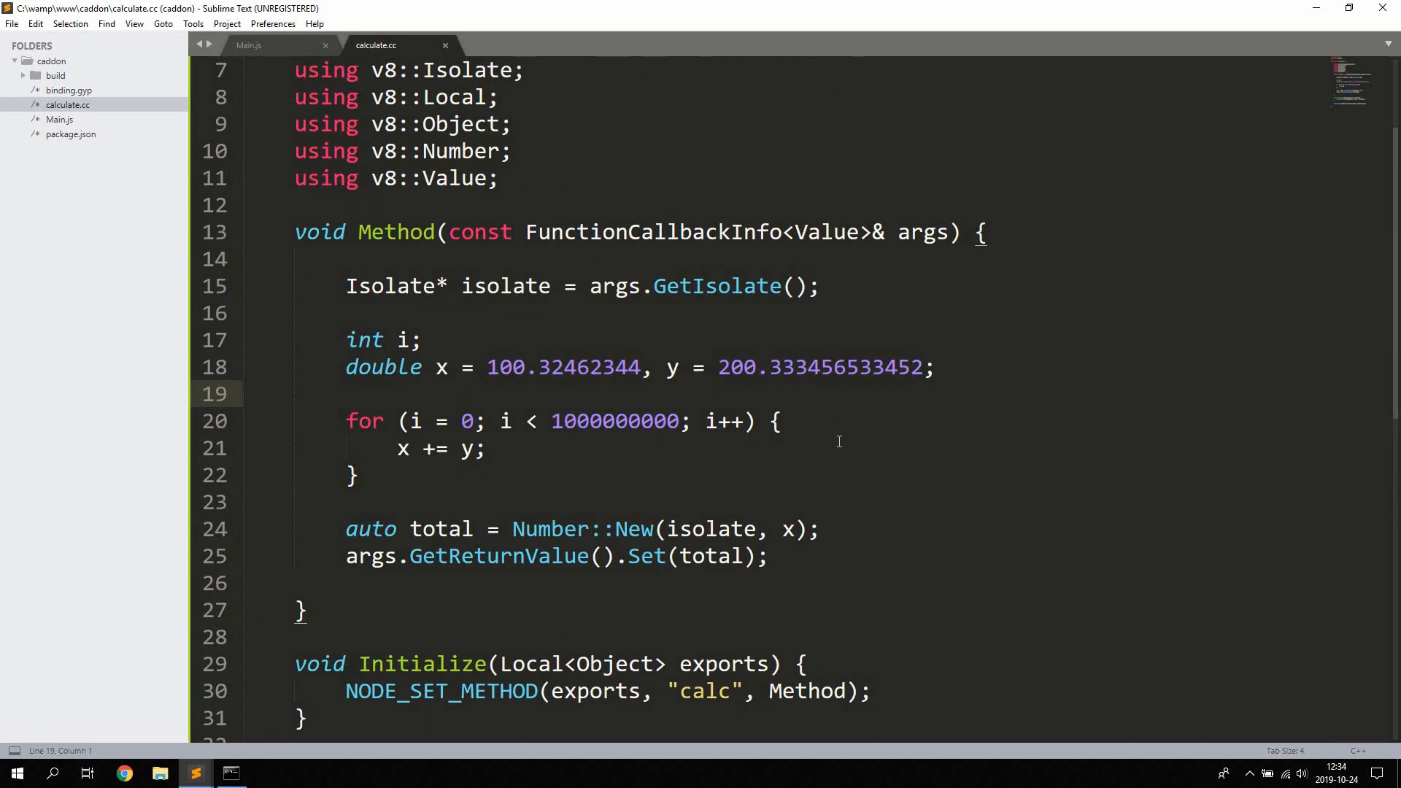
{"action": "mouse_move", "coordinate": [946, 470]}
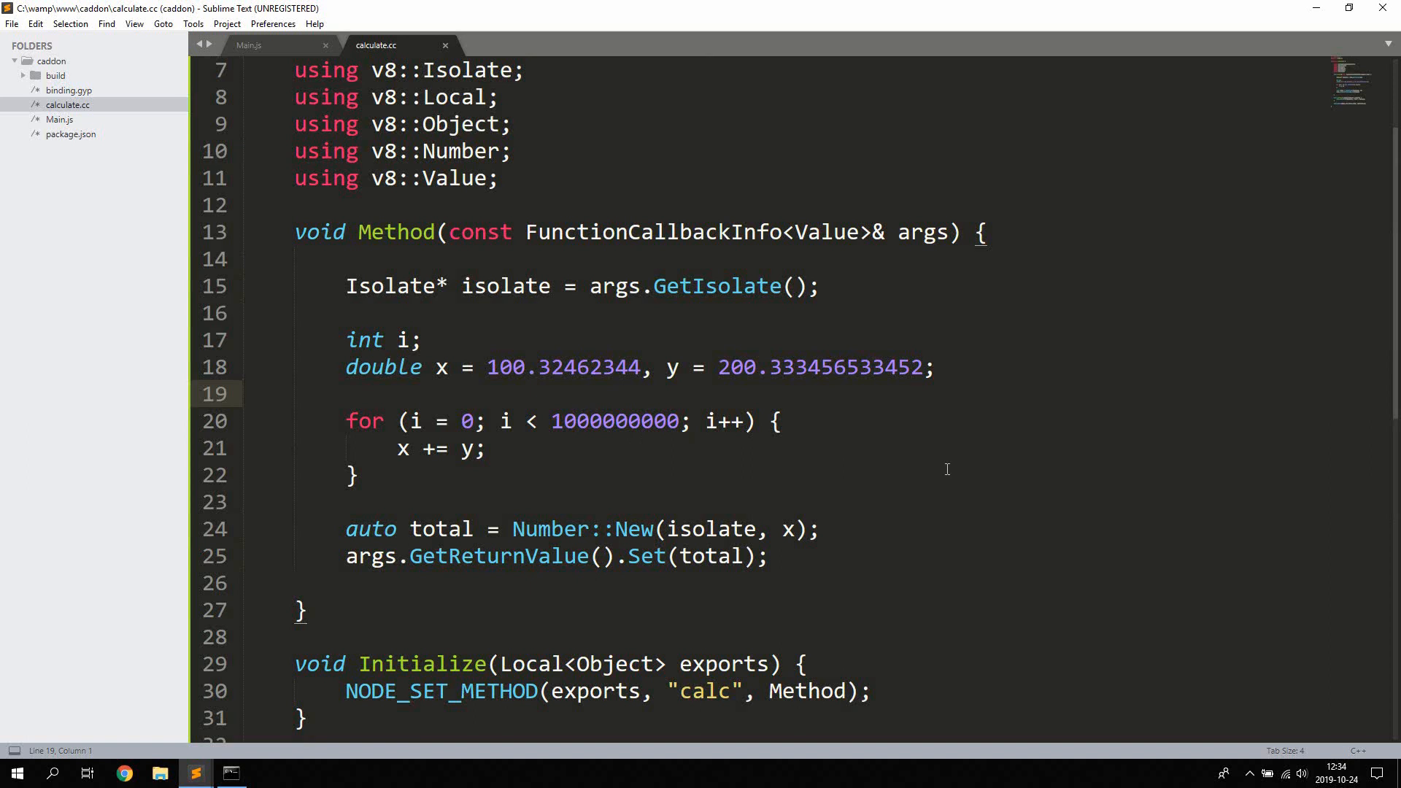